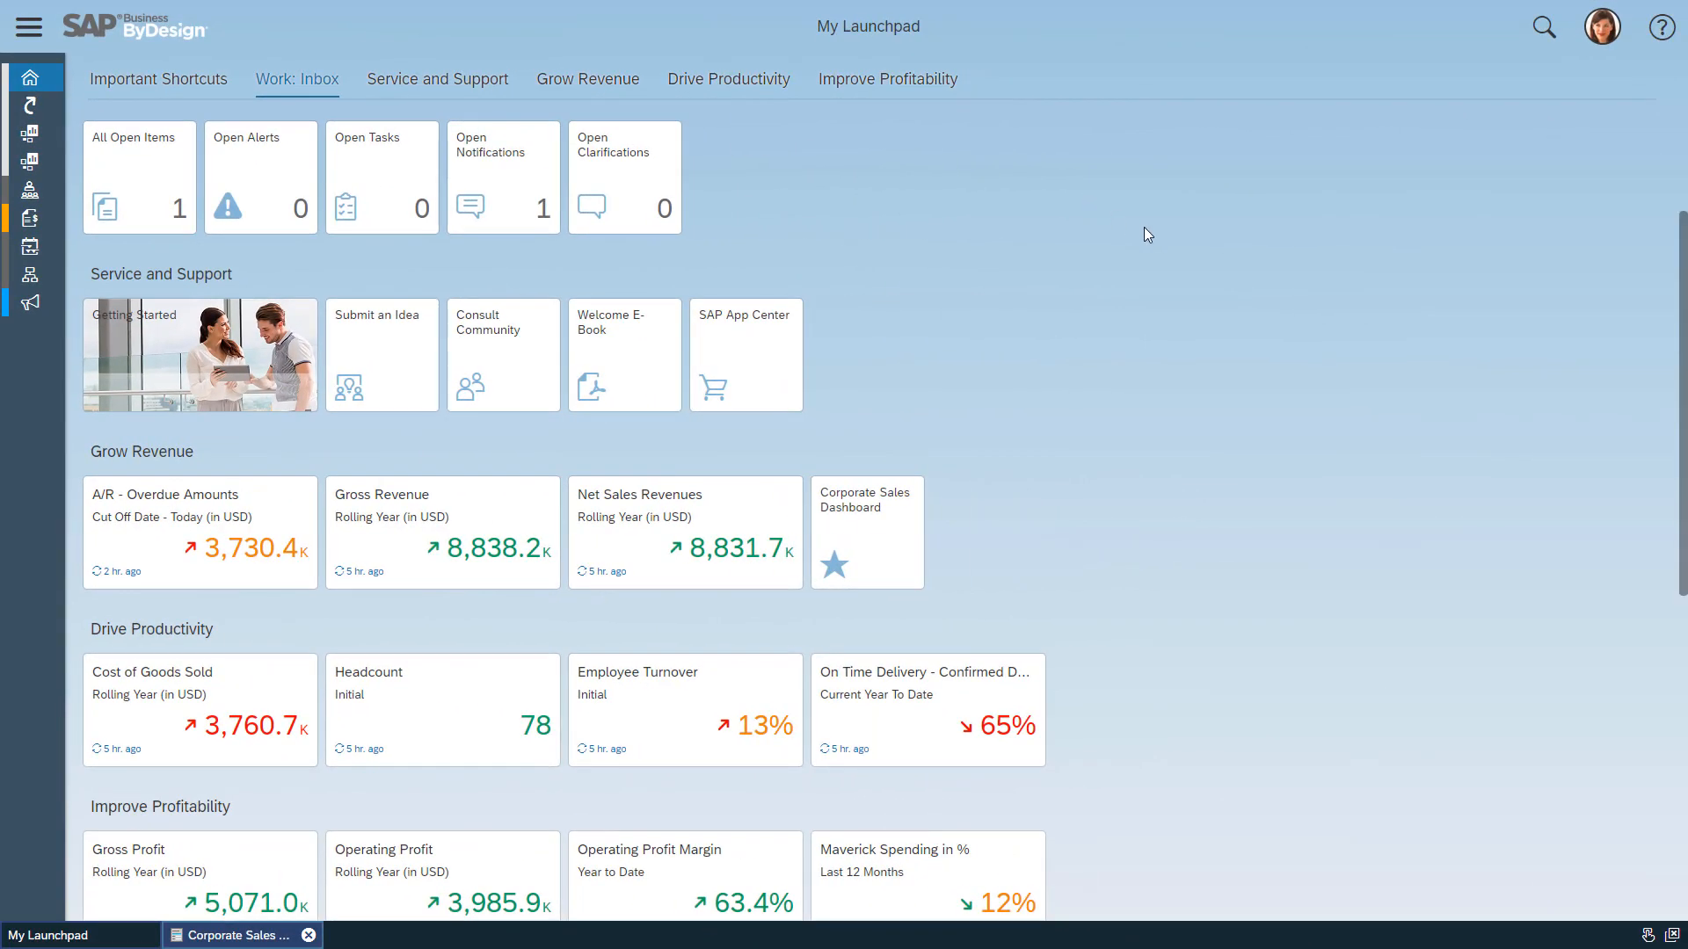
pyautogui.moveTo(914, 287)
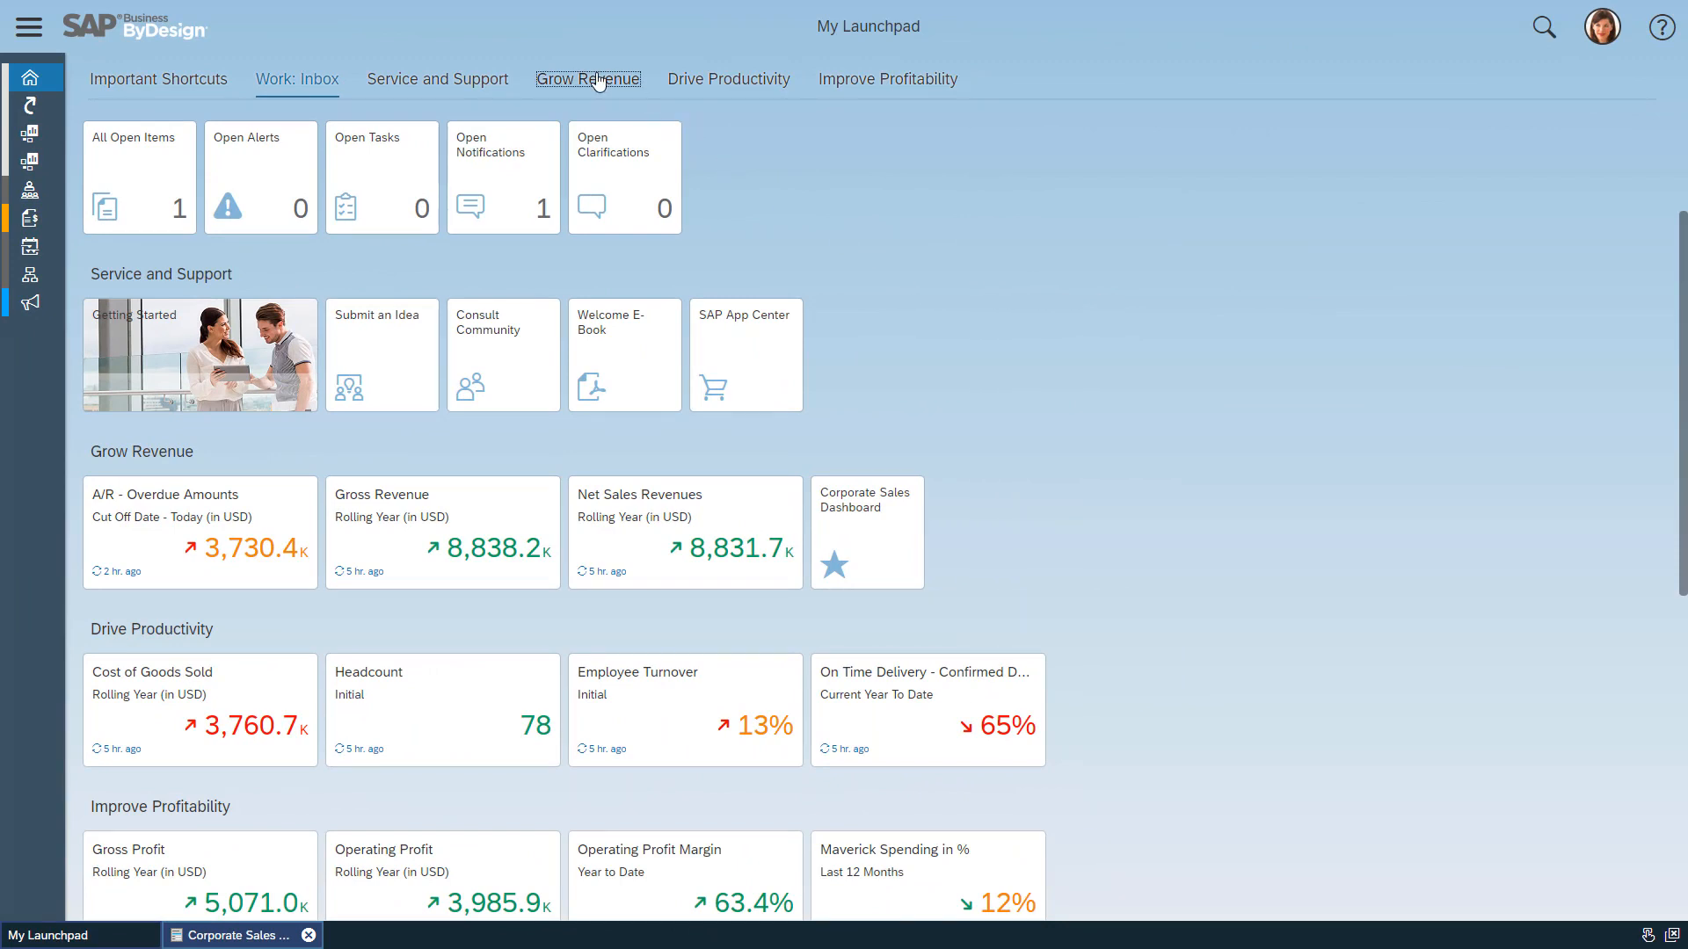
# Step: Jump to the Grow Revenue tile group on My Launchpad
pyautogui.click(588, 78)
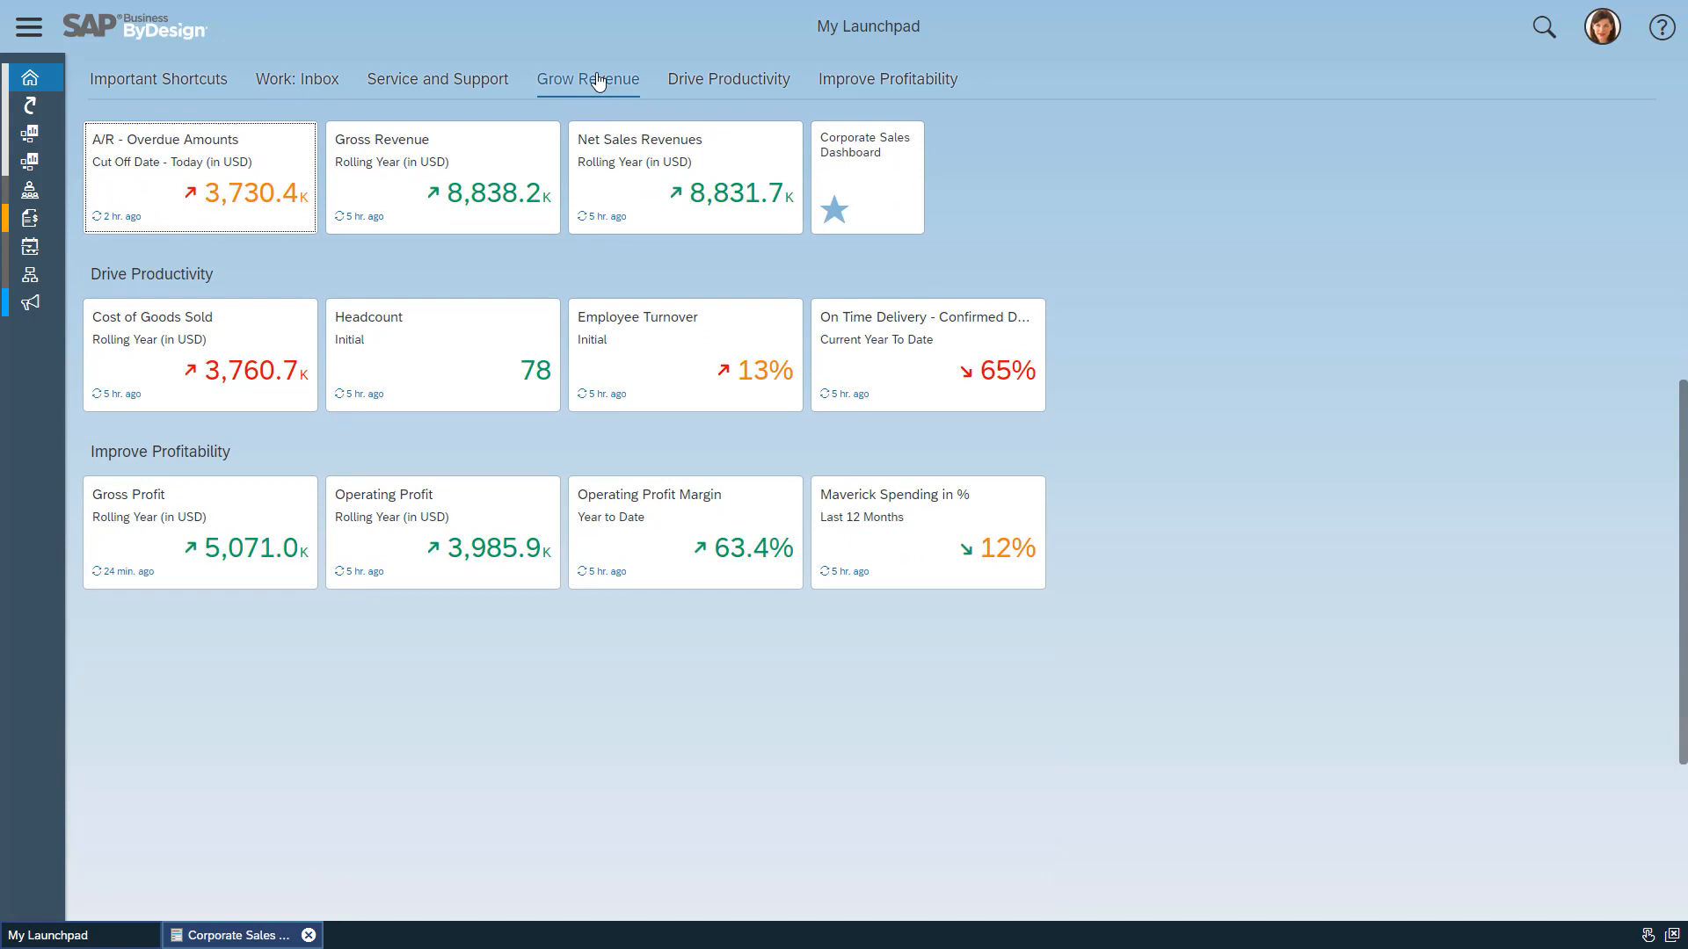
pyautogui.moveTo(904, 183)
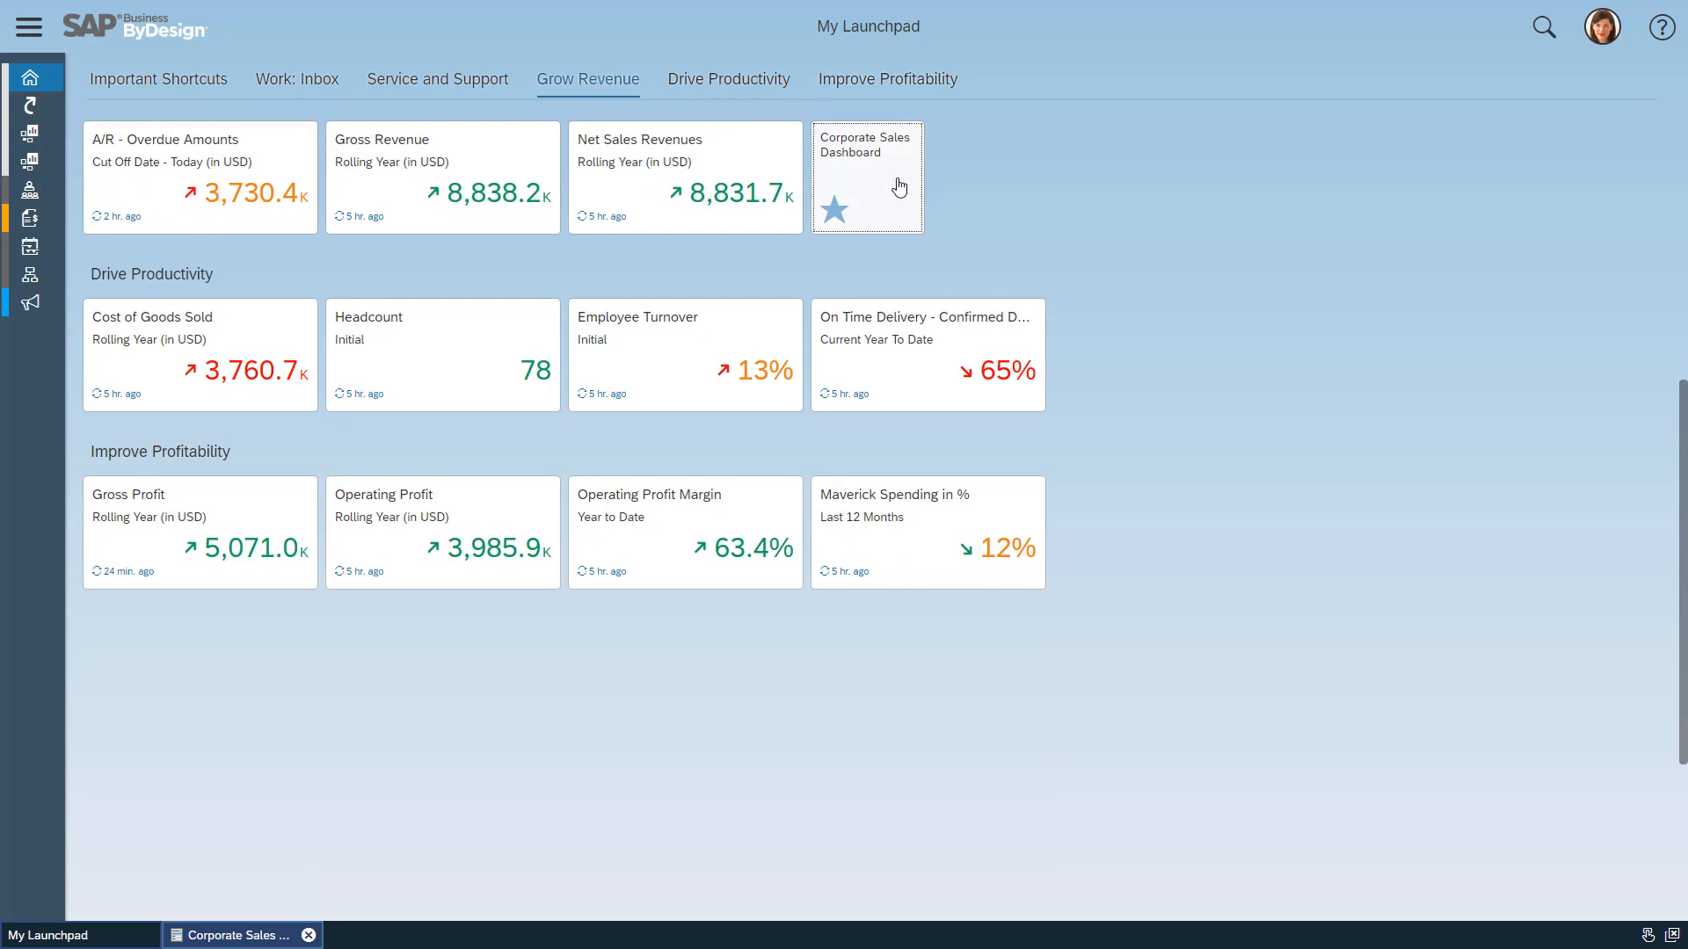
# Step: Open the Corporate Sales Dashboard from its launchpad tile
pyautogui.click(867, 177)
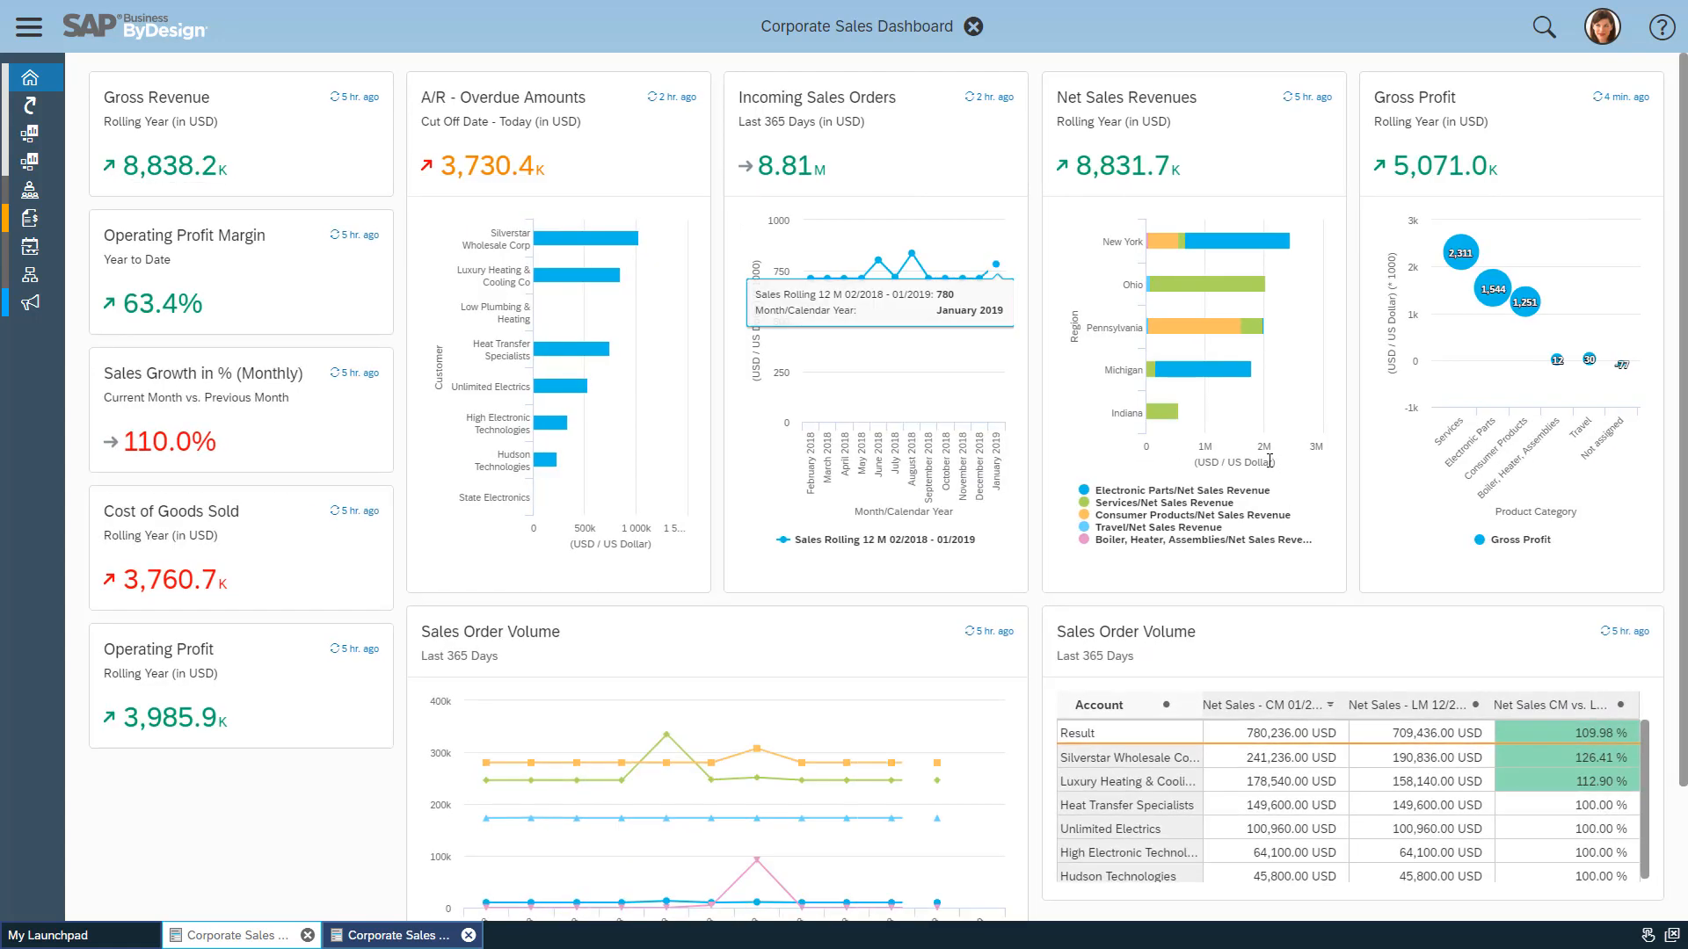
pyautogui.moveTo(1270, 464)
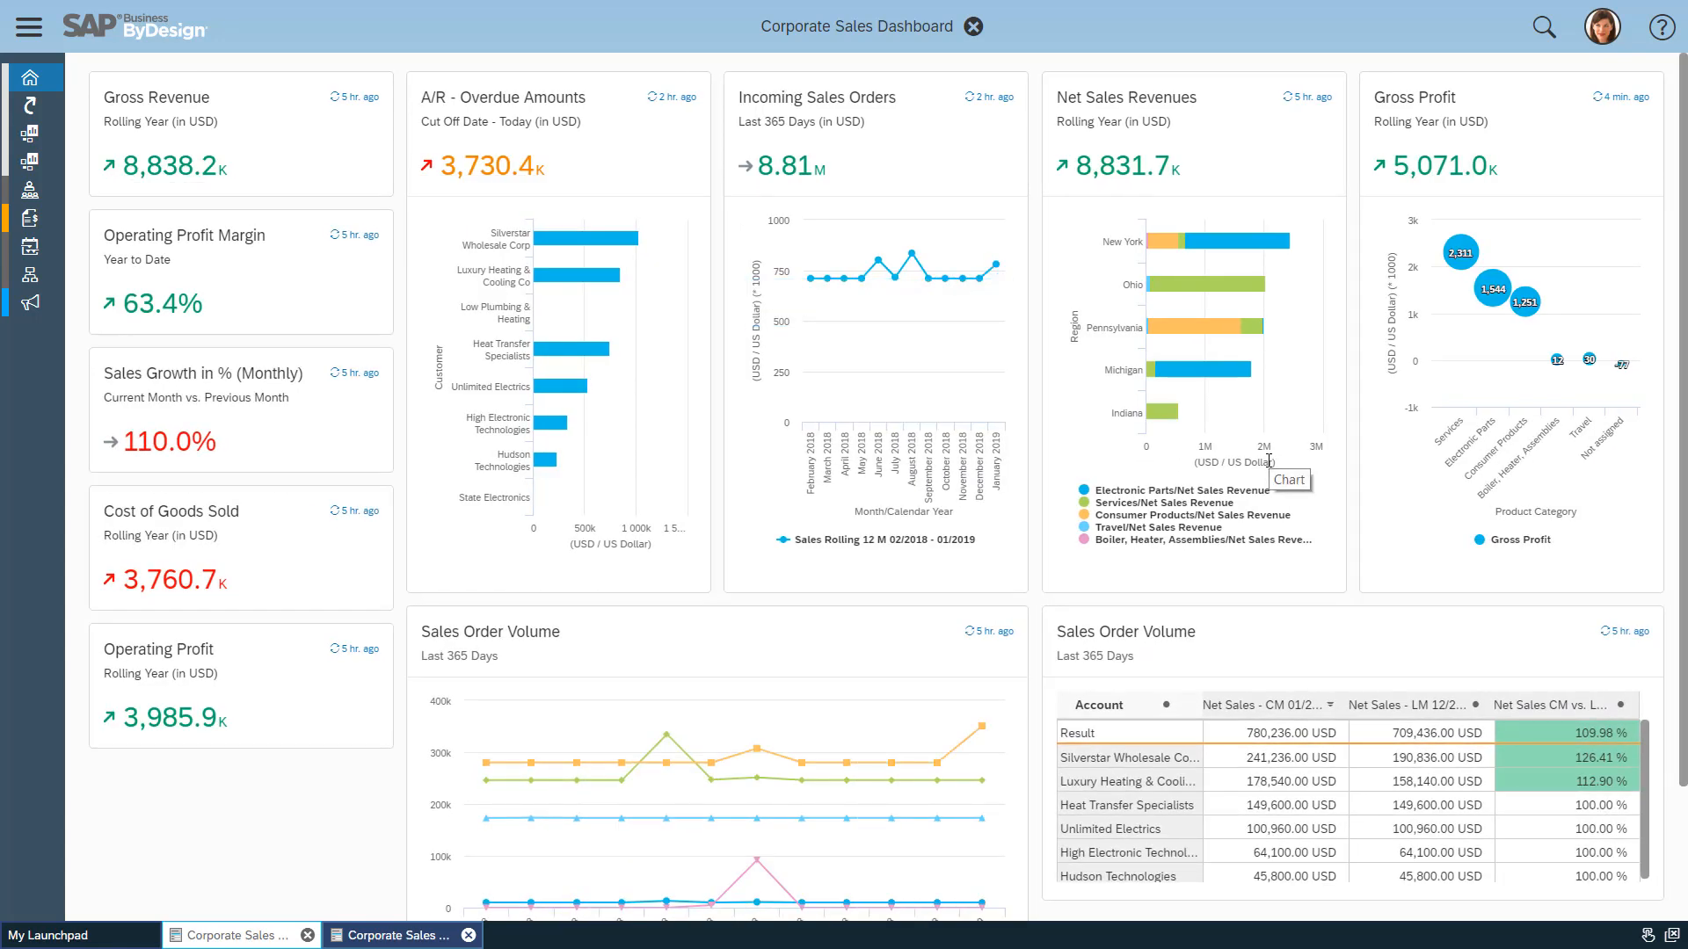
pyautogui.moveTo(1295, 450)
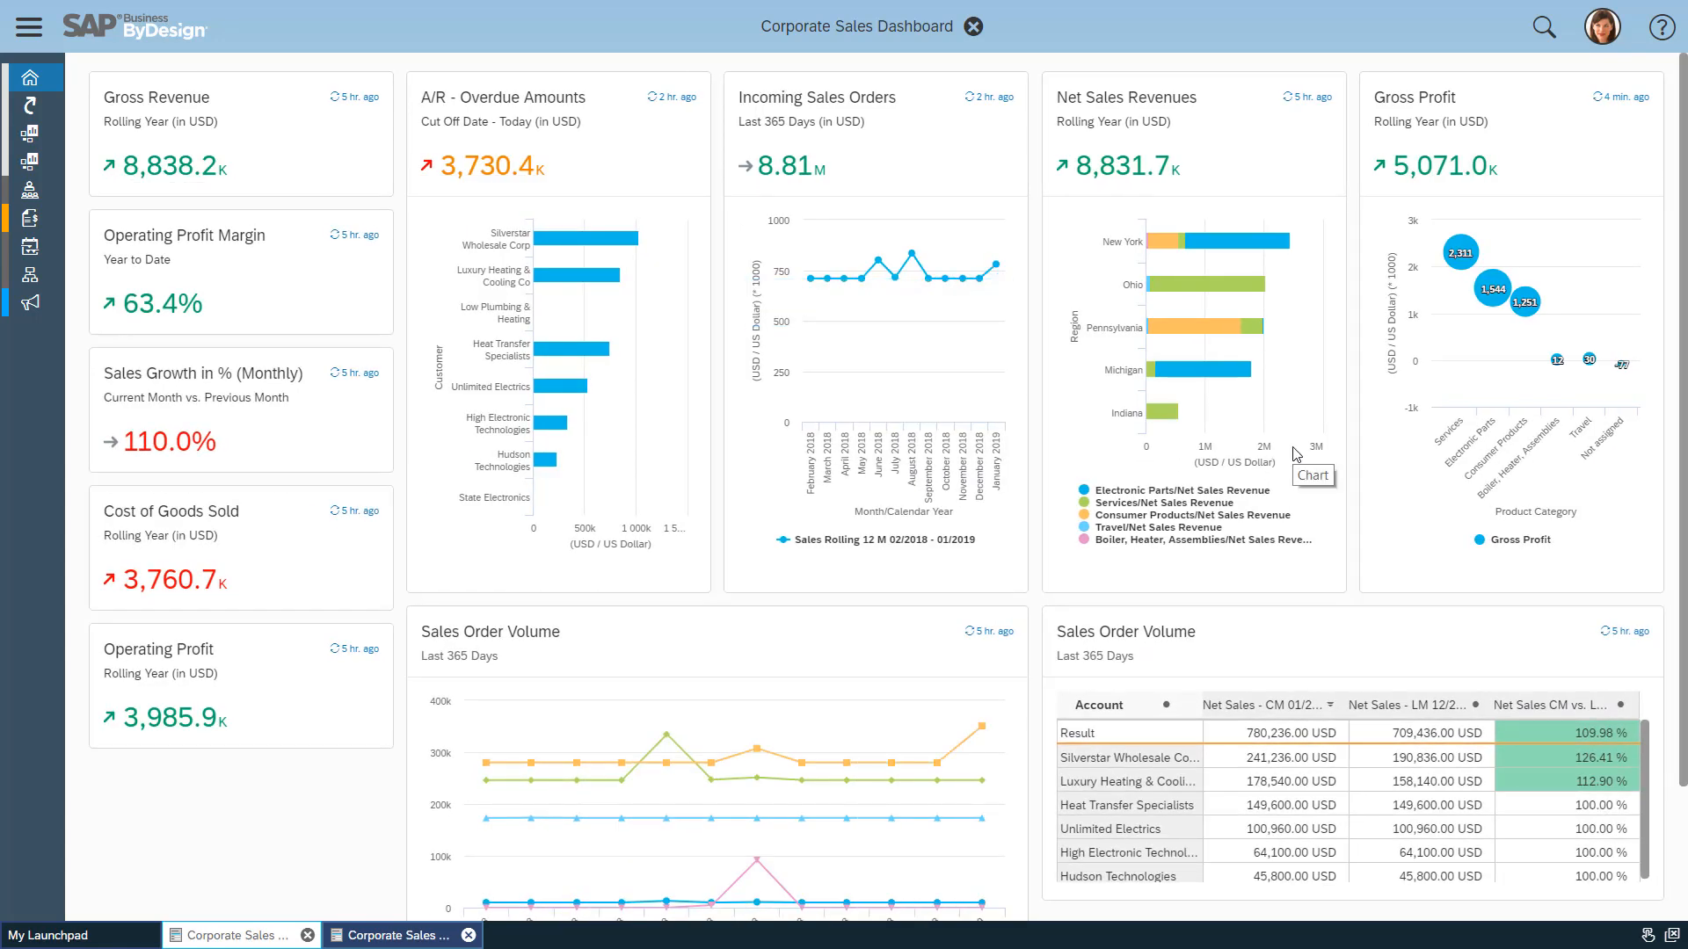
pyautogui.moveTo(1240, 413)
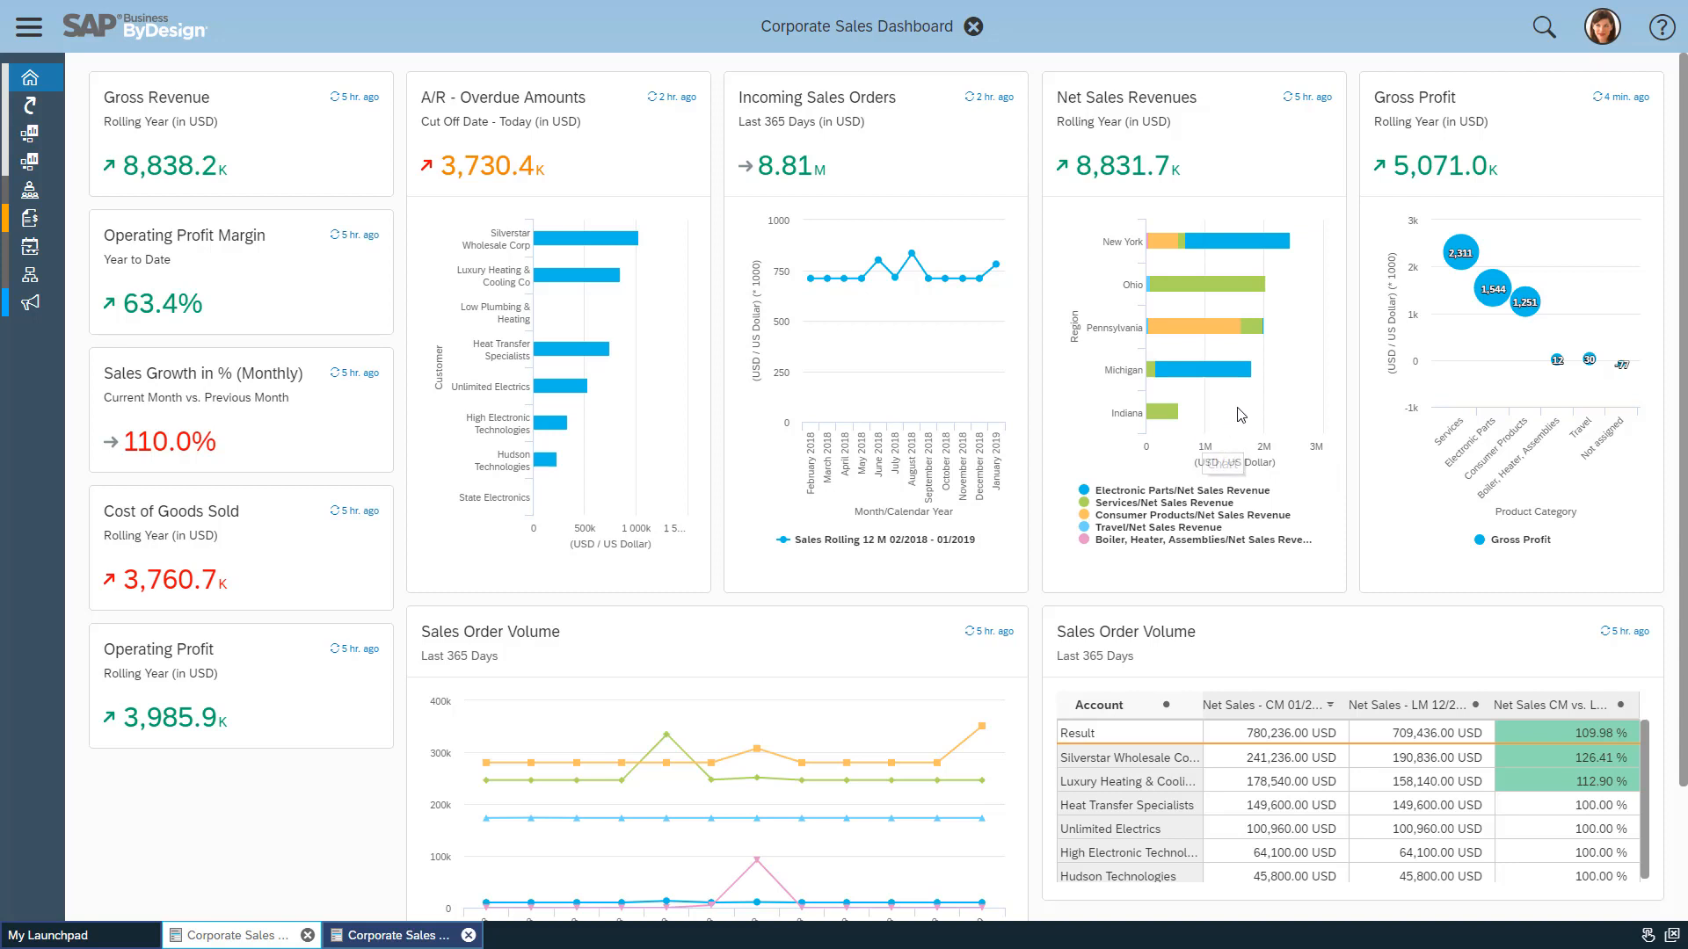
pyautogui.moveTo(1492, 117)
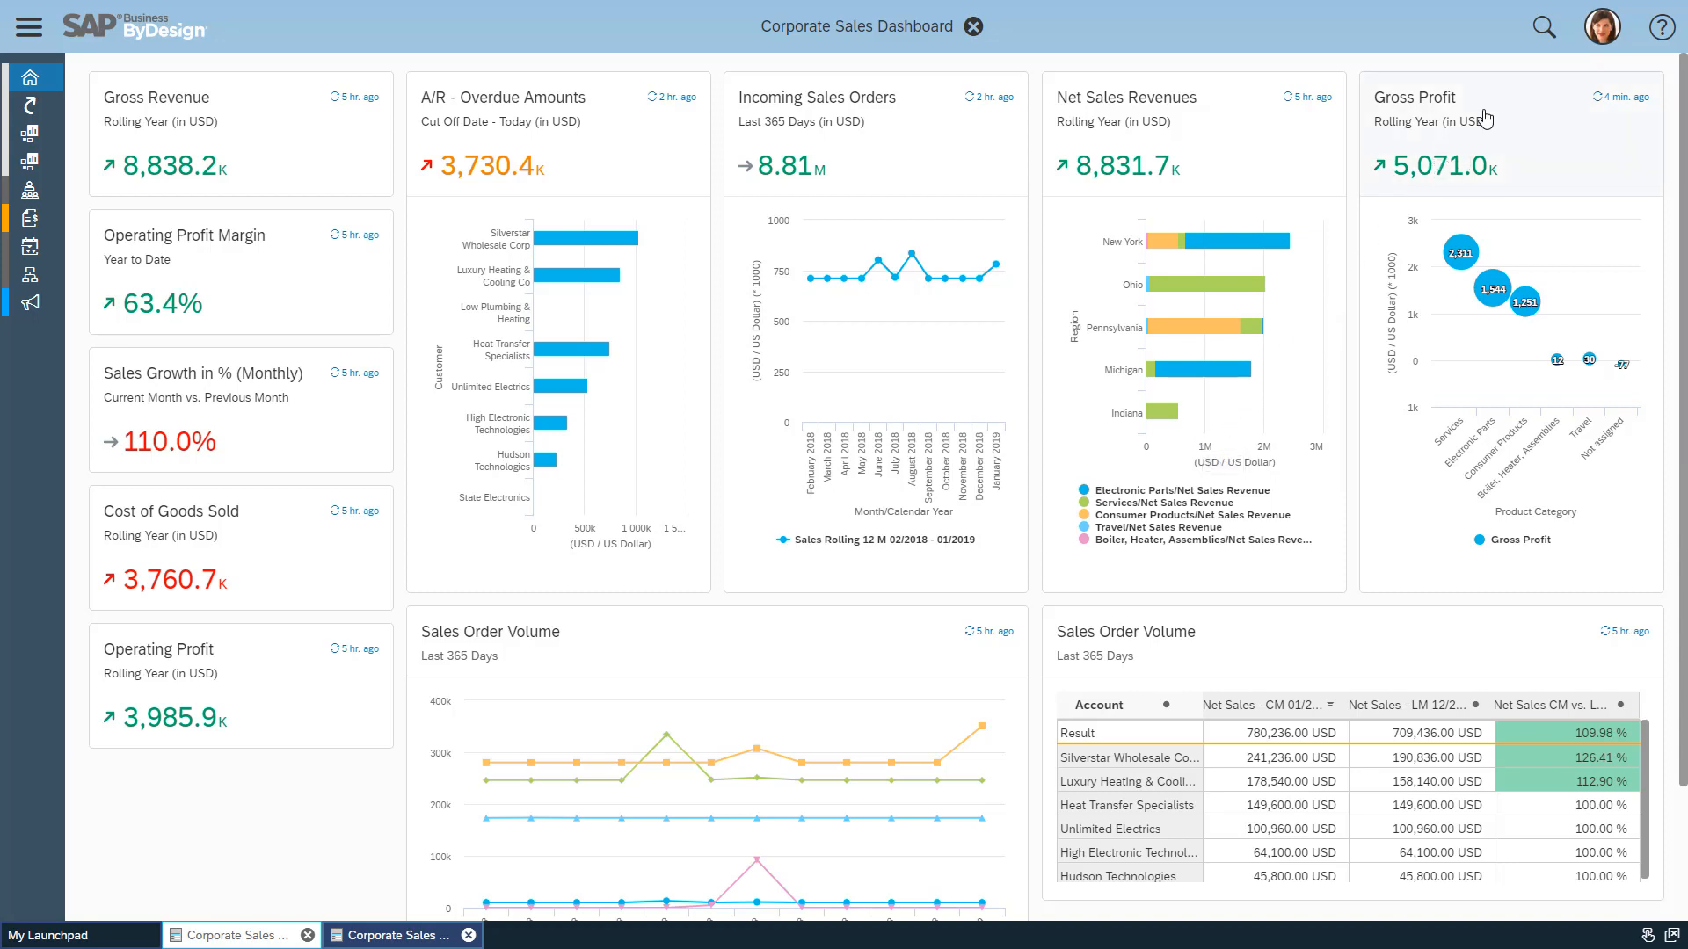
pyautogui.moveTo(1509, 138)
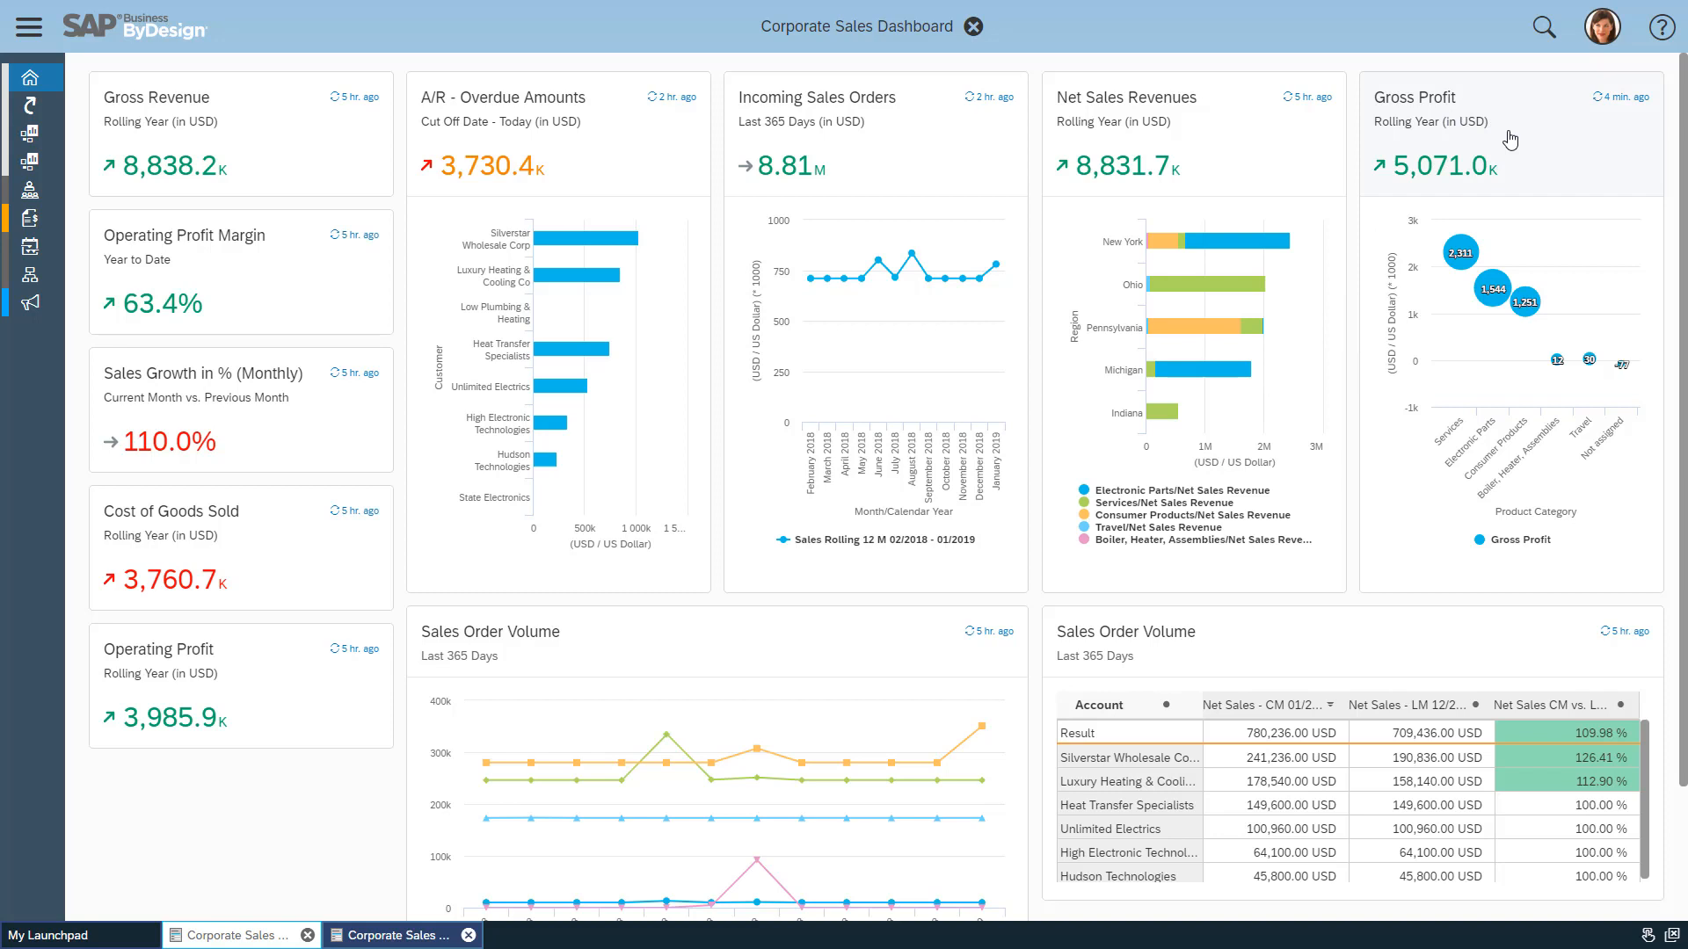
pyautogui.moveTo(1504, 156)
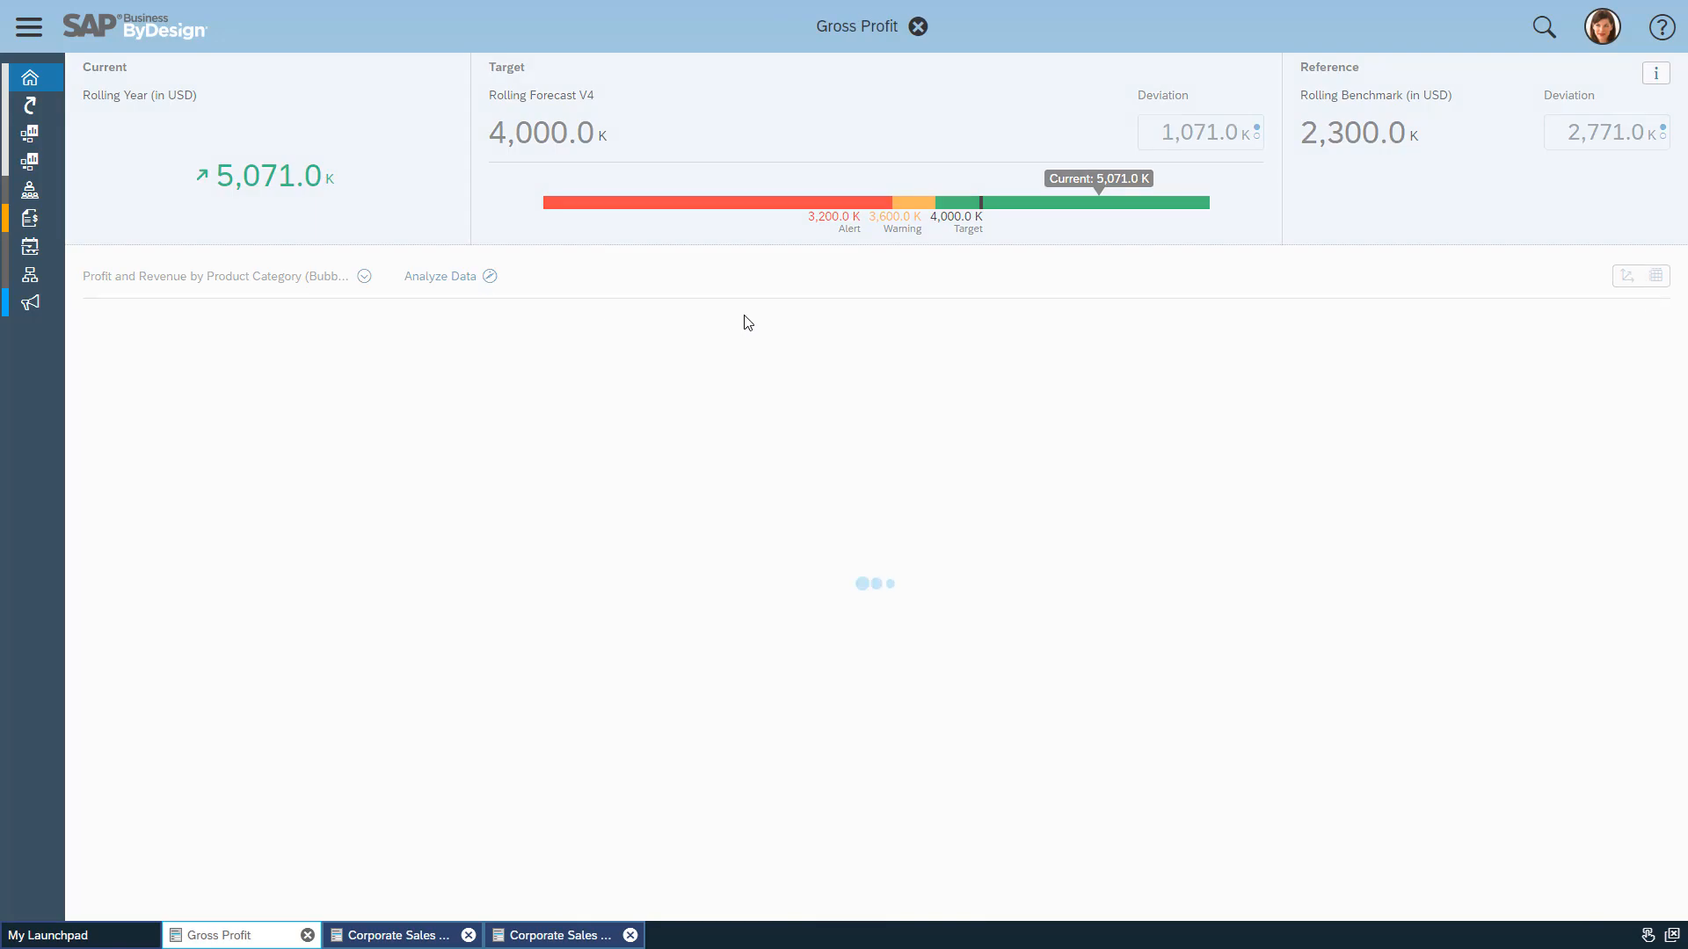
pyautogui.moveTo(759, 283)
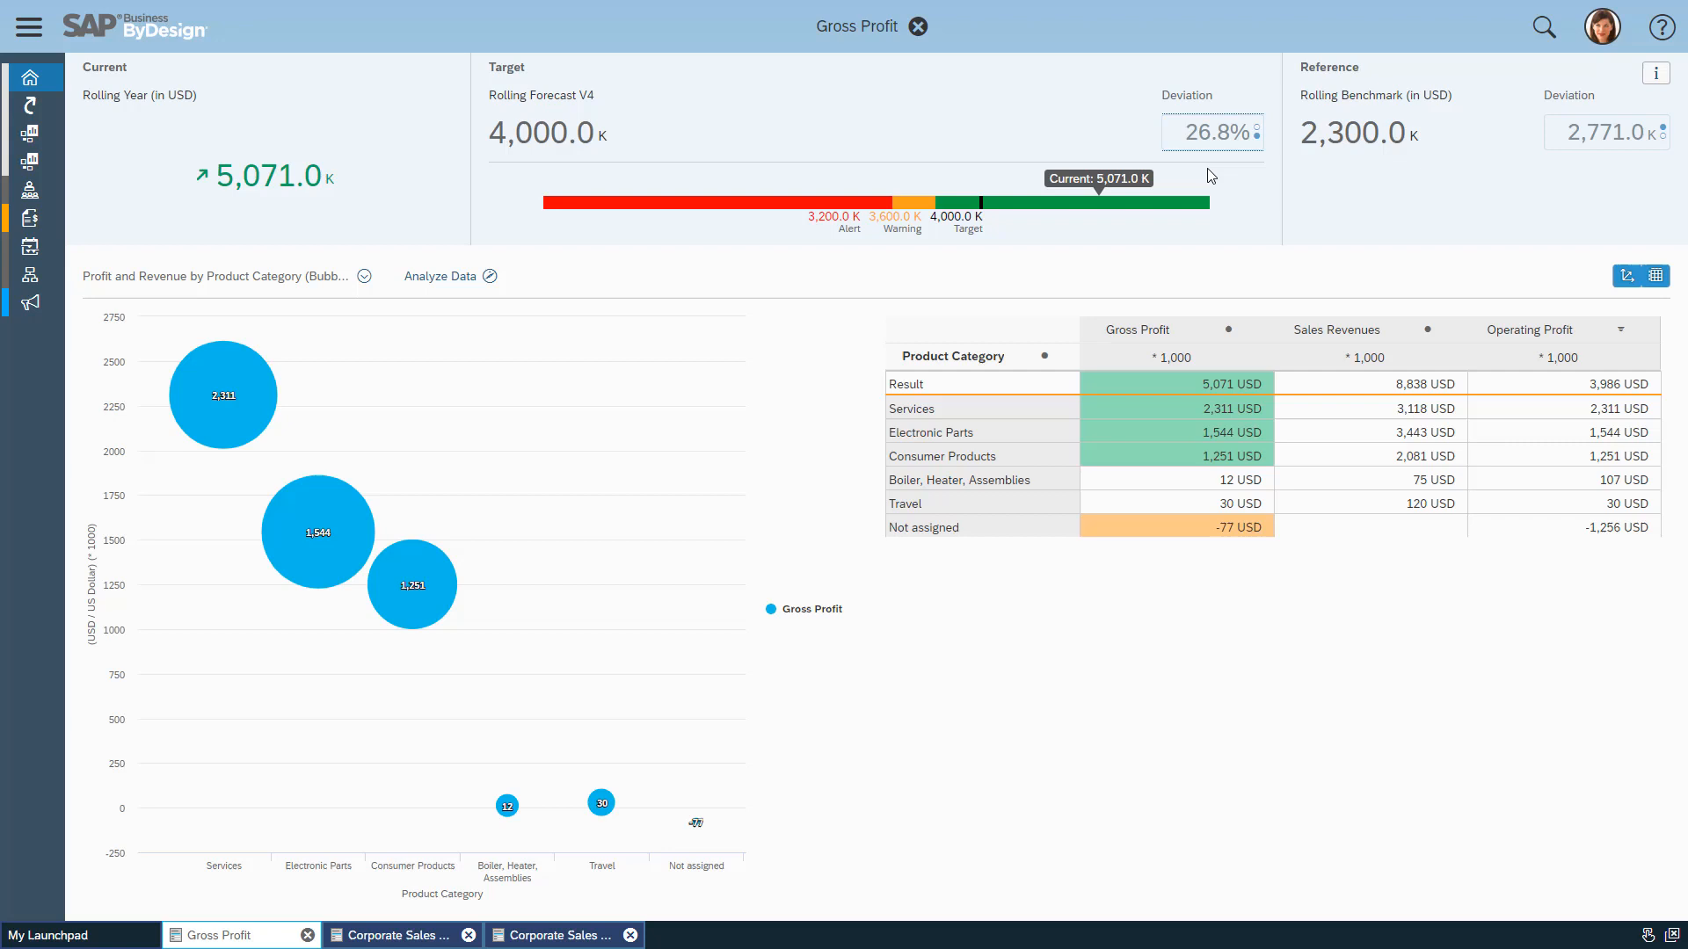
pyautogui.moveTo(1198, 161)
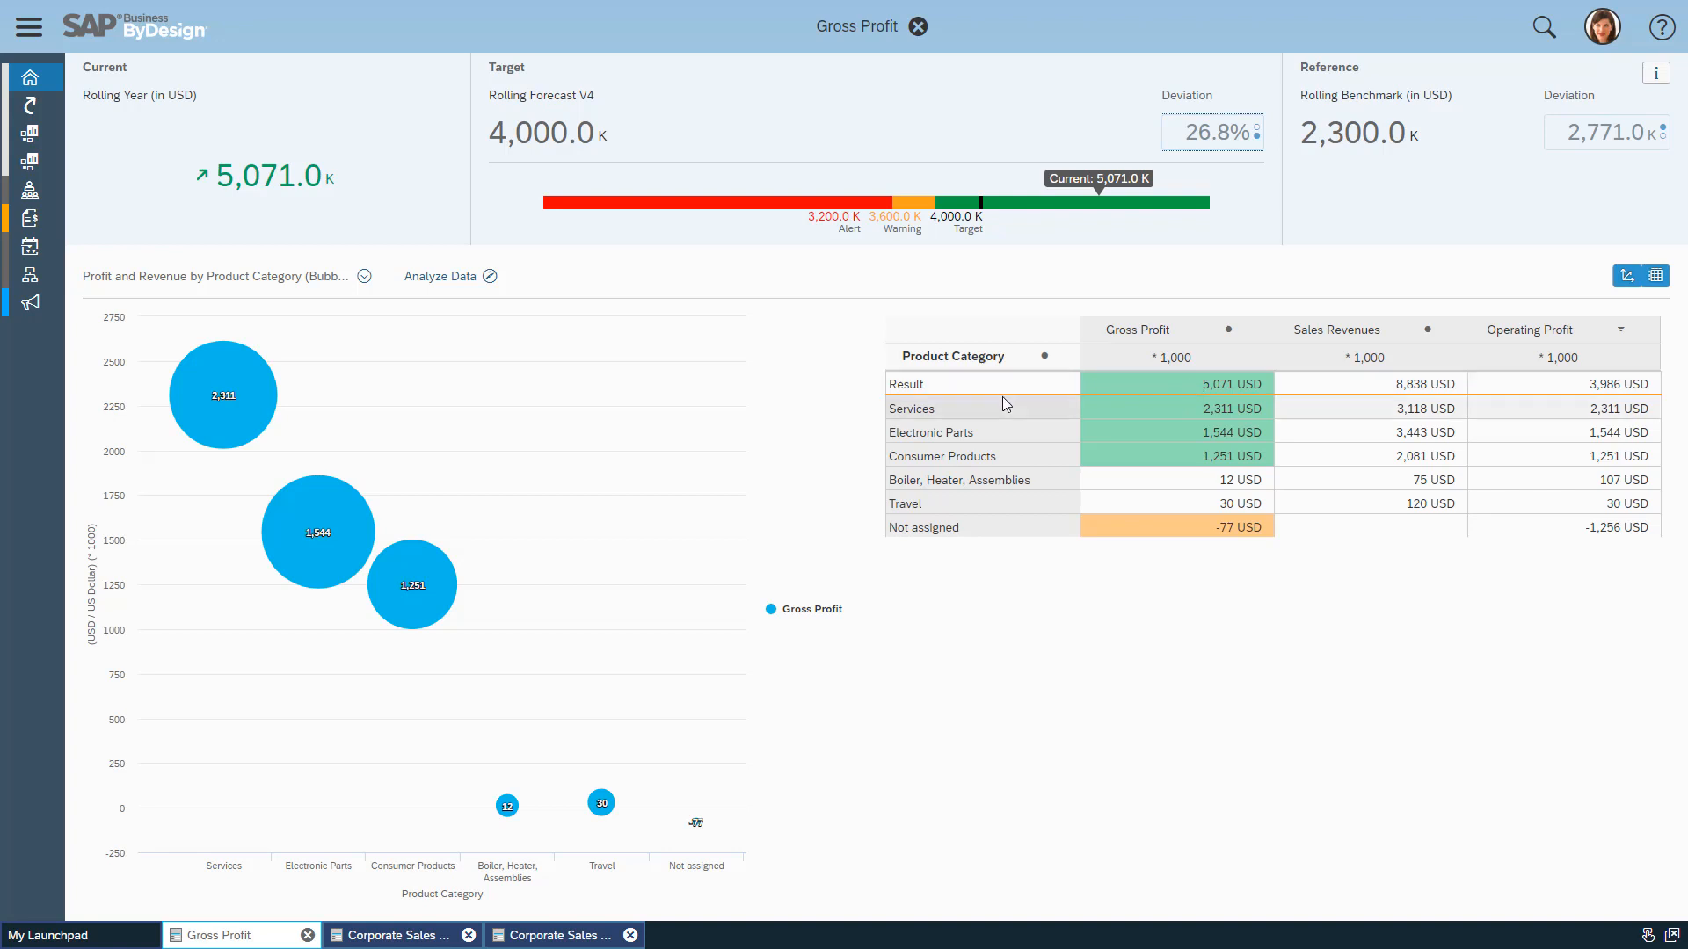
pyautogui.moveTo(1020, 546)
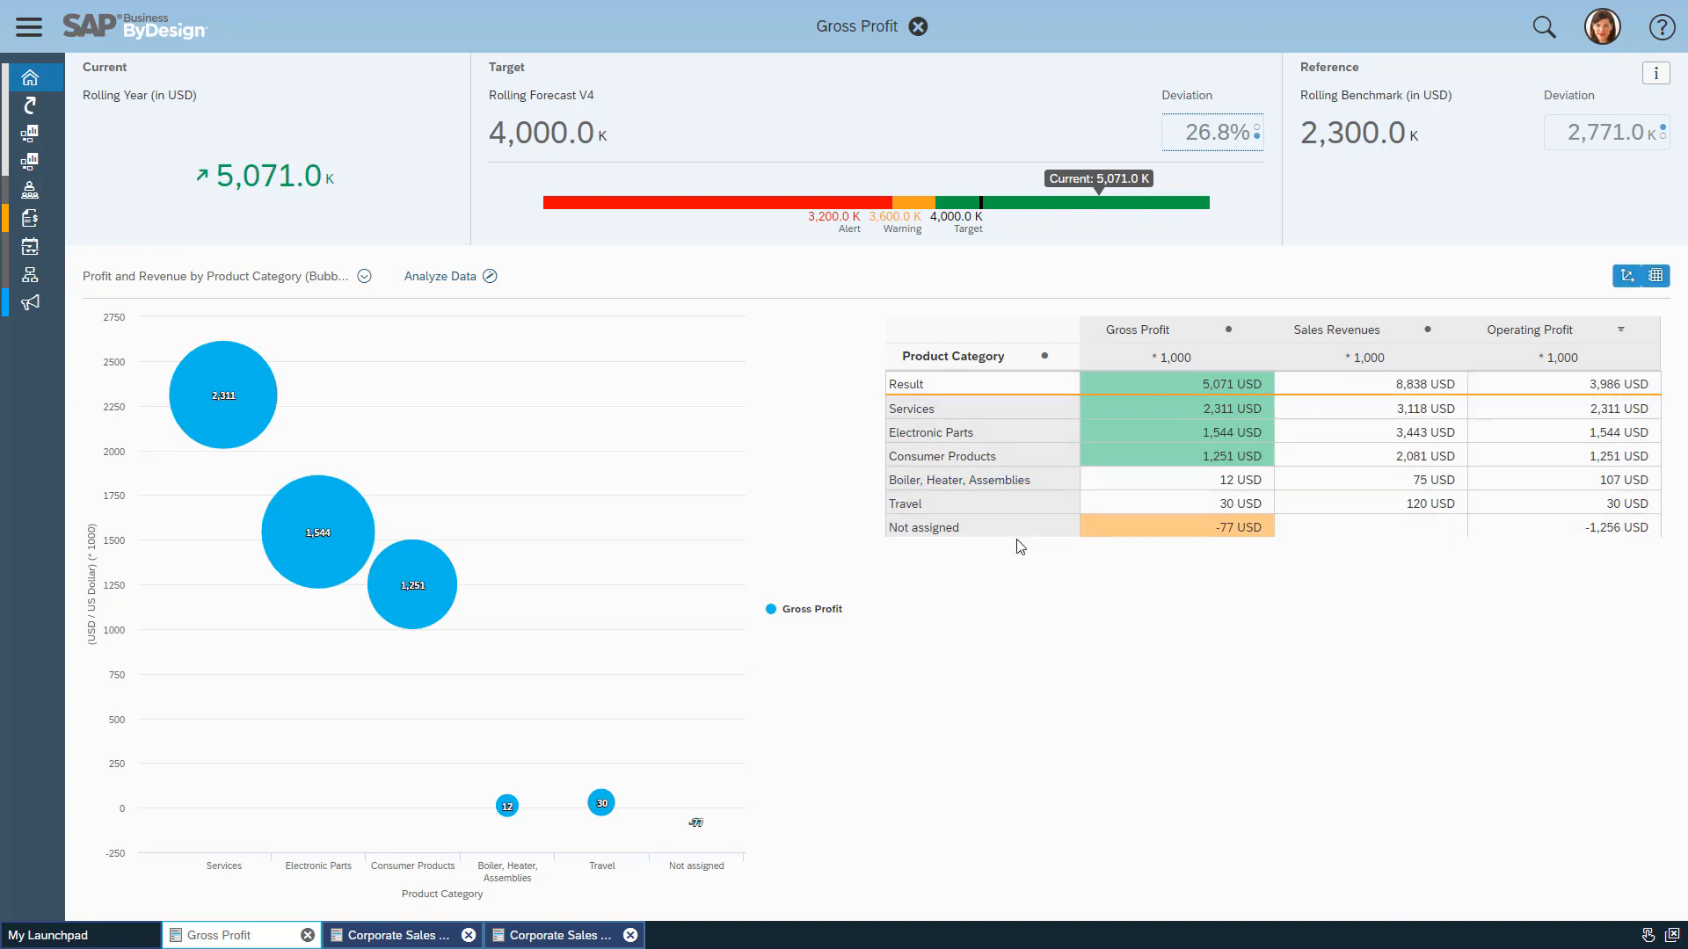
# Step: Switch the Gross Profit detail to the COGS by Product Category (Bars) report
pyautogui.click(363, 276)
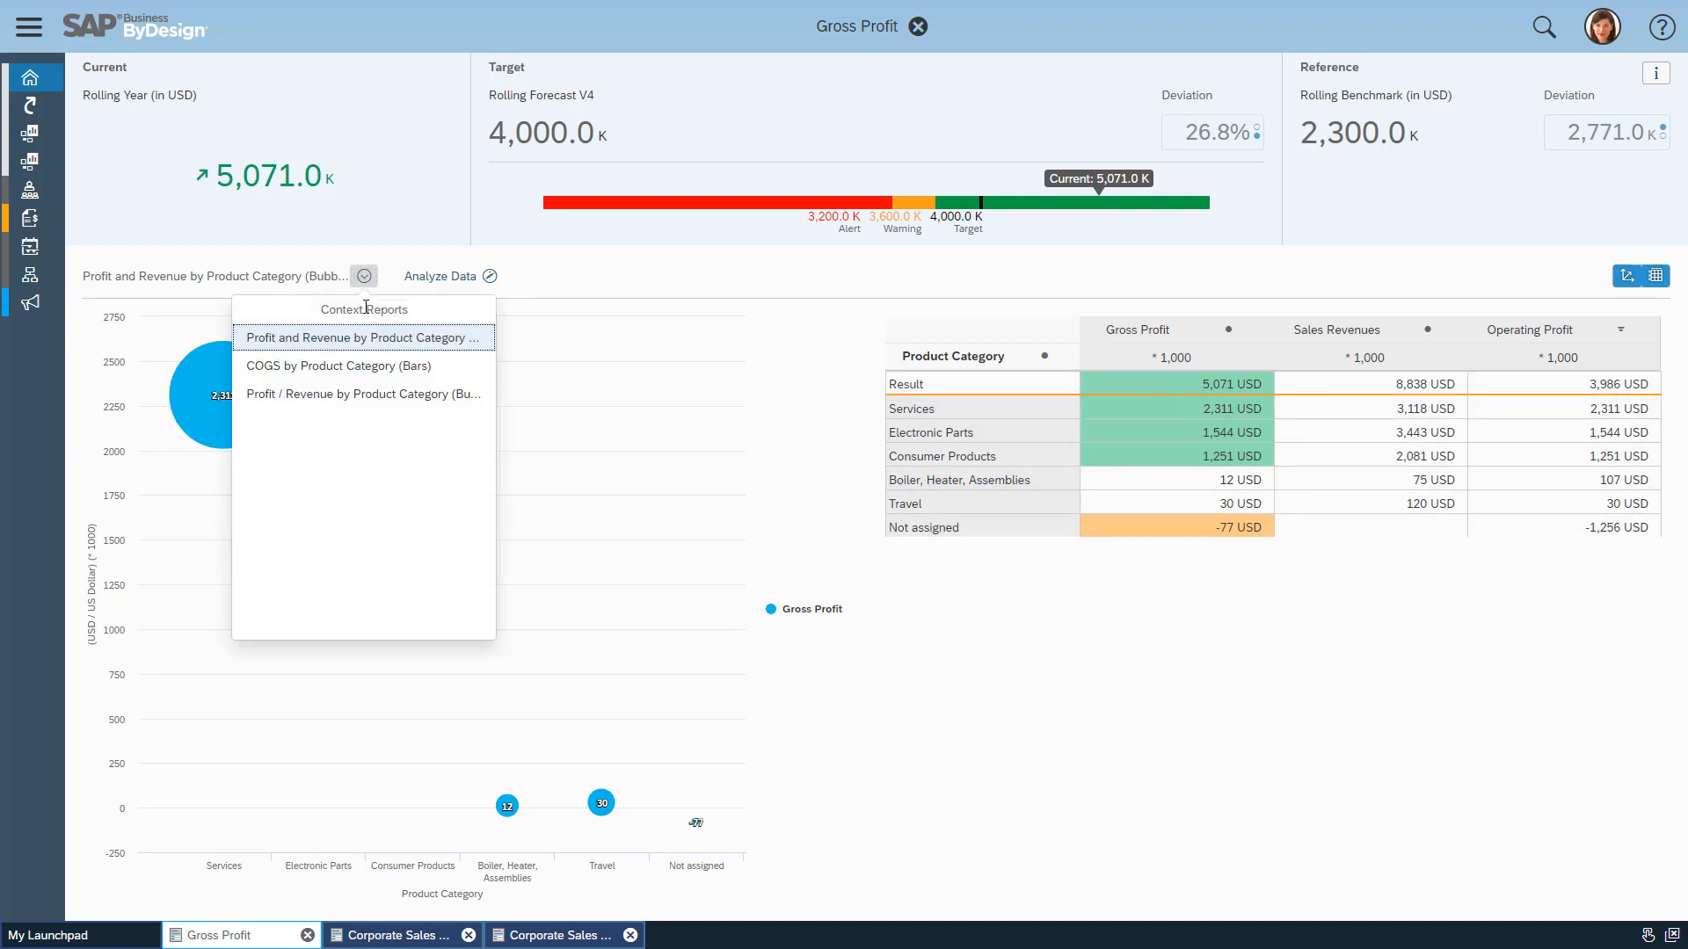
pyautogui.click(337, 365)
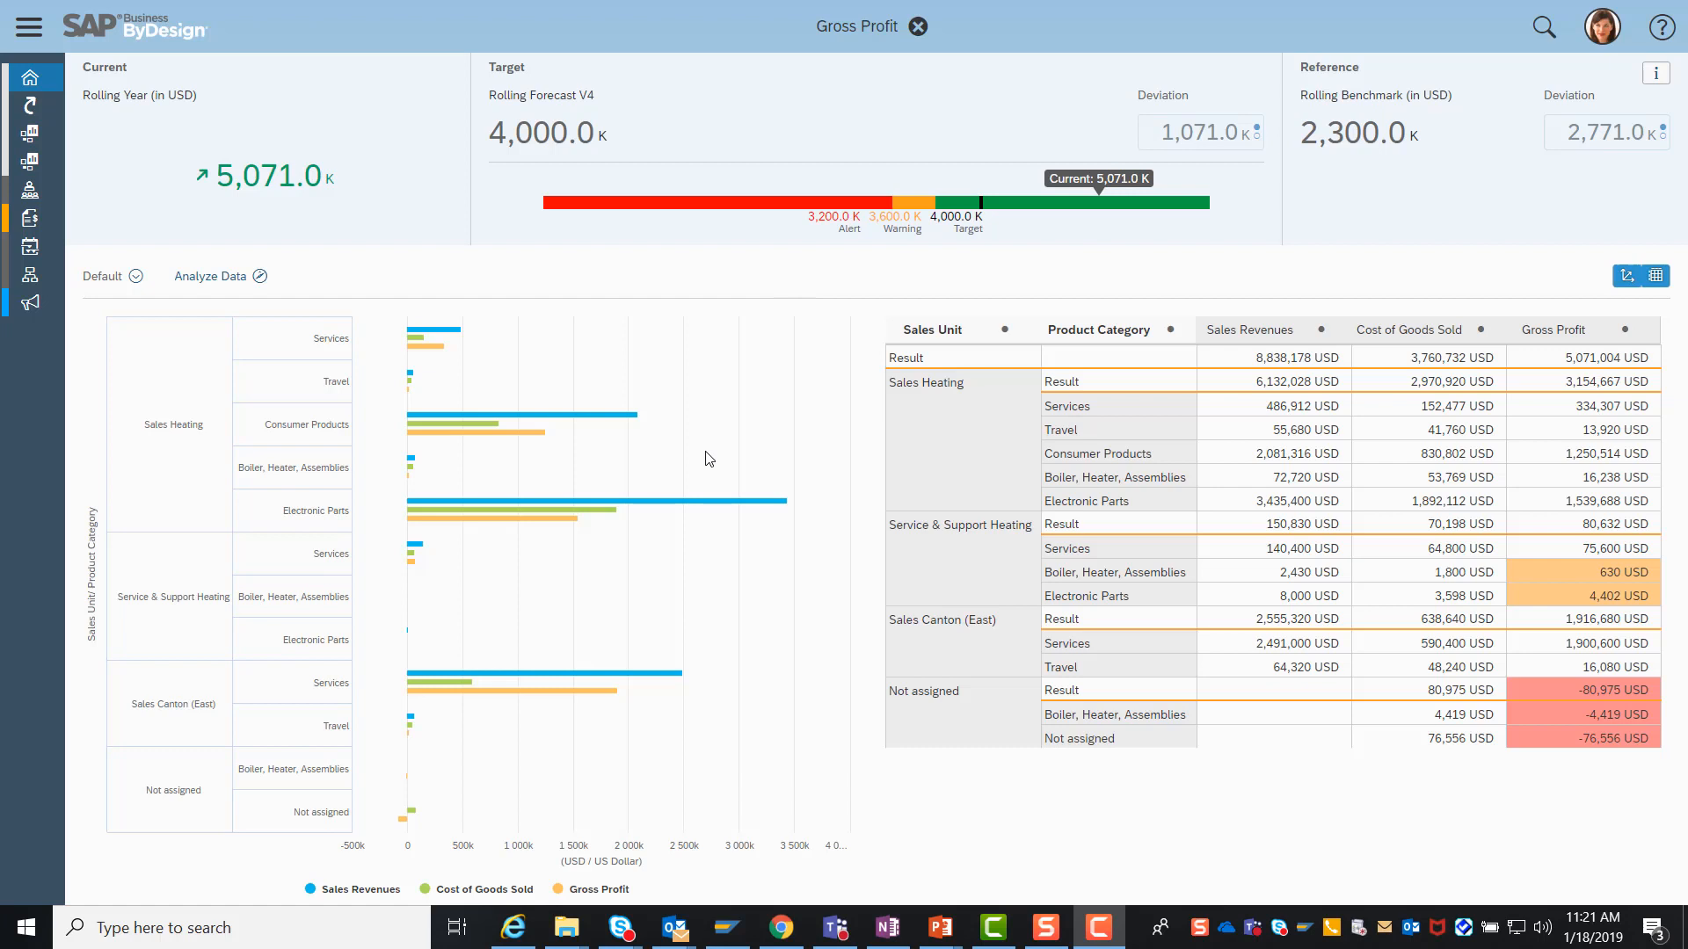
pyautogui.moveTo(541, 414)
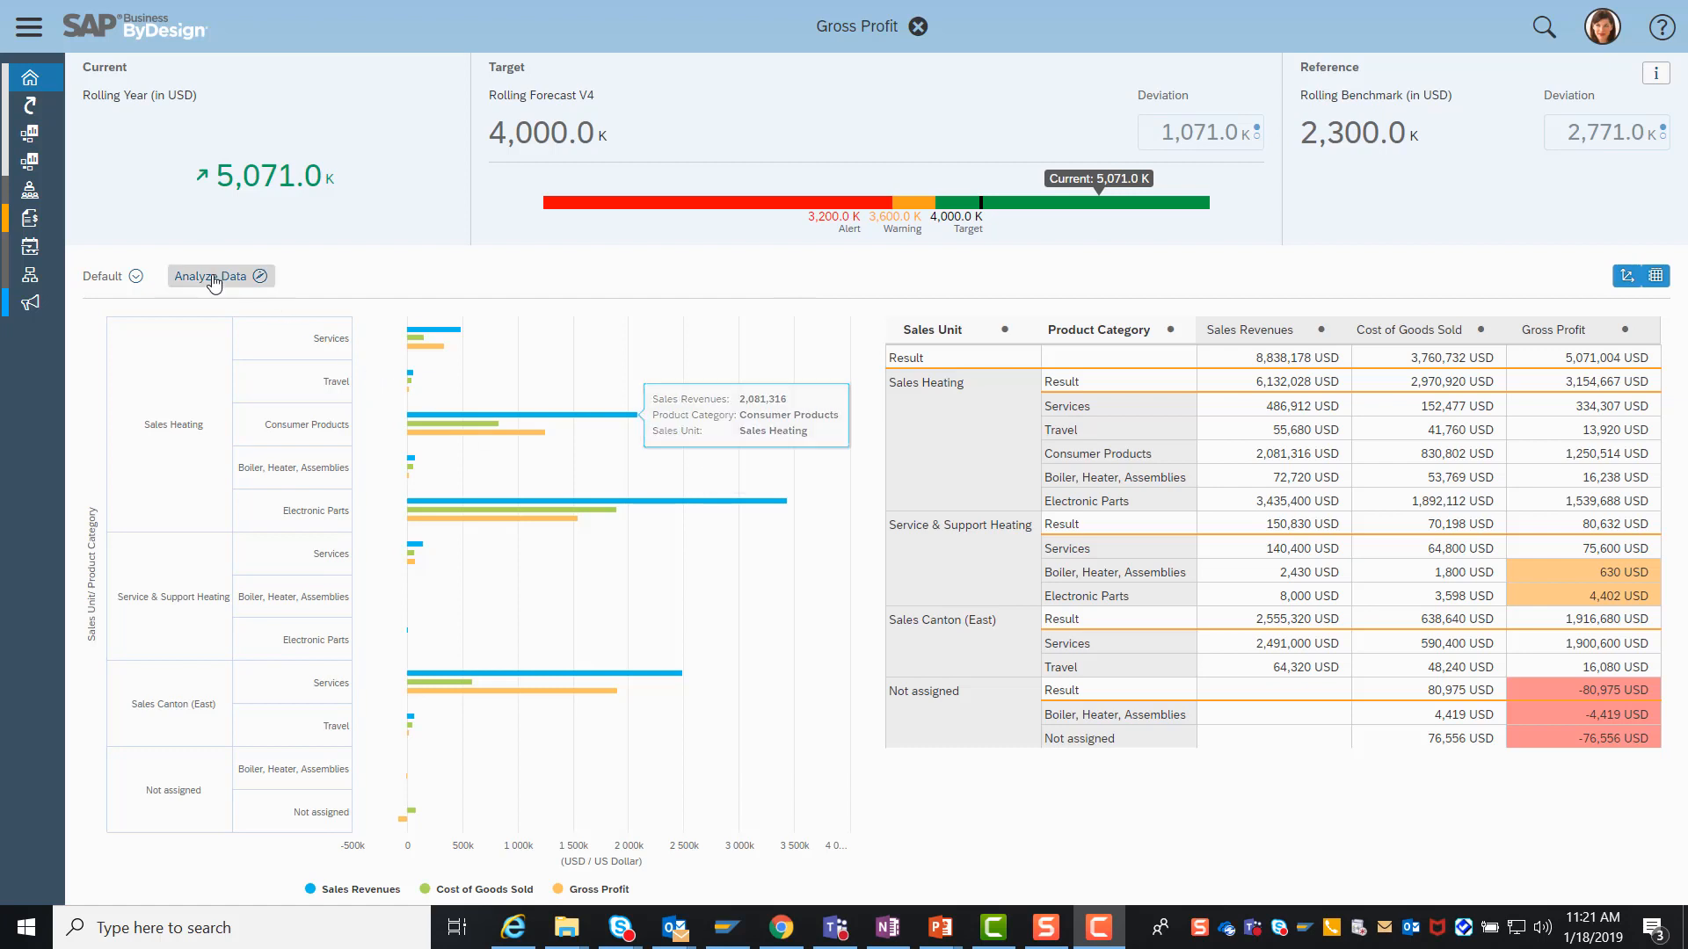
# Step: Open the Earned Profit Overview via Analyze Data and show filter values with their codes
pyautogui.click(211, 276)
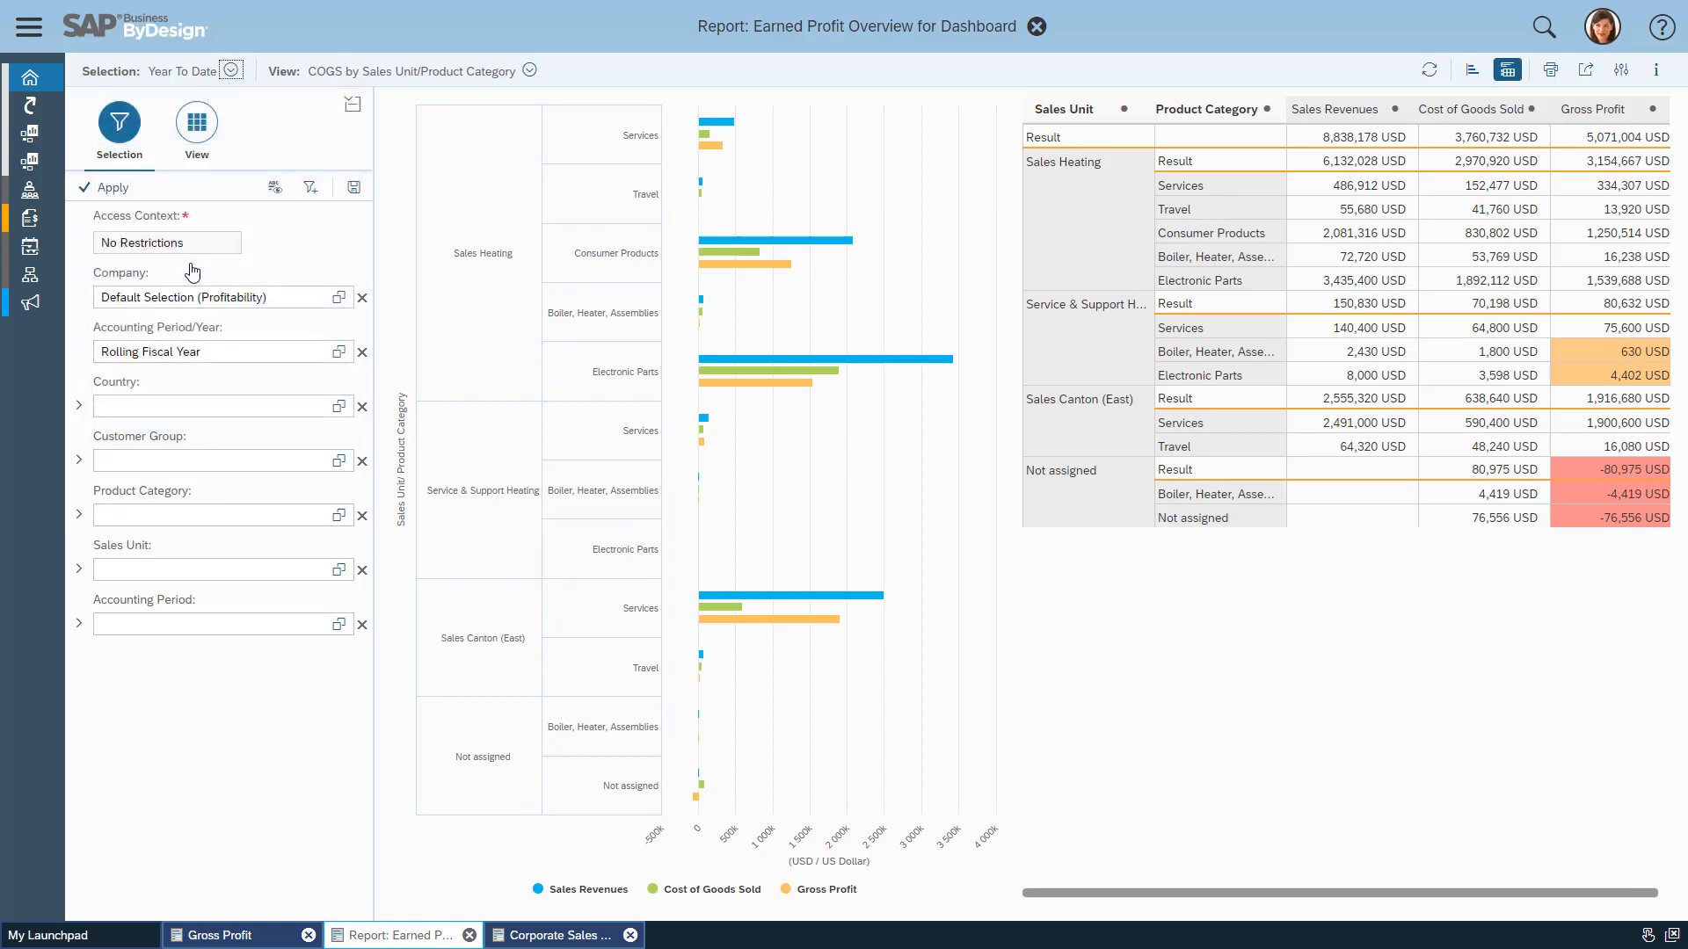
pyautogui.click(276, 187)
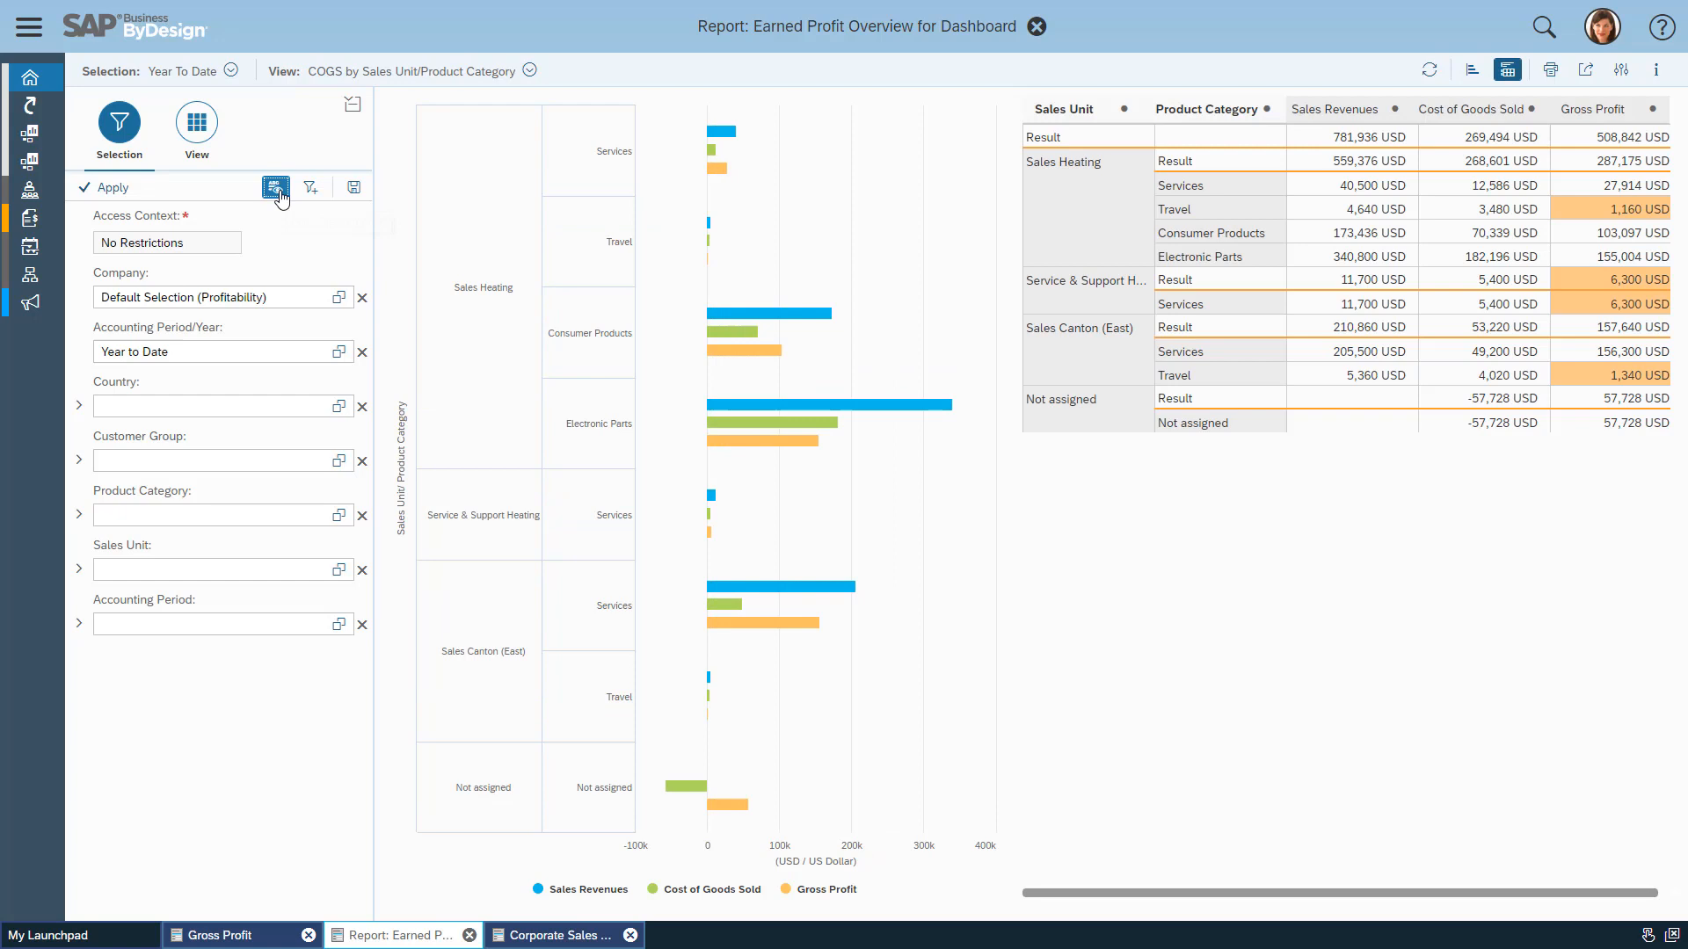
pyautogui.click(275, 187)
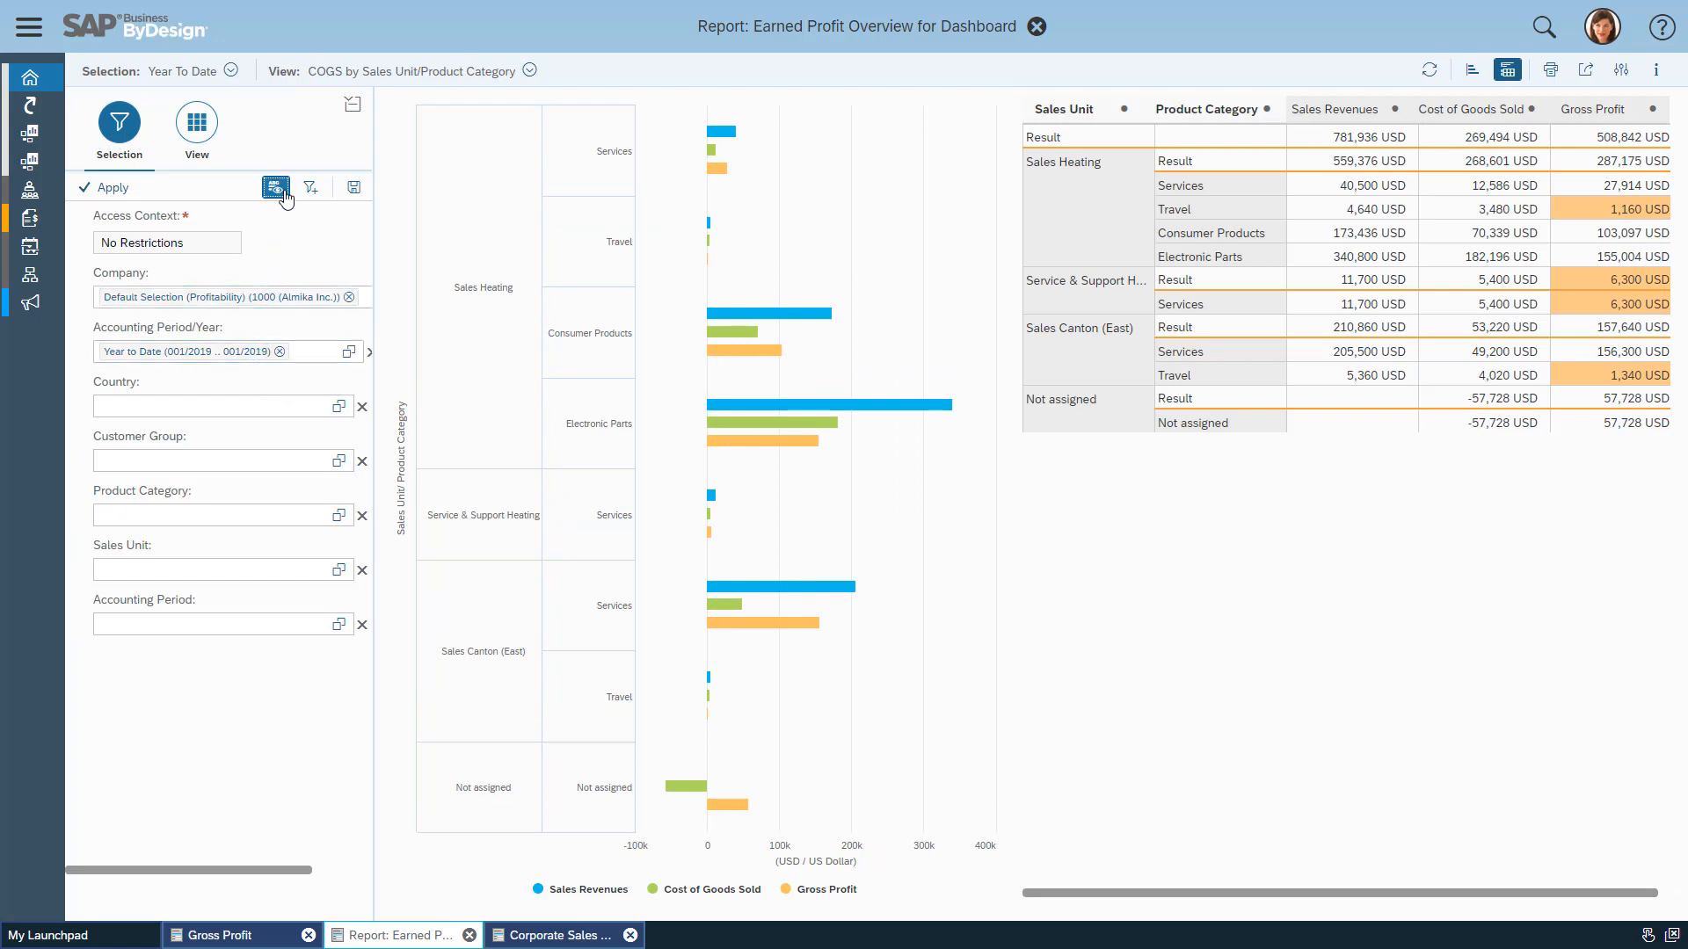
pyautogui.moveTo(352, 263)
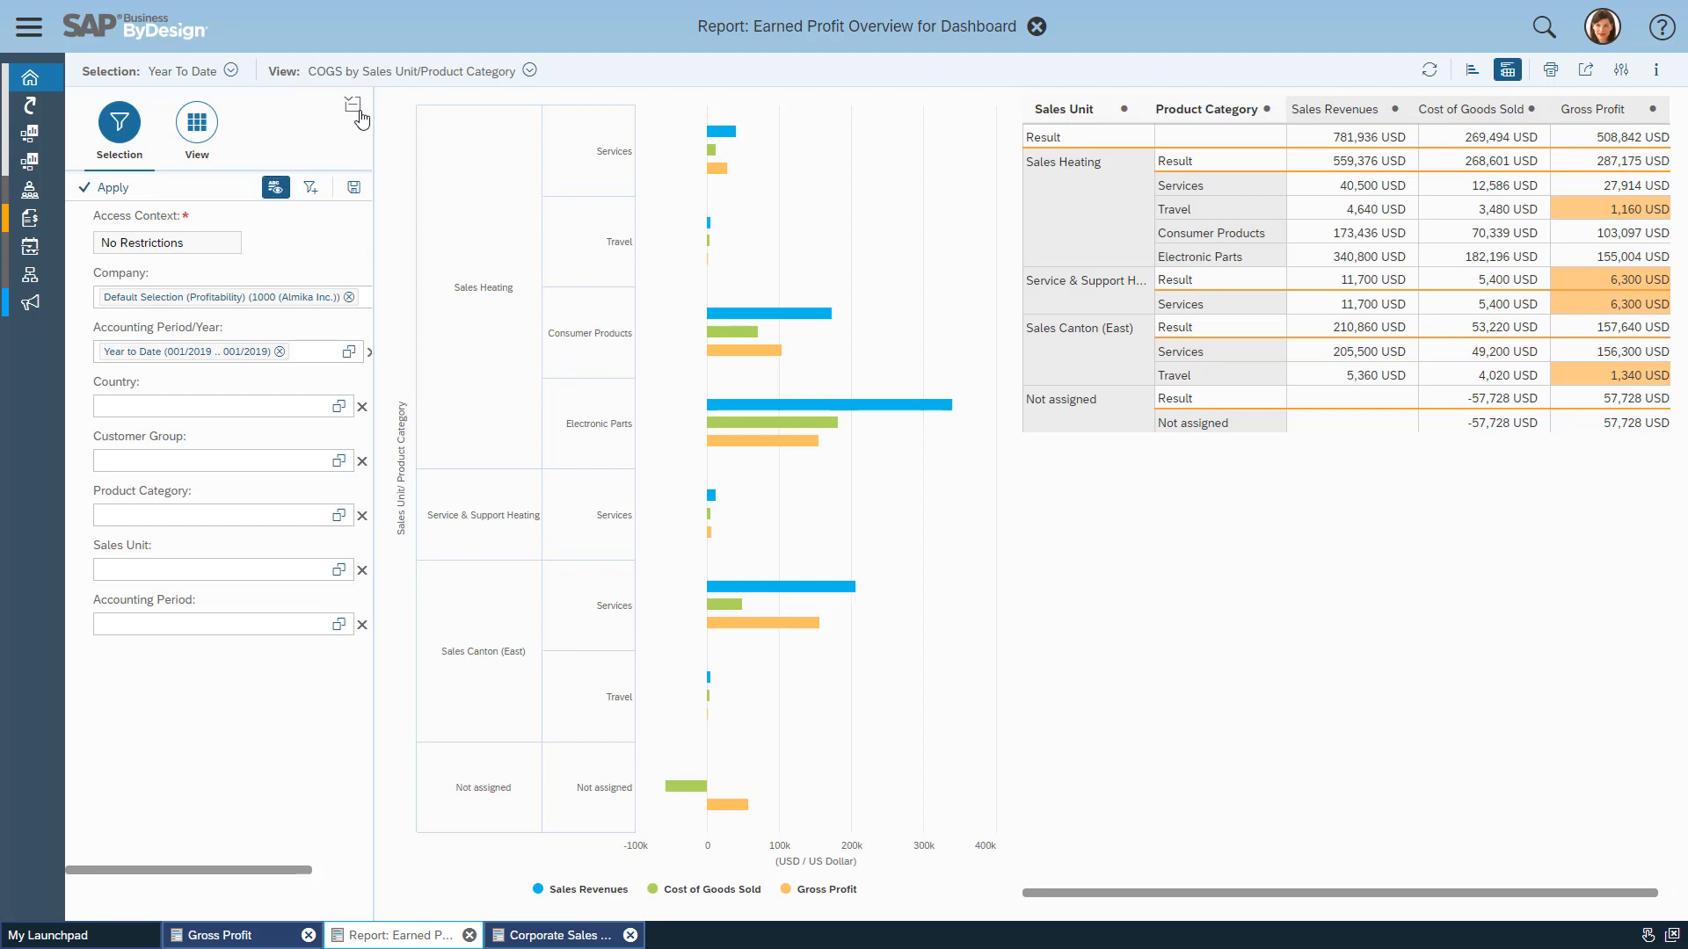
# Step: Collapse the selection pane, drop Sales Revenues from the chart and zoom onto the small bars
pyautogui.click(353, 112)
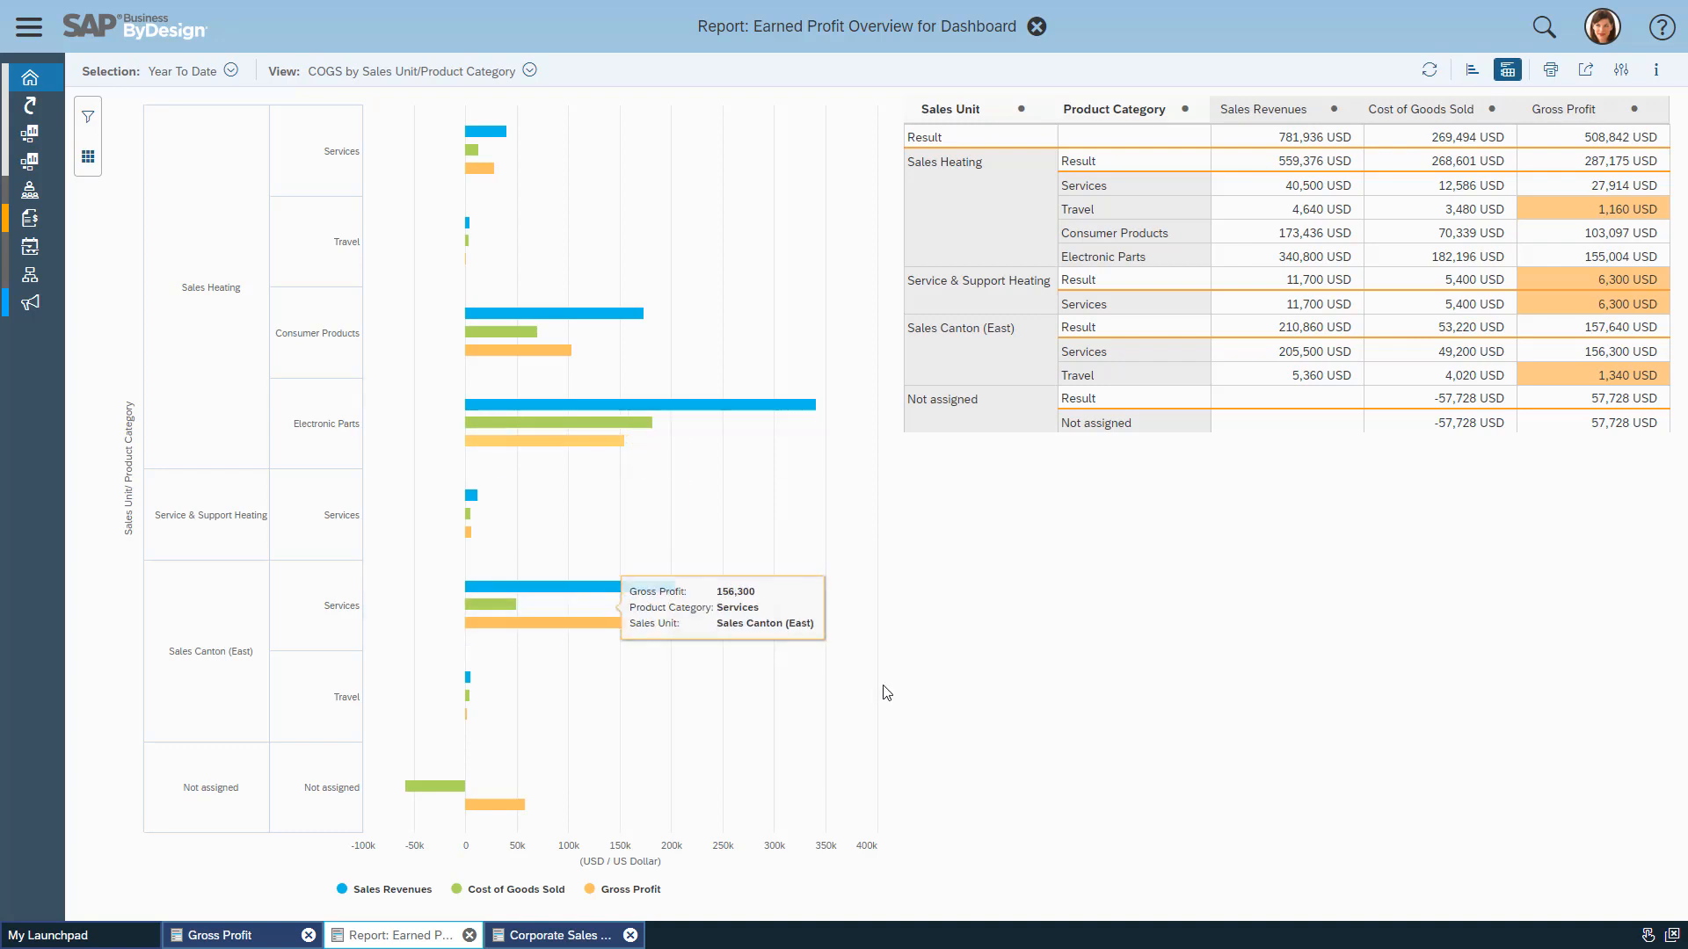
pyautogui.moveTo(703, 756)
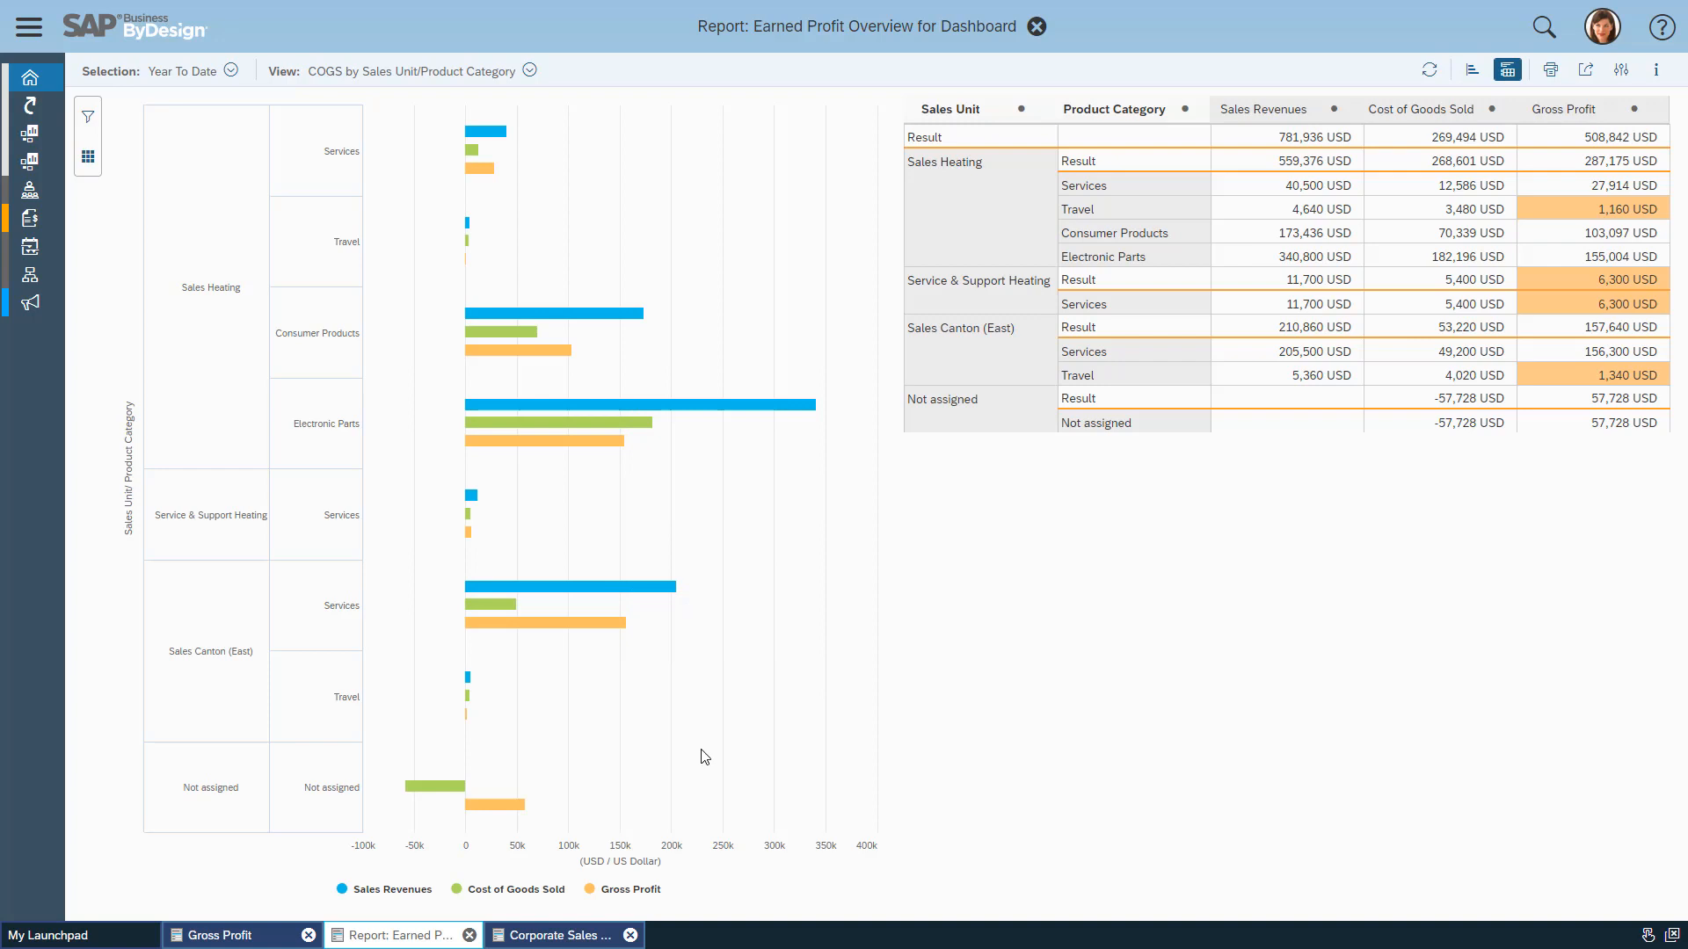
pyautogui.moveTo(383, 890)
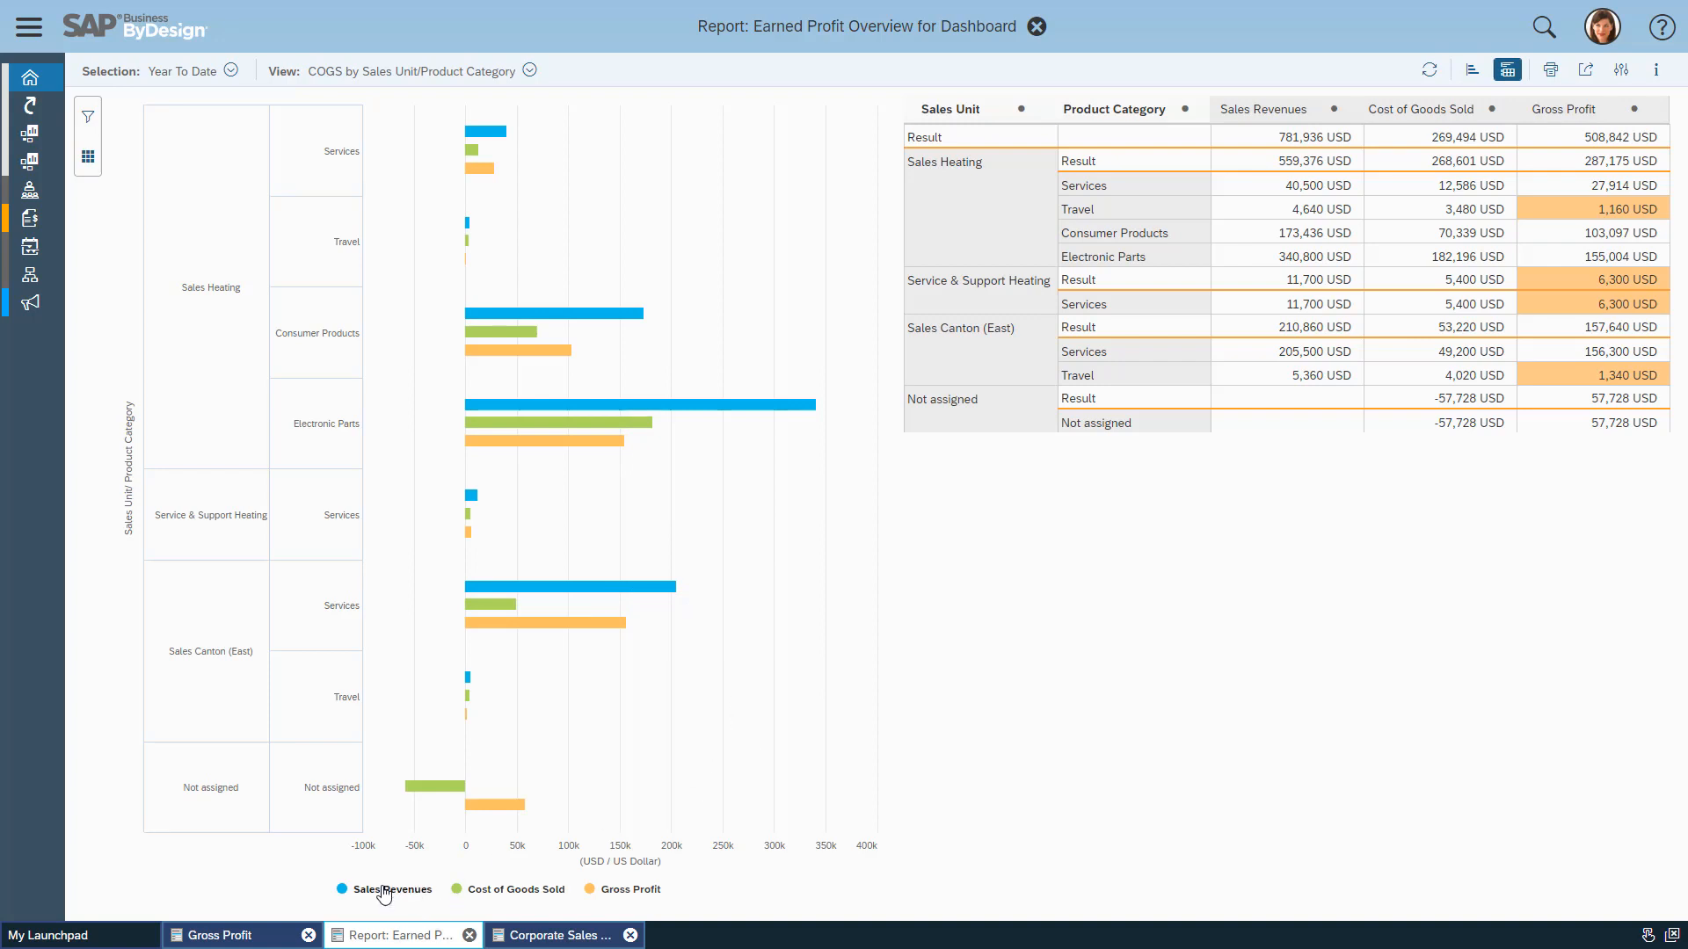
pyautogui.click(383, 890)
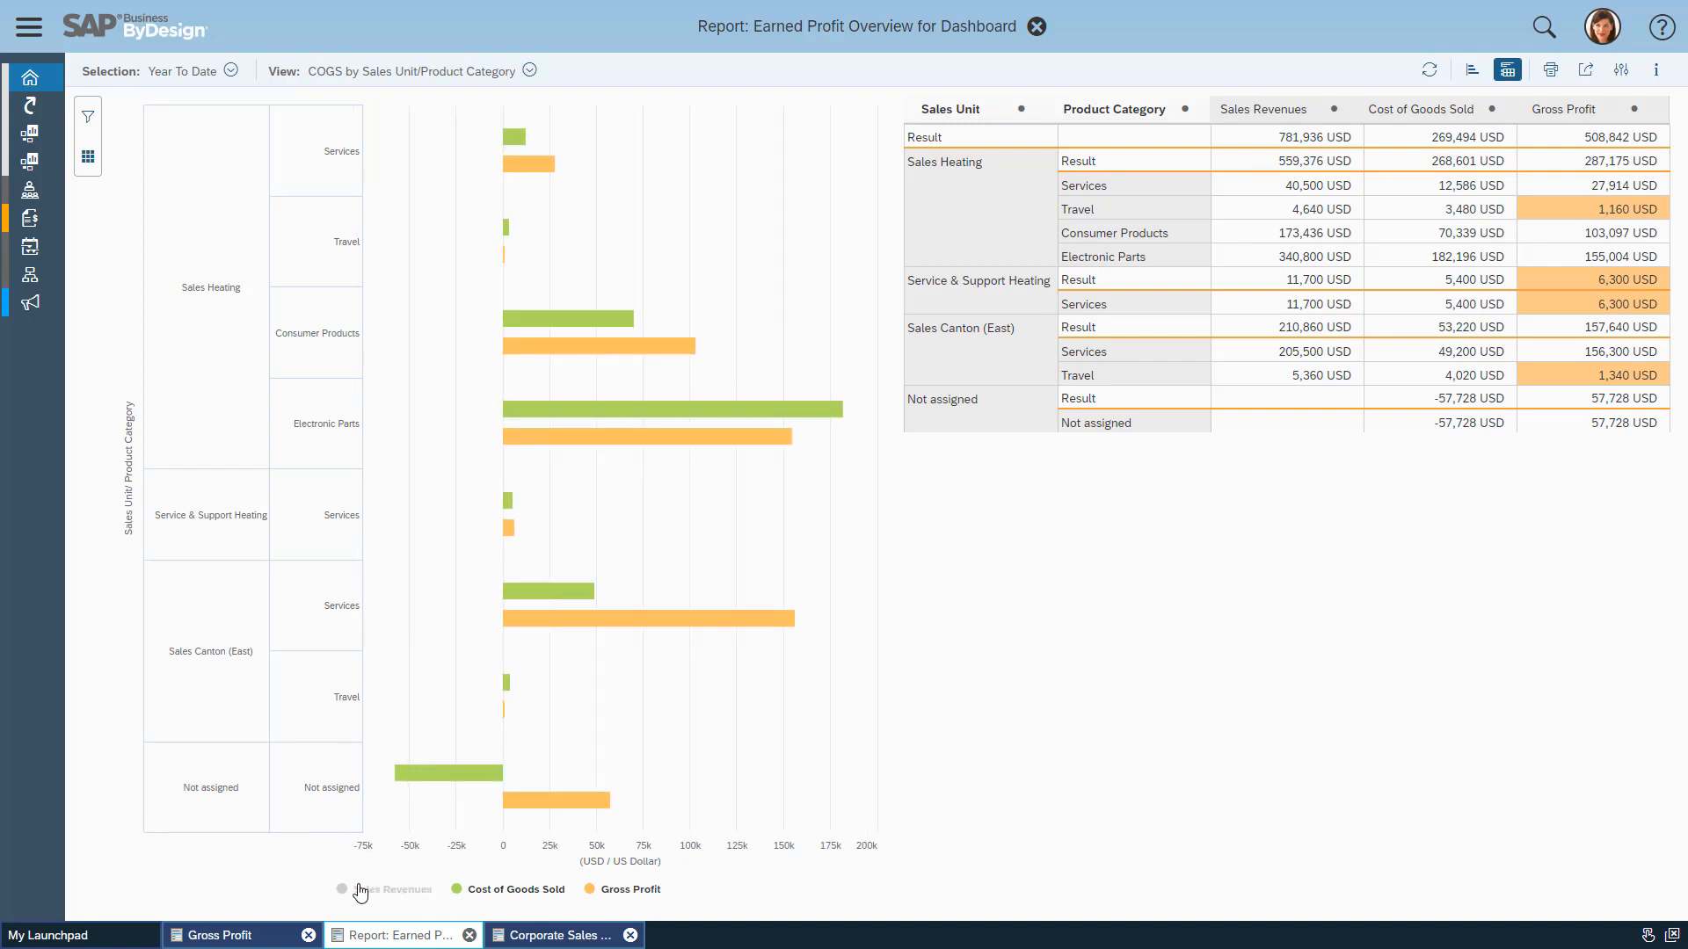
pyautogui.moveTo(601, 703)
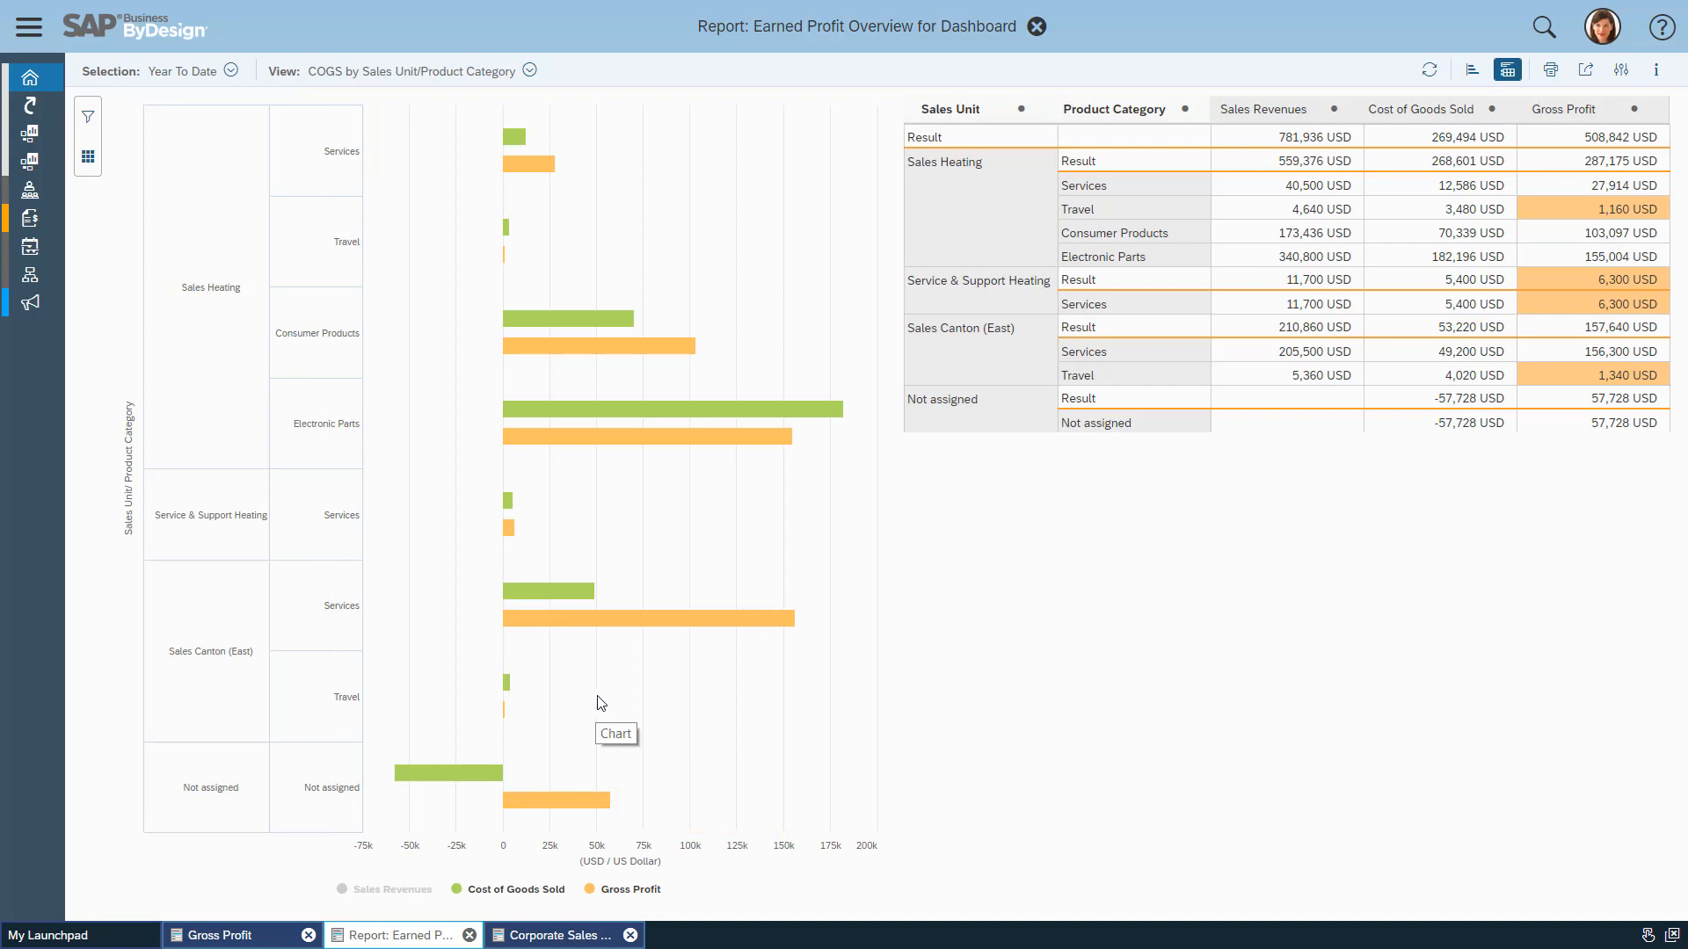
pyautogui.moveTo(506, 526)
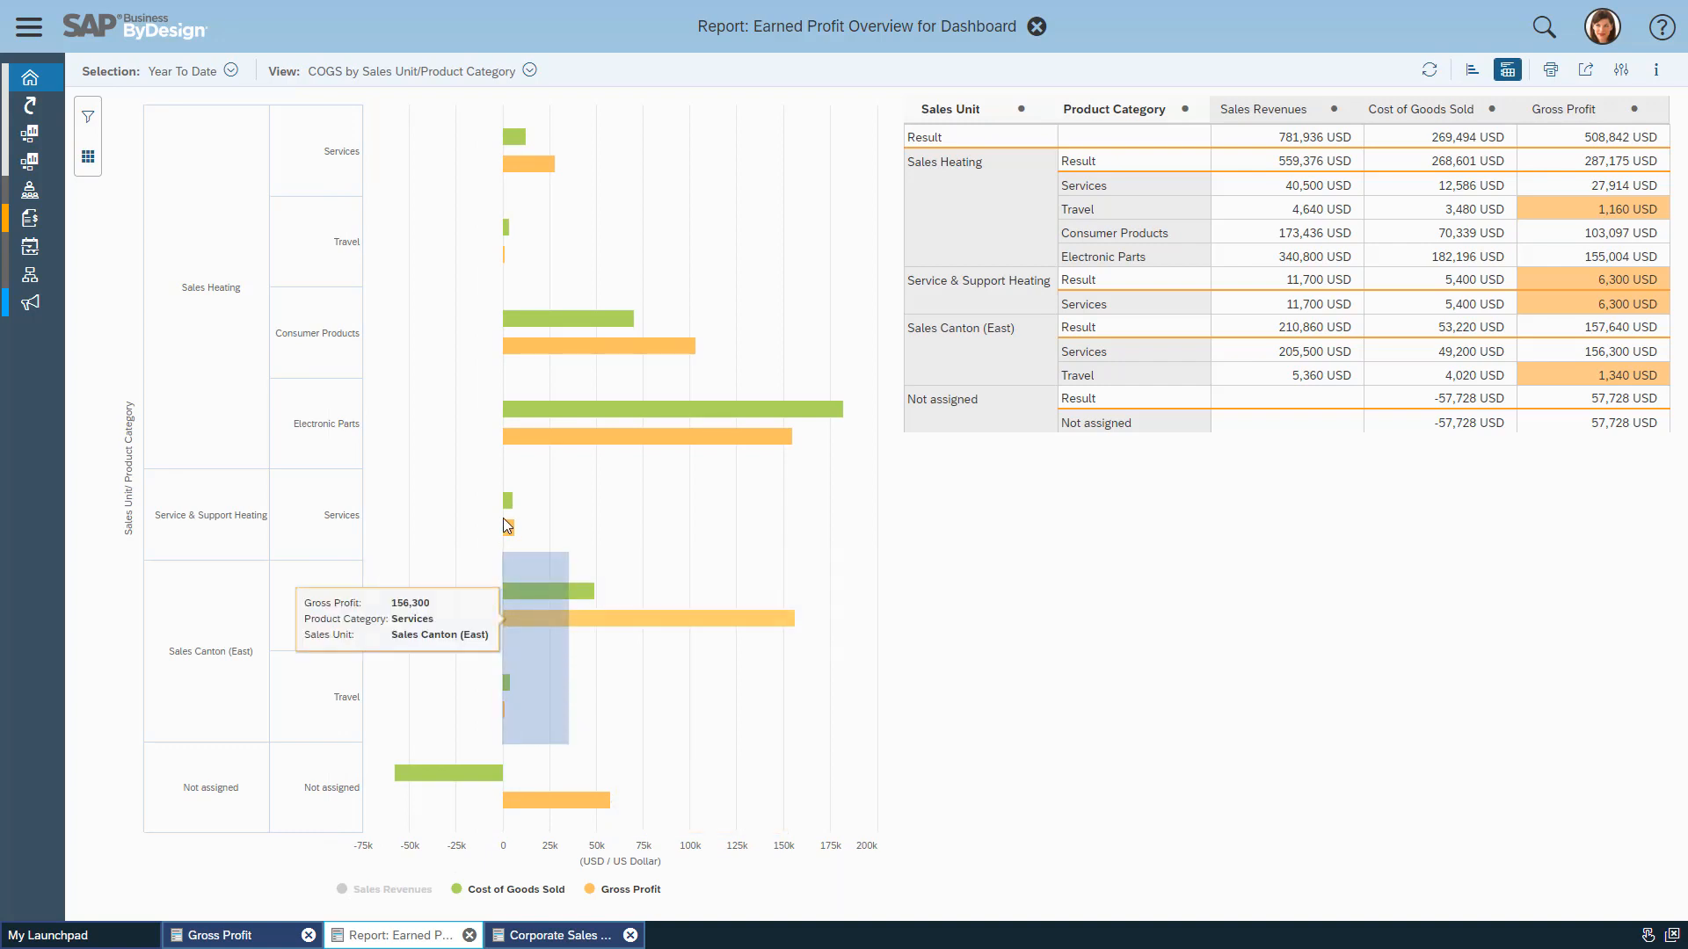
pyautogui.moveTo(505, 474)
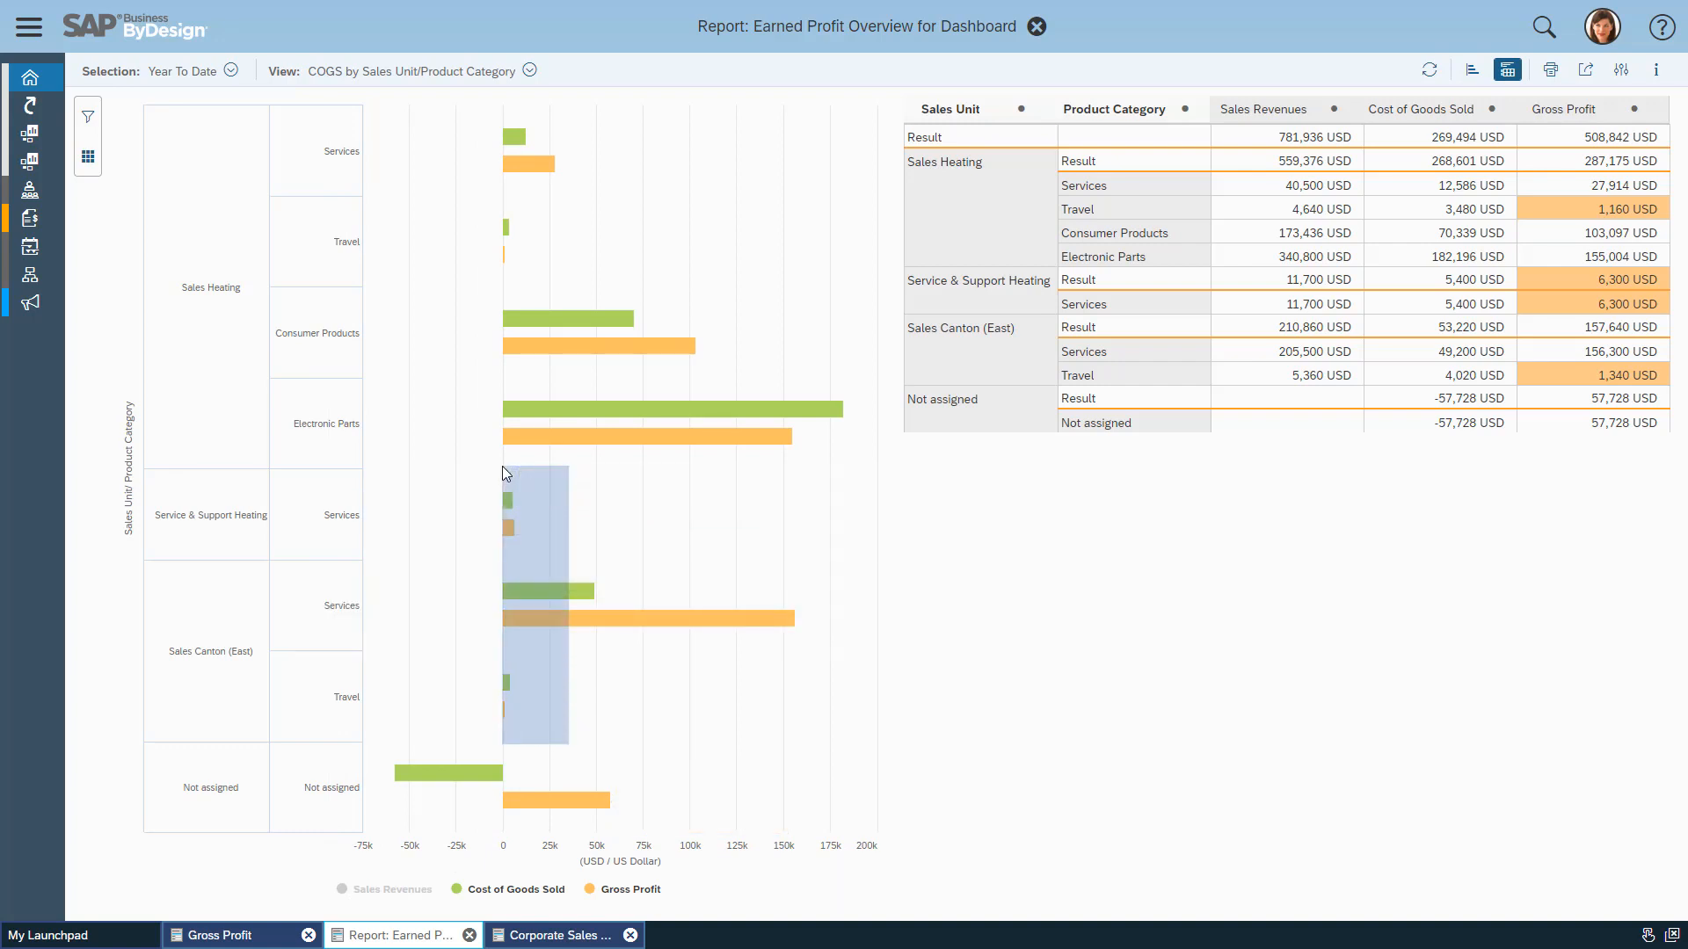
pyautogui.moveTo(503, 465); pyautogui.dragTo(567, 743)
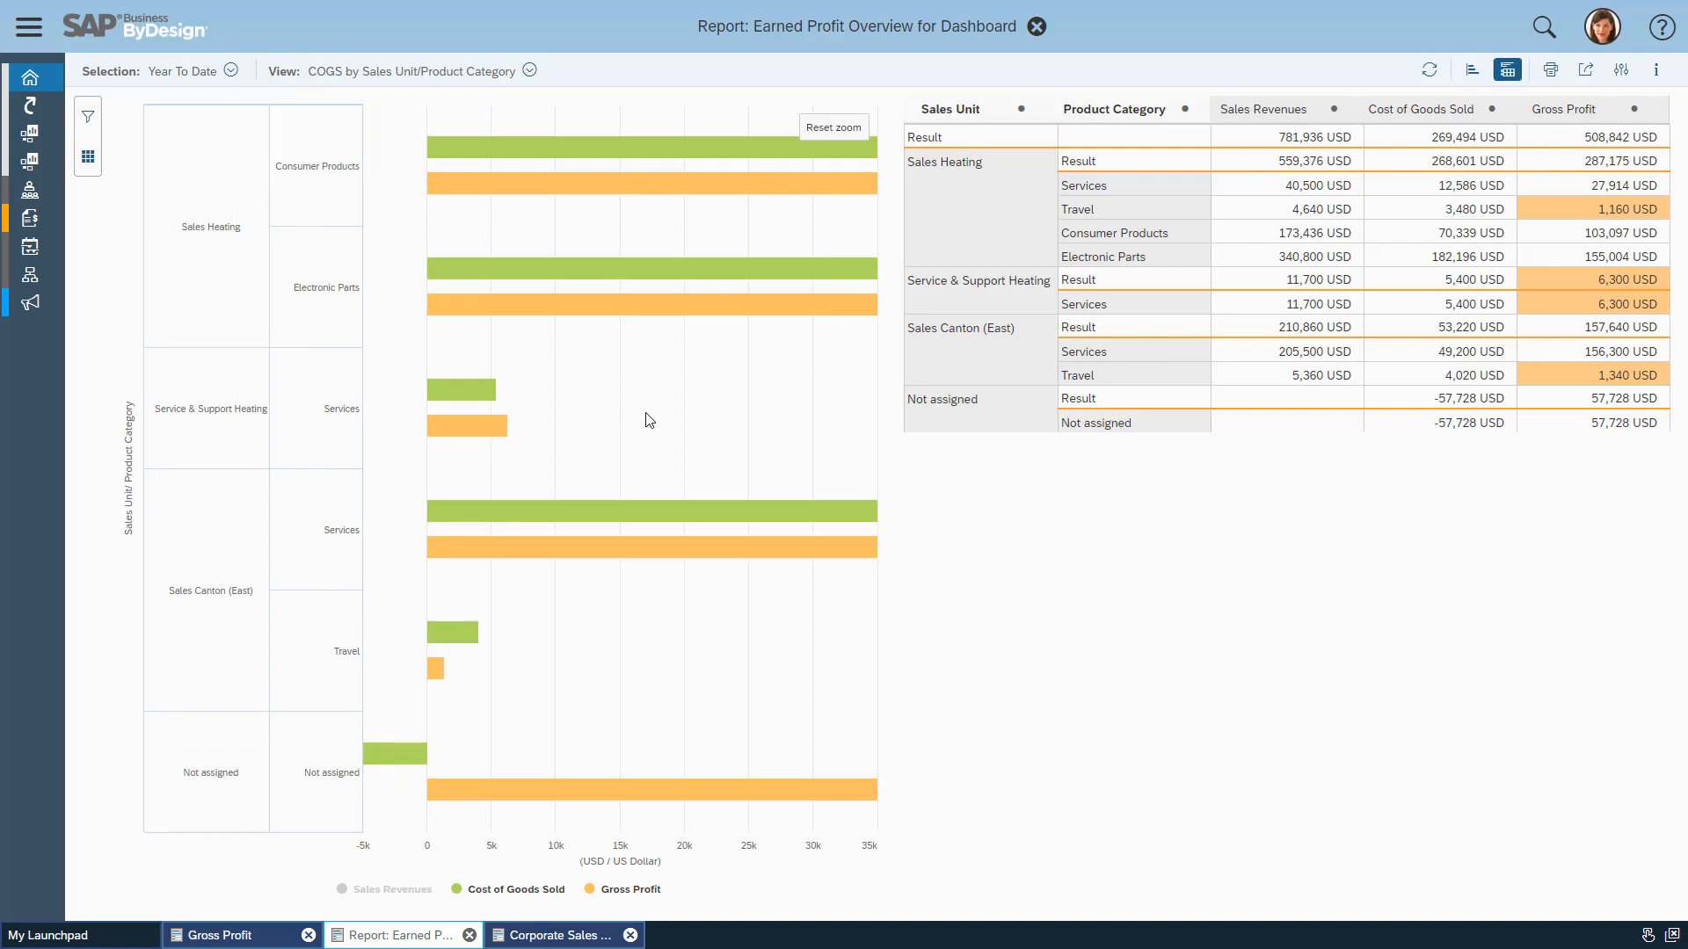
pyautogui.moveTo(461, 388)
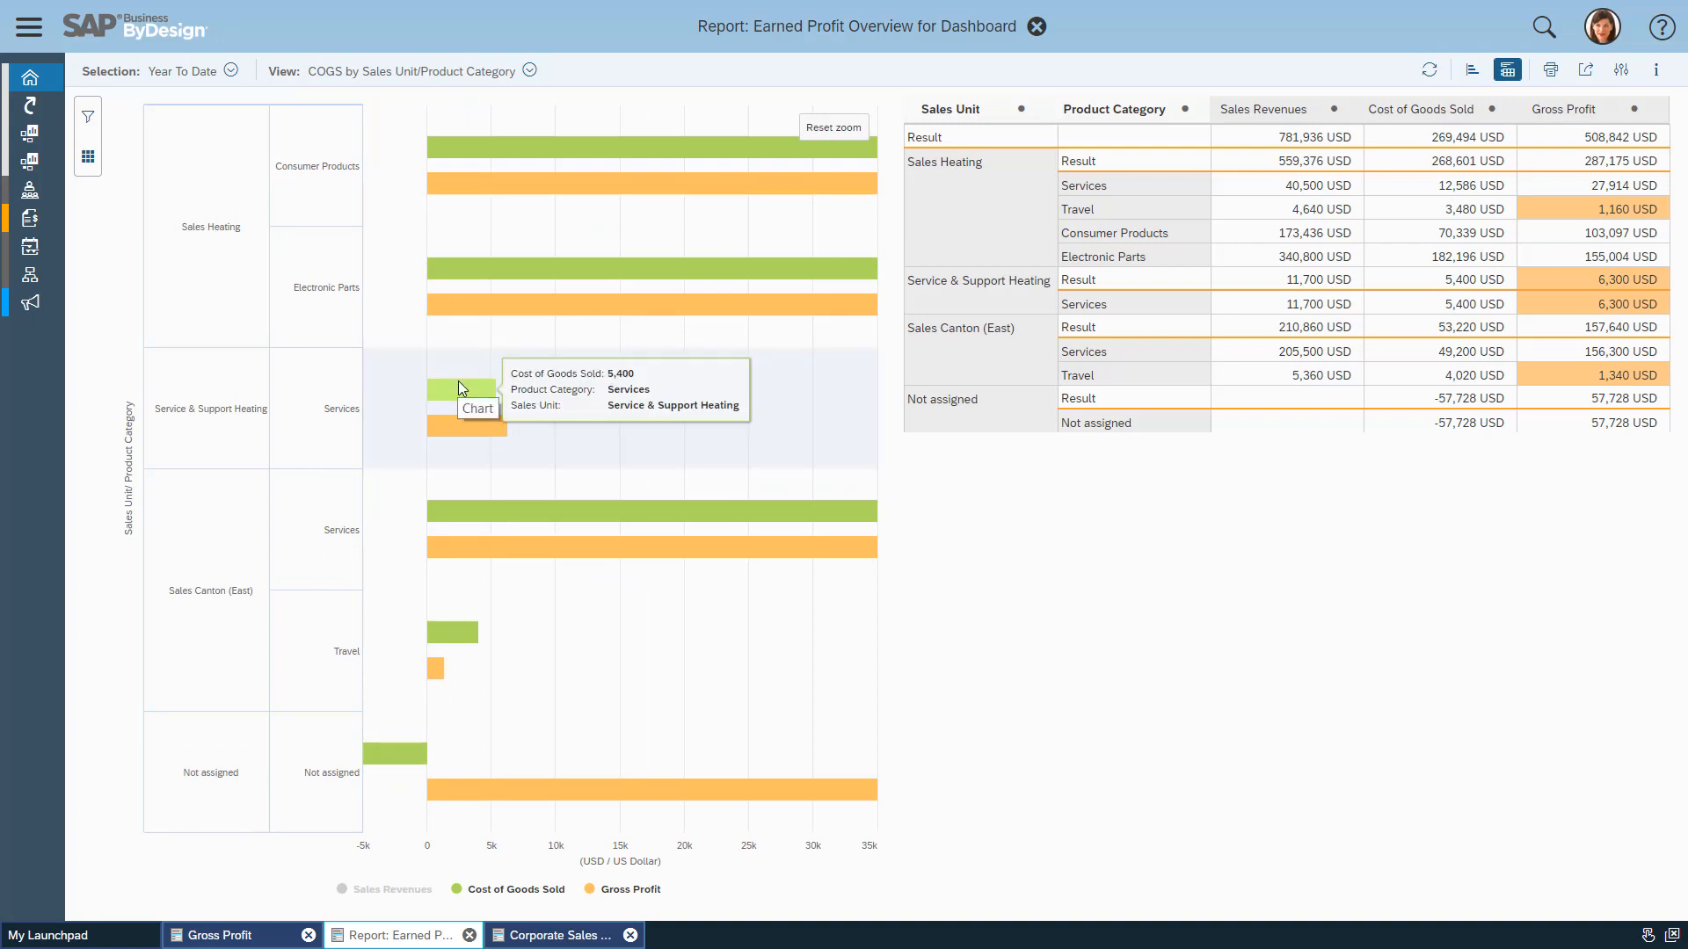
pyautogui.moveTo(461, 634)
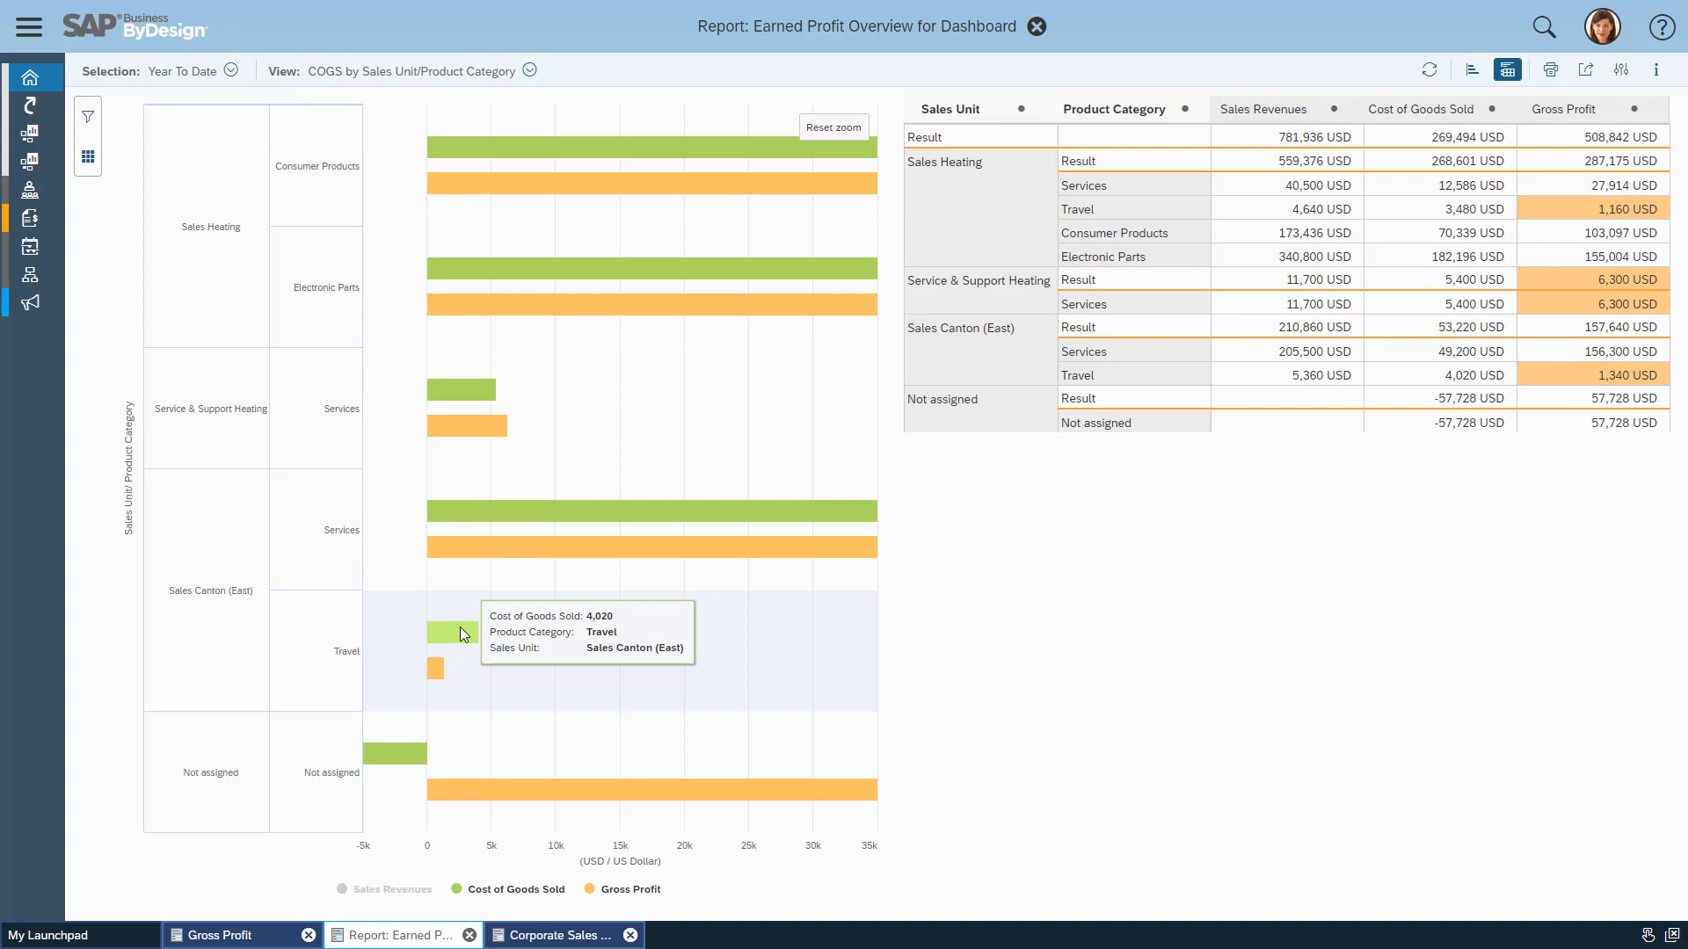
pyautogui.moveTo(848, 144)
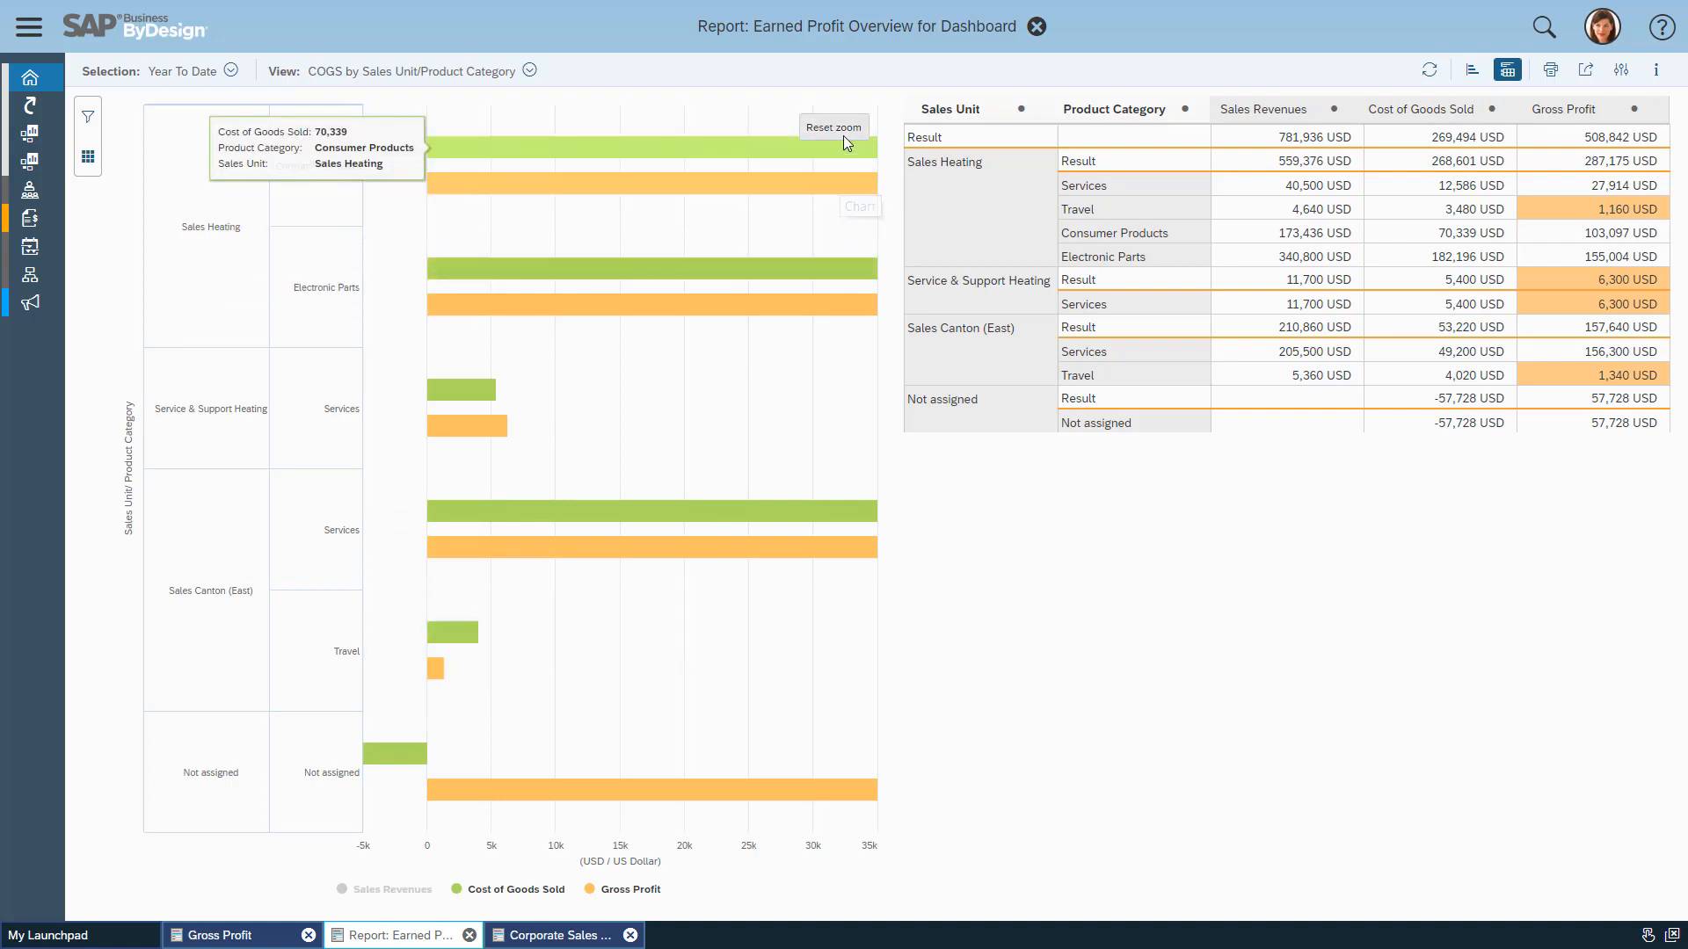
# Step: Reset chart zoom, remove the Sales Revenues column and add Gross Profit Margin as a column
pyautogui.click(833, 128)
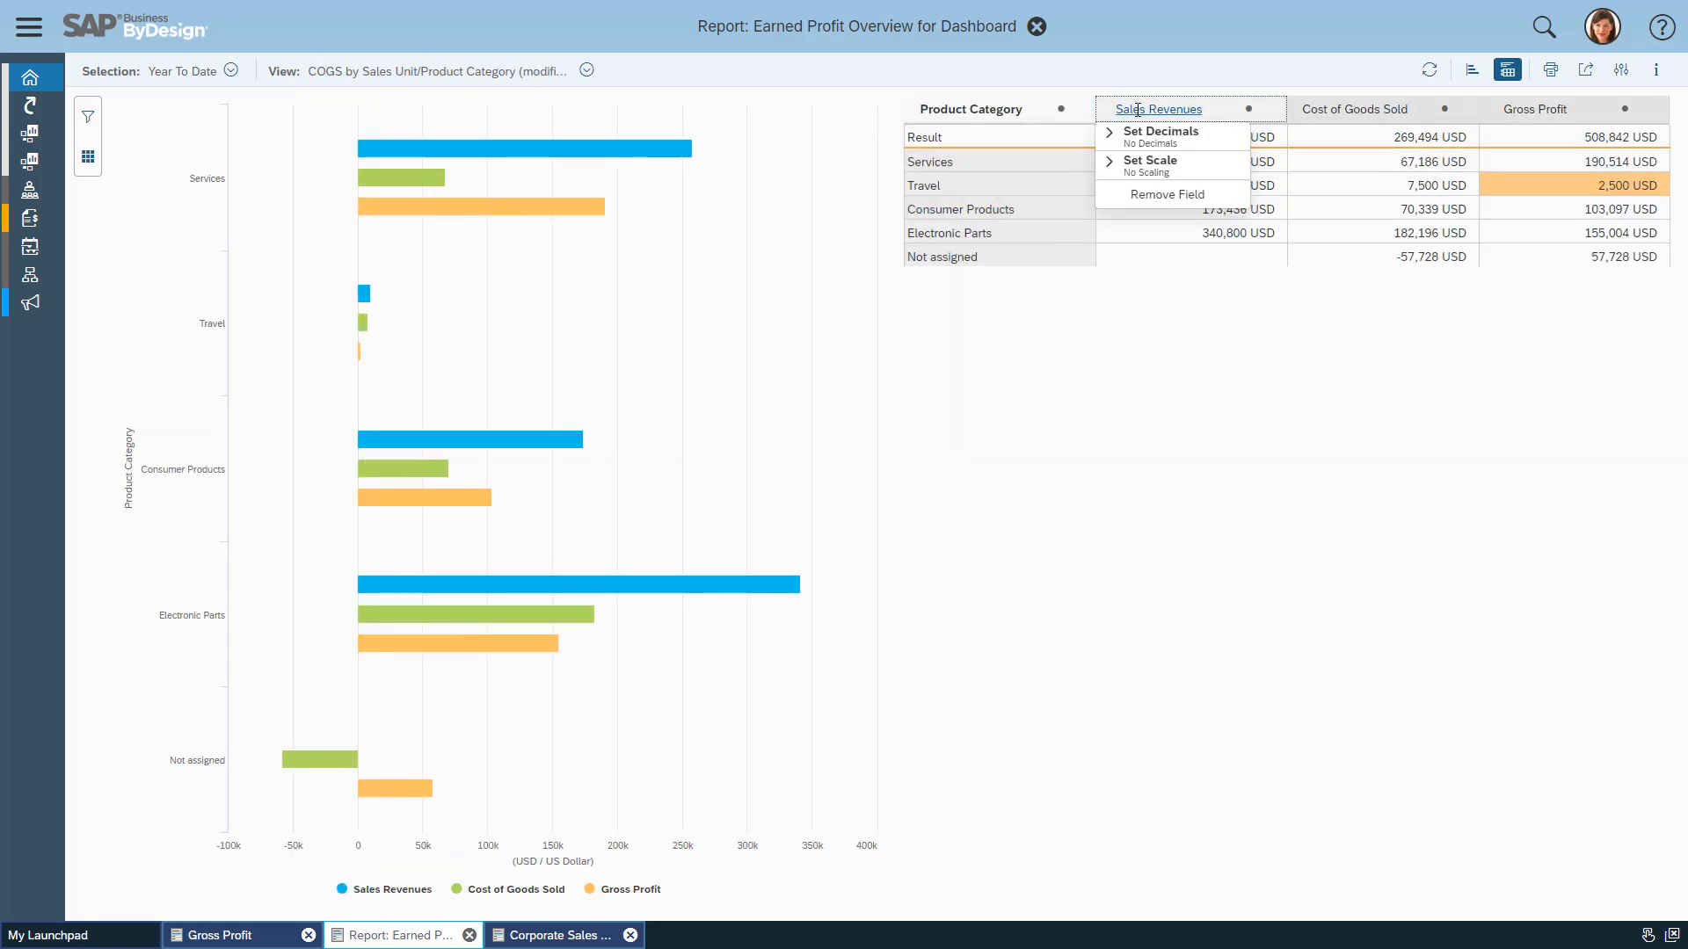
pyautogui.click(1168, 195)
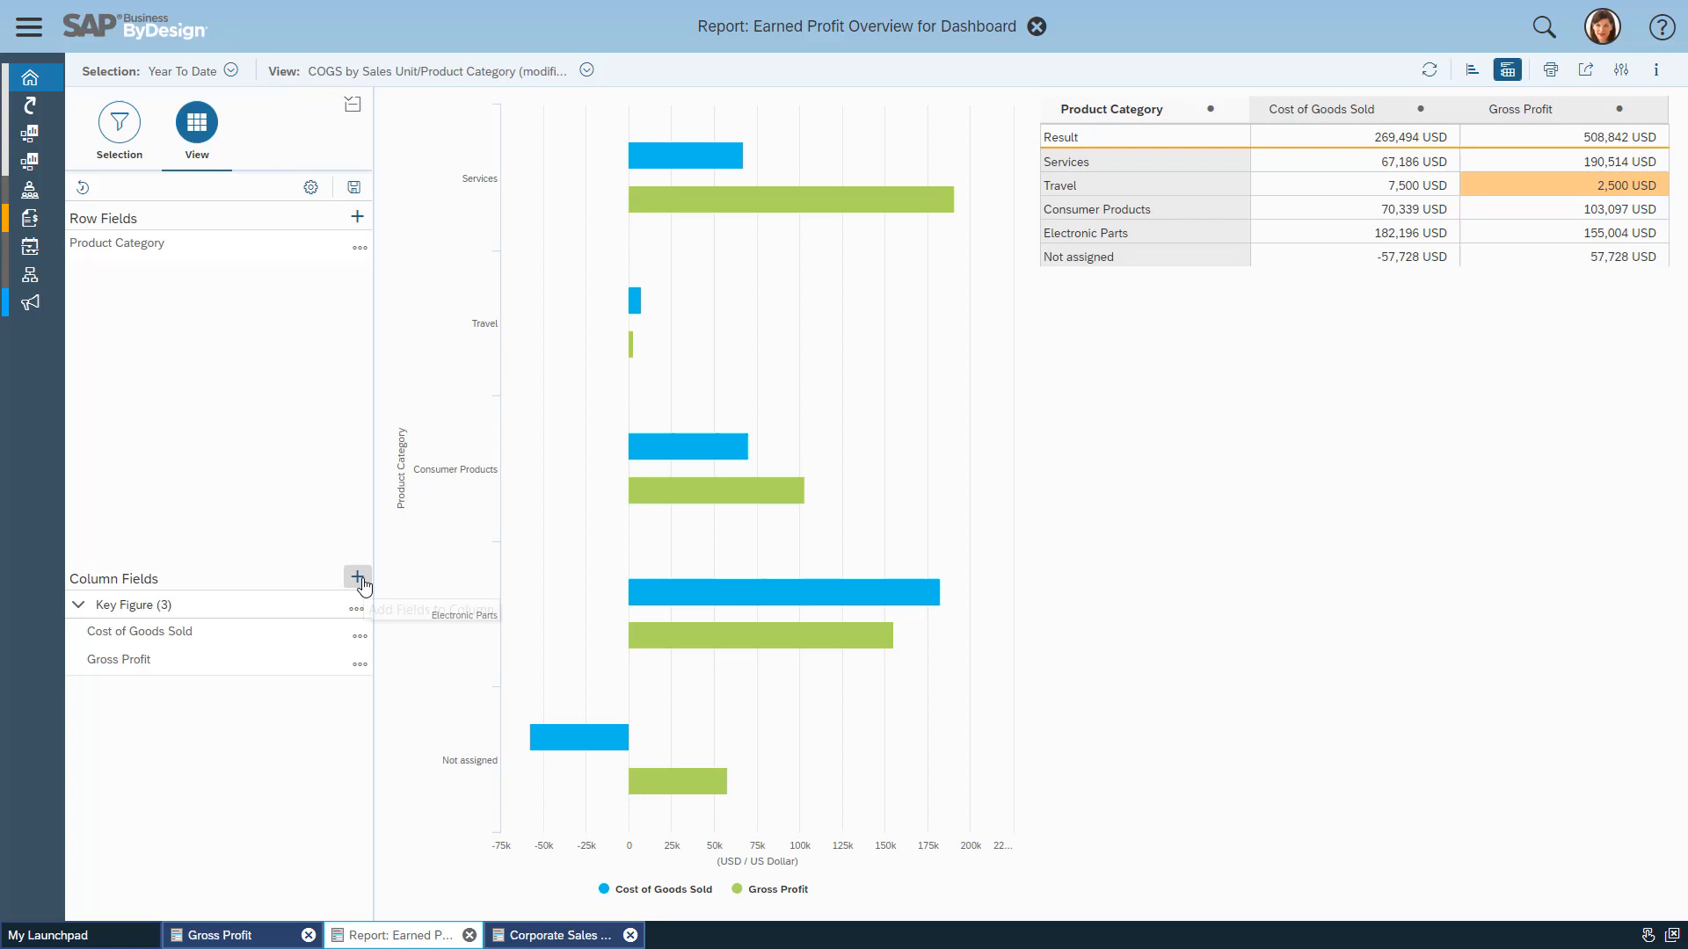
pyautogui.click(357, 576)
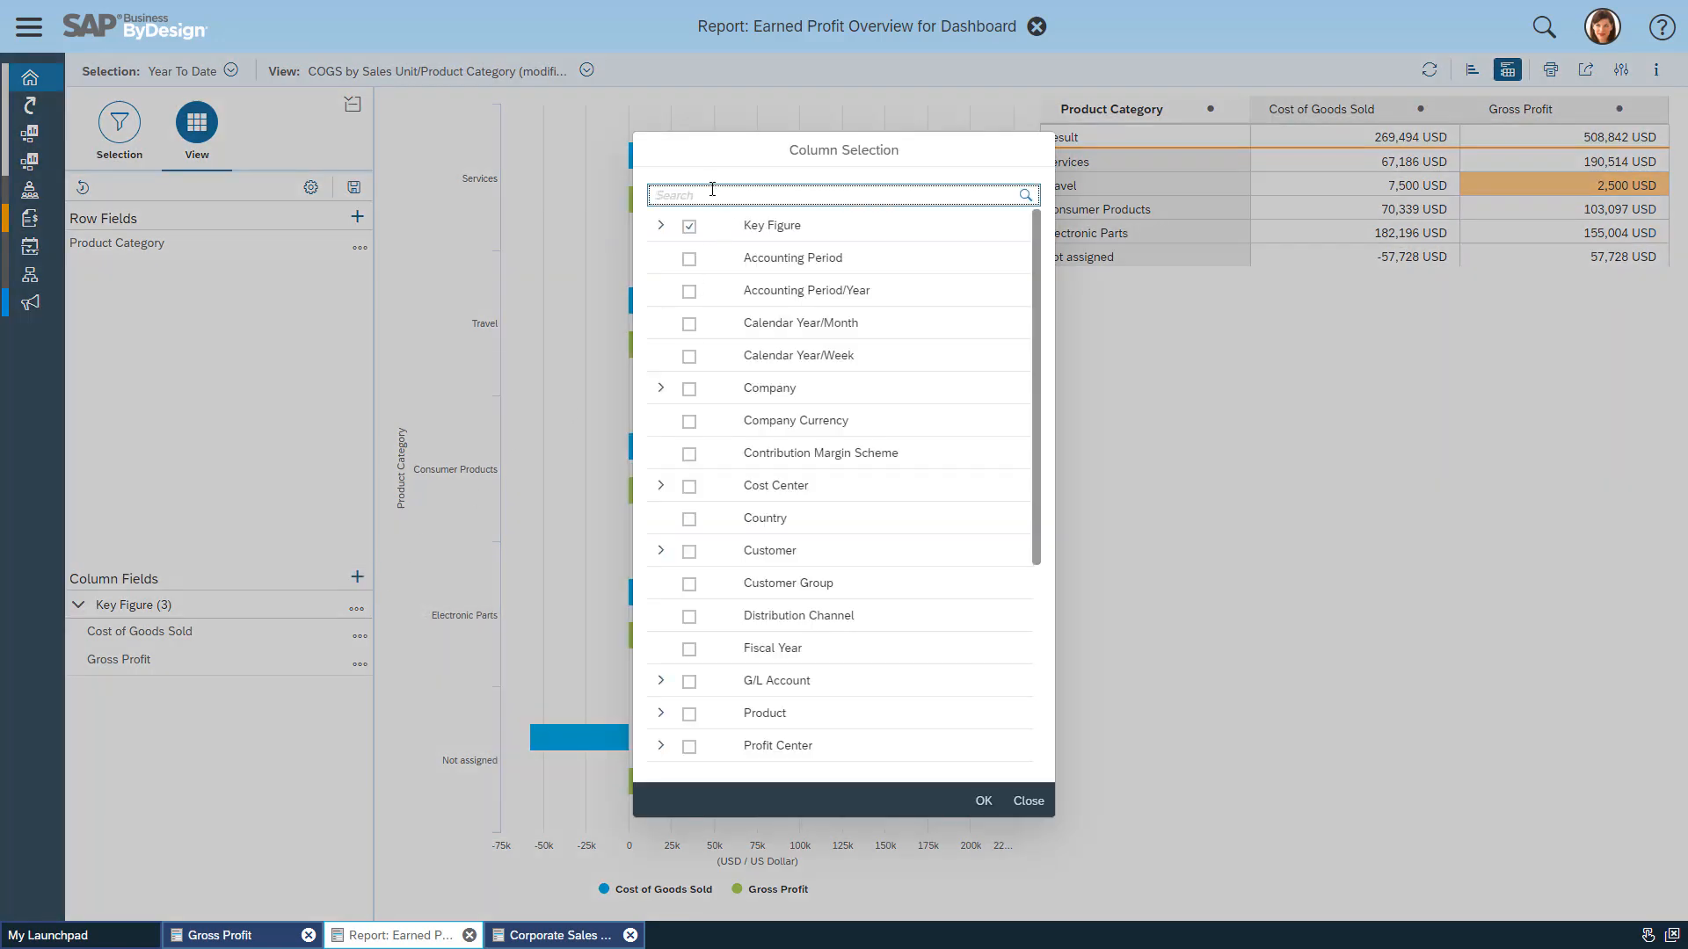
pyautogui.write('margin')
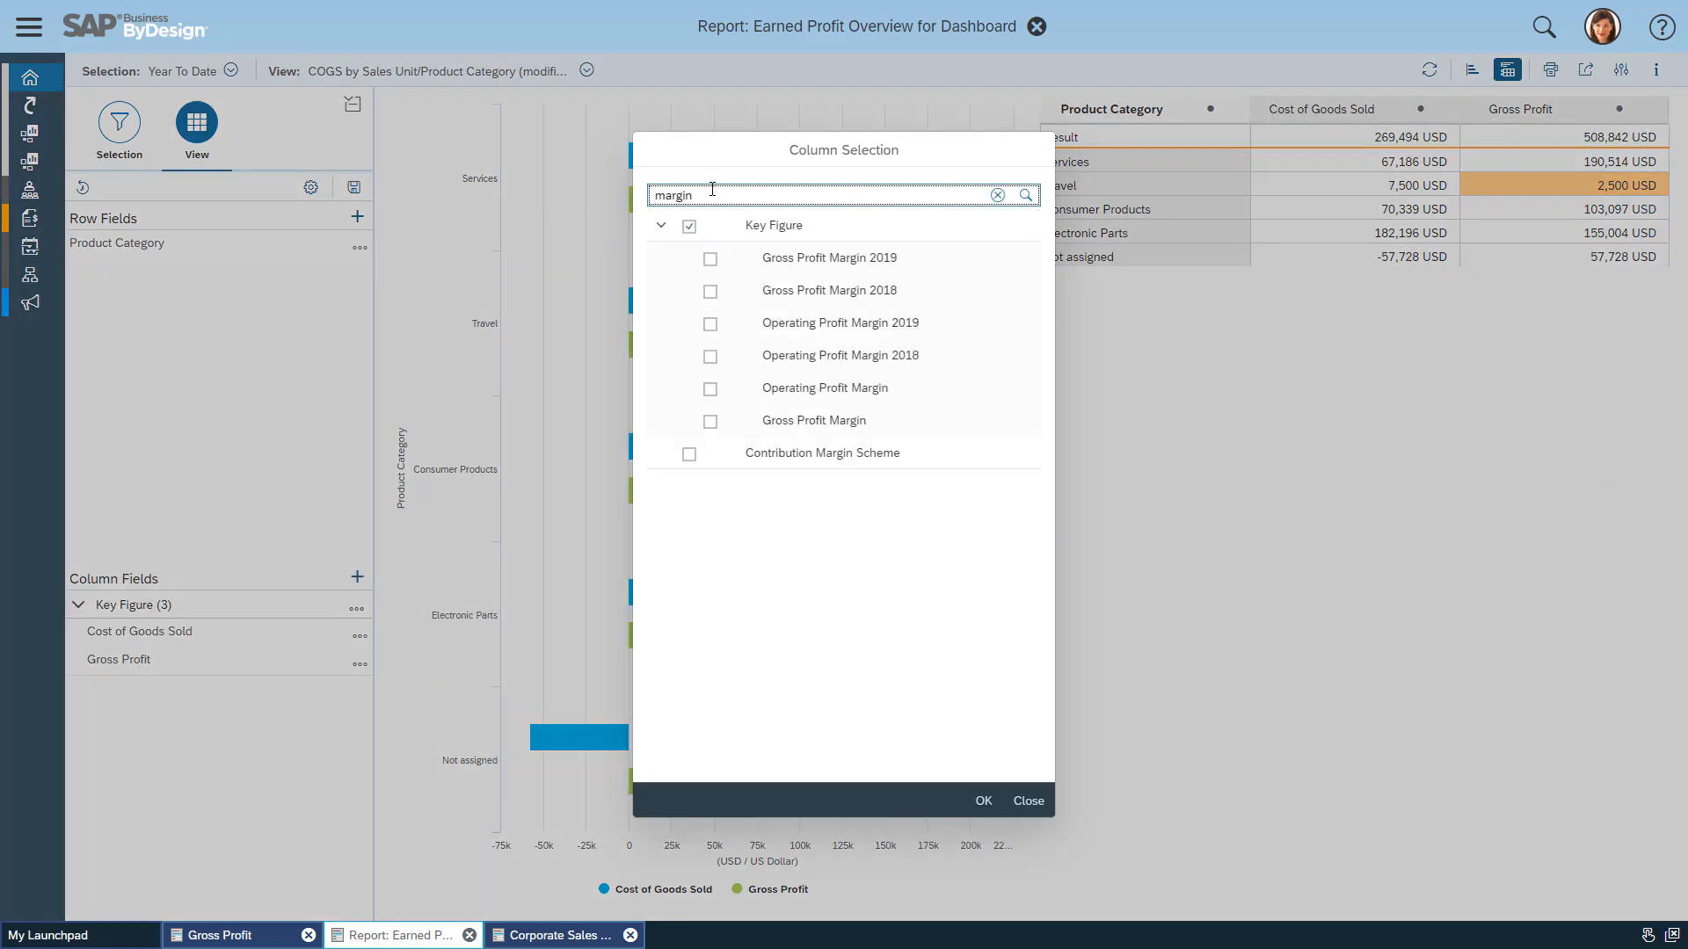
pyautogui.click(710, 421)
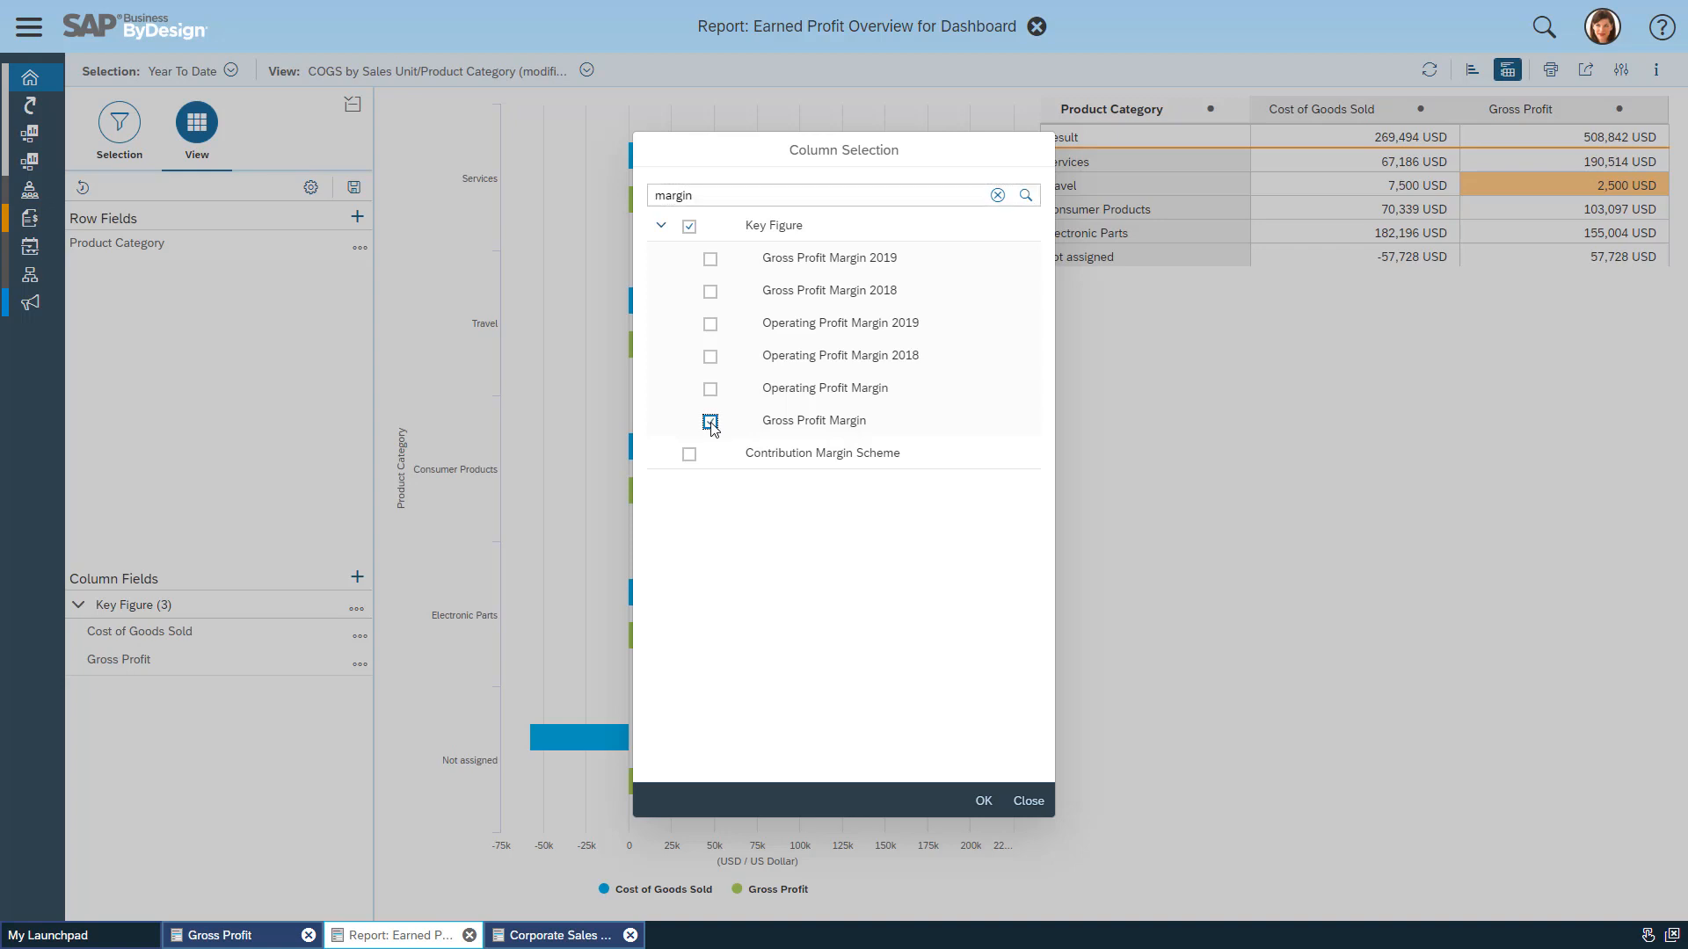
pyautogui.click(983, 801)
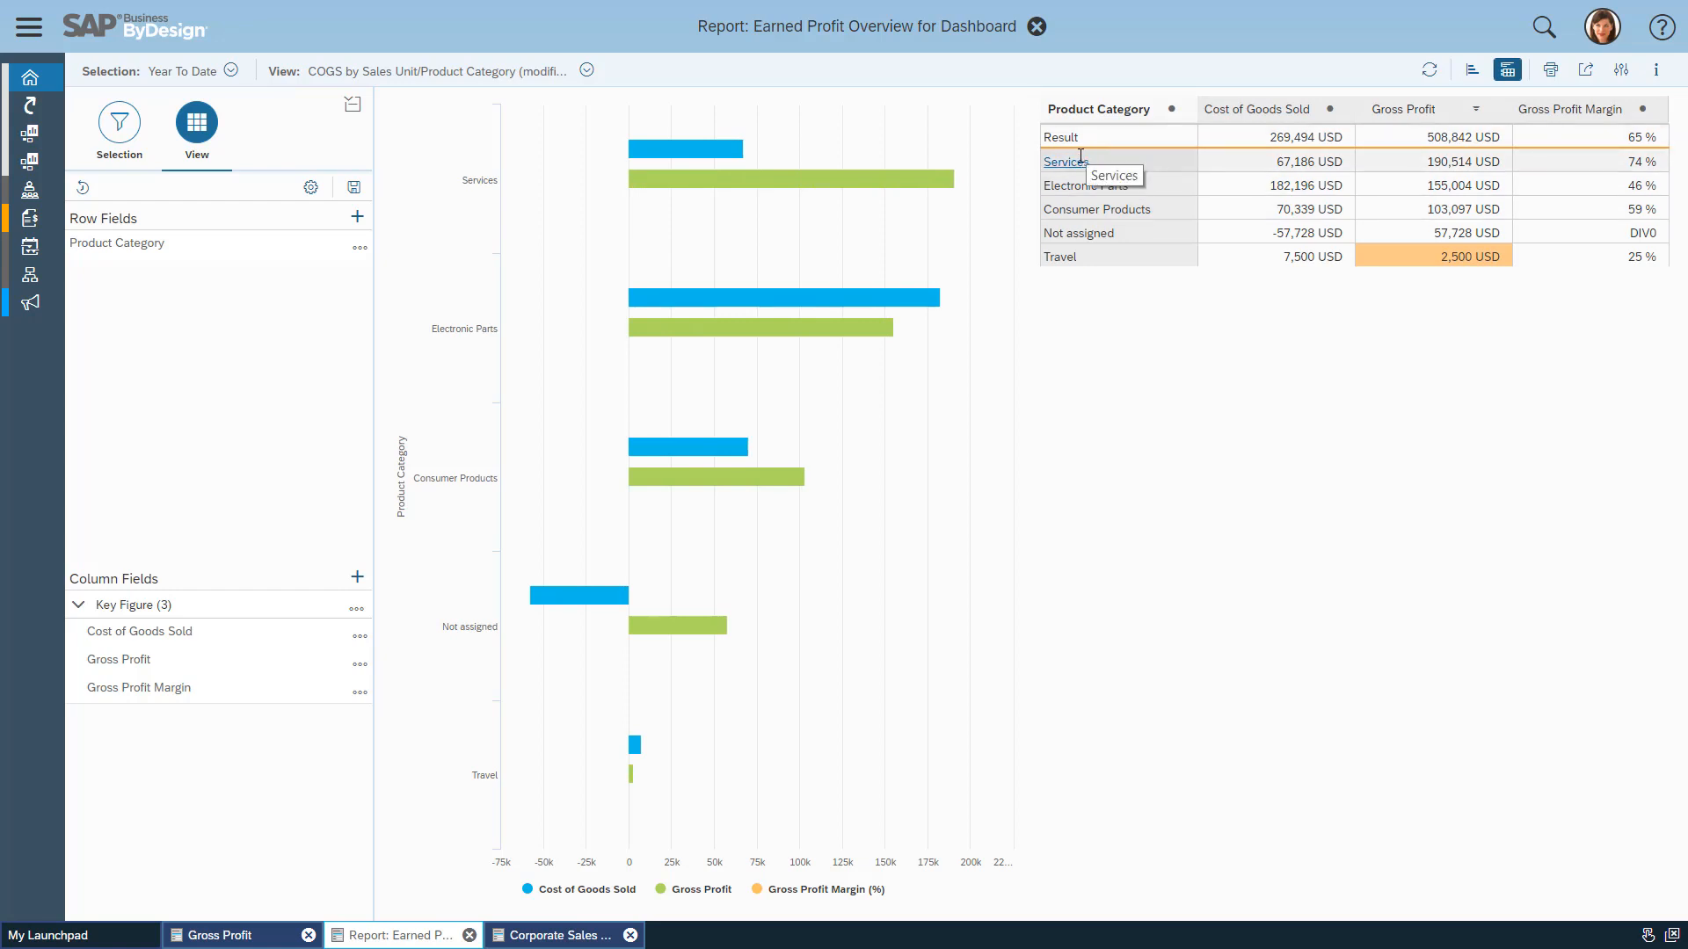
# Step: Bring up the filter options for the Services product category row
pyautogui.click(1065, 162)
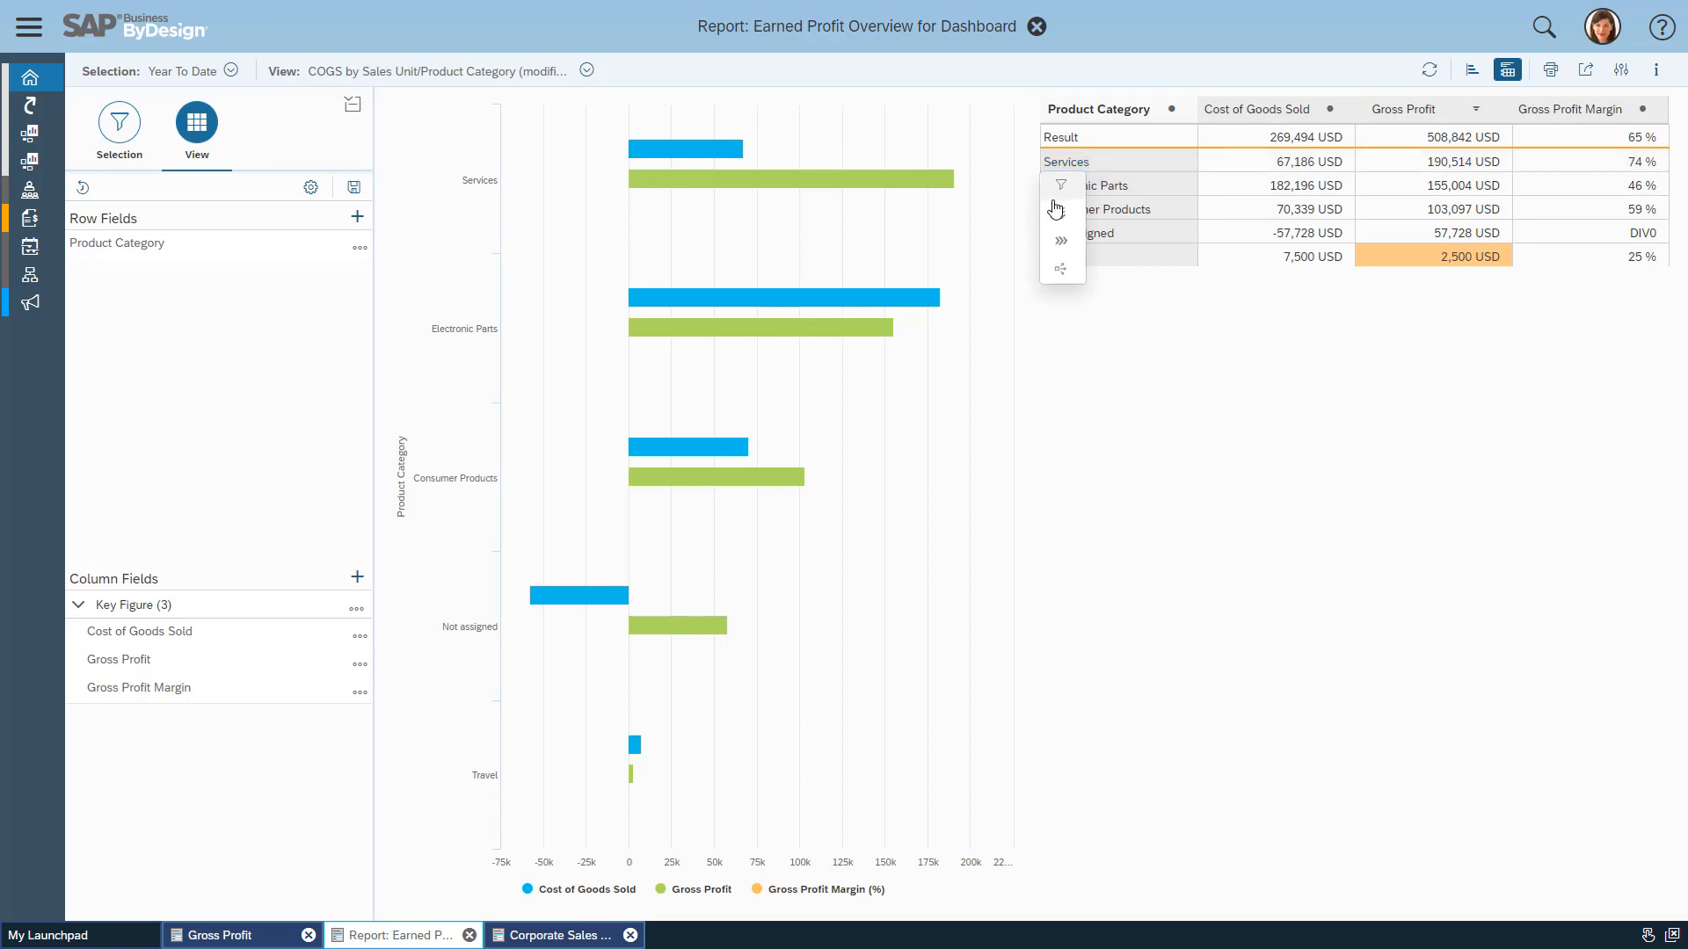
pyautogui.moveTo(1062, 218)
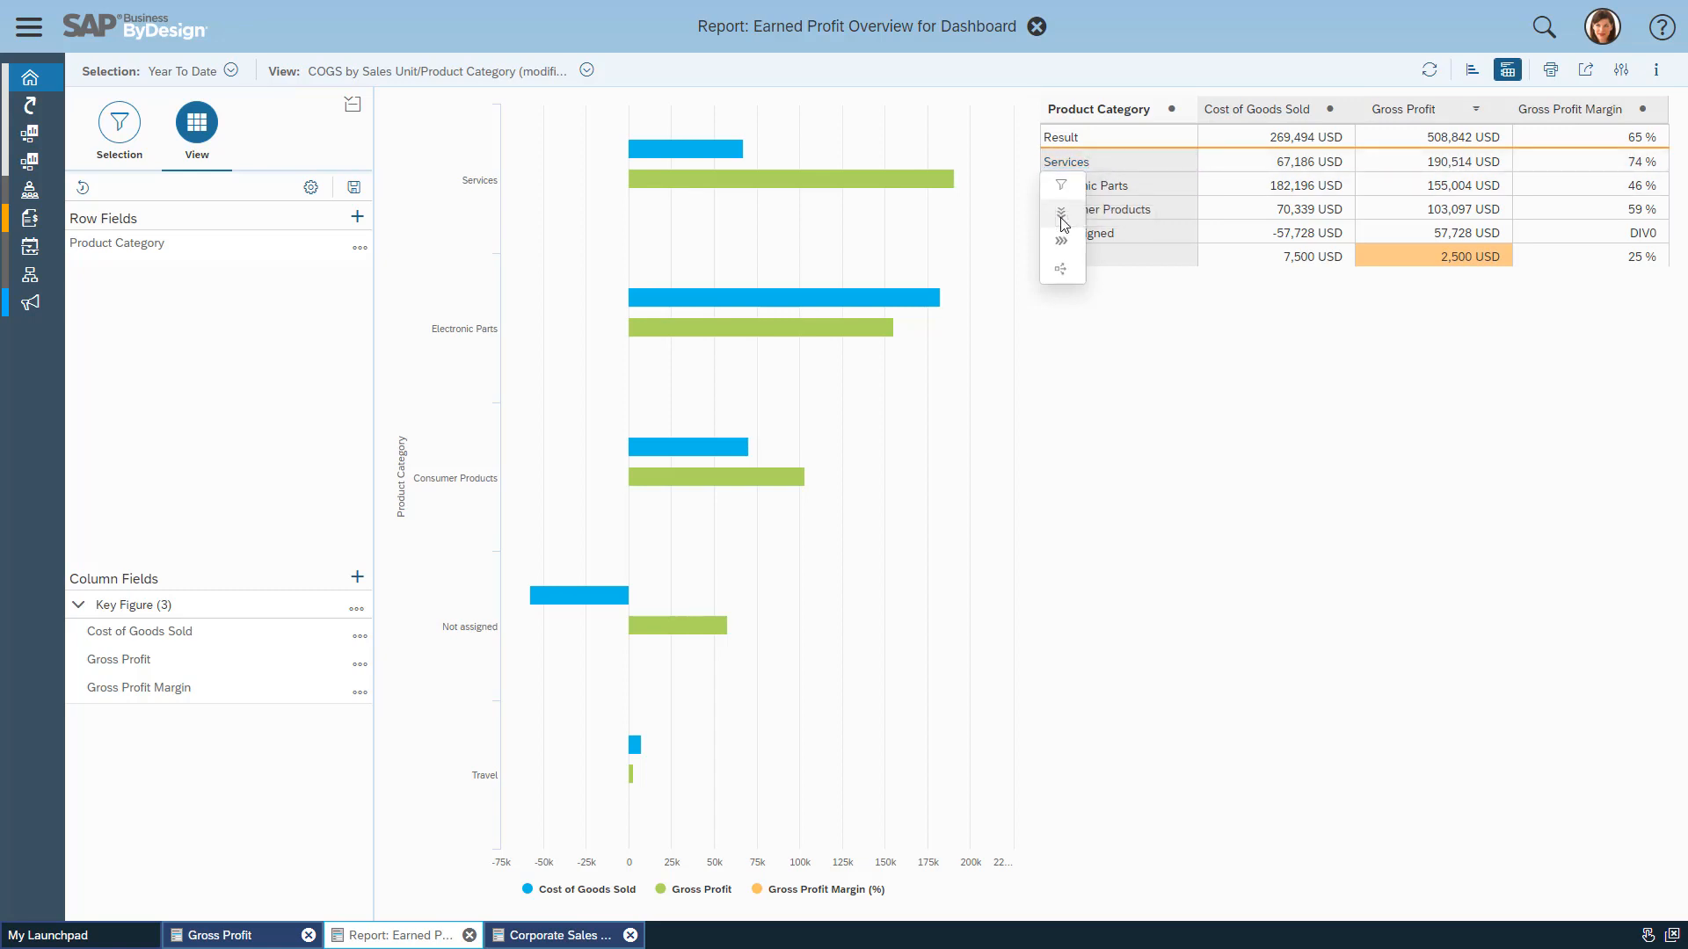
pyautogui.moveTo(1061, 214)
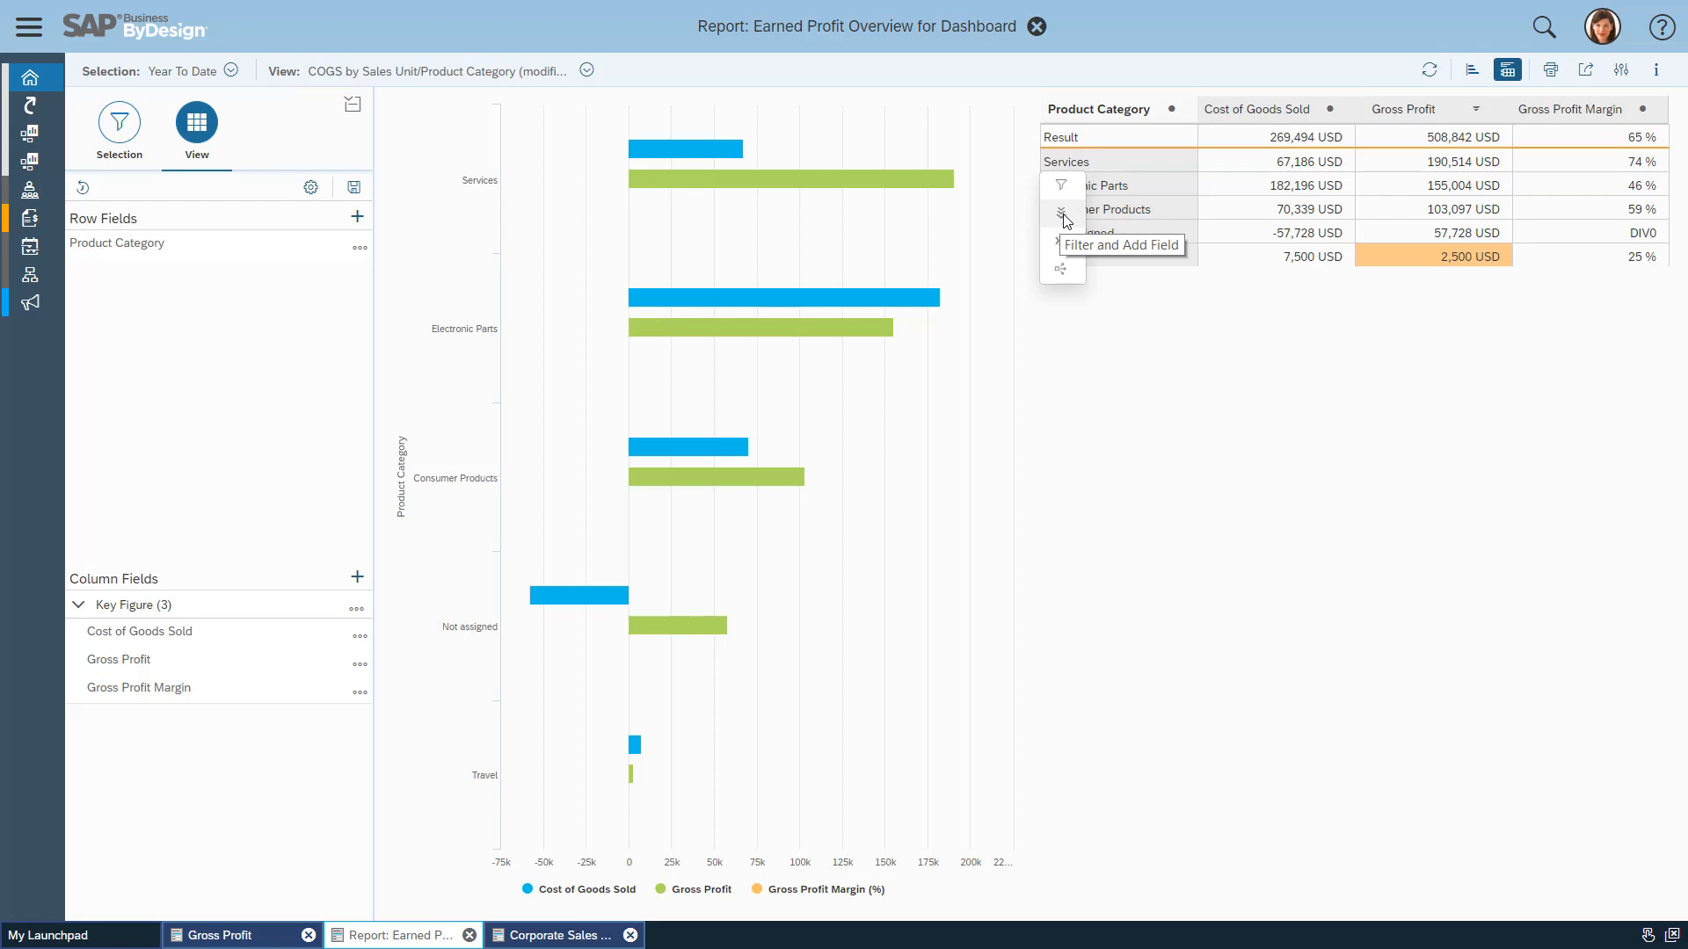
pyautogui.moveTo(1063, 243)
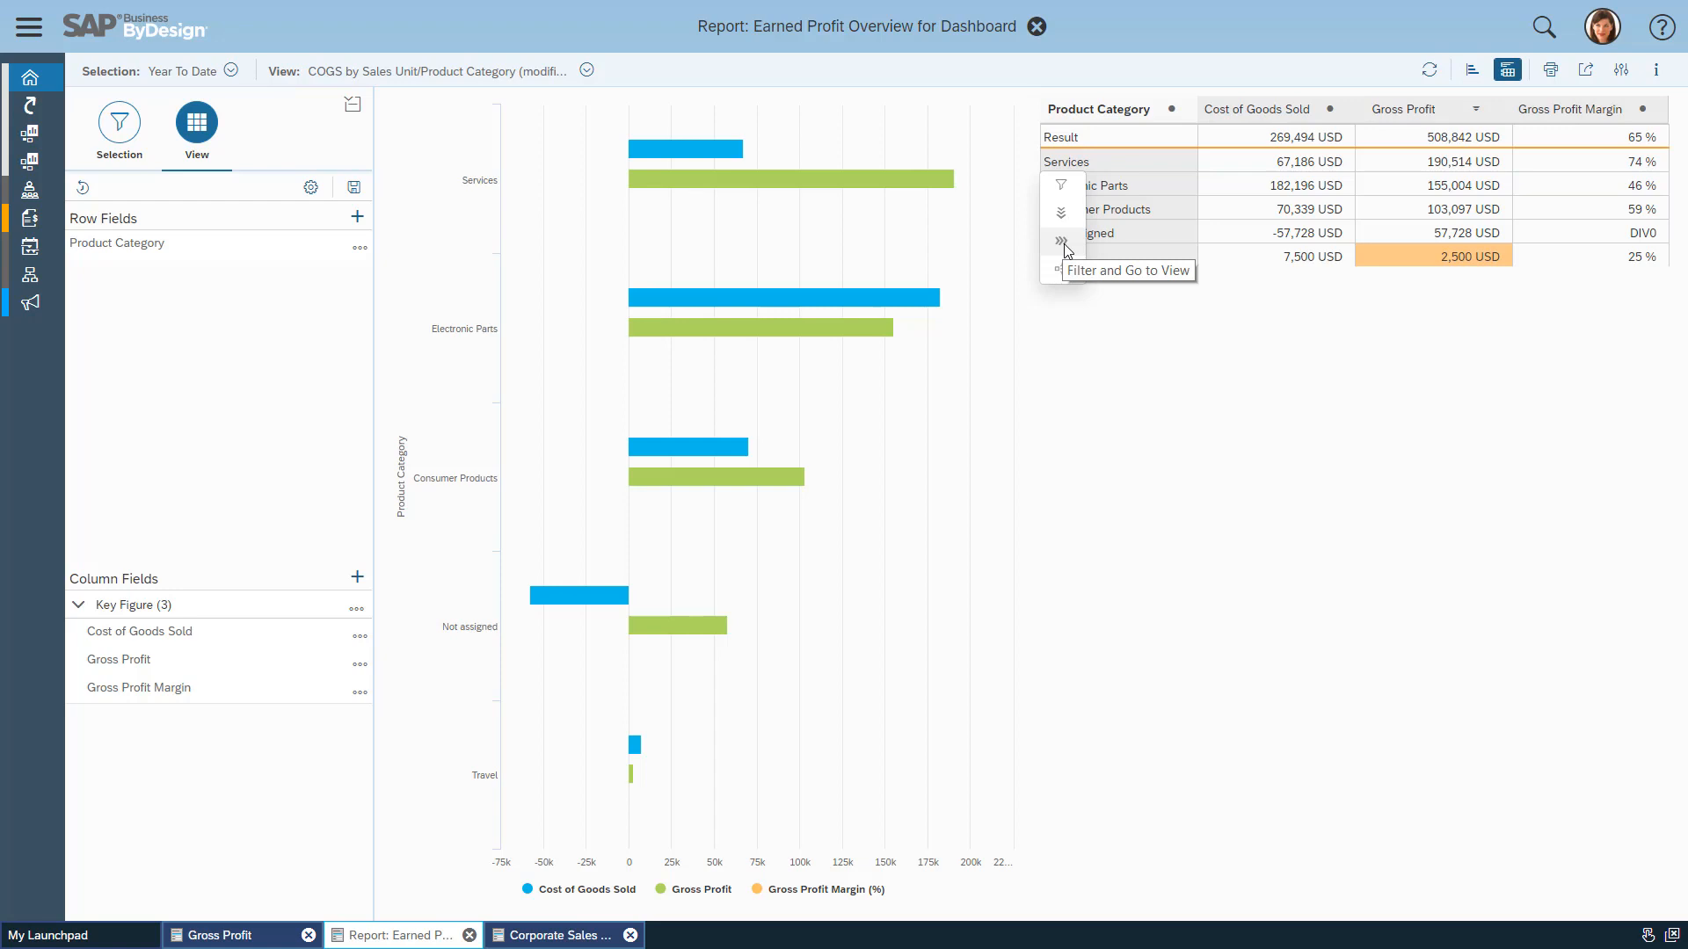
pyautogui.moveTo(1060, 269)
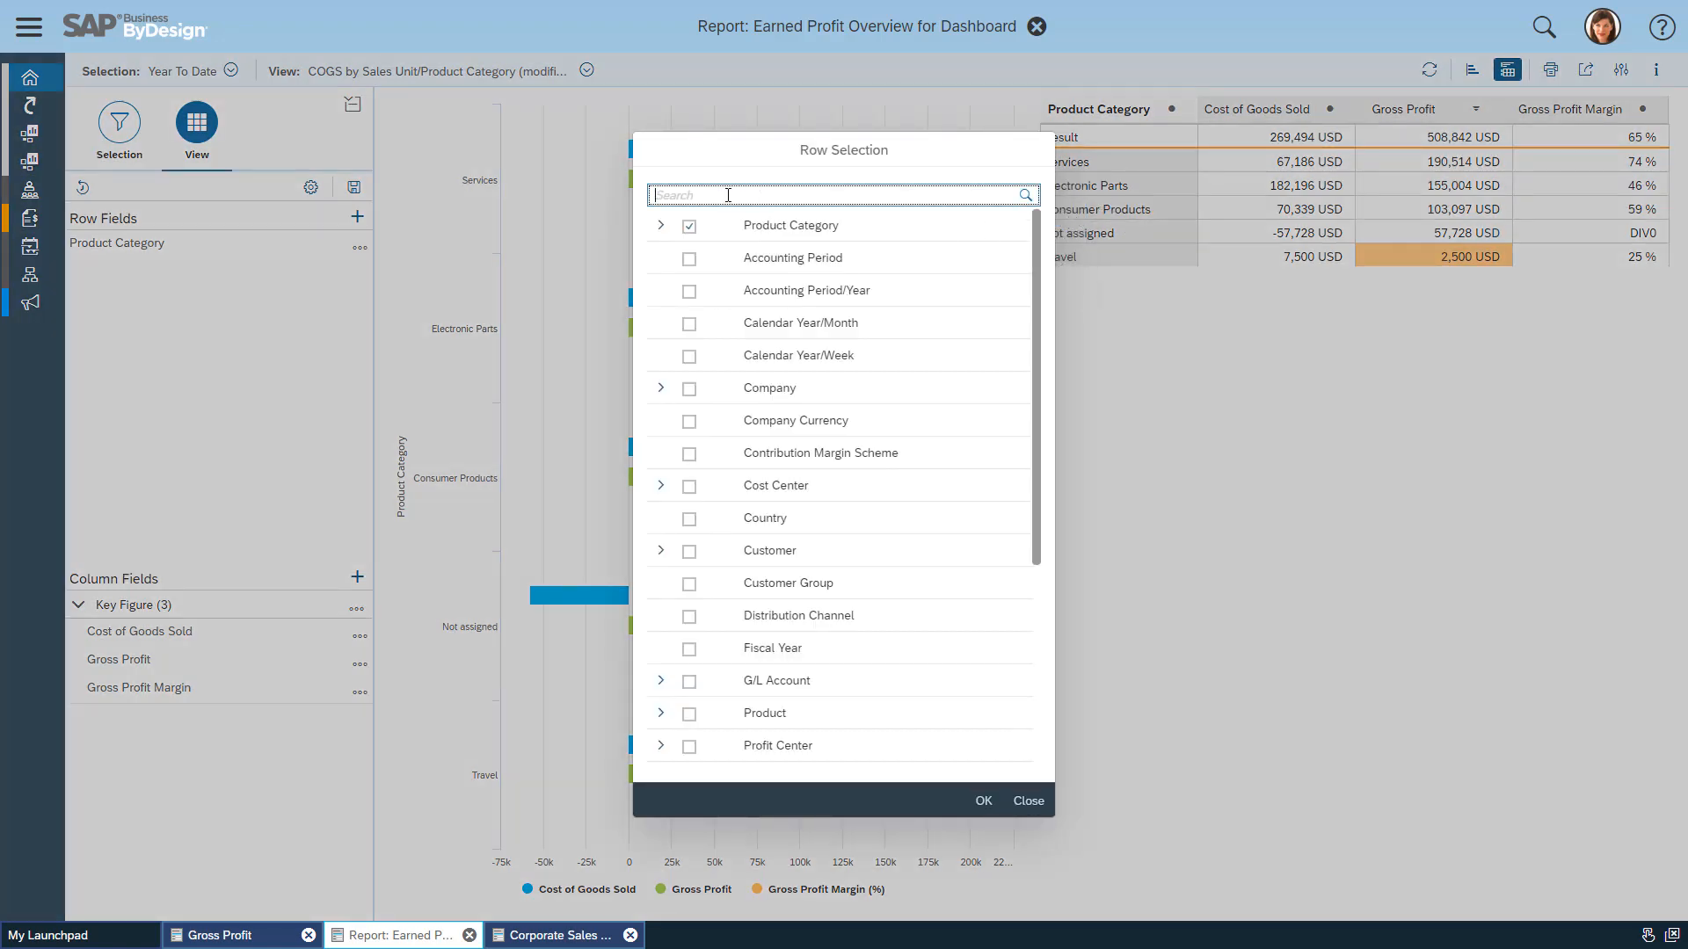
# Step: Add Product as a row field and show a subtotal result row for it
pyautogui.write('prod')
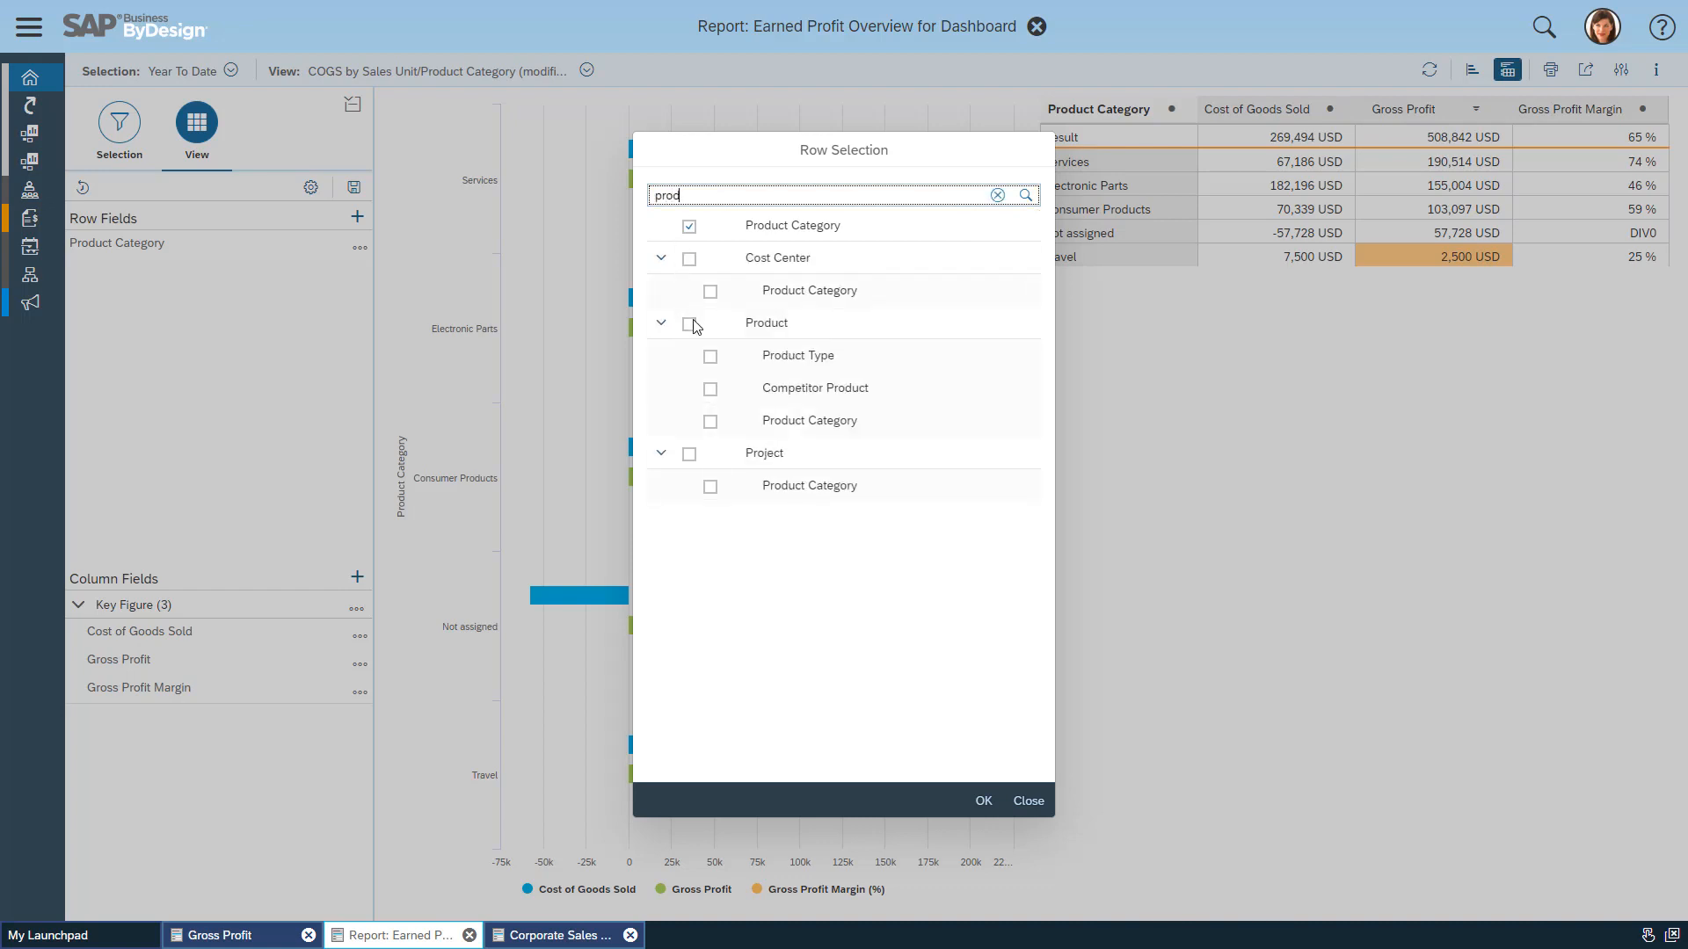
pyautogui.click(688, 323)
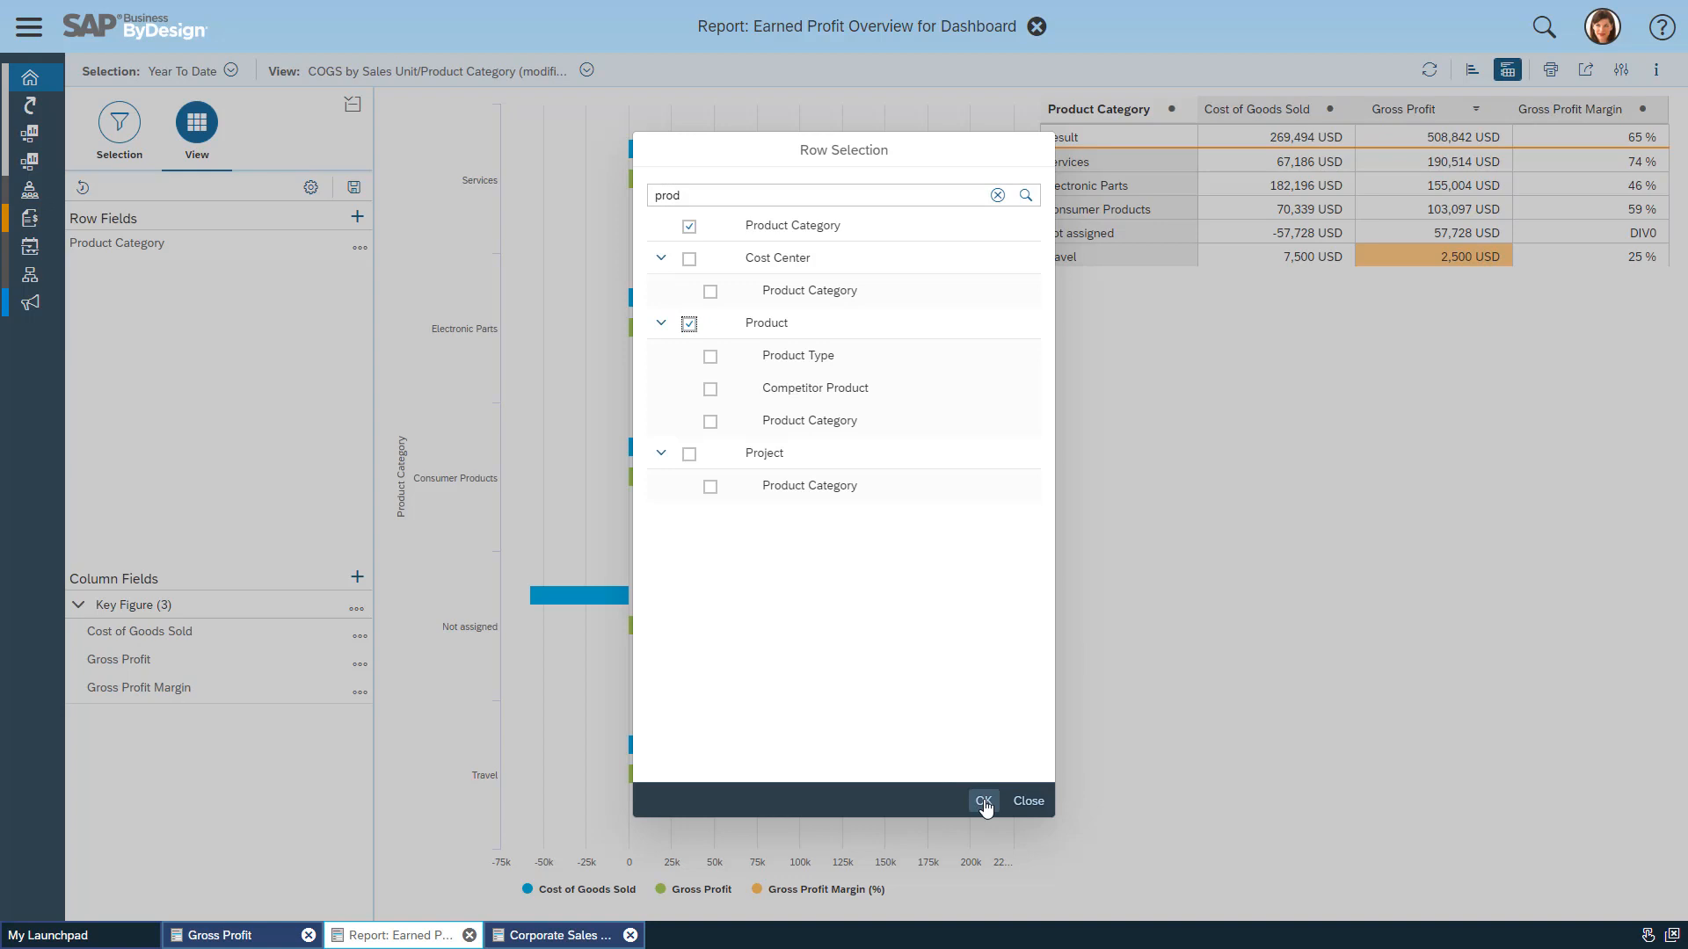
pyautogui.click(983, 801)
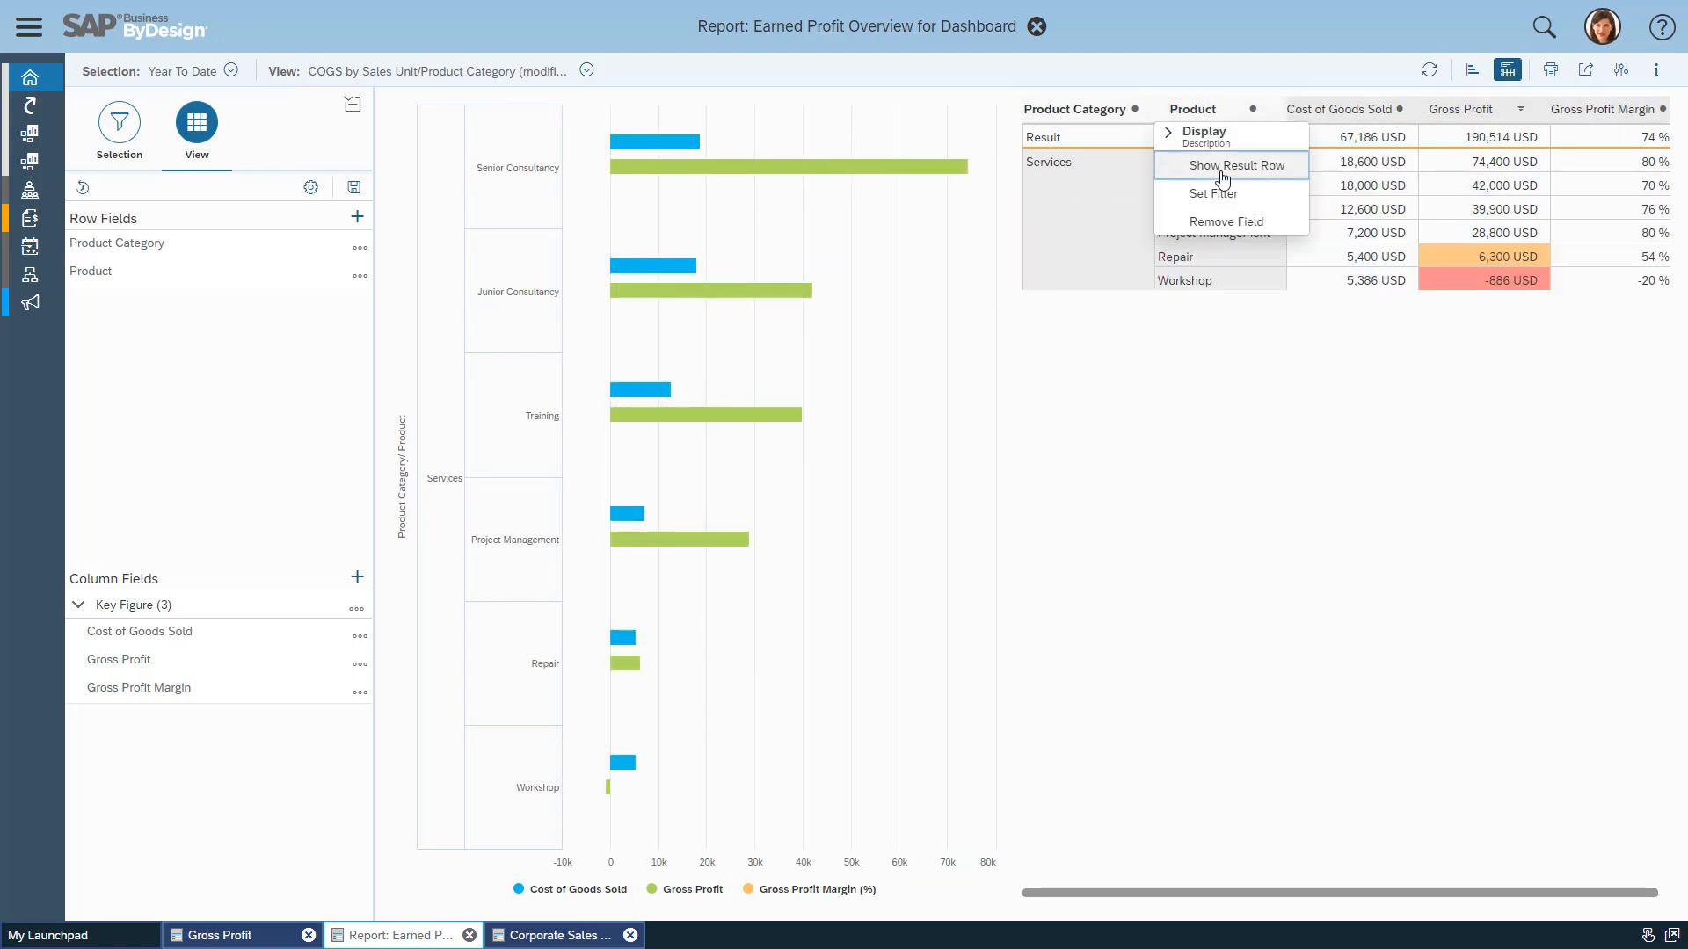
pyautogui.click(1224, 166)
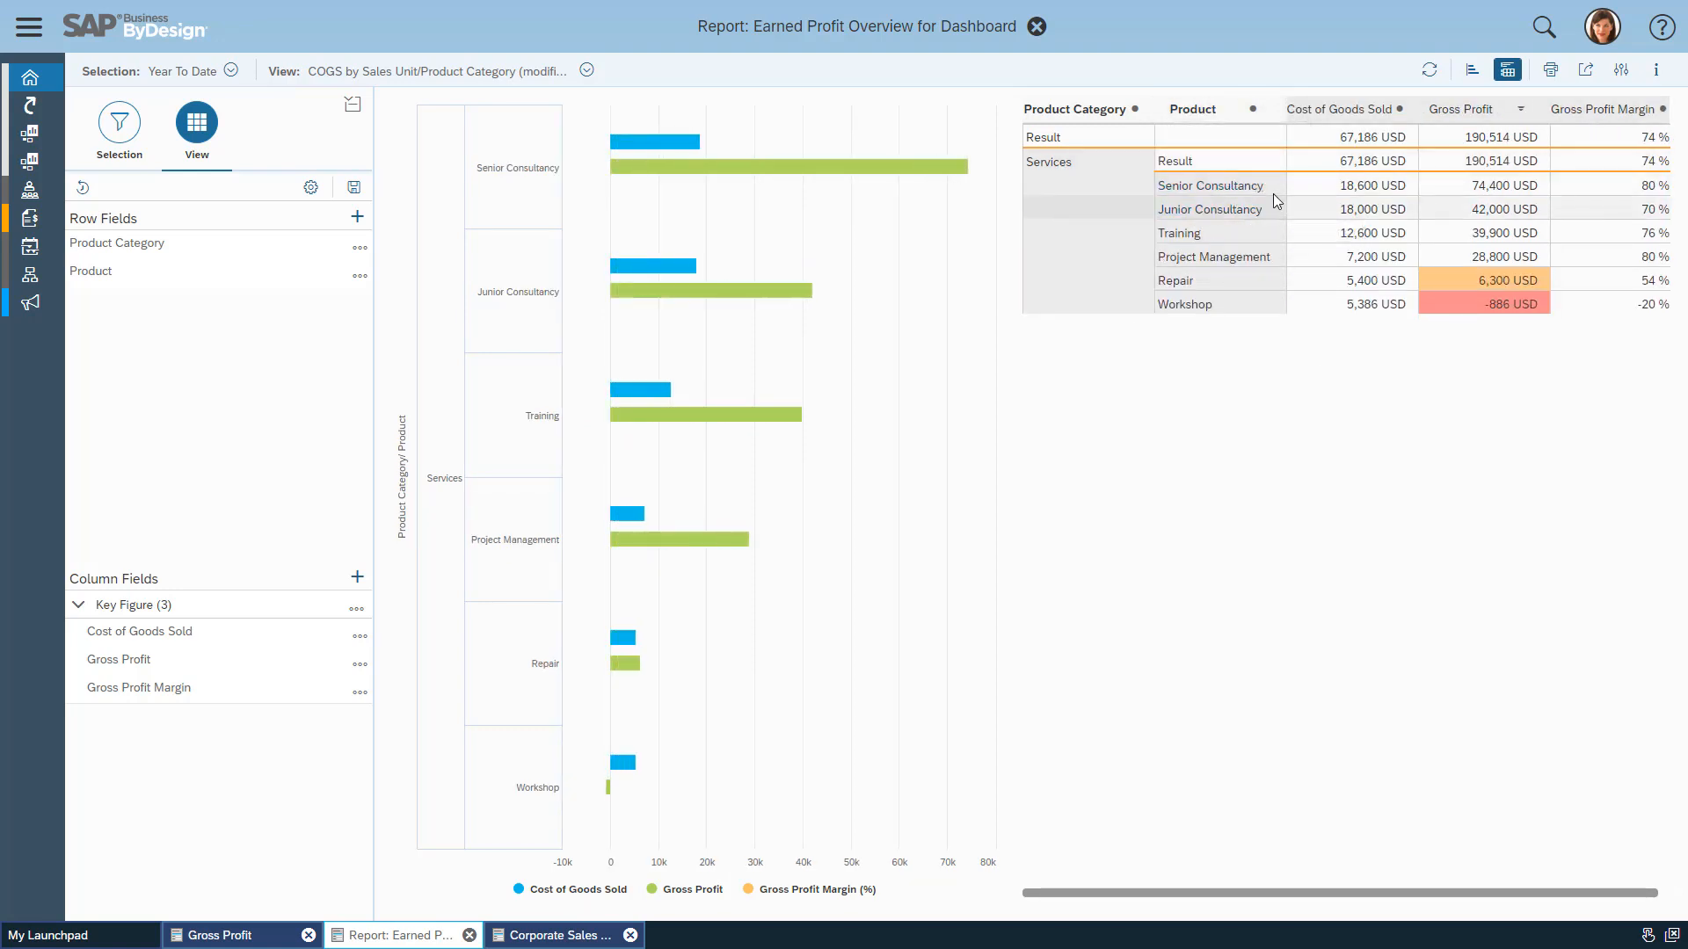
# Step: Filter Product Category to include Electronic Parts too, then show the report's download options
pyautogui.click(1146, 109)
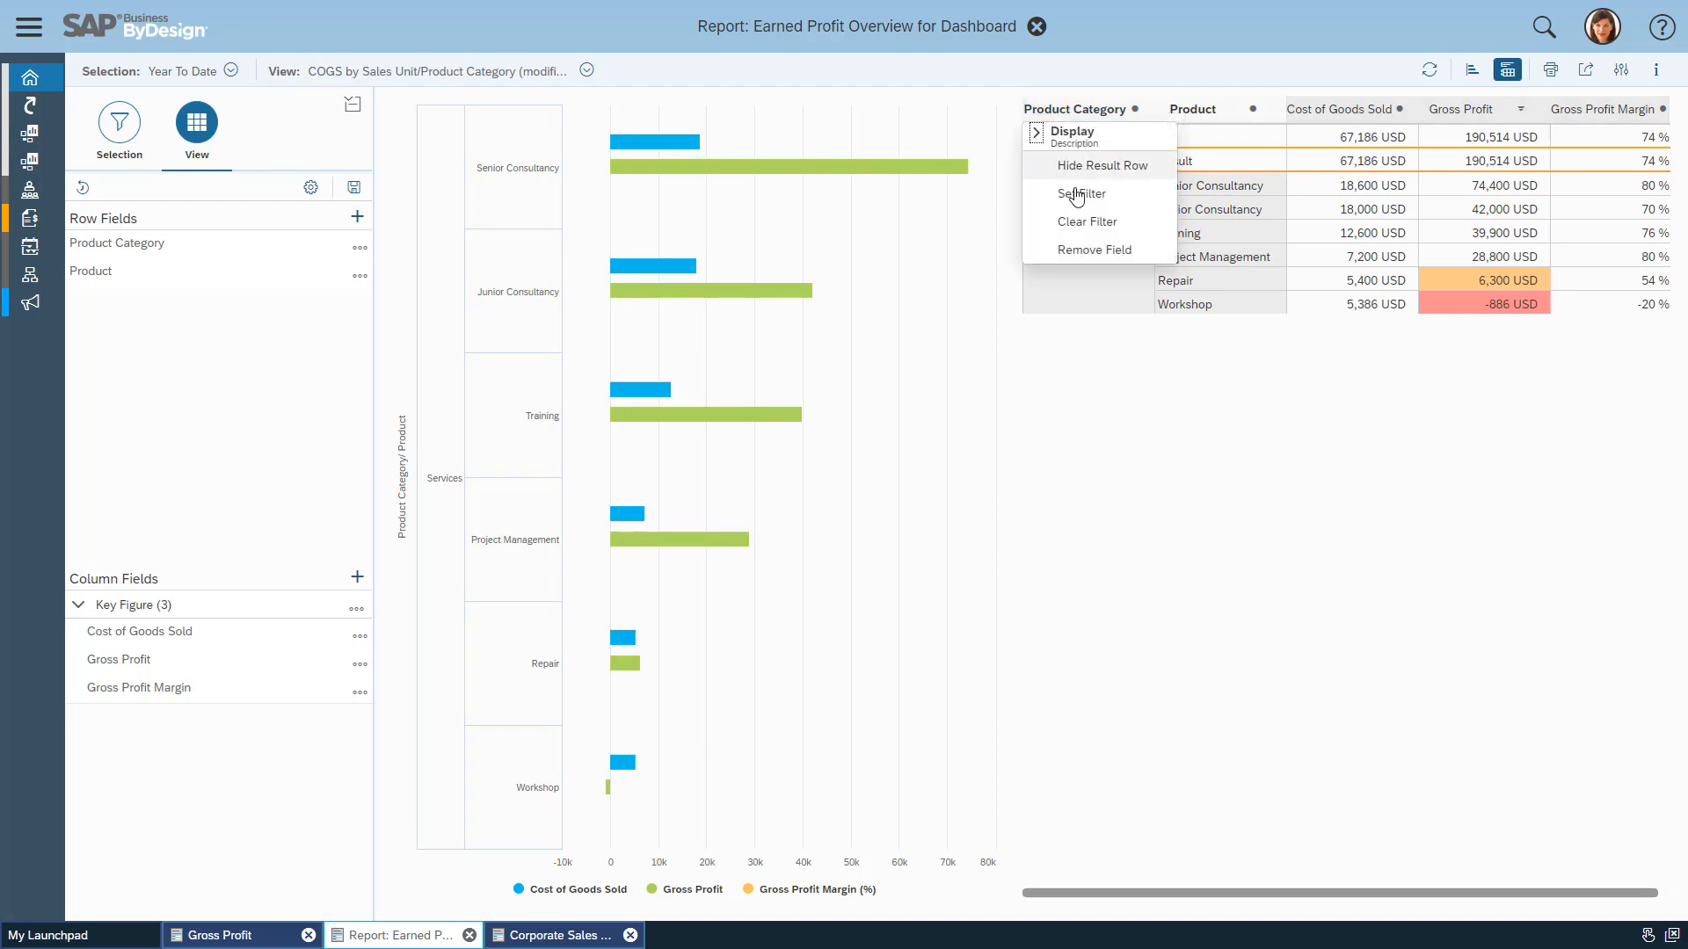
pyautogui.click(1077, 195)
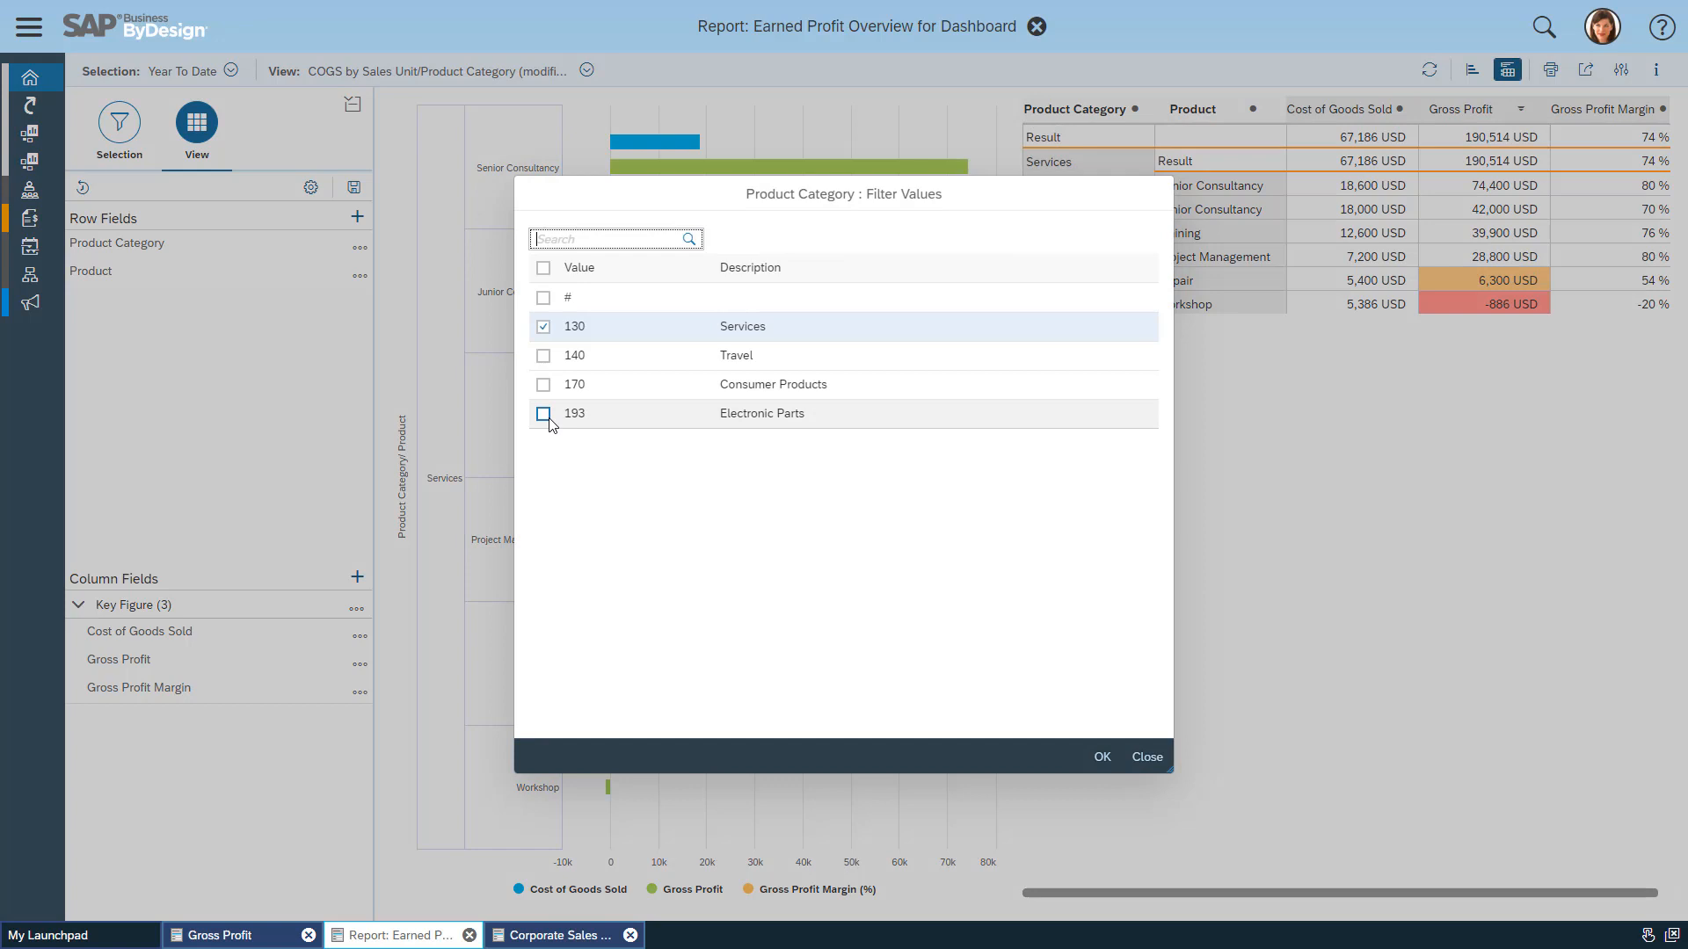
pyautogui.click(1102, 756)
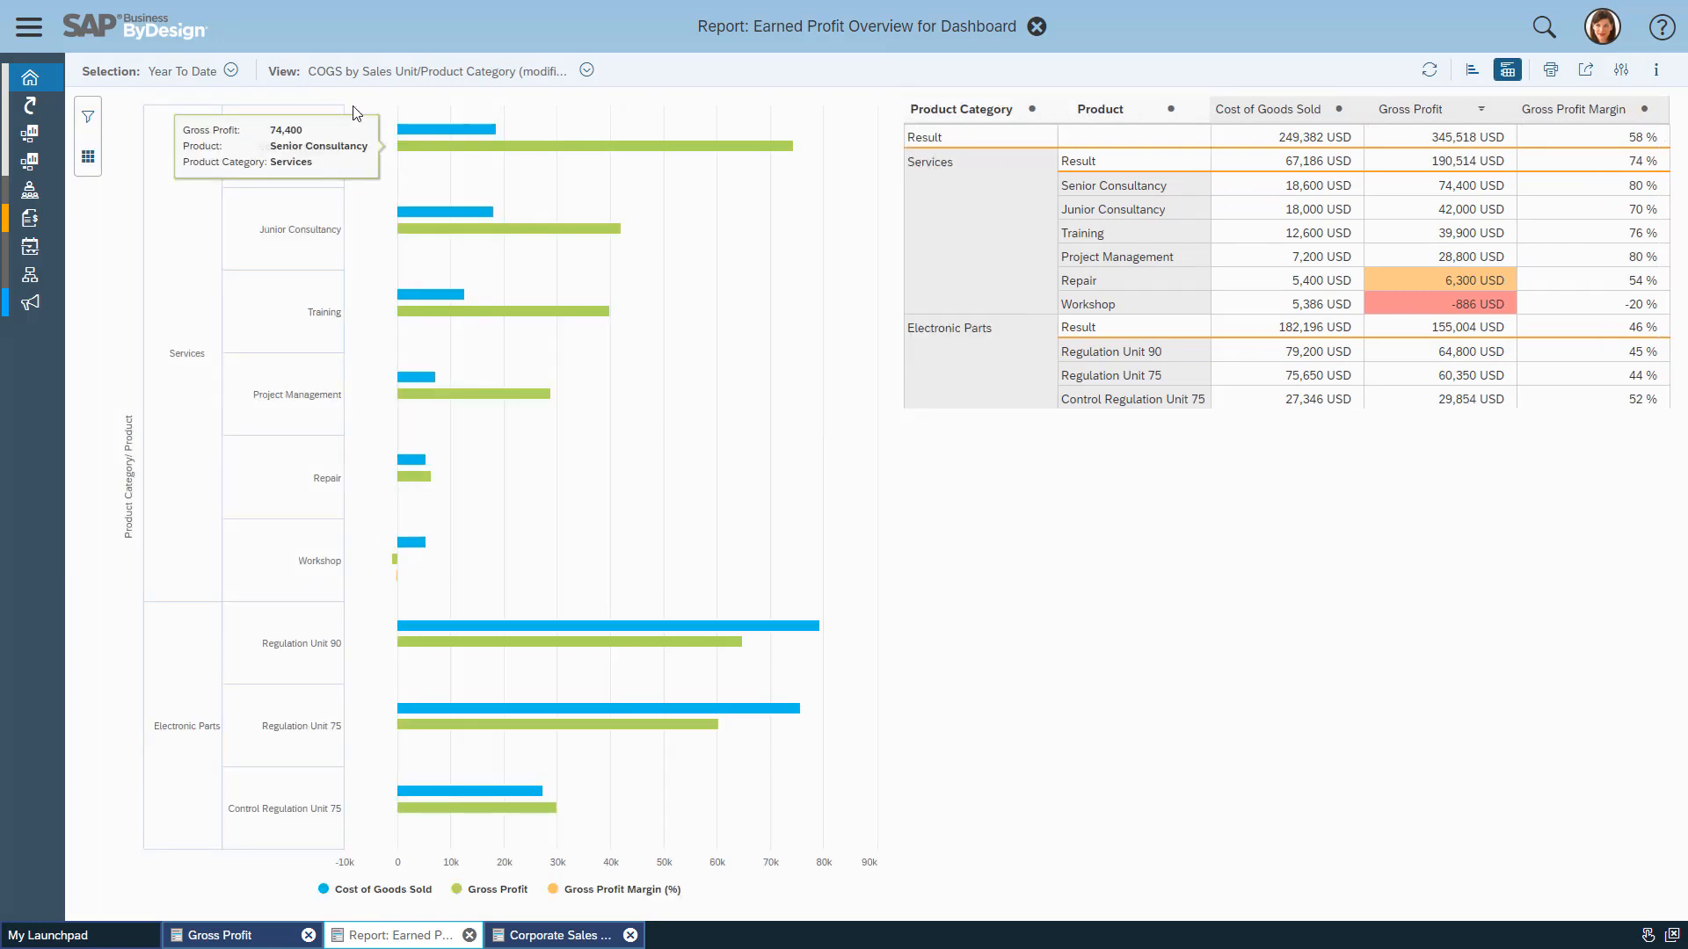
pyautogui.moveTo(1317, 563)
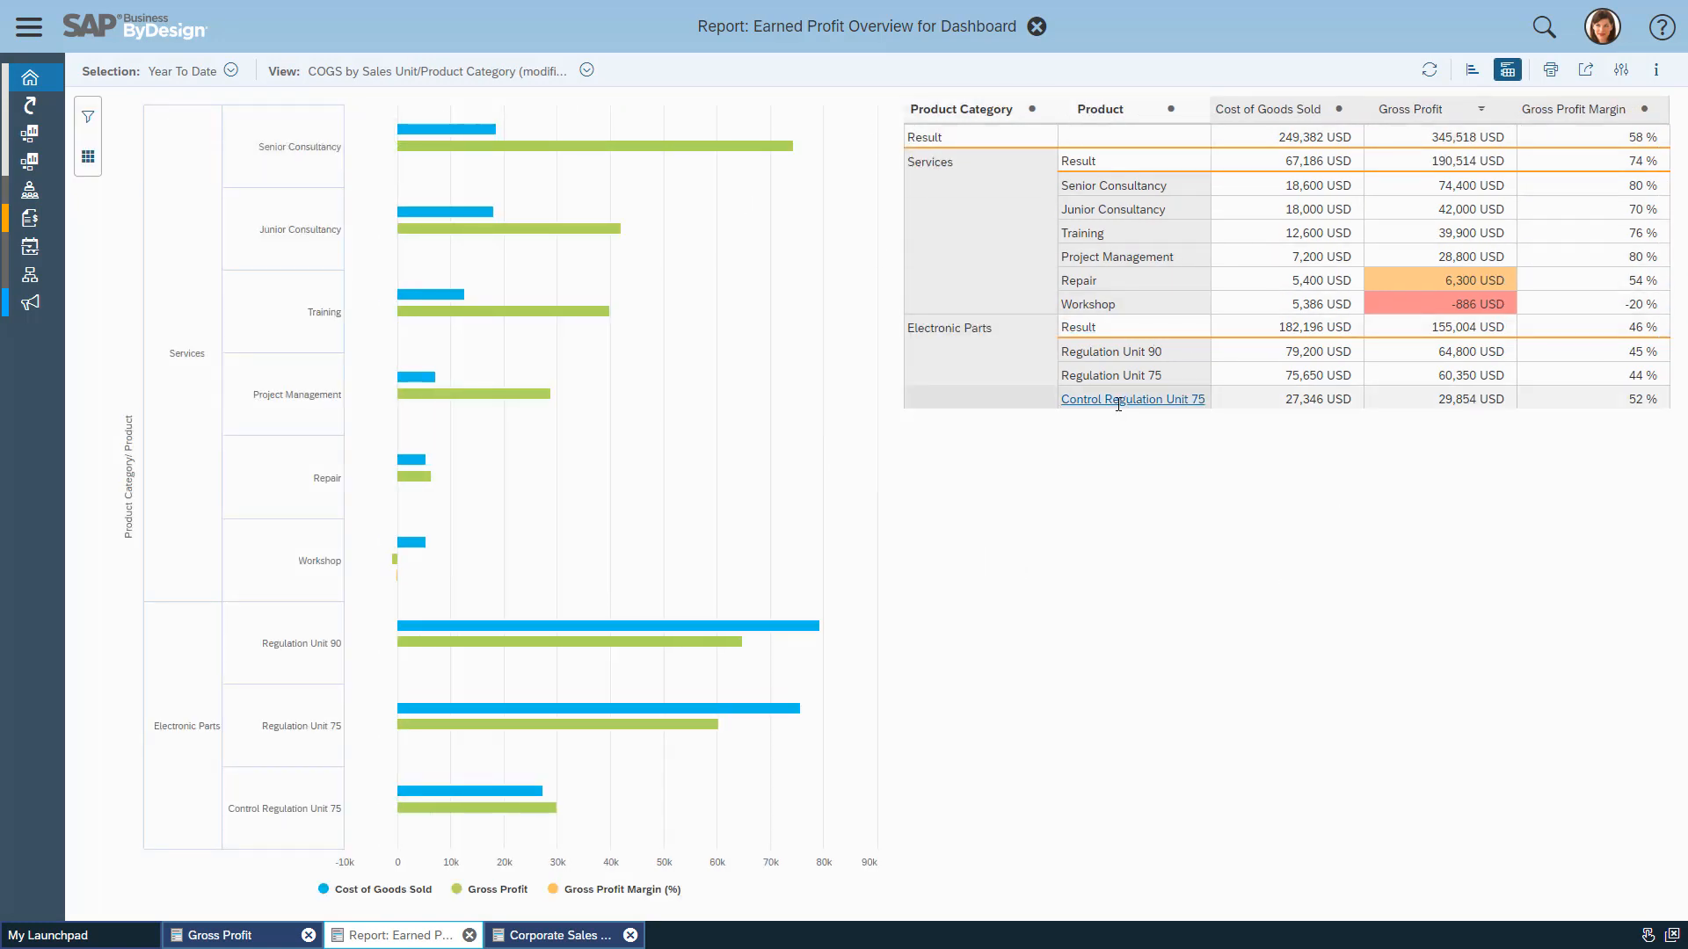
pyautogui.click(1132, 399)
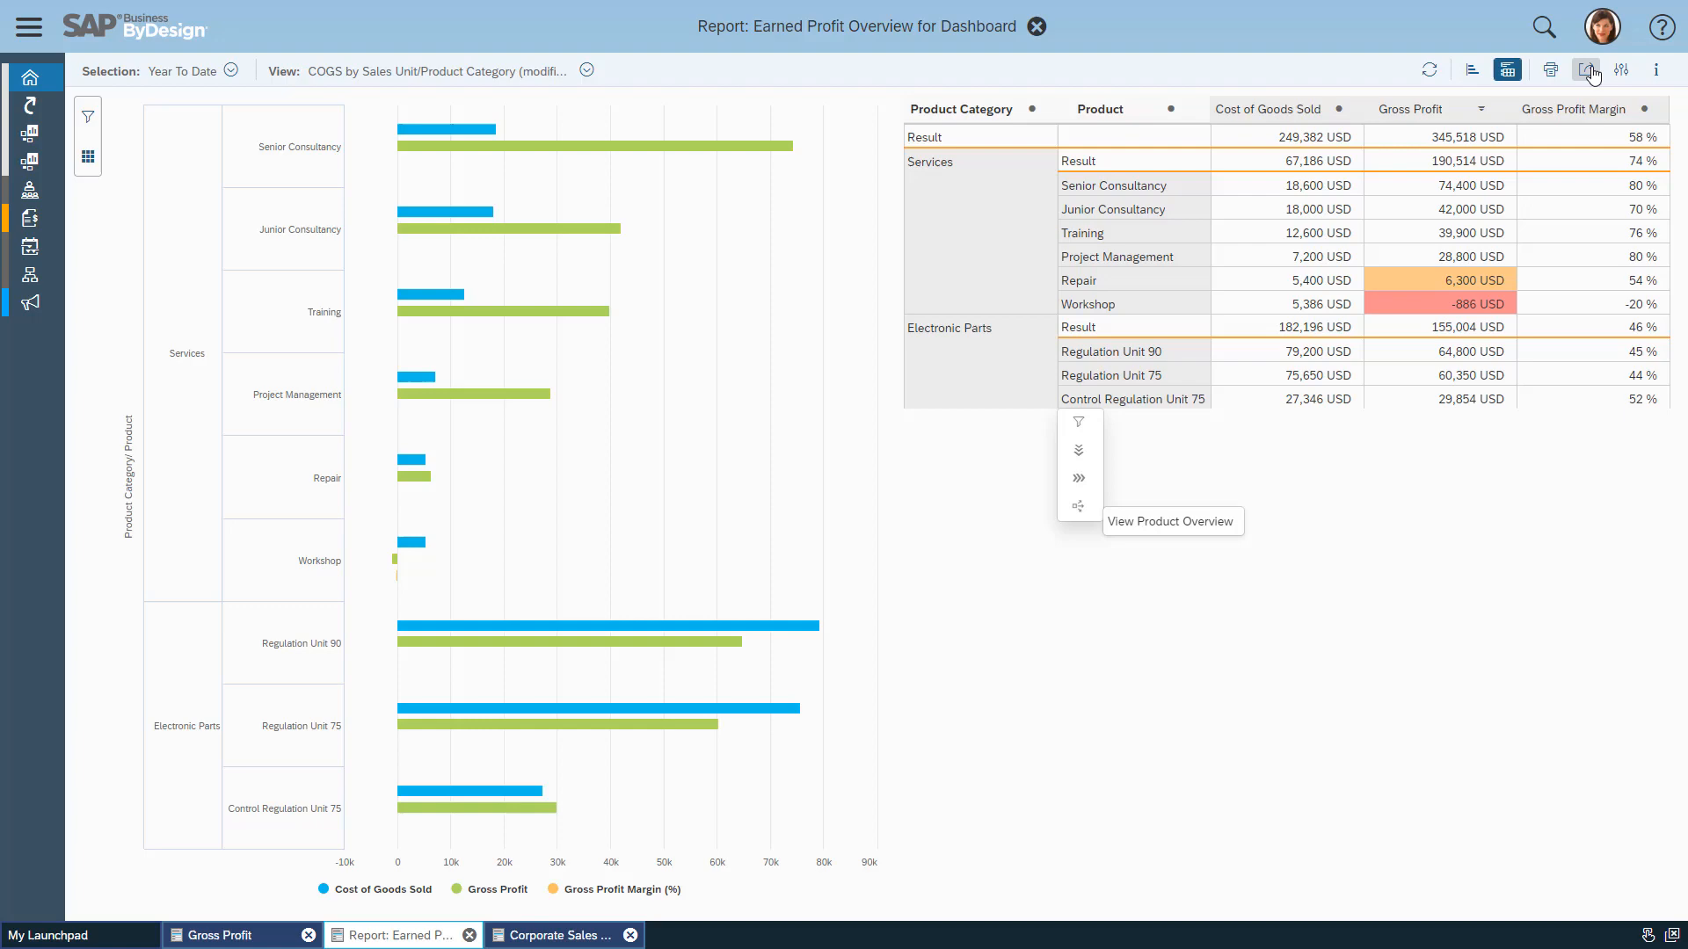
pyautogui.click(1586, 70)
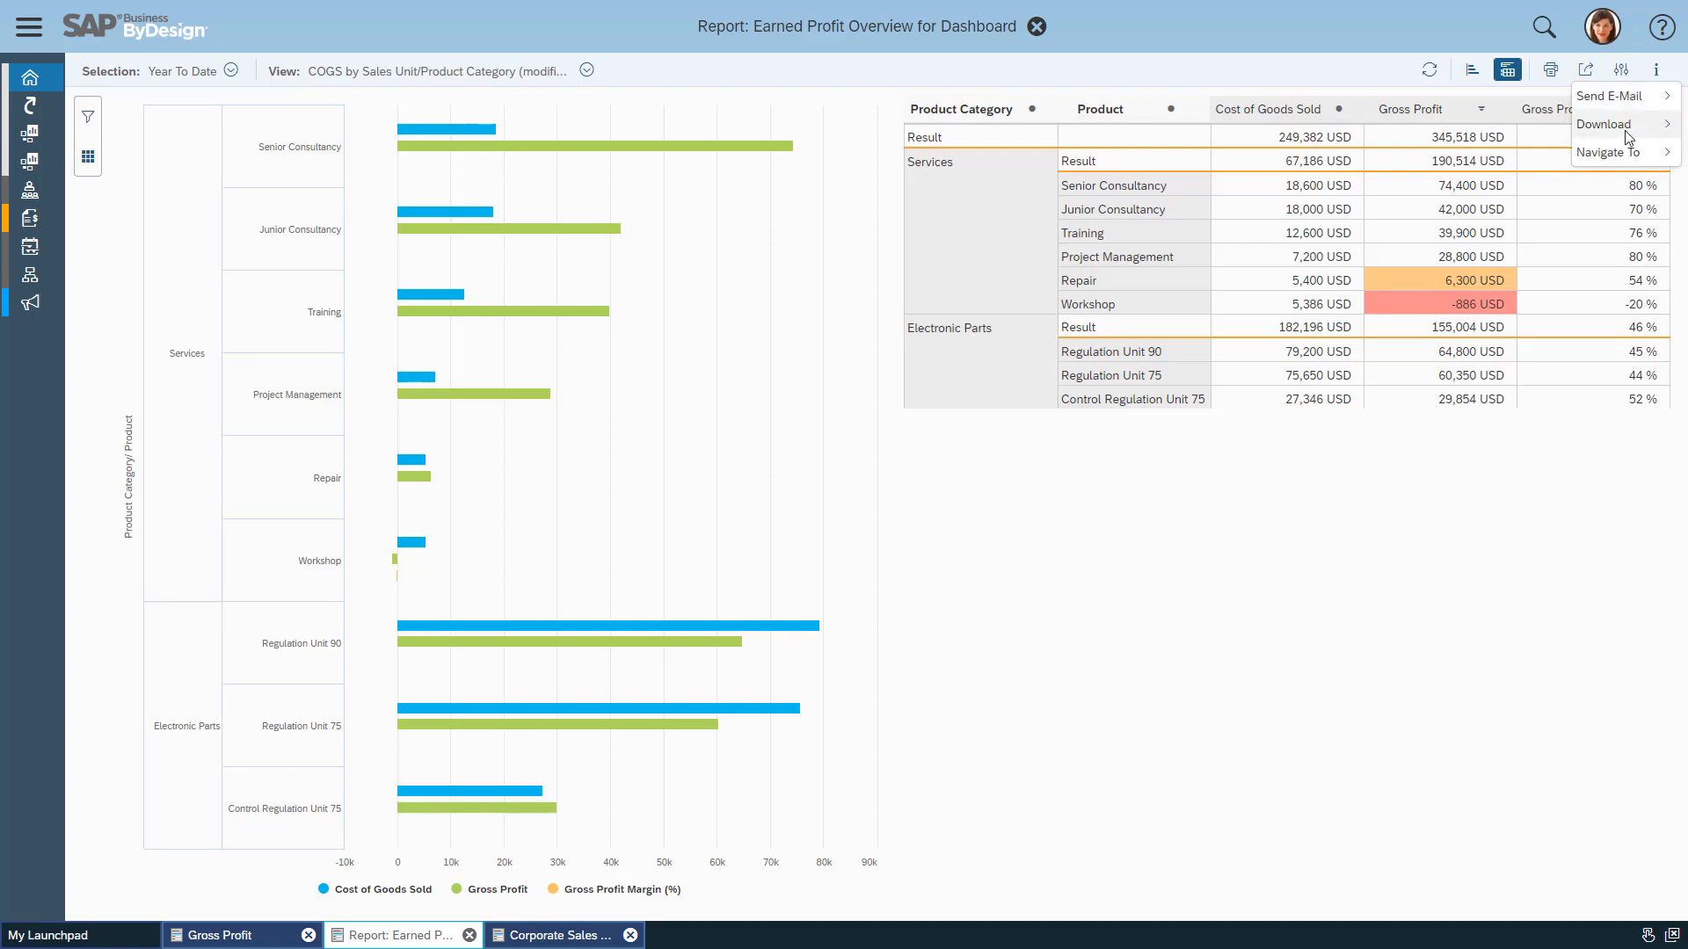
pyautogui.click(1605, 124)
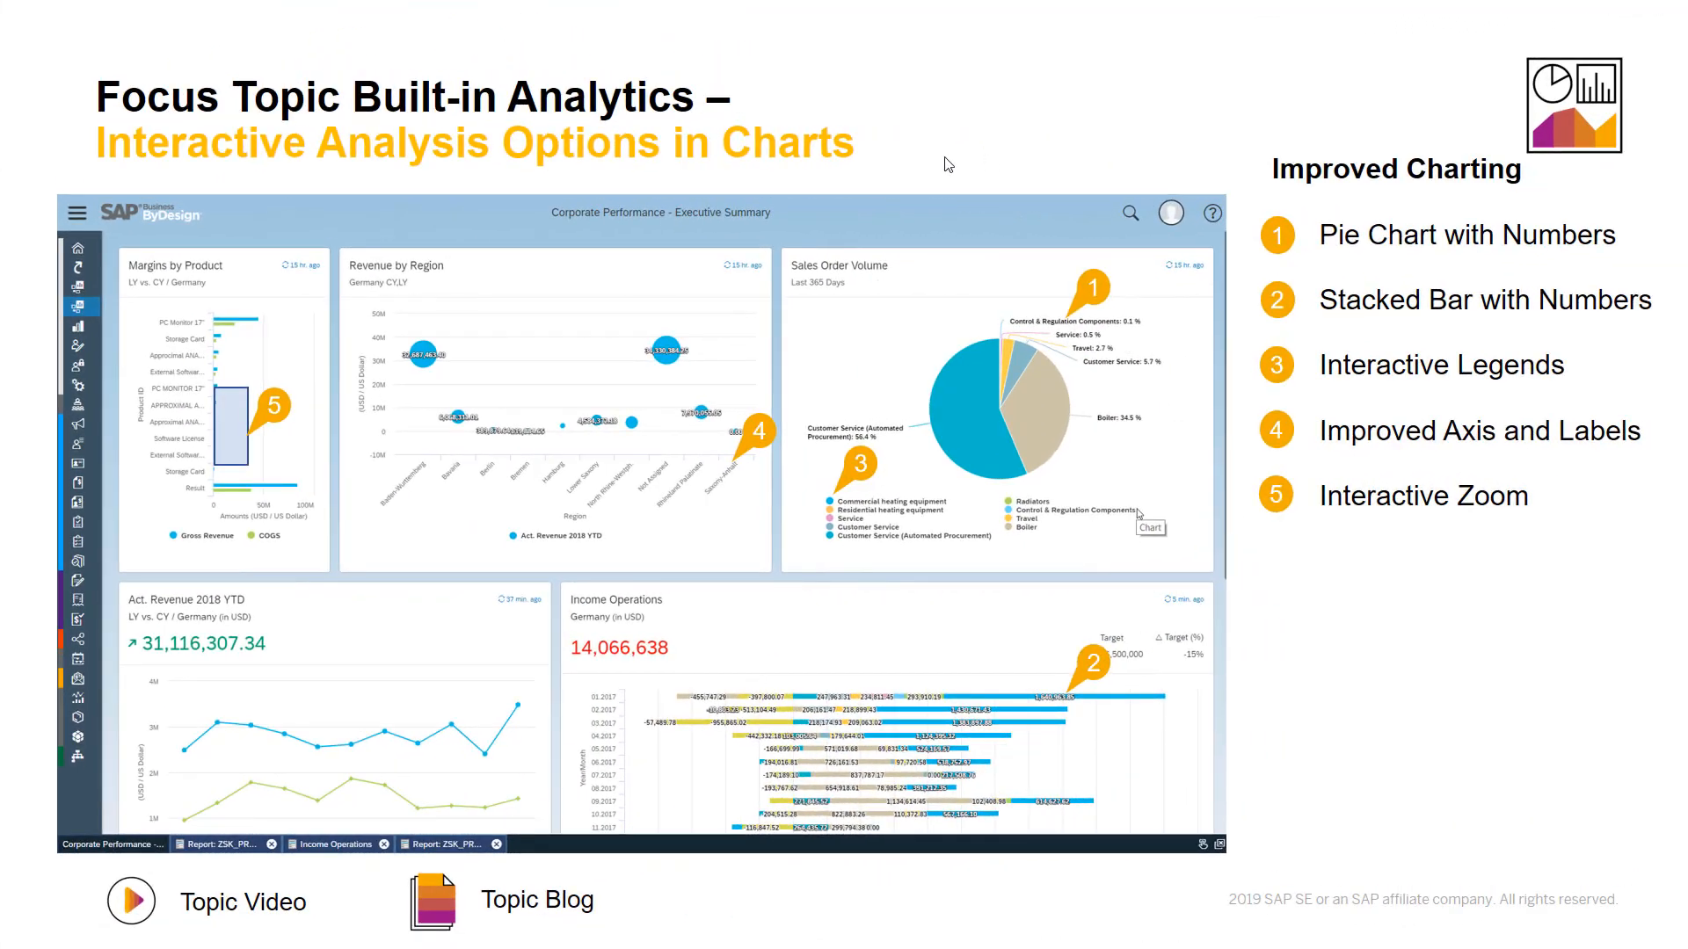
pyautogui.moveTo(960, 145)
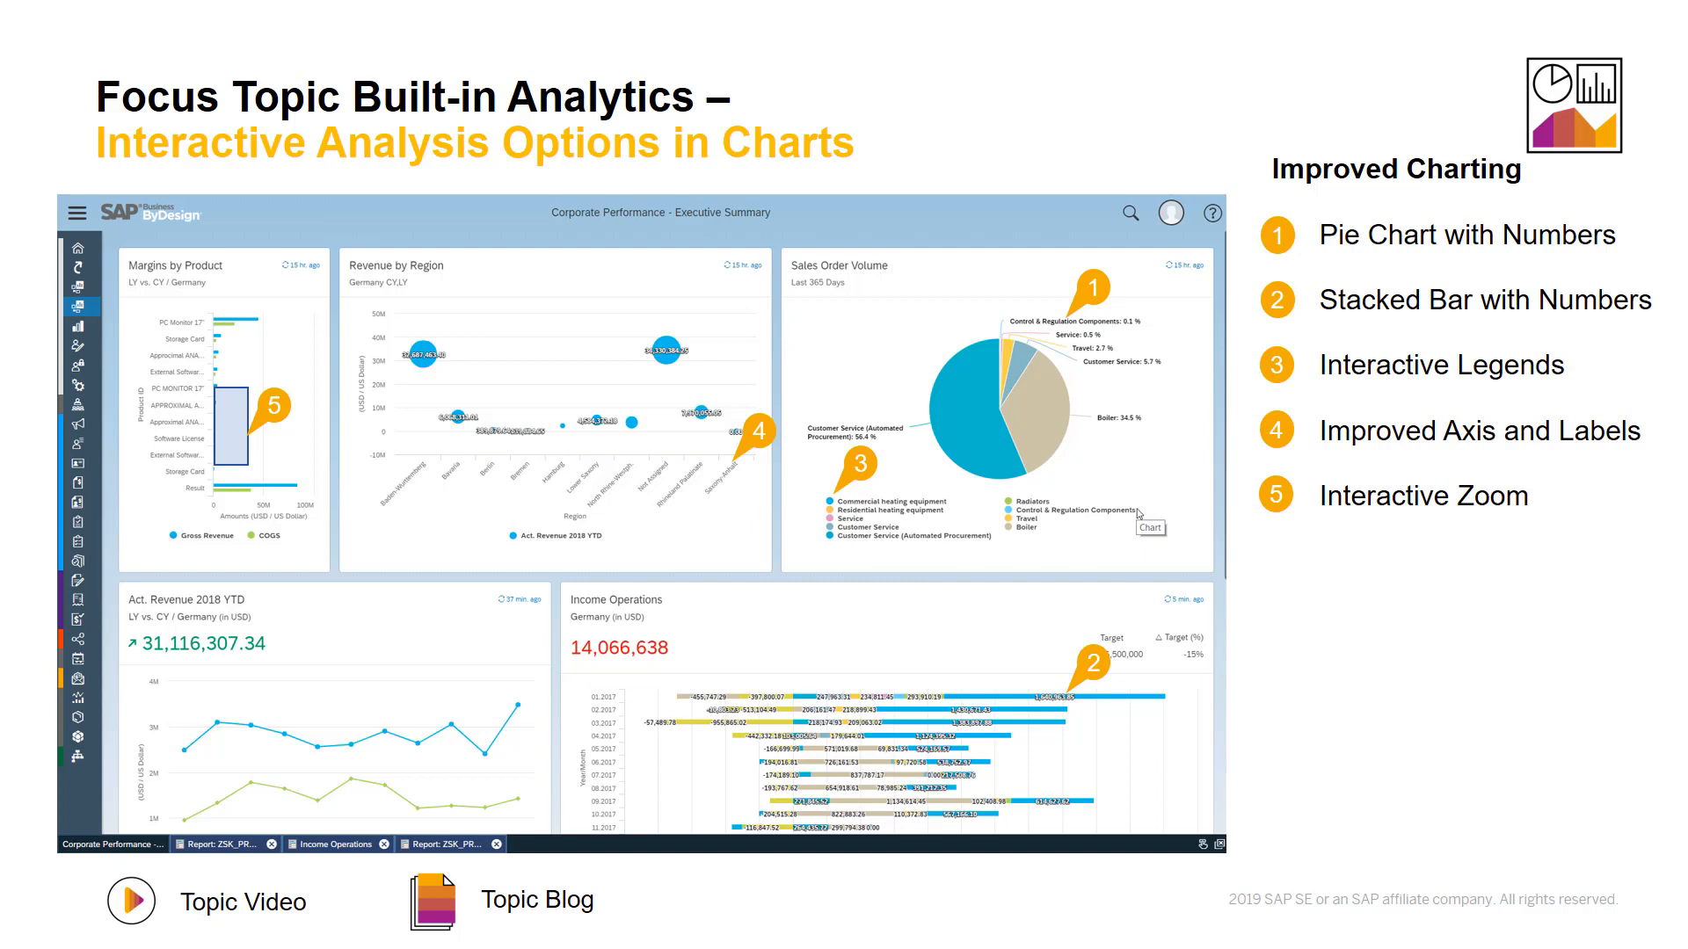
pyautogui.moveTo(978, 356)
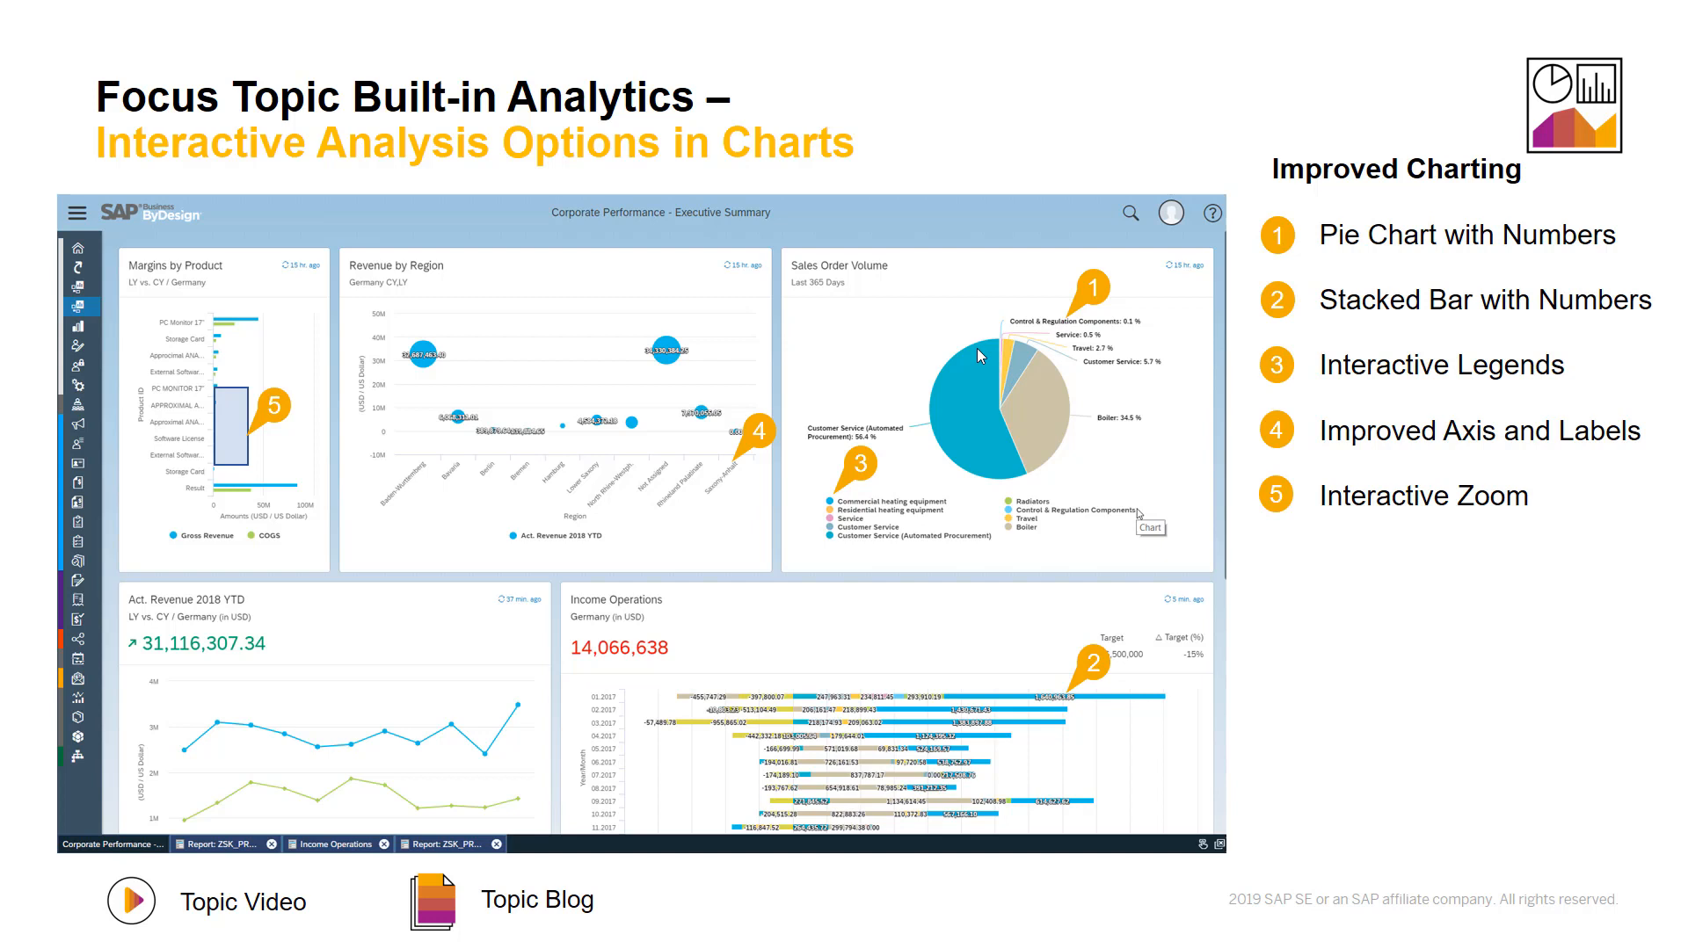
pyautogui.moveTo(684, 174)
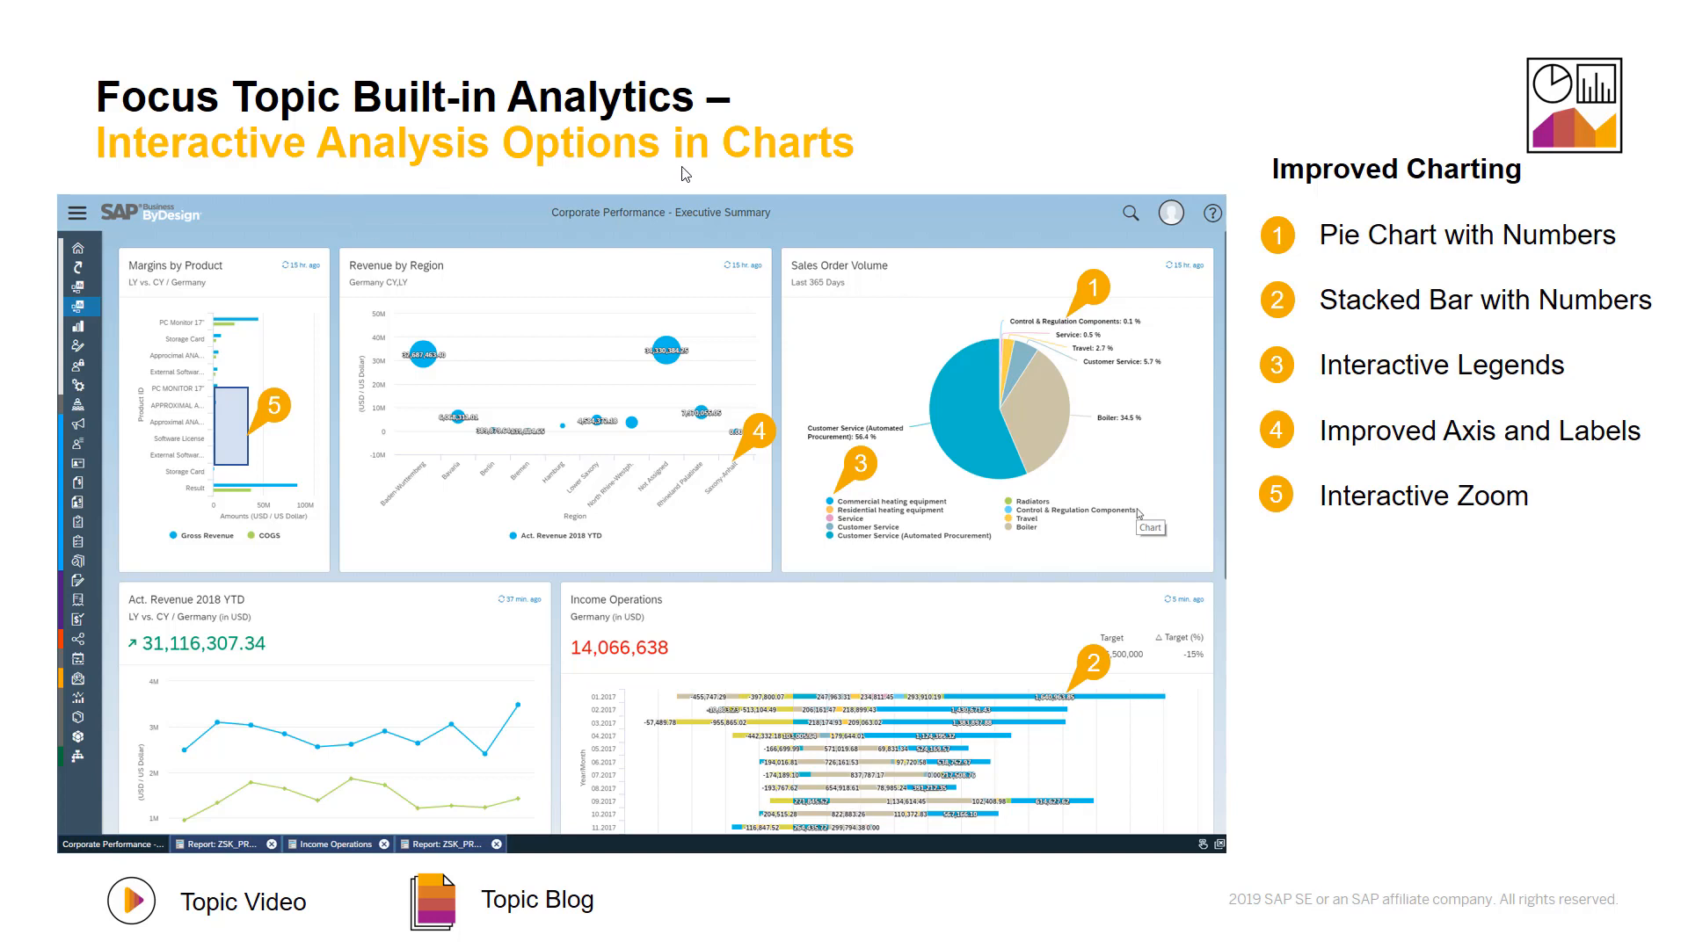
pyautogui.moveTo(1439, 253)
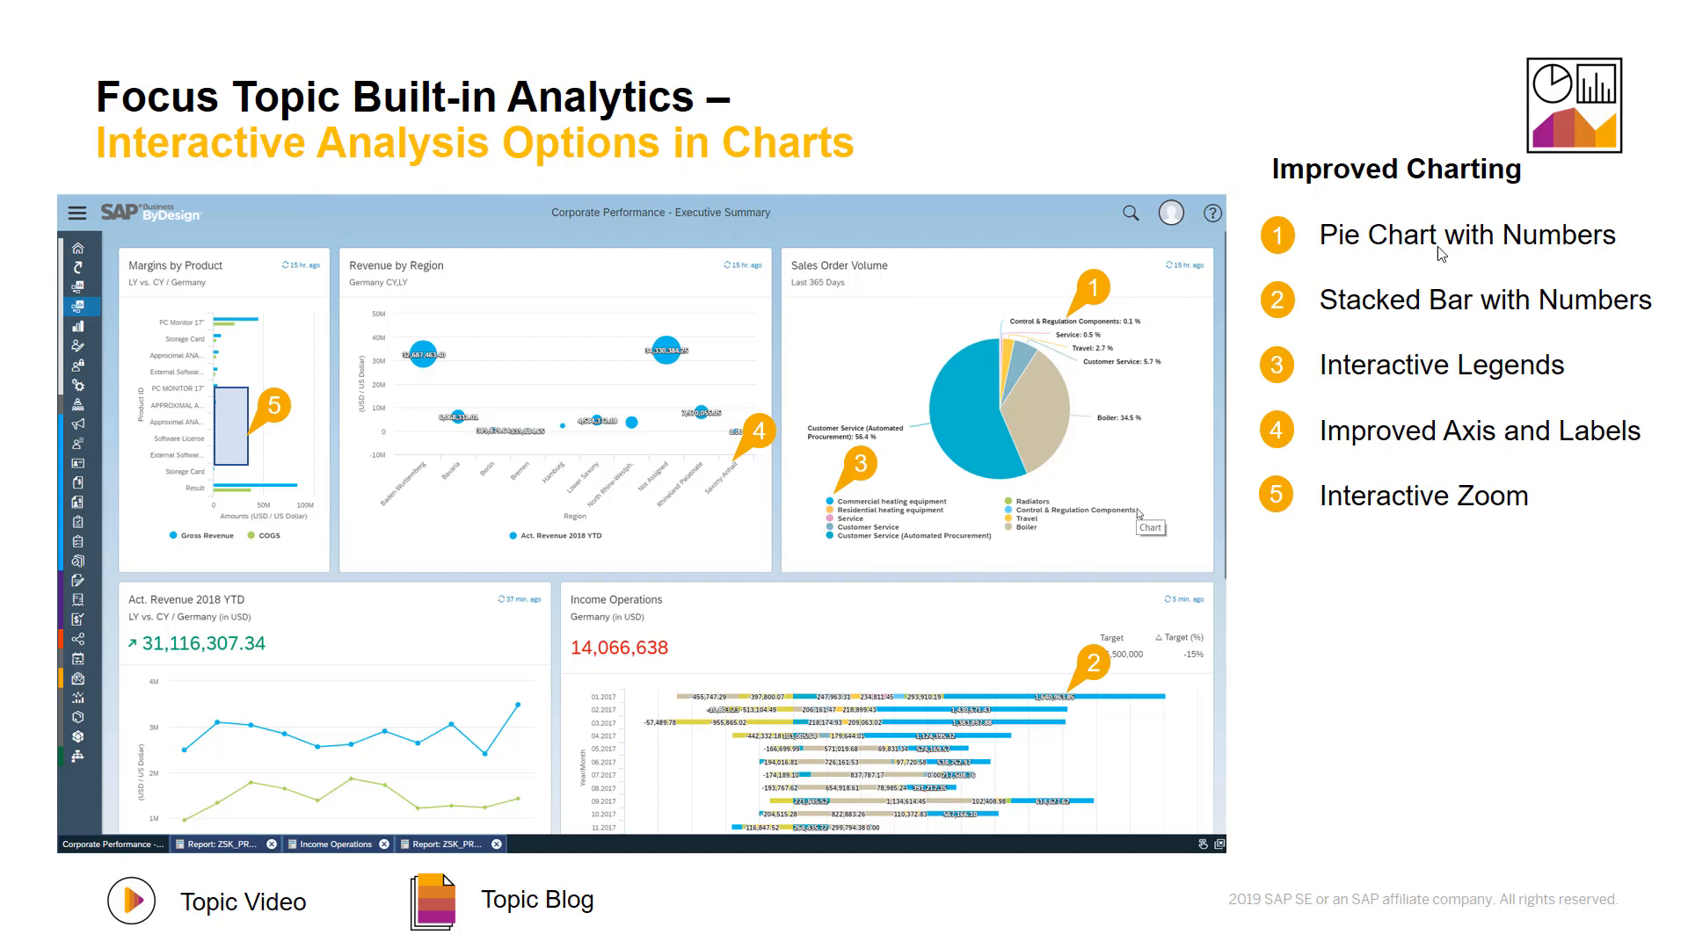
pyautogui.moveTo(1379, 315)
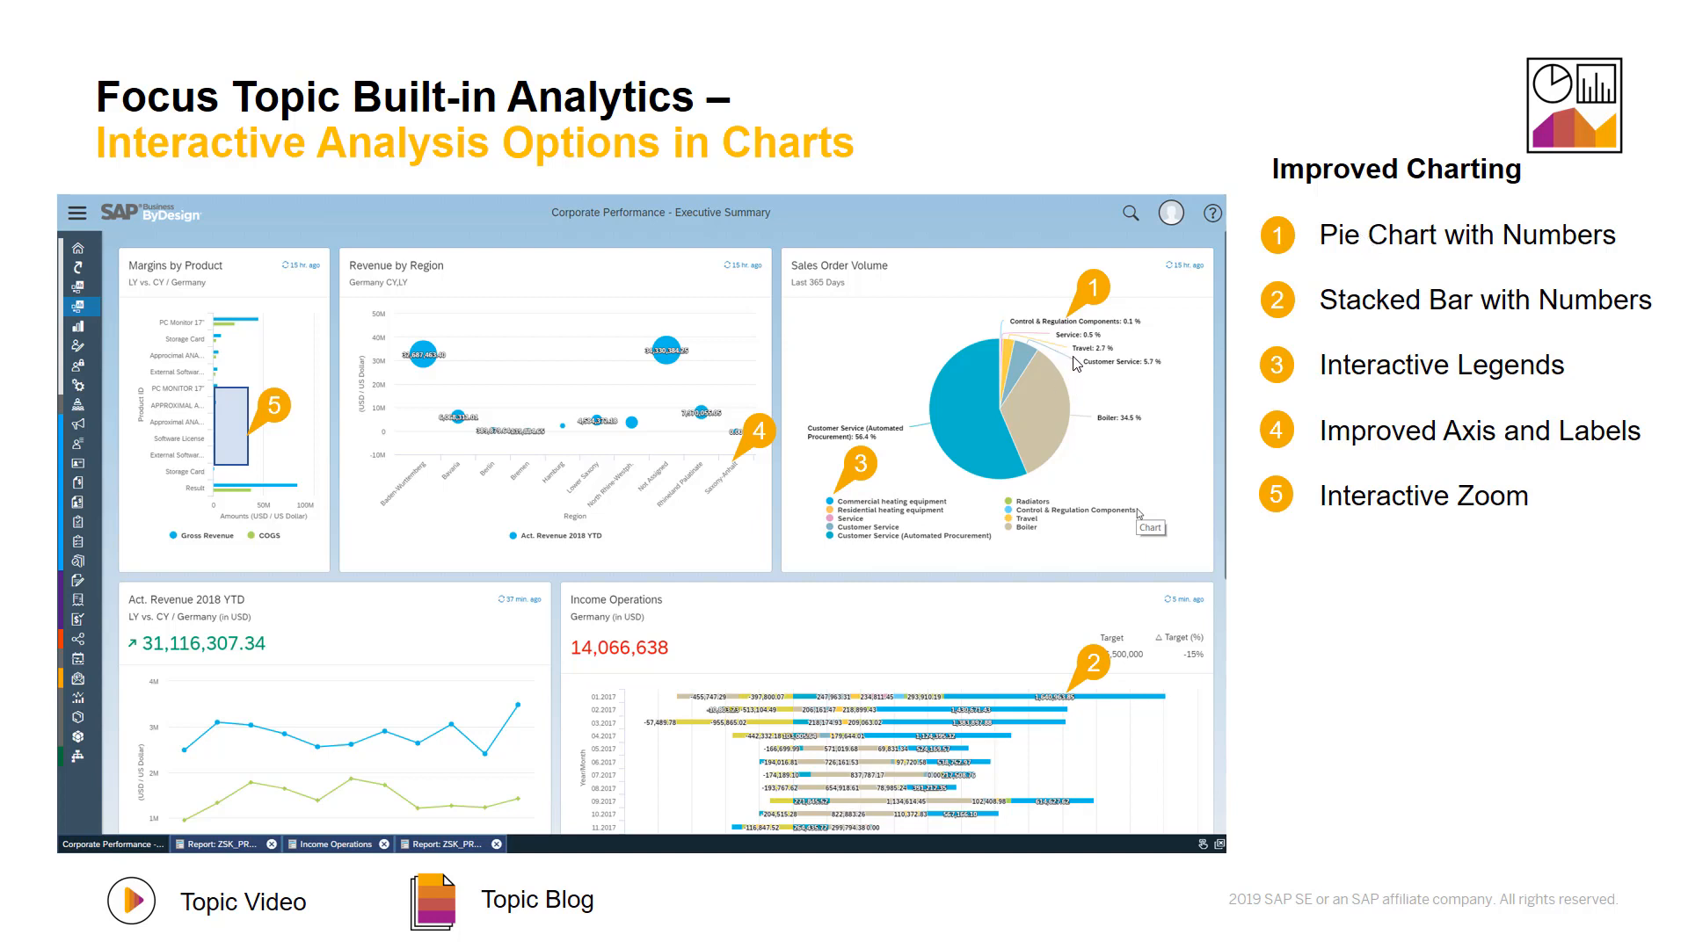
pyautogui.moveTo(1382, 378)
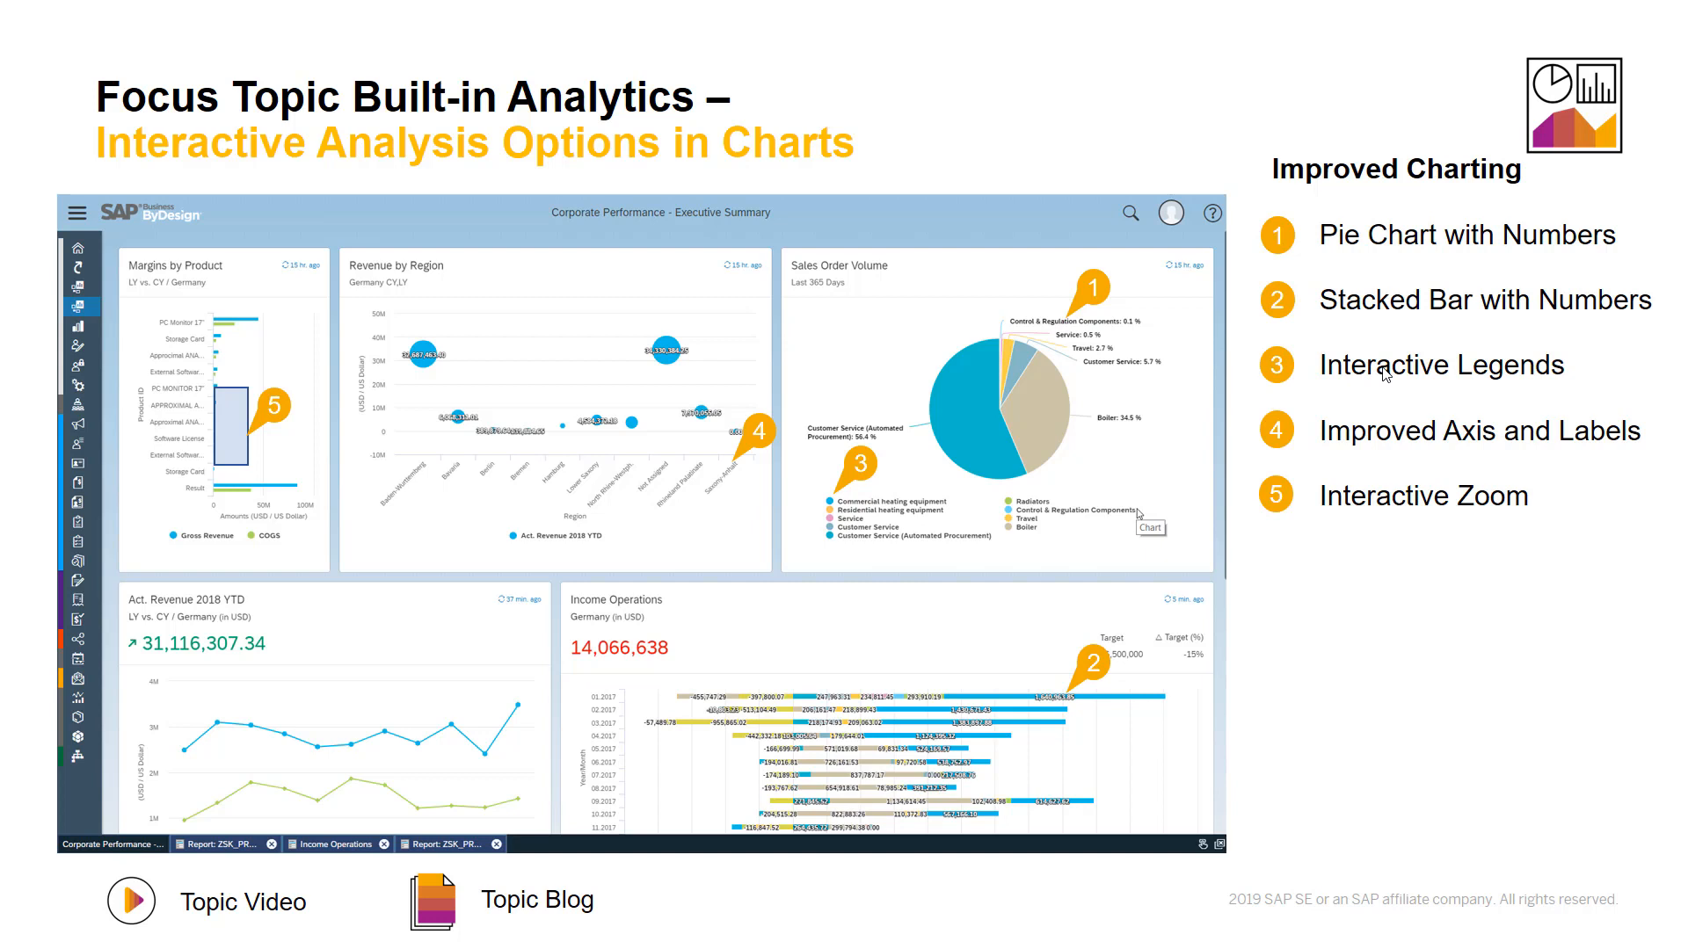
pyautogui.moveTo(457, 538)
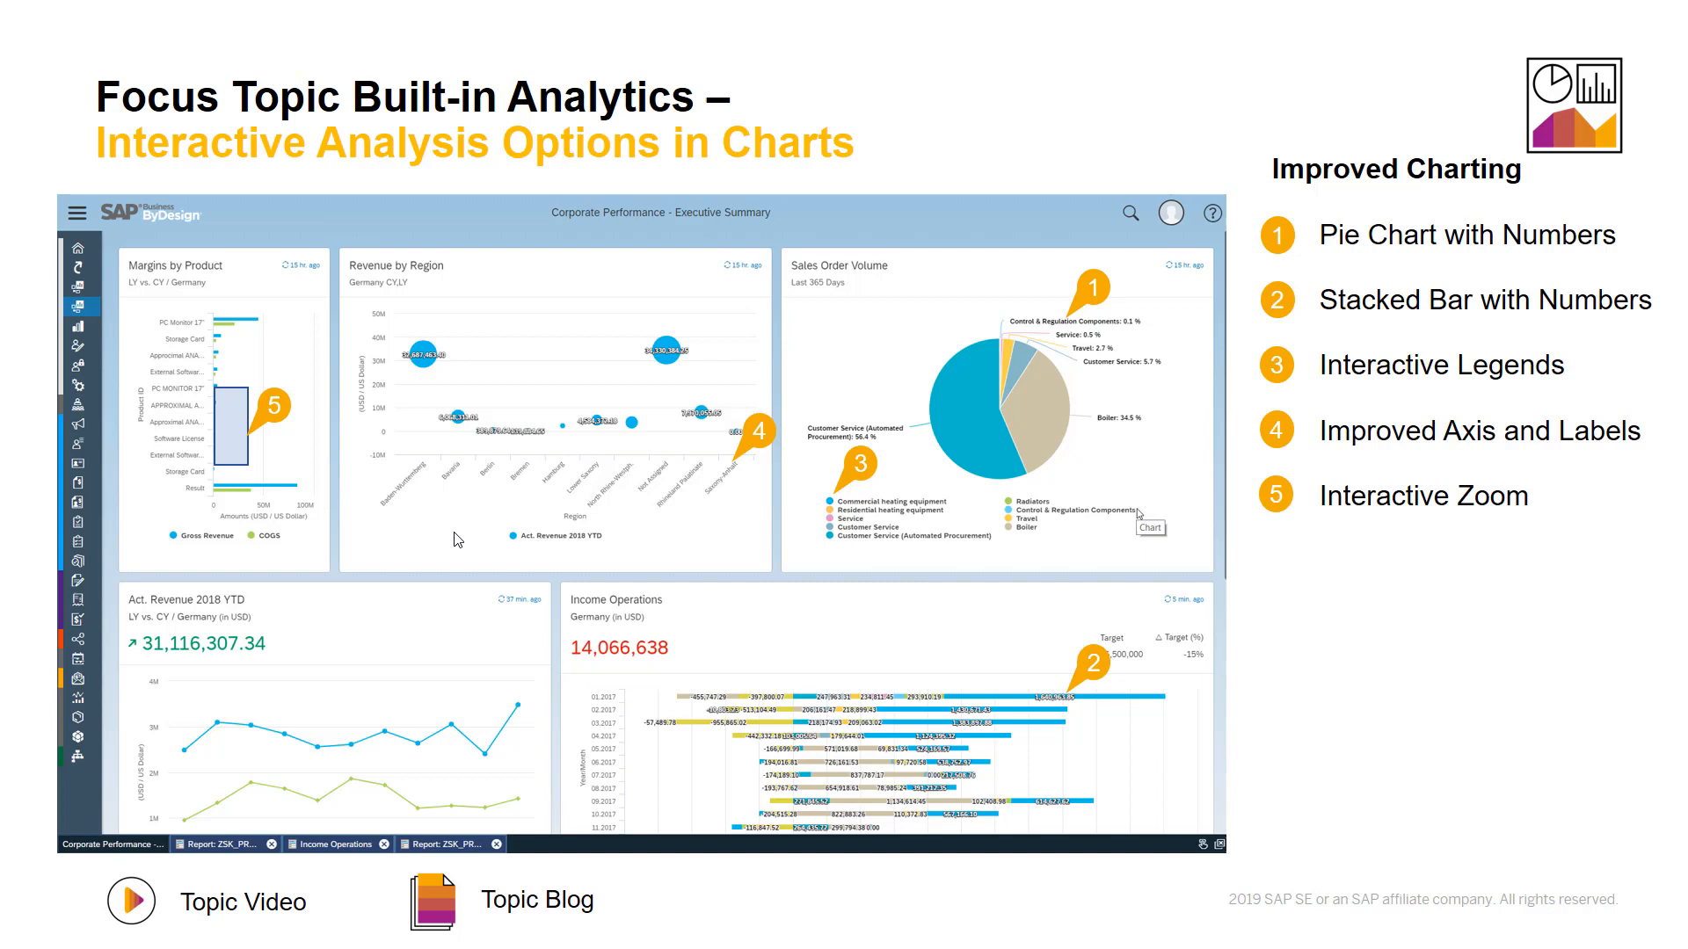
pyautogui.moveTo(647, 492)
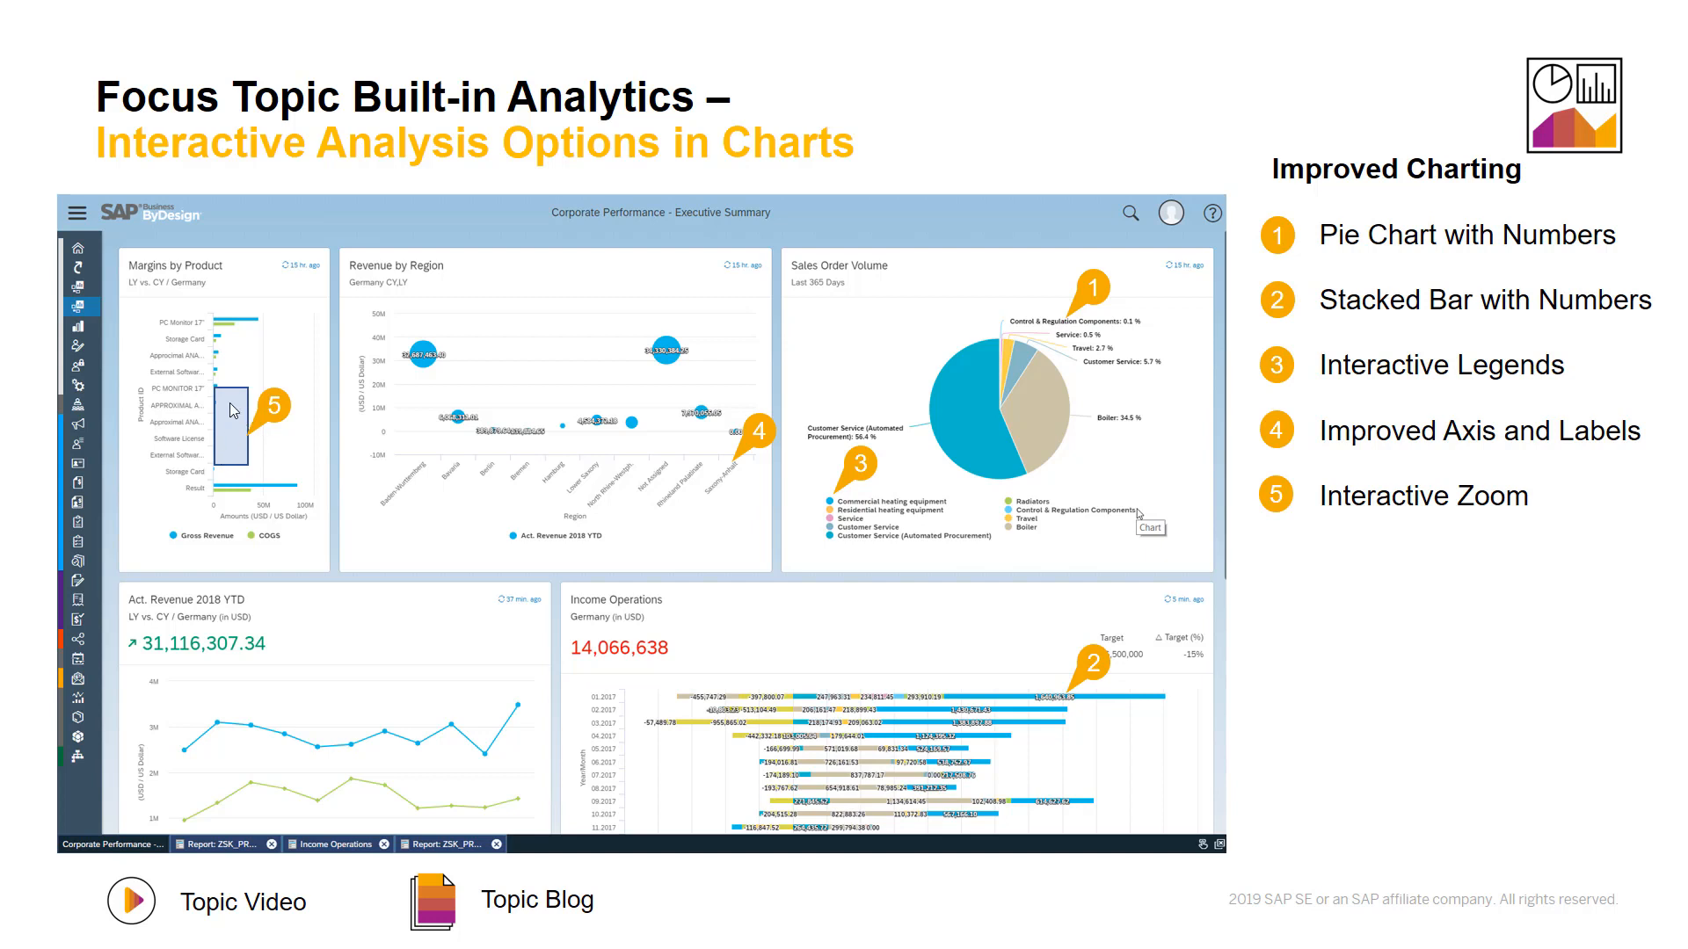
pyautogui.moveTo(253, 407)
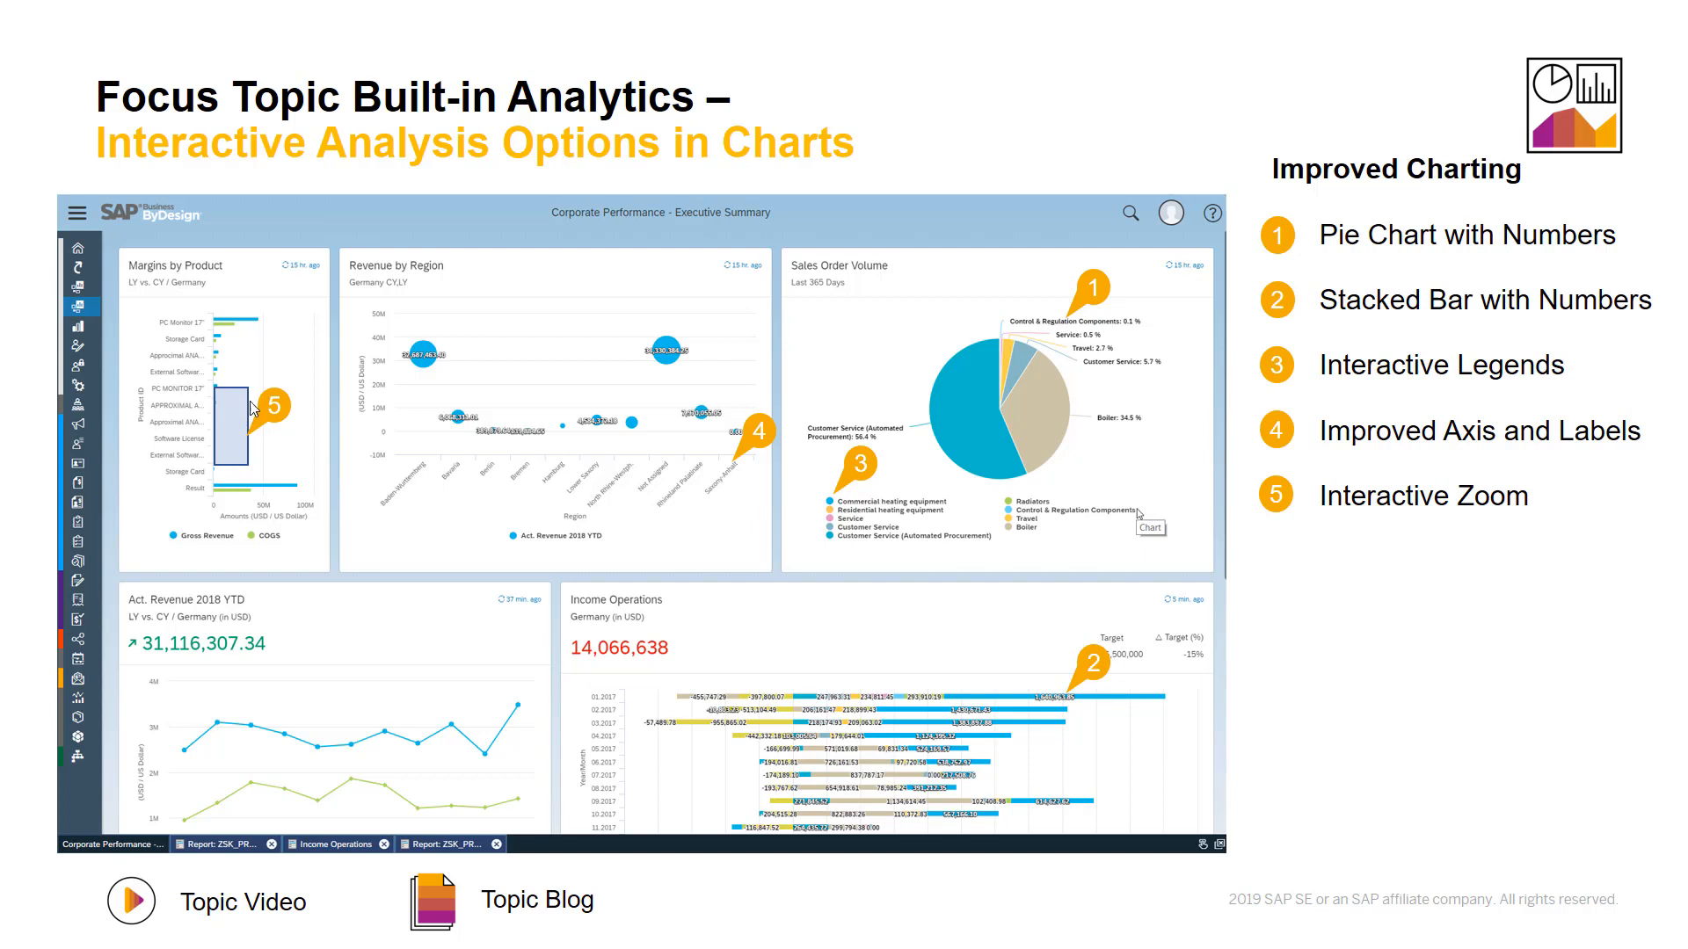
pyautogui.moveTo(686, 400)
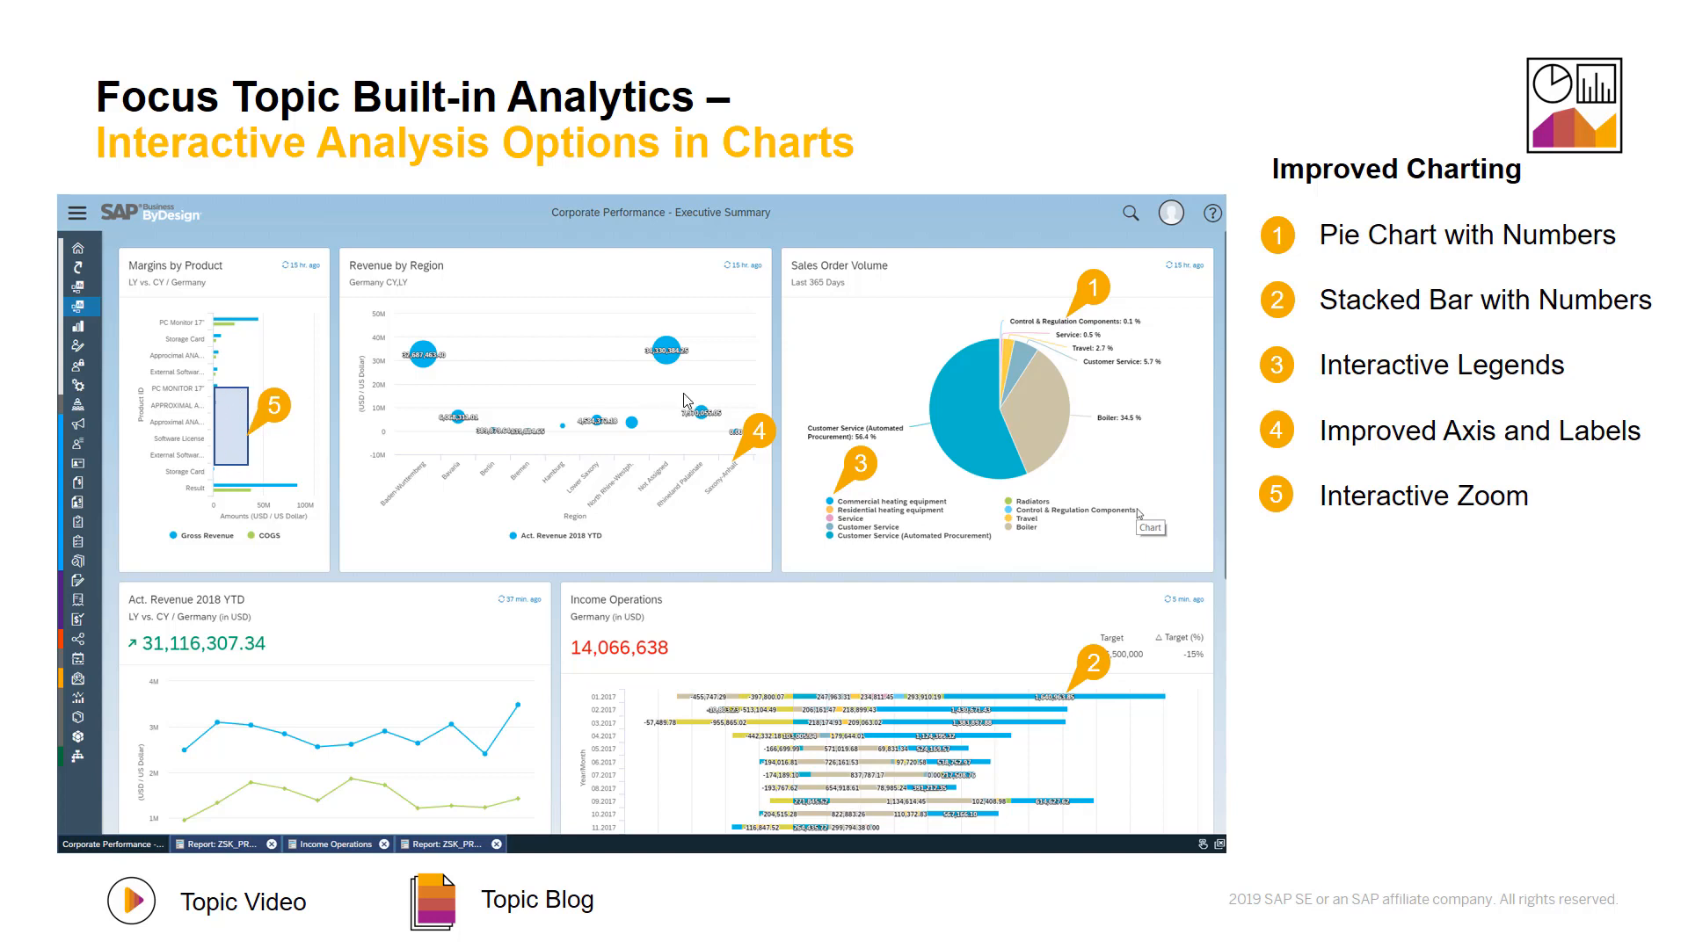
pyautogui.press('Right')
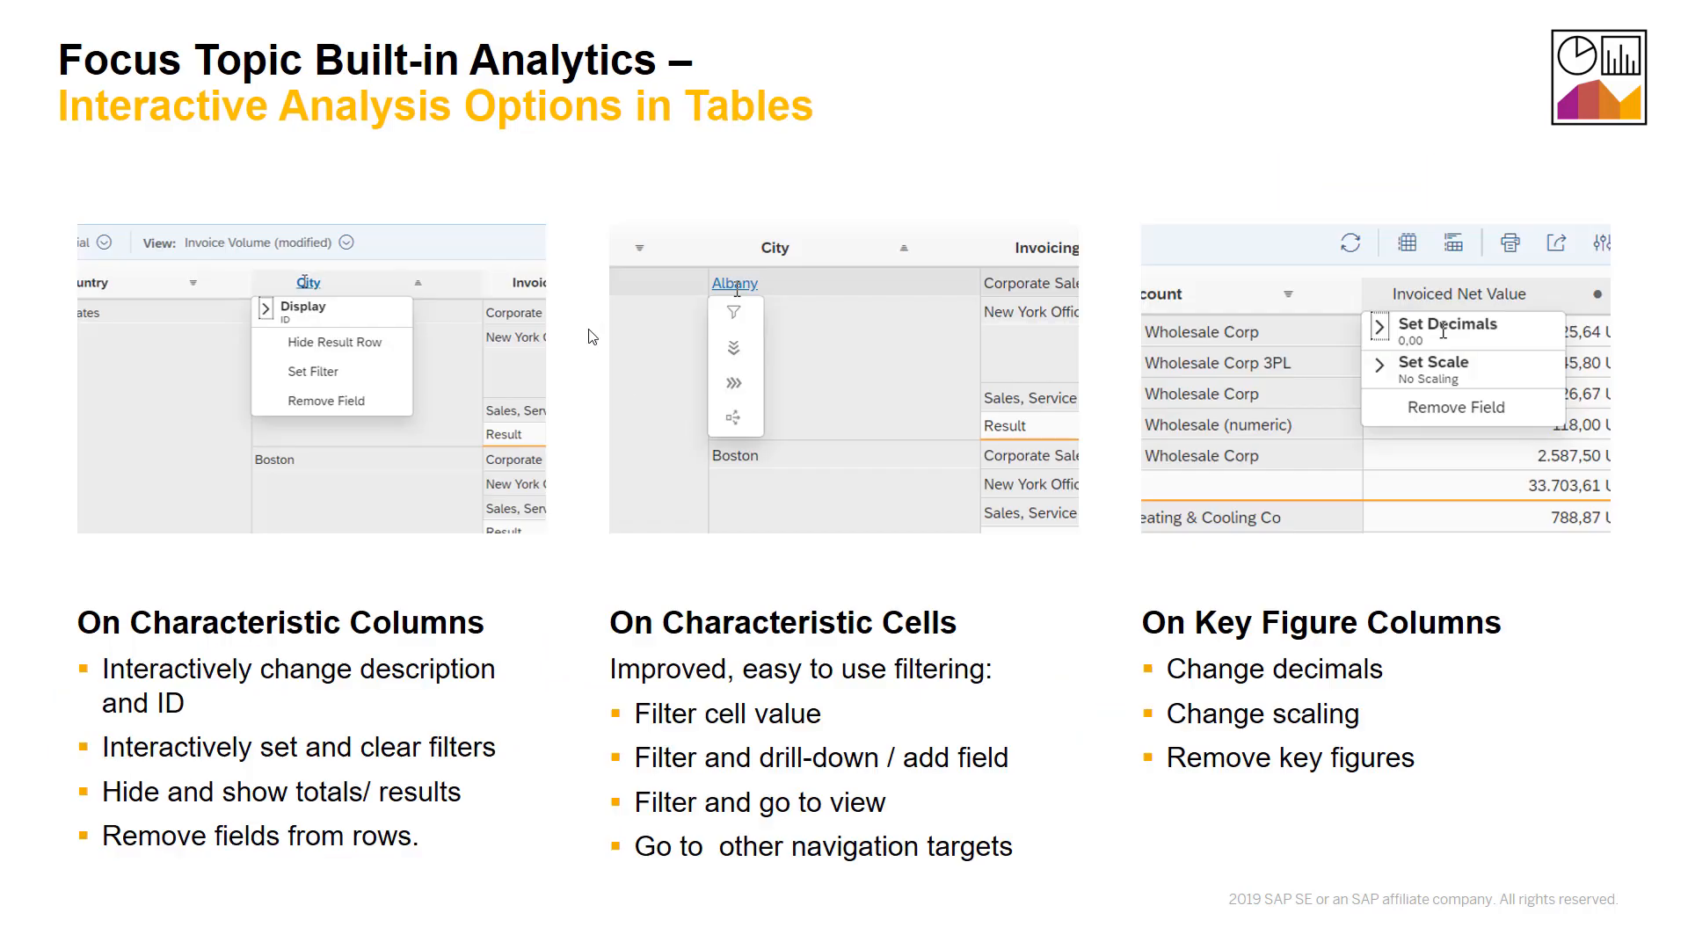
pyautogui.moveTo(383, 233)
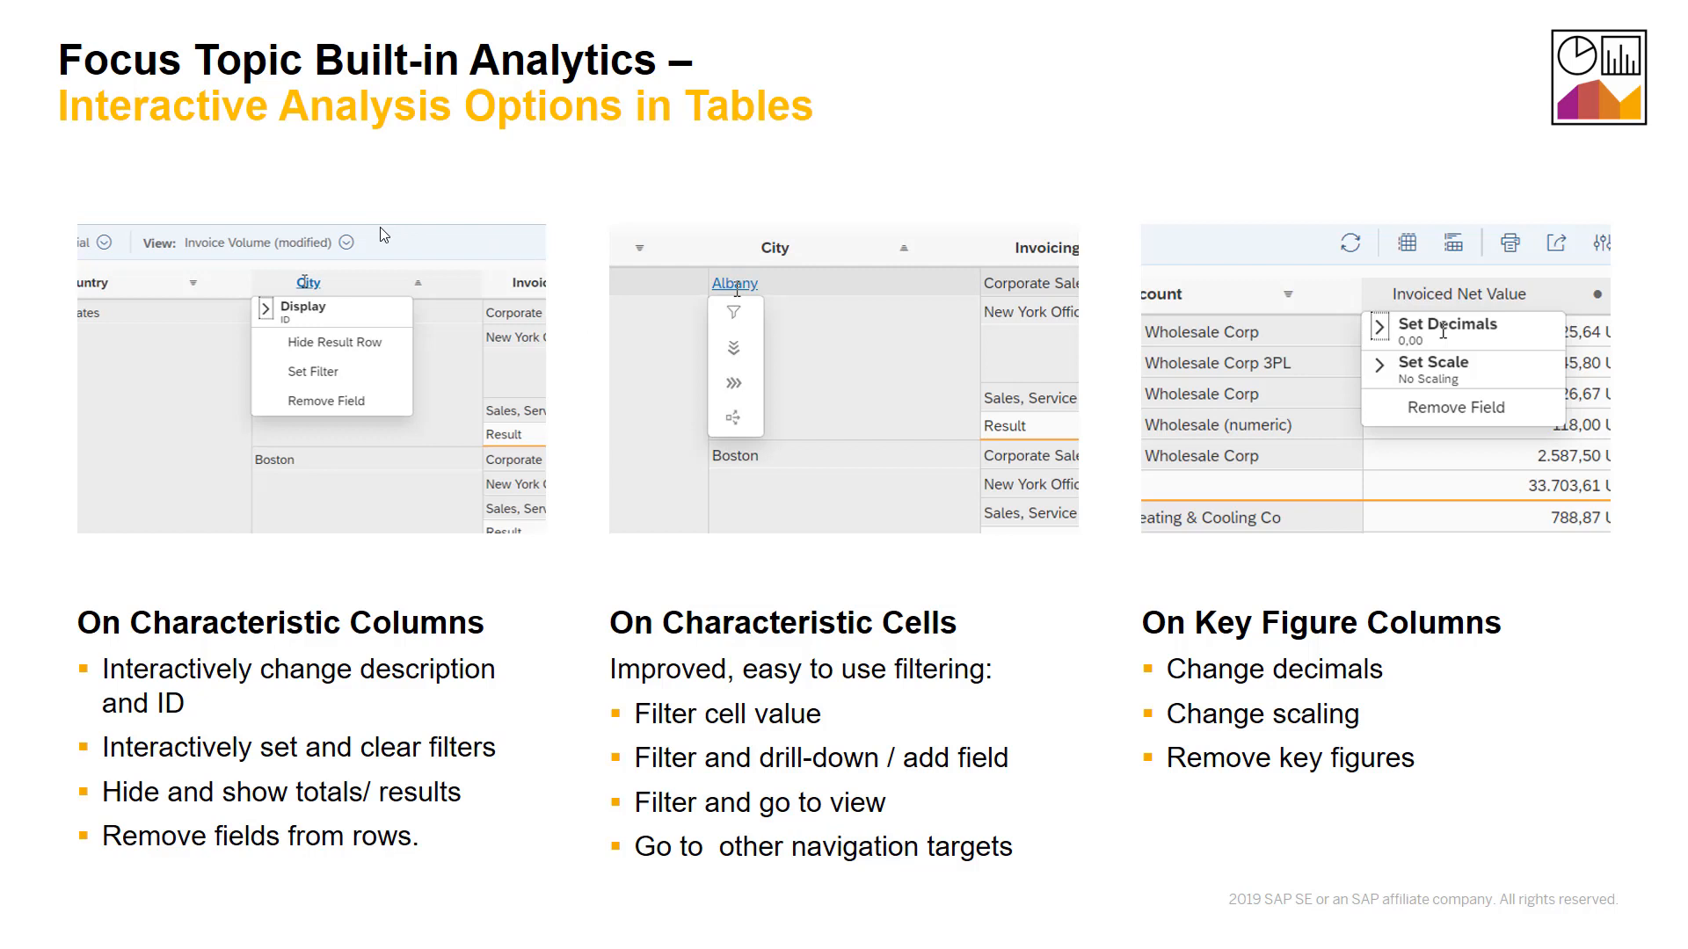
pyautogui.moveTo(351, 340)
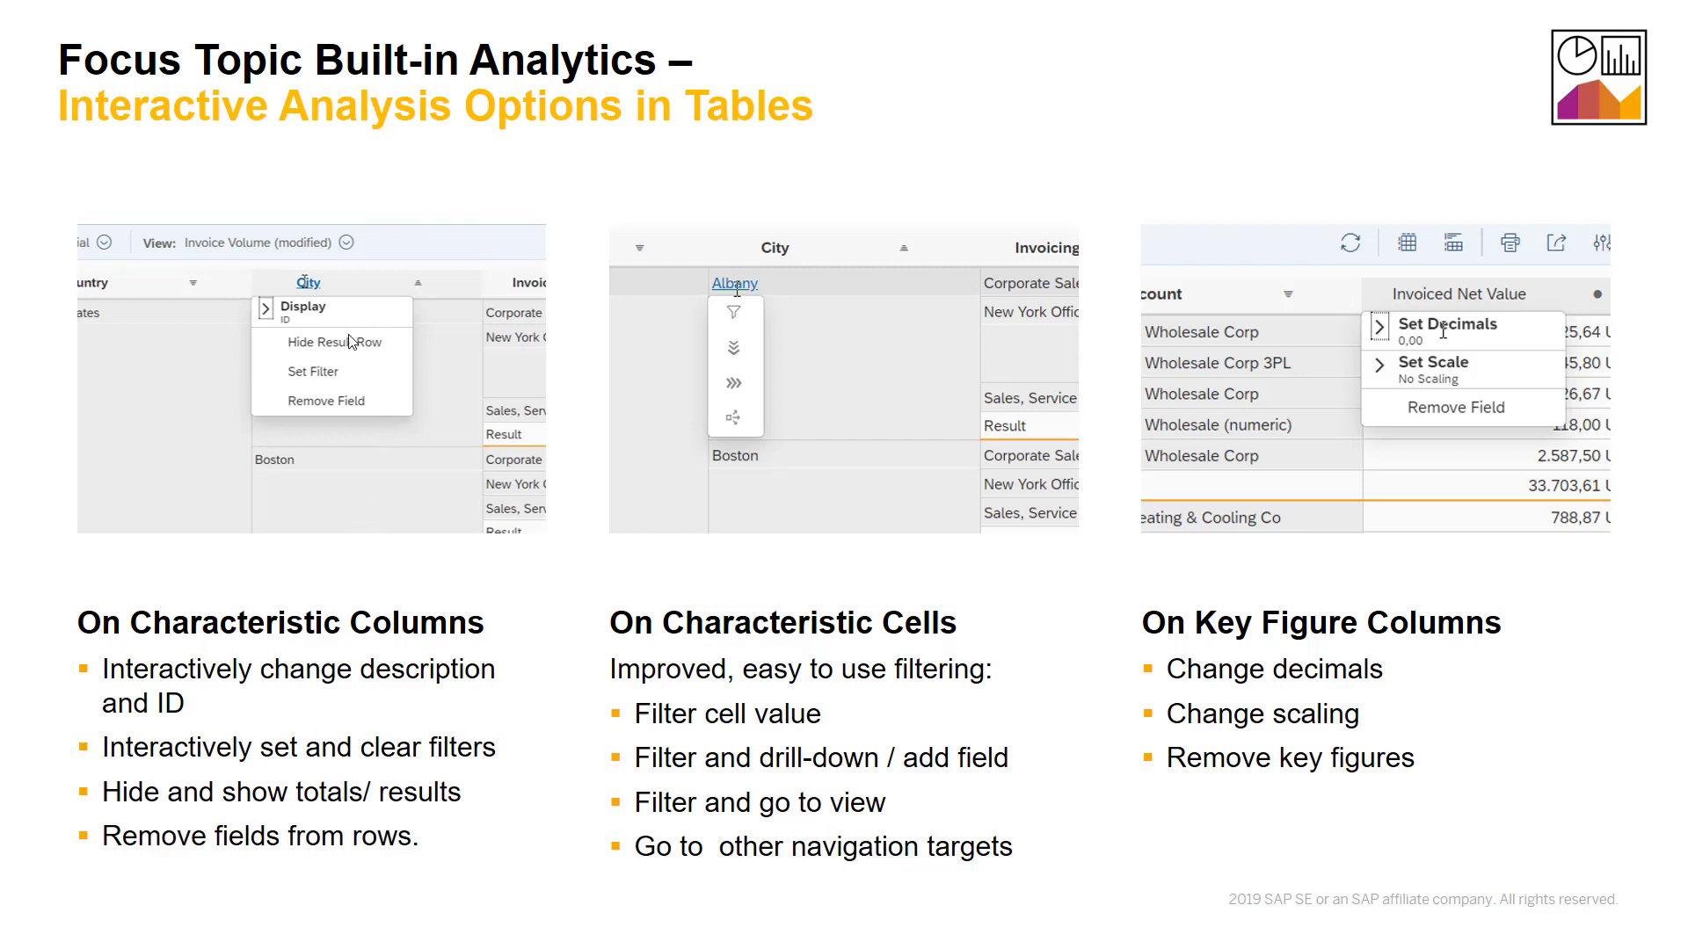
pyautogui.moveTo(590, 323)
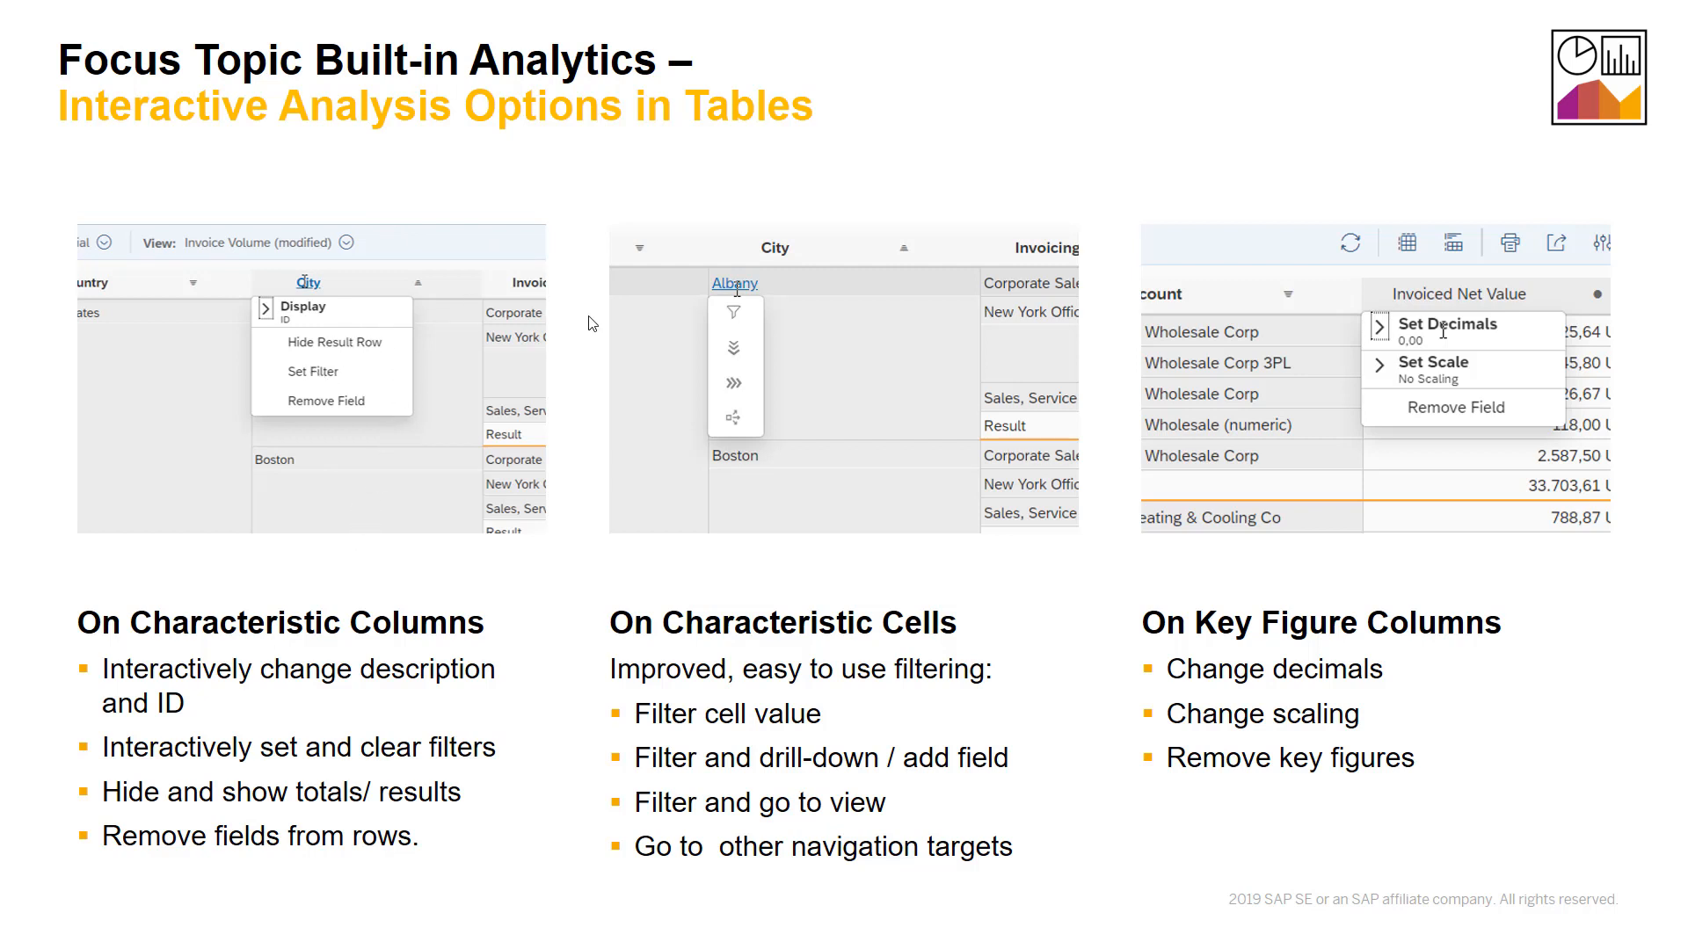
pyautogui.moveTo(771, 316)
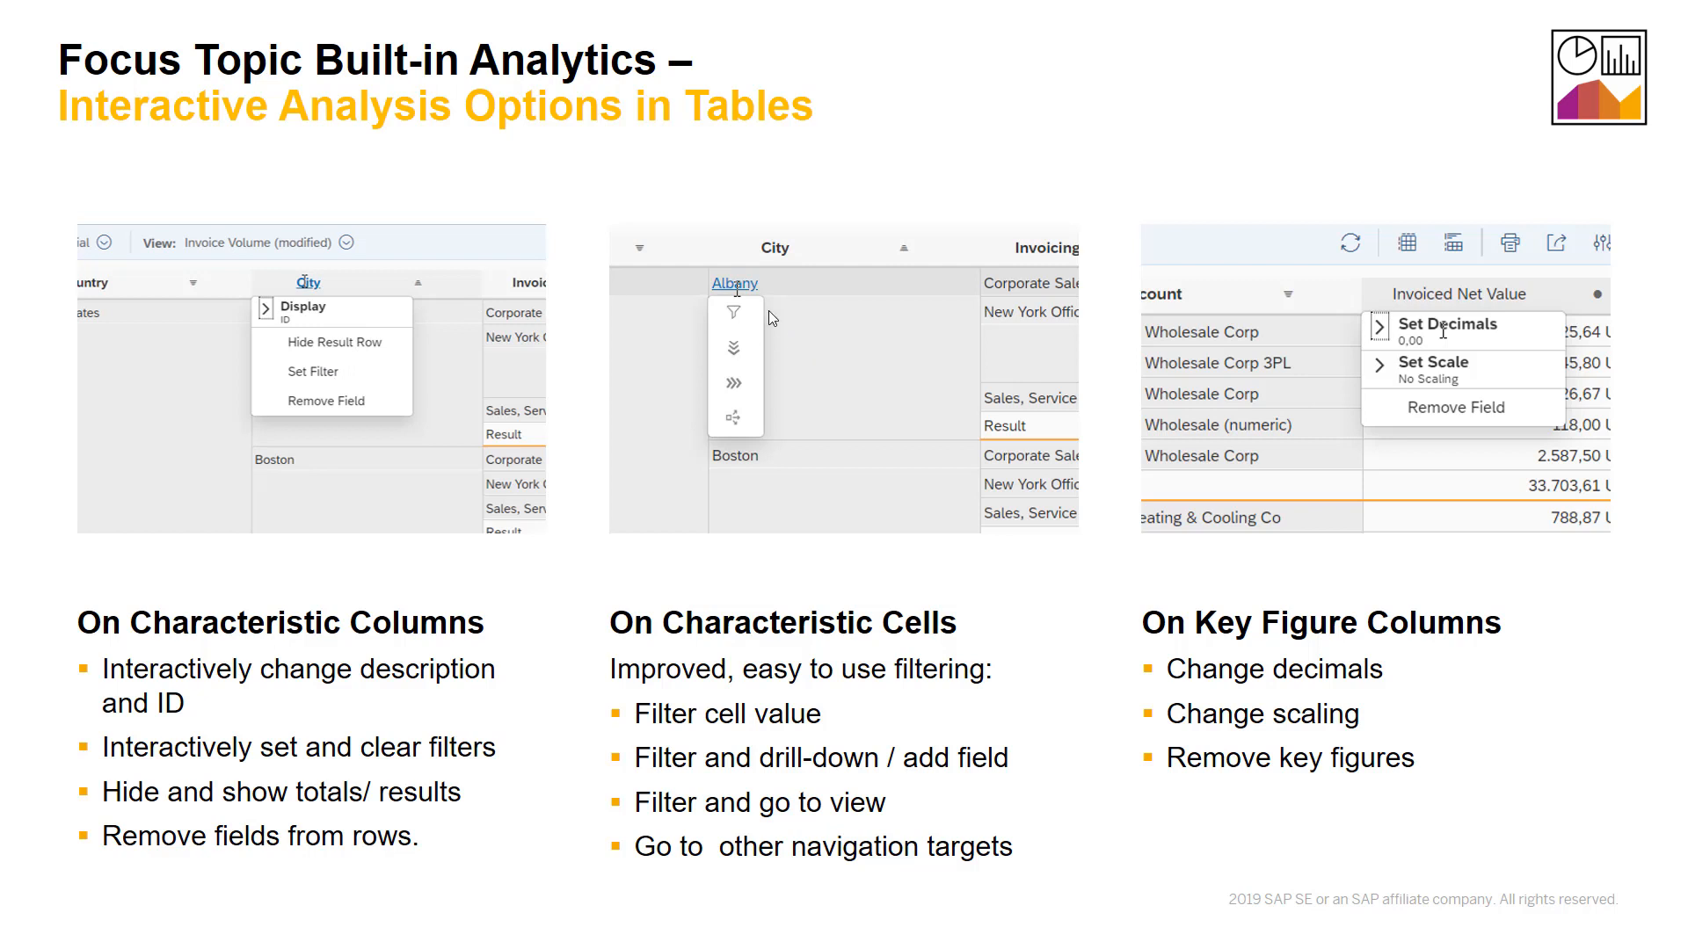
pyautogui.moveTo(751, 353)
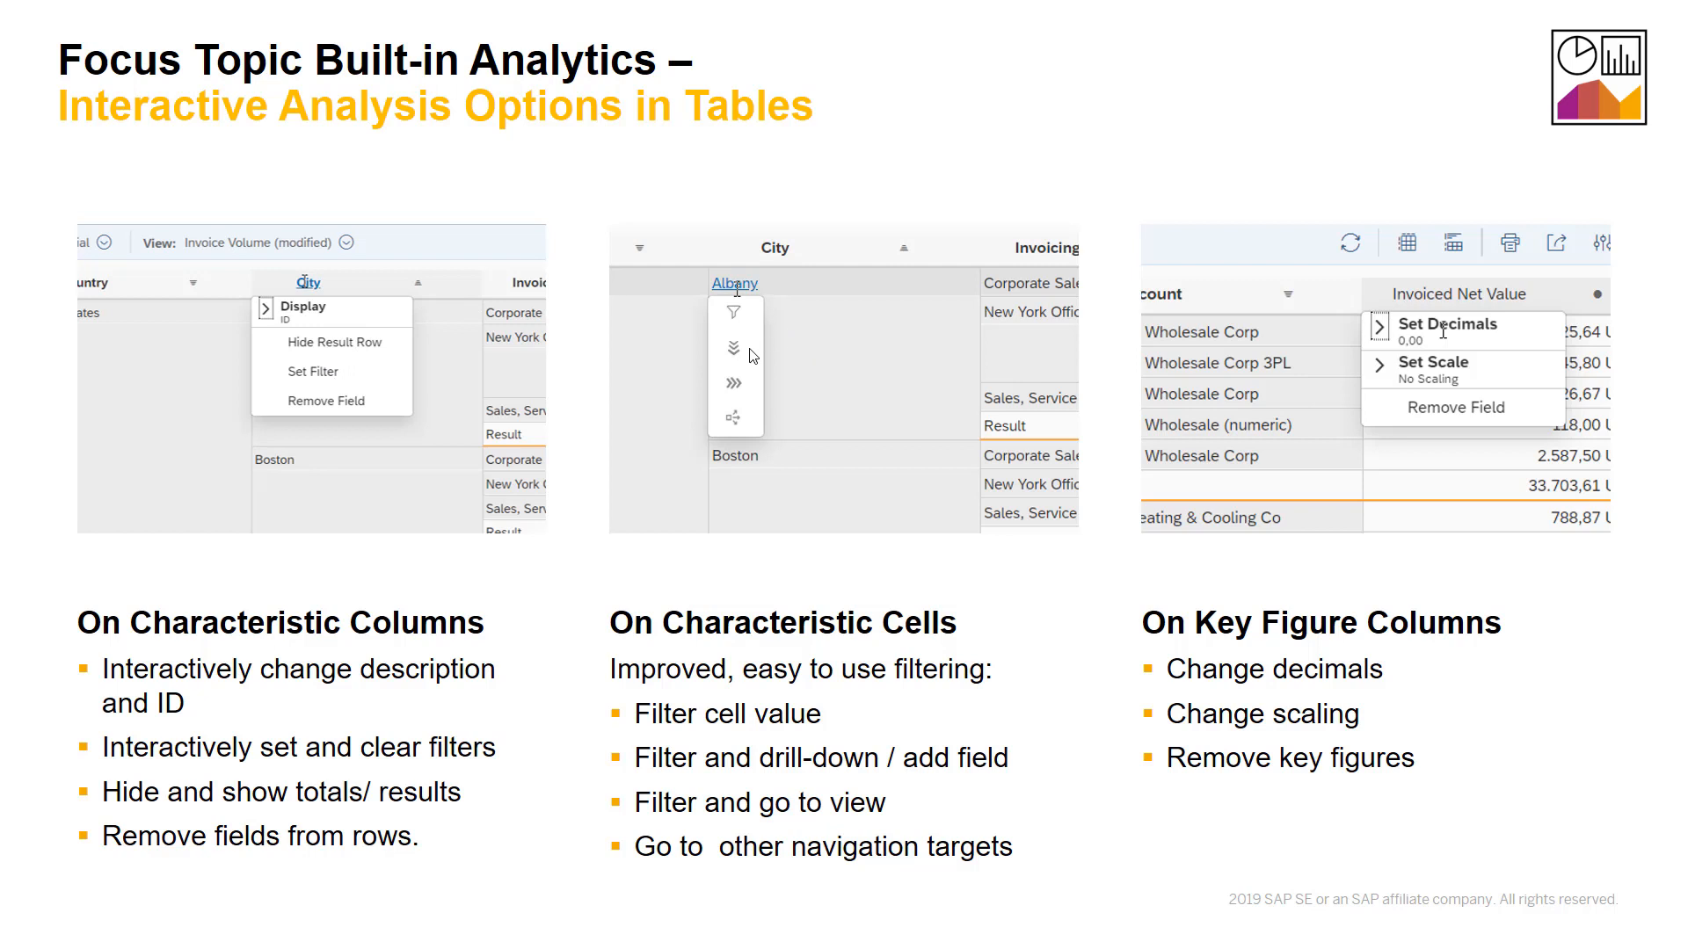
pyautogui.moveTo(745, 395)
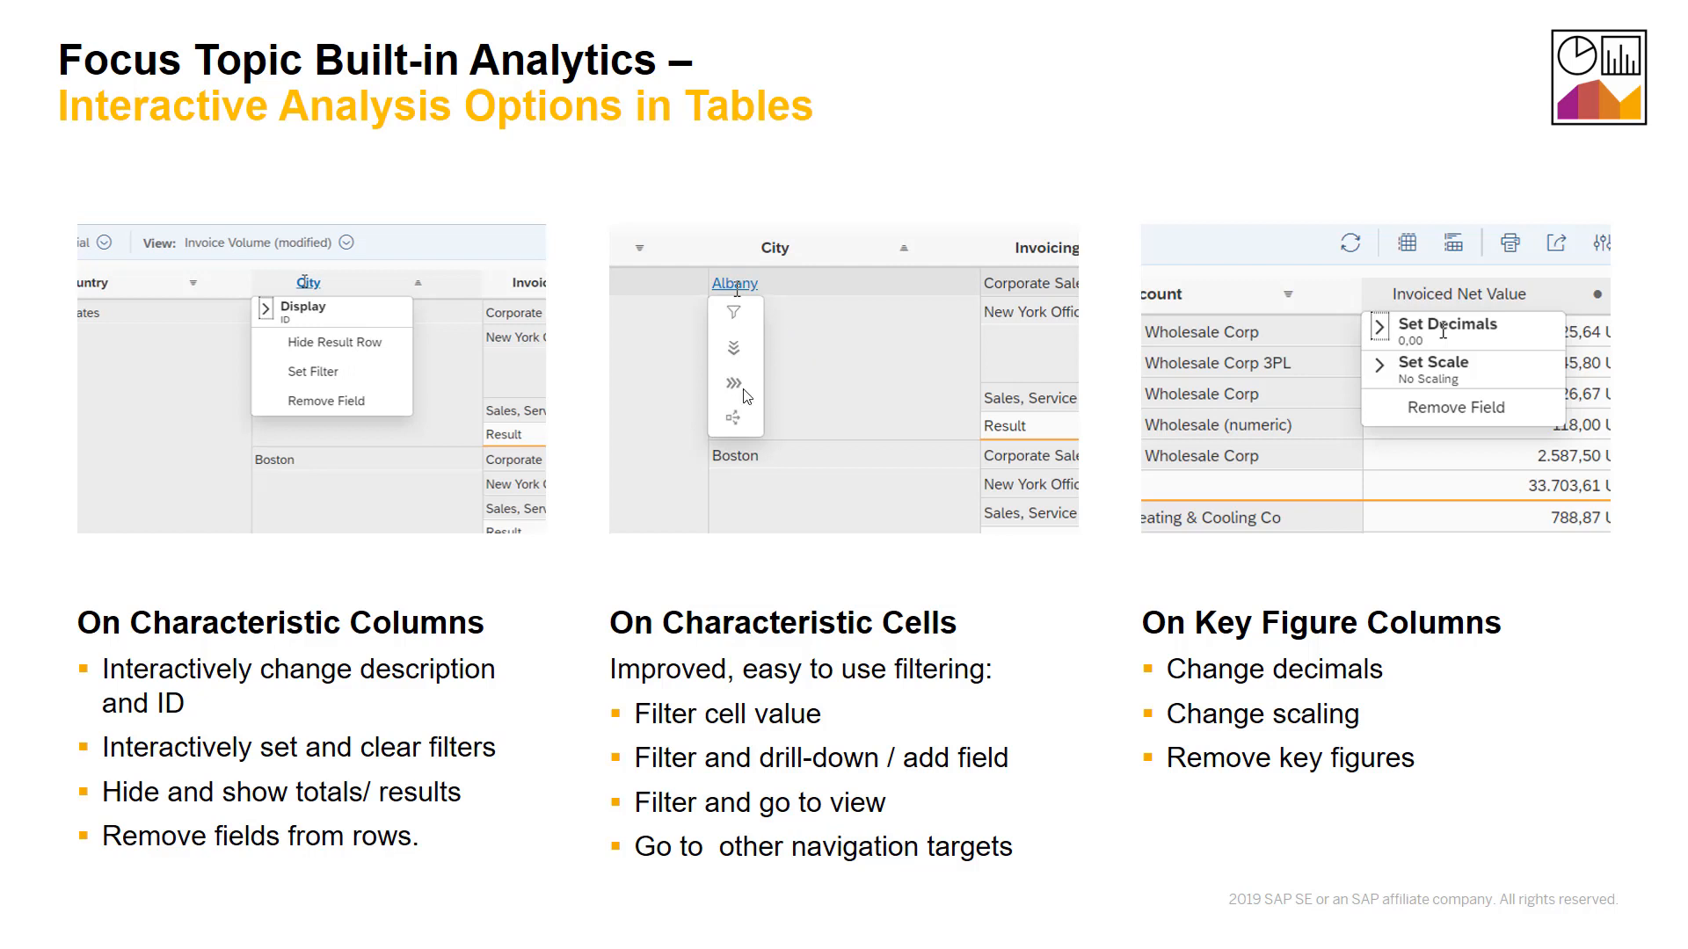
pyautogui.moveTo(758, 385)
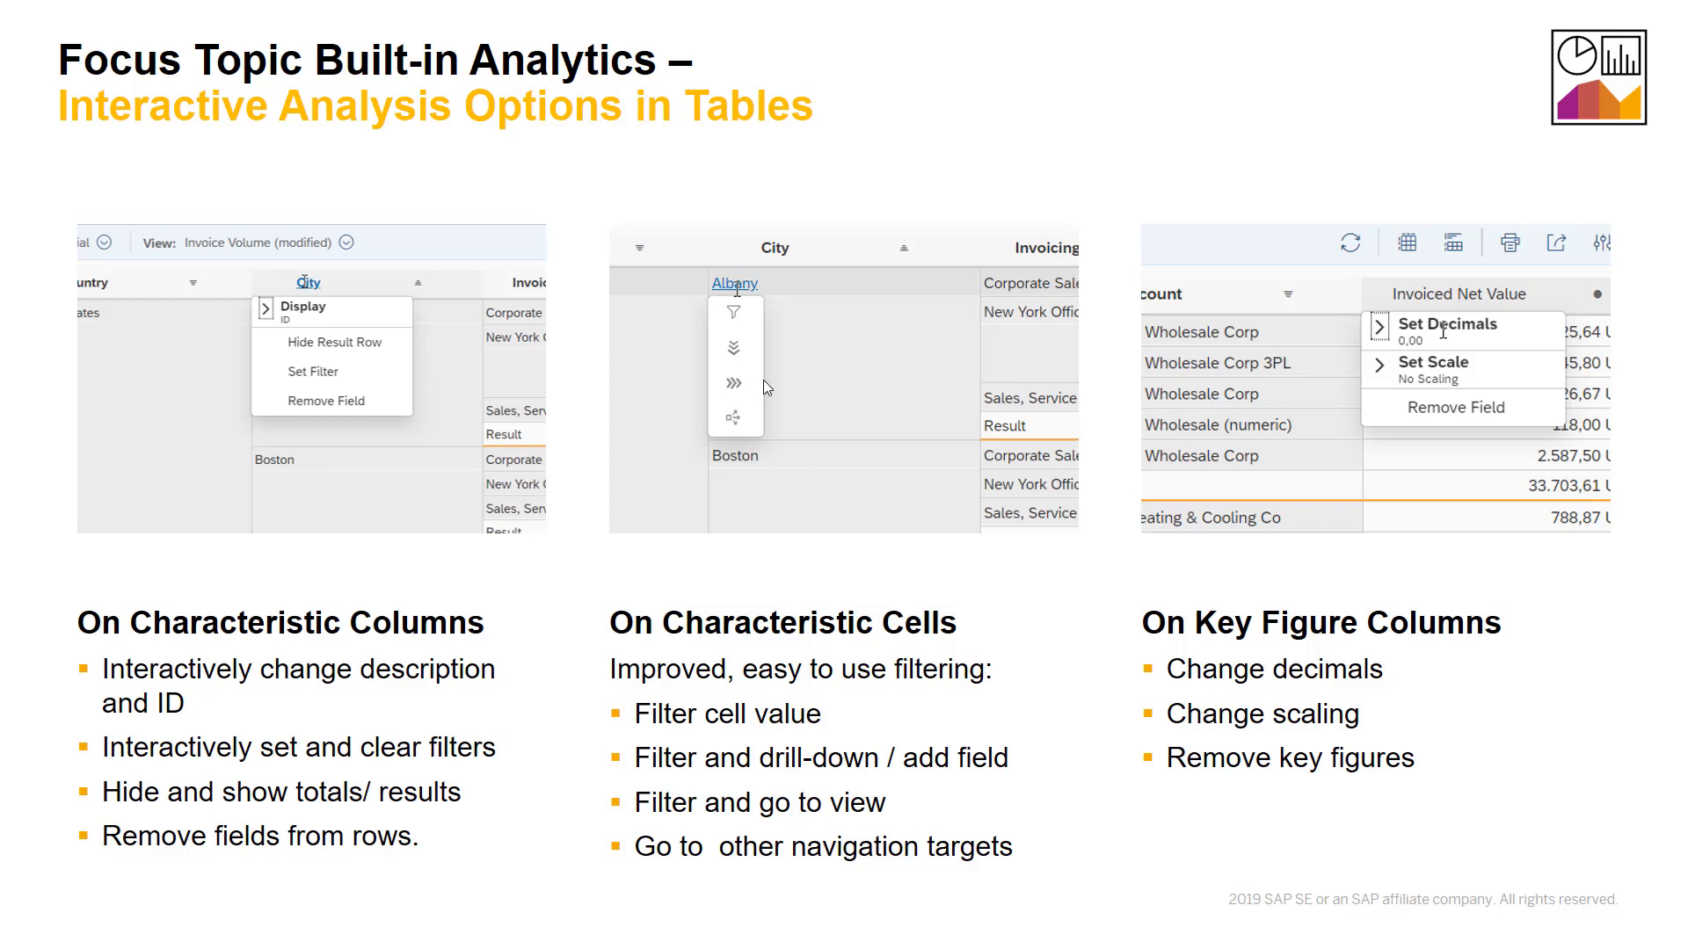
pyautogui.moveTo(743, 429)
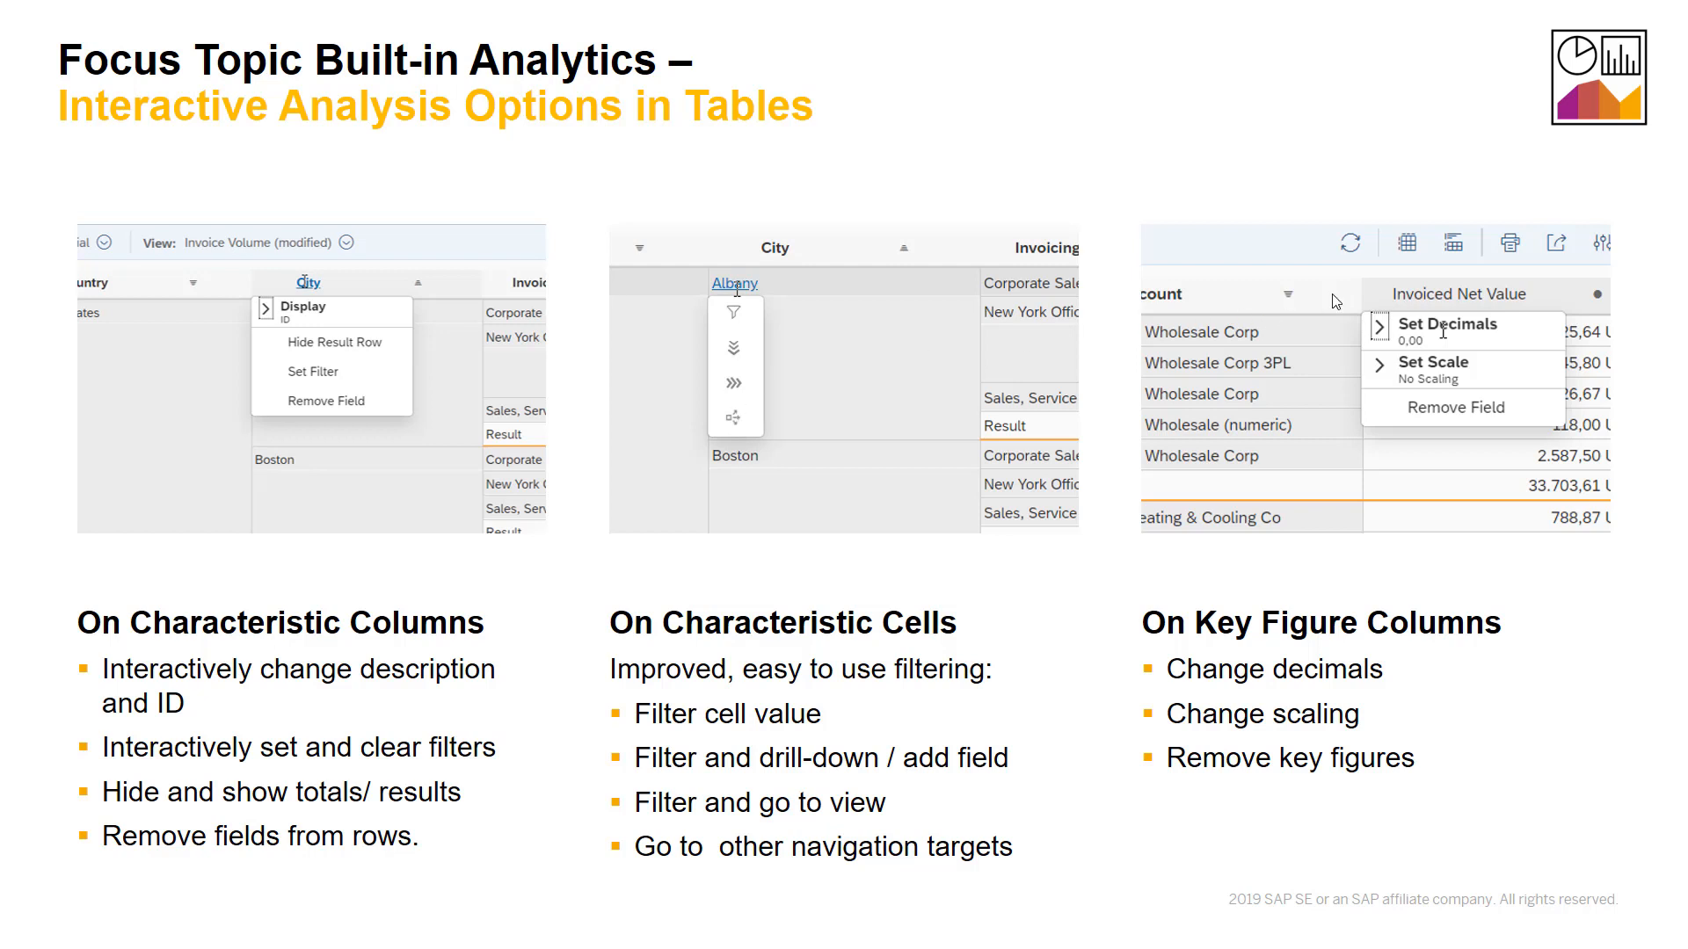
pyautogui.moveTo(1442, 359)
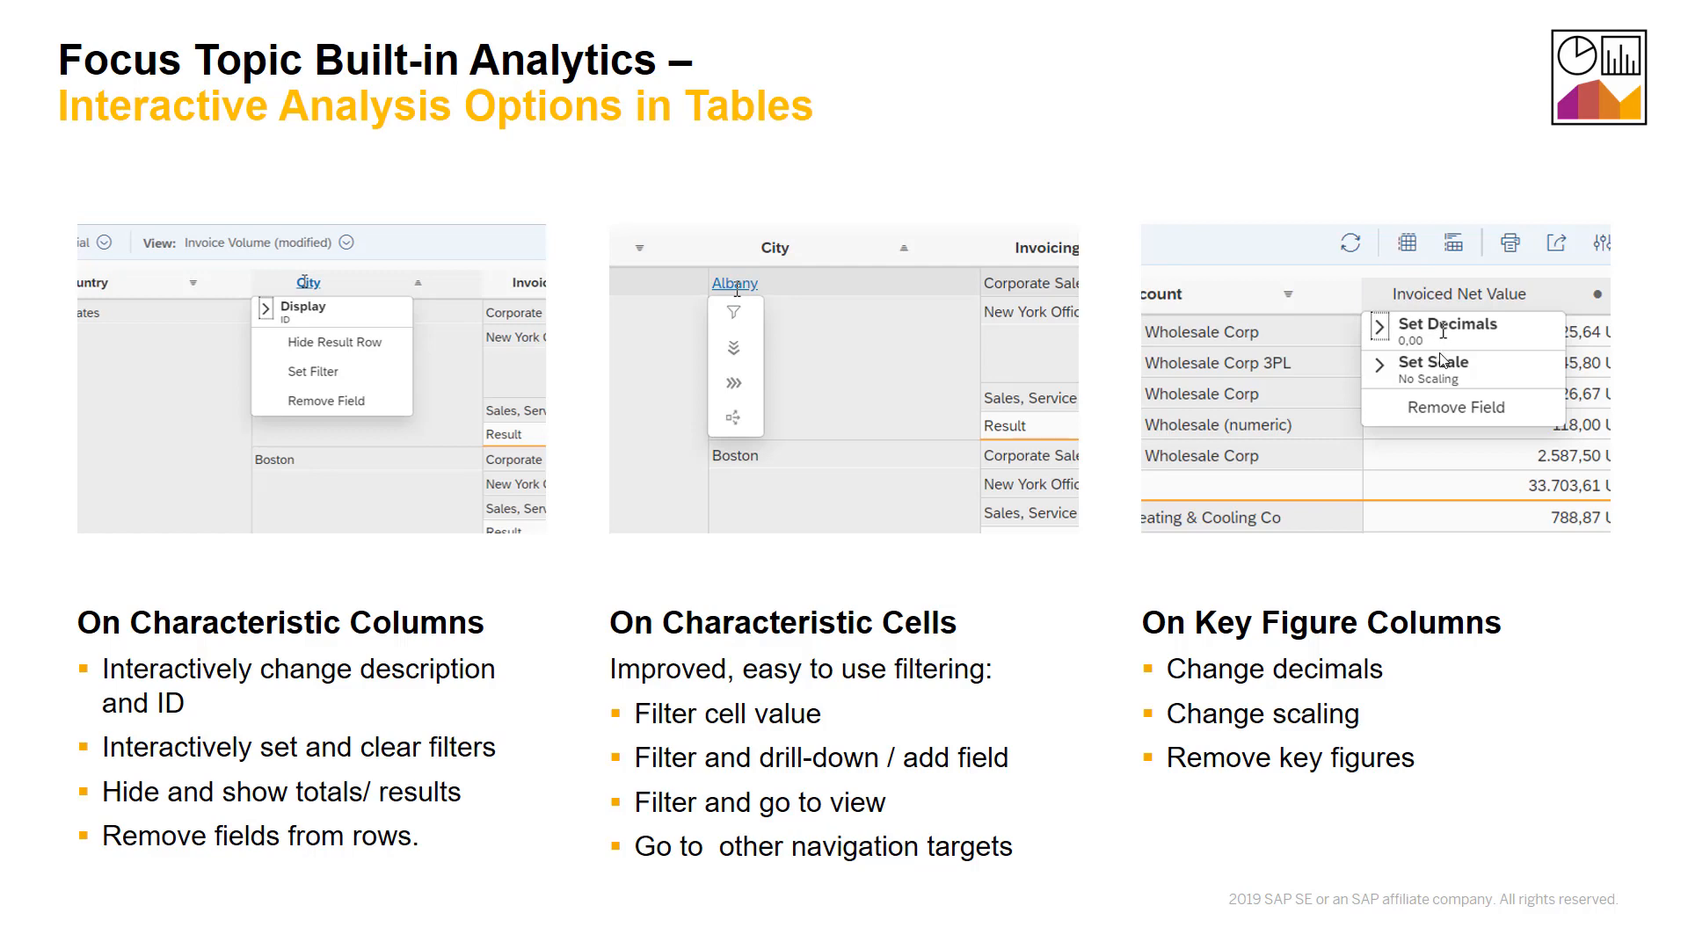
pyautogui.moveTo(1463, 433)
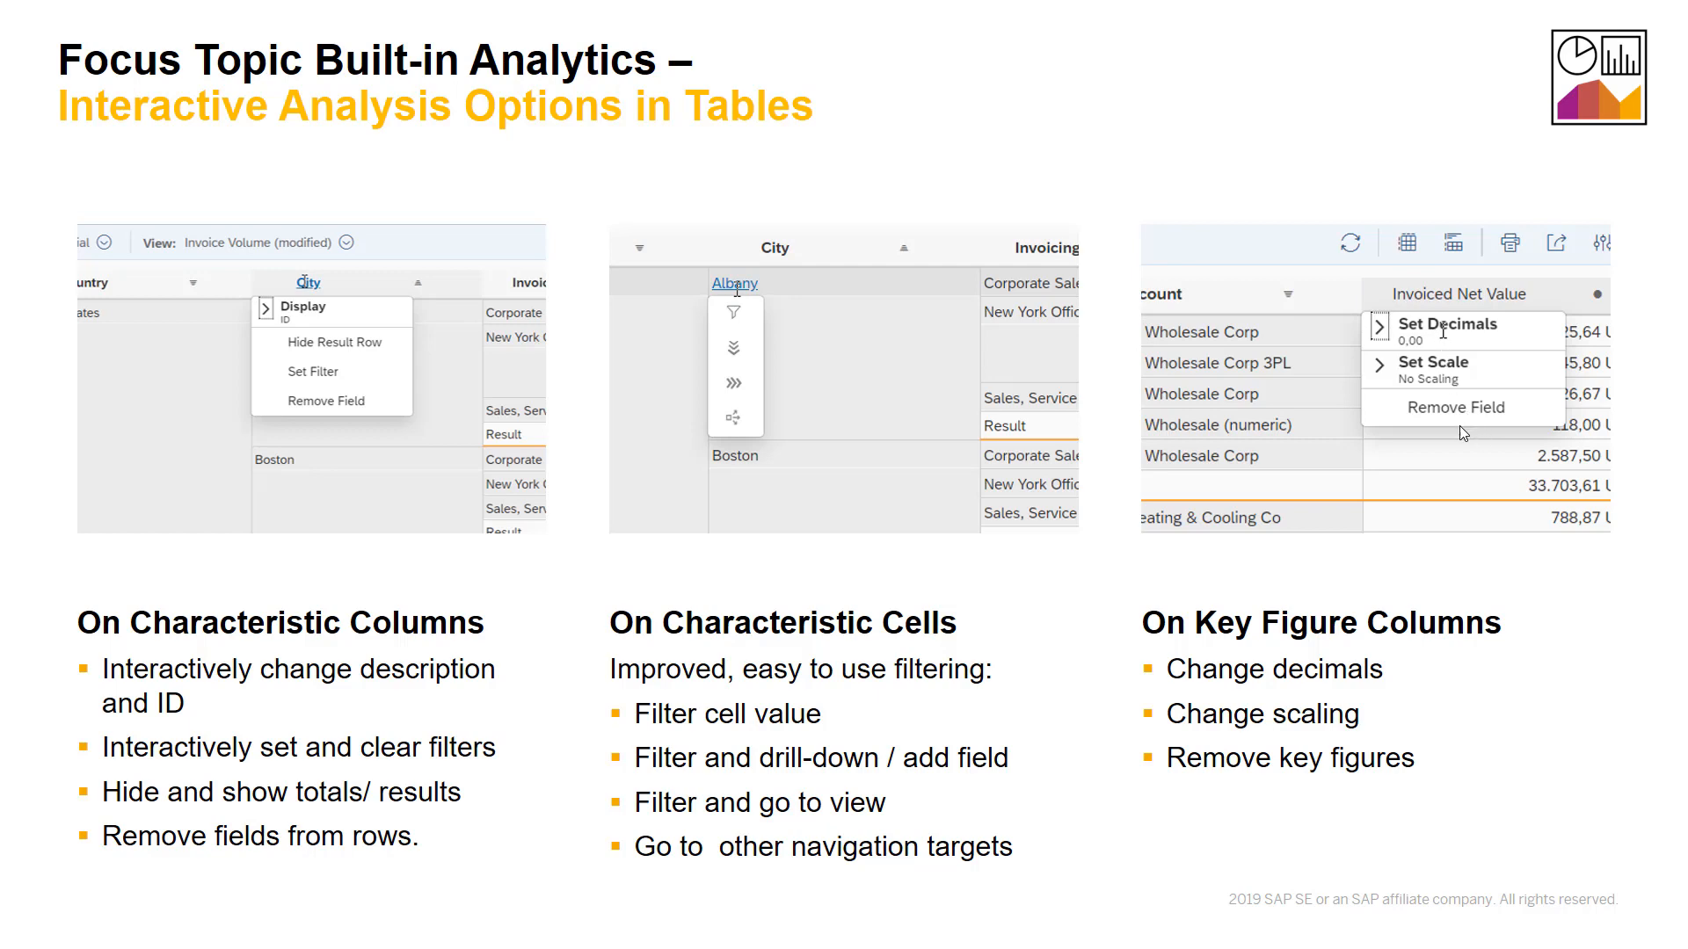
pyautogui.click(29, 923)
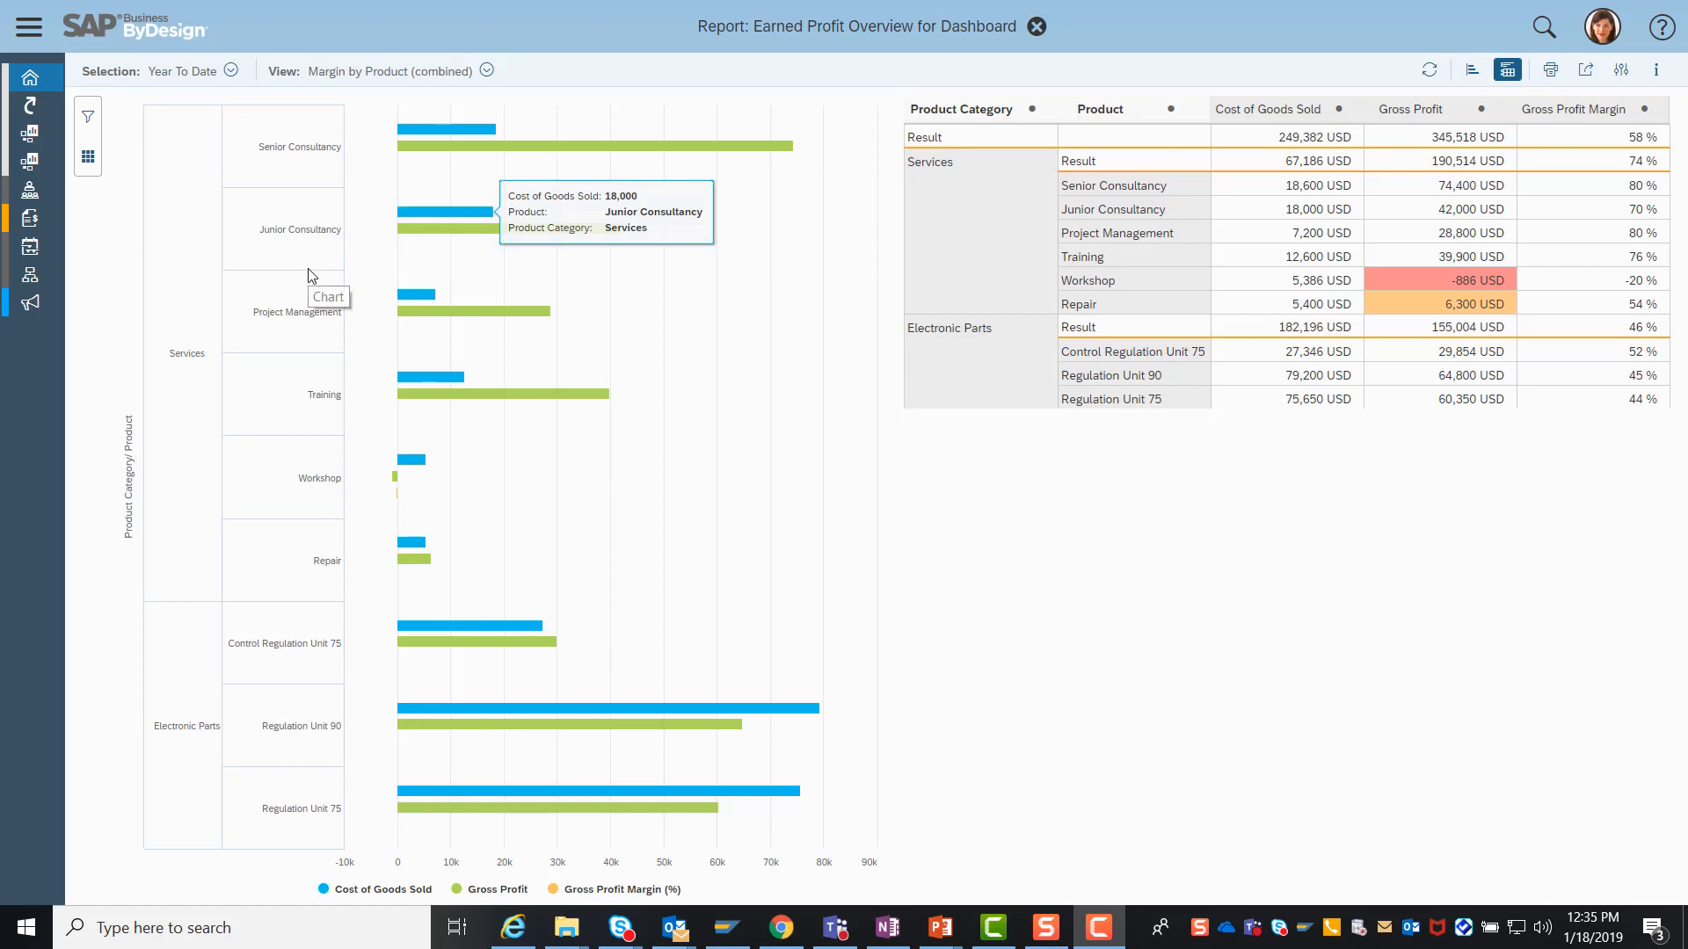
# Step: Show the selection pane's additional filters with Product Category set to Services and Electronic Parts
pyautogui.click(119, 122)
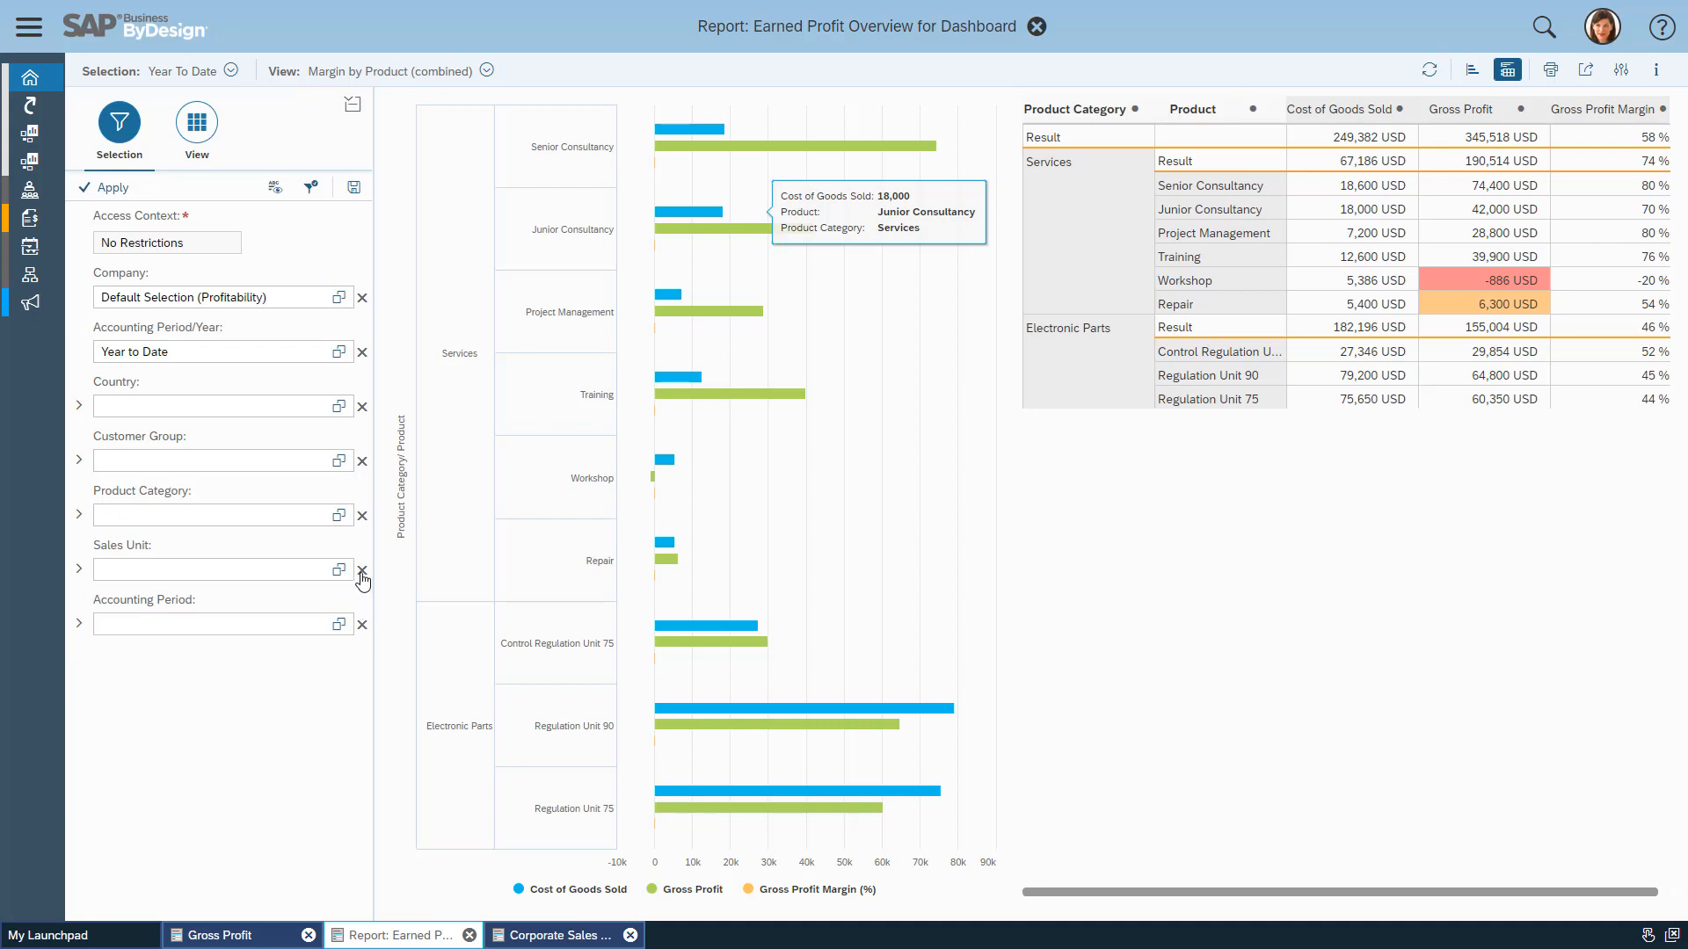
pyautogui.moveTo(329, 288)
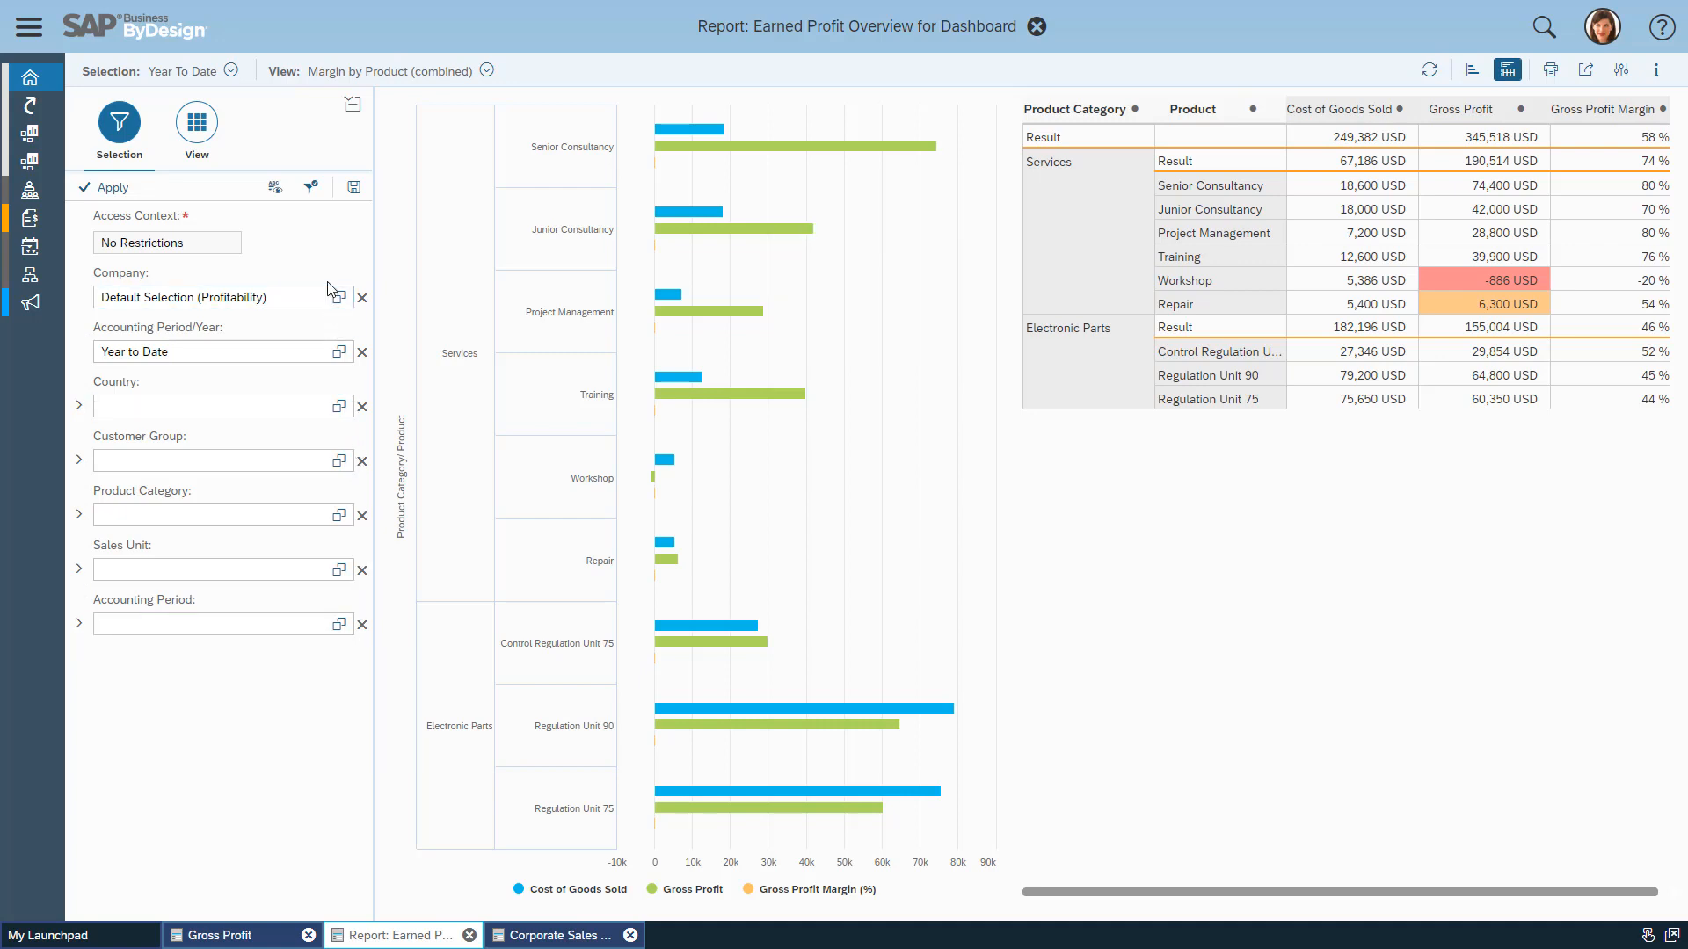
pyautogui.moveTo(309, 187)
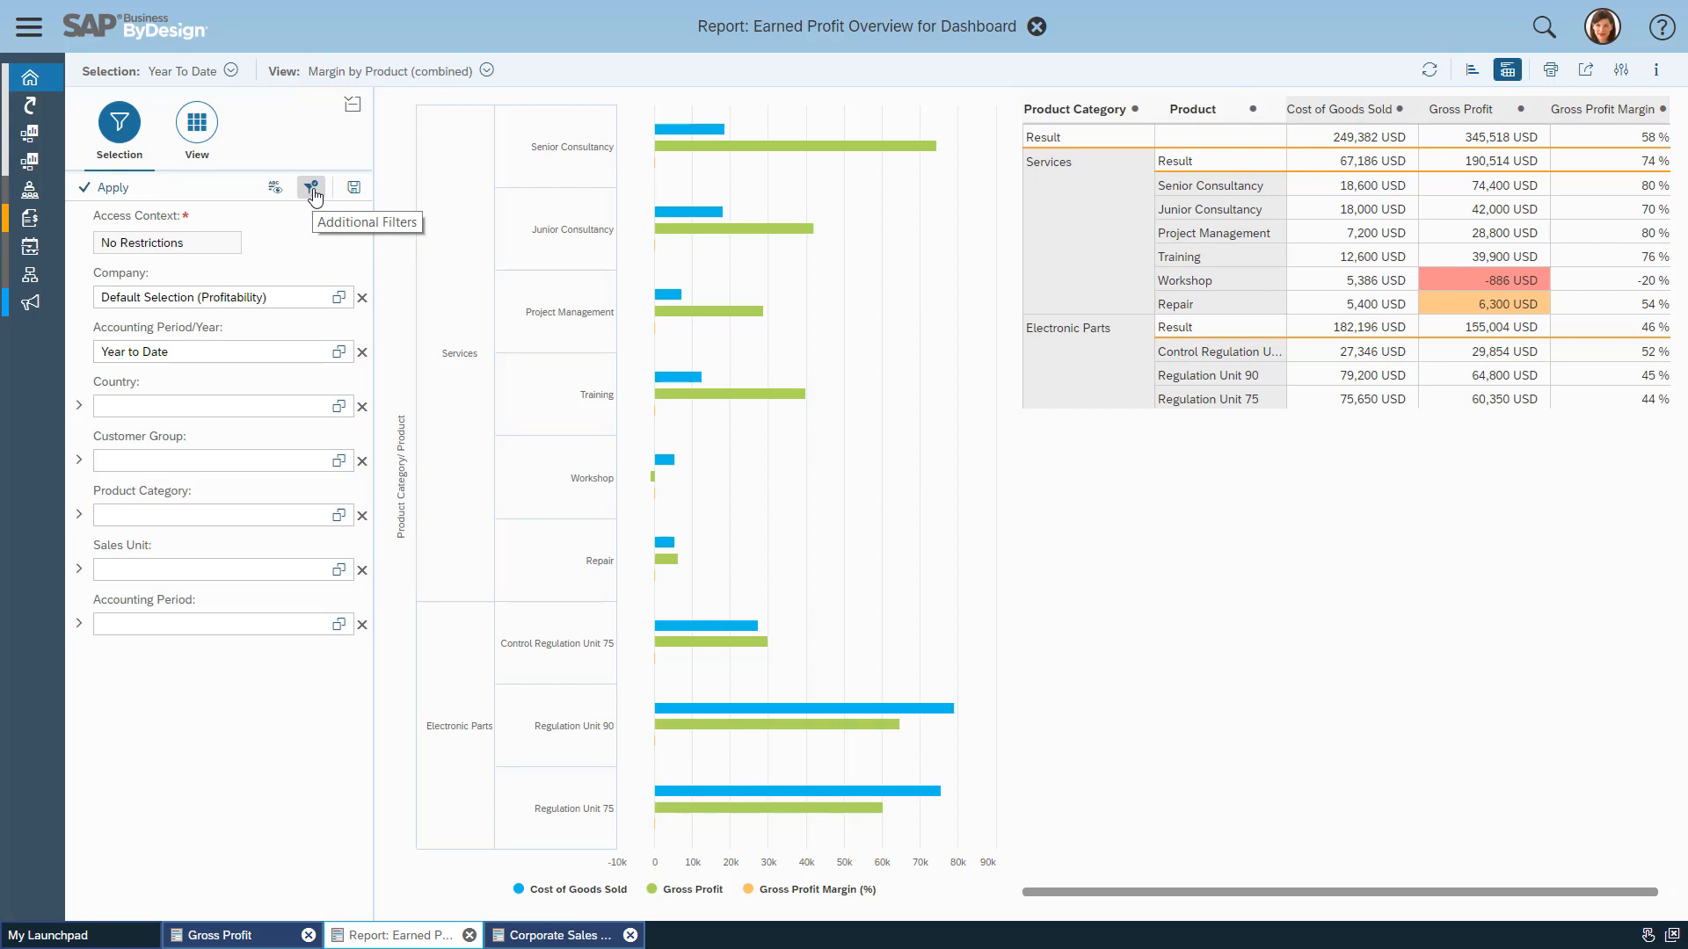
pyautogui.click(310, 186)
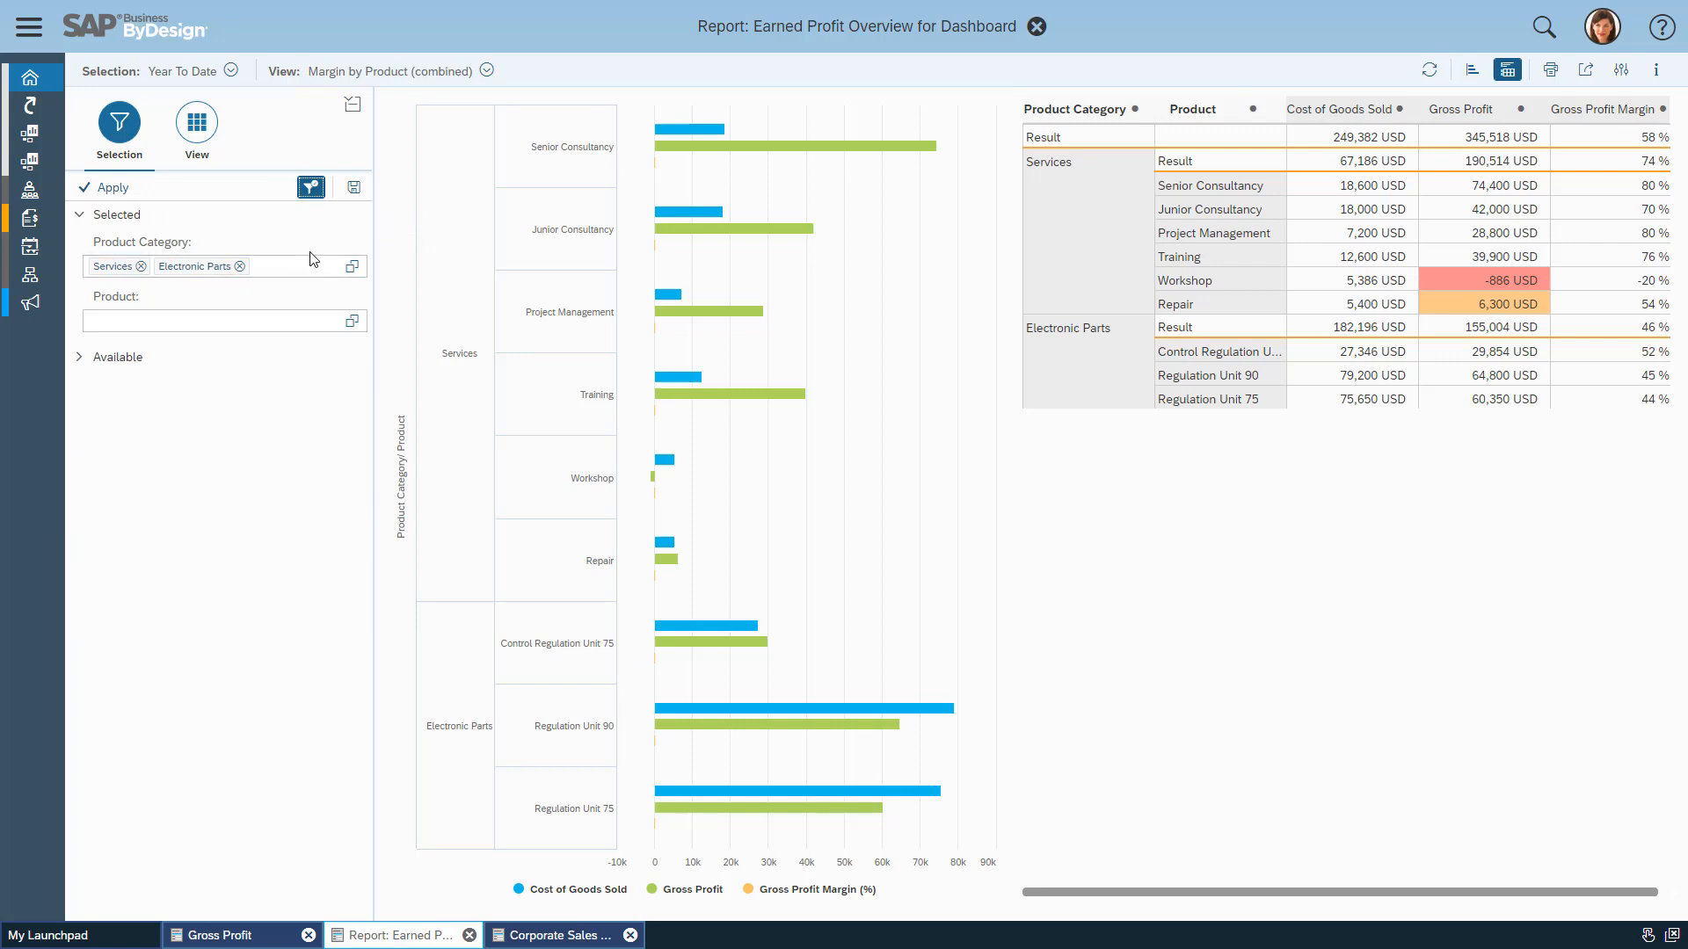
pyautogui.moveTo(318, 250)
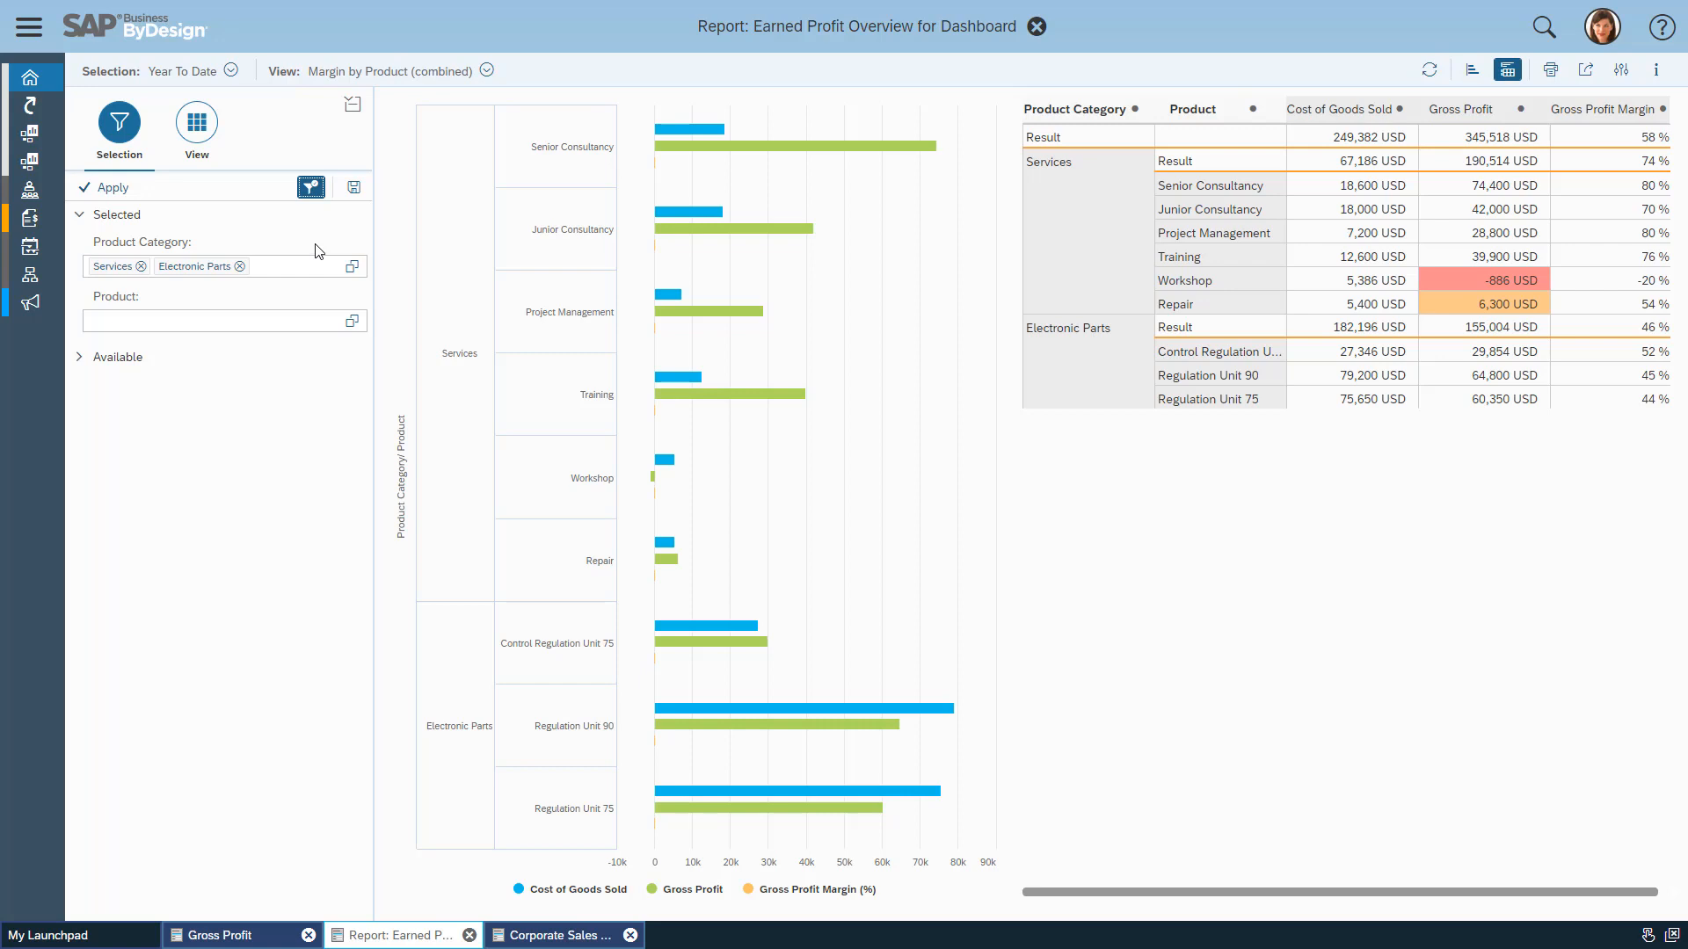
pyautogui.moveTo(231, 389)
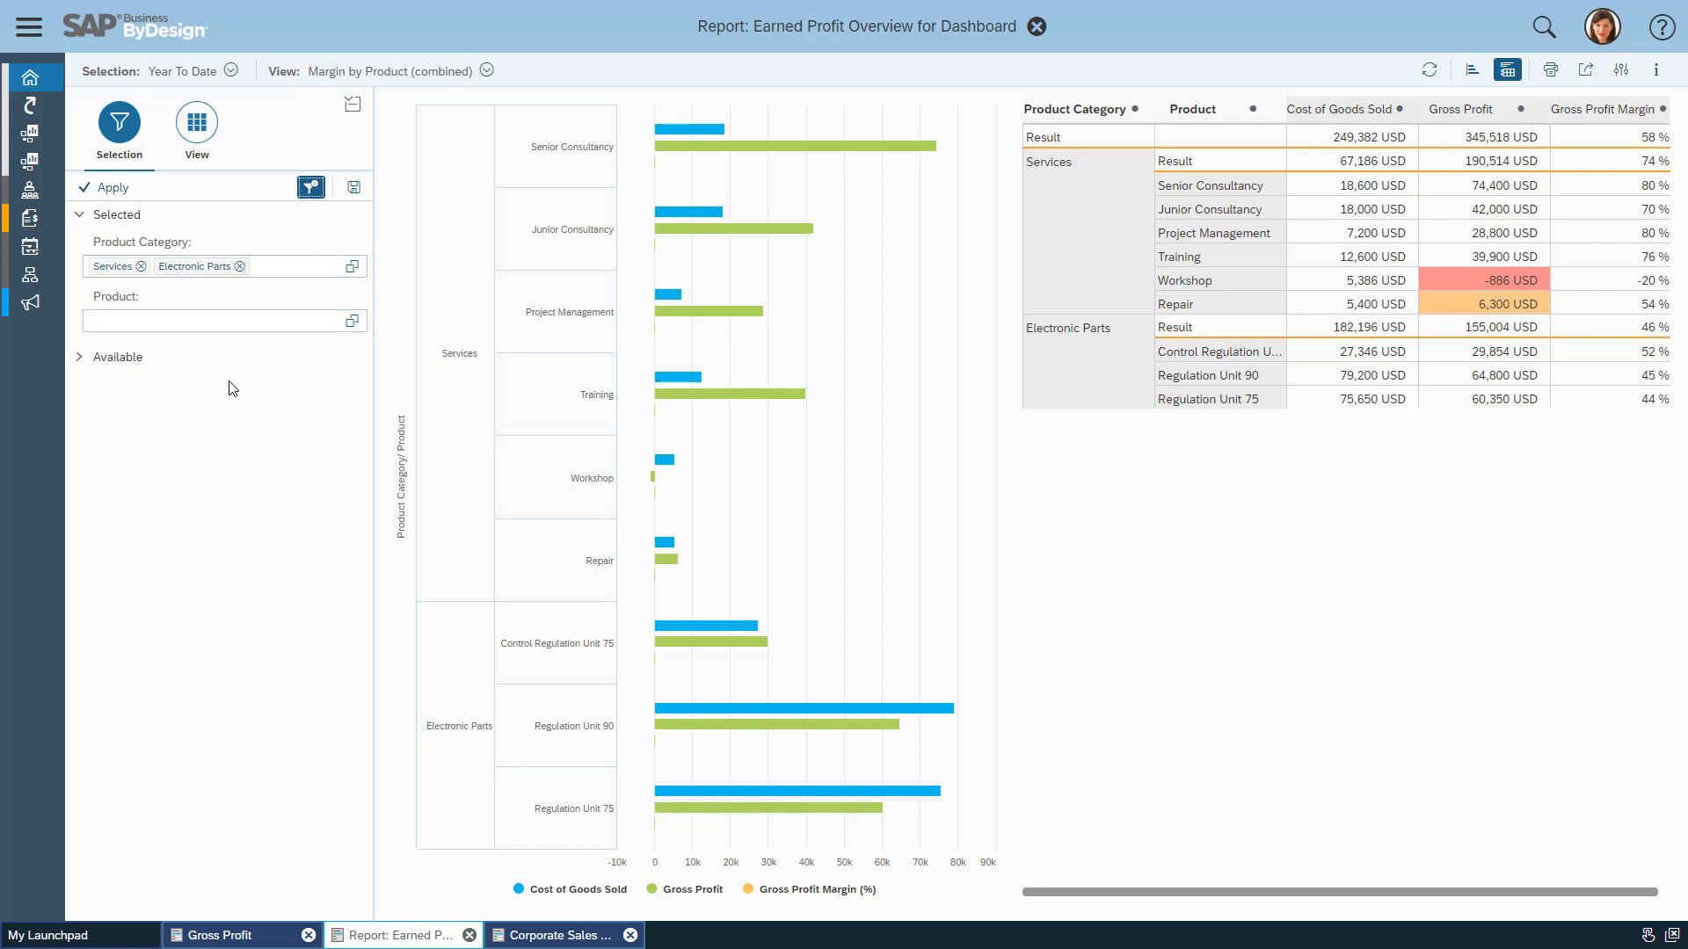
pyautogui.moveTo(237, 363)
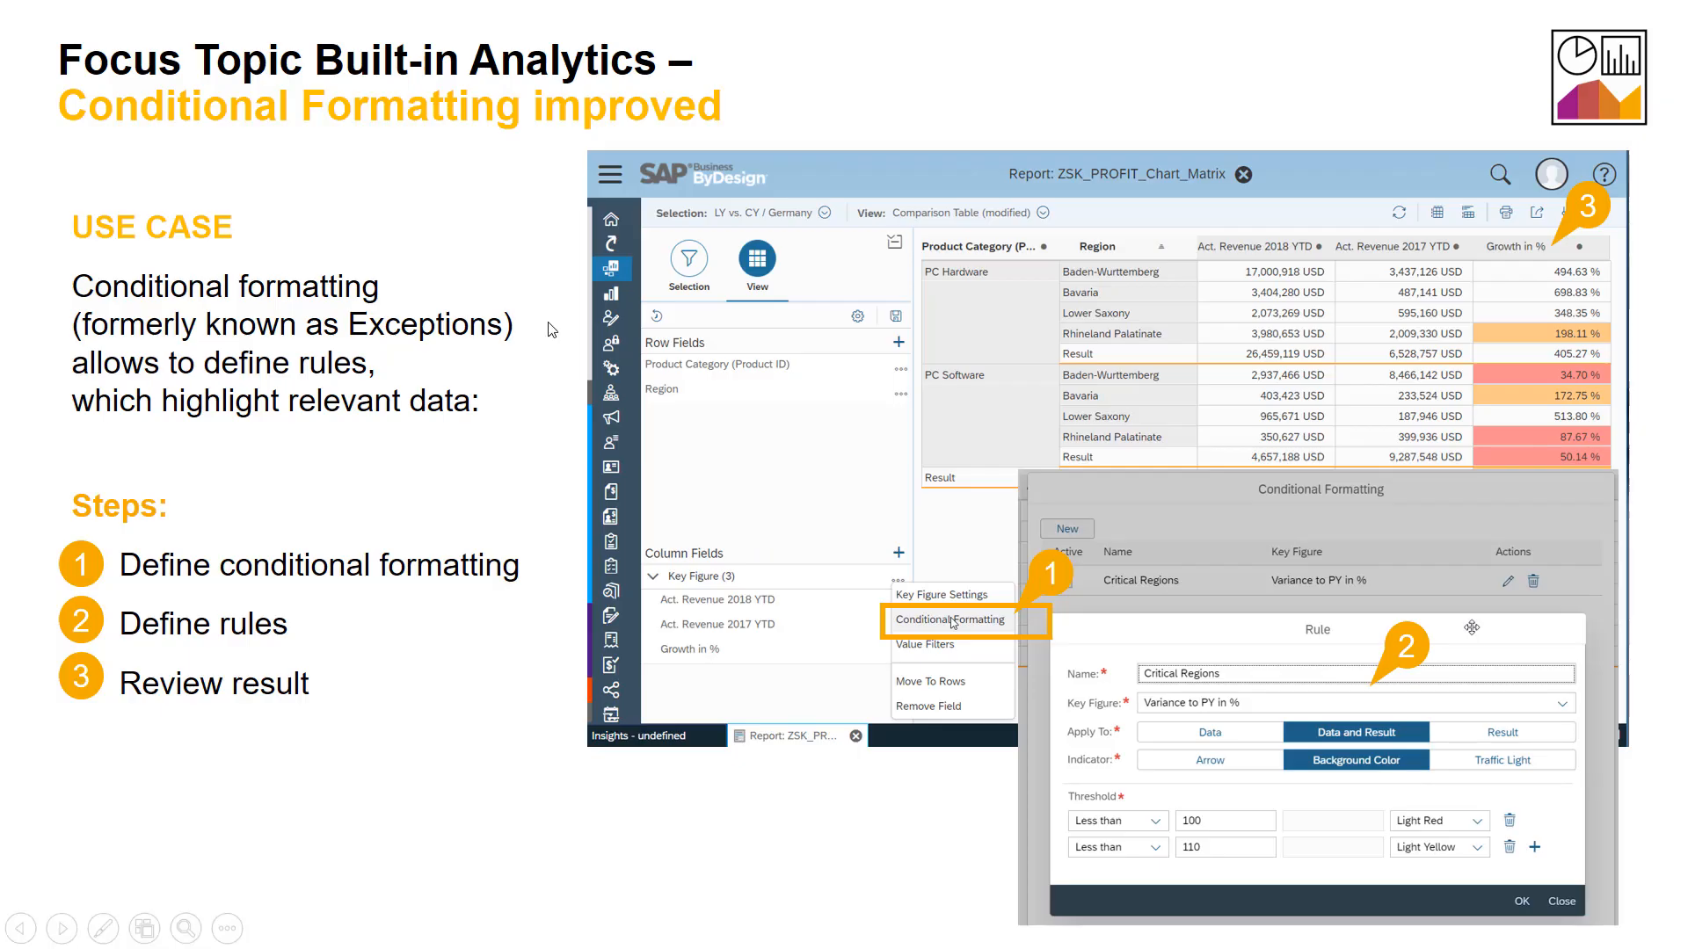
pyautogui.moveTo(423, 252)
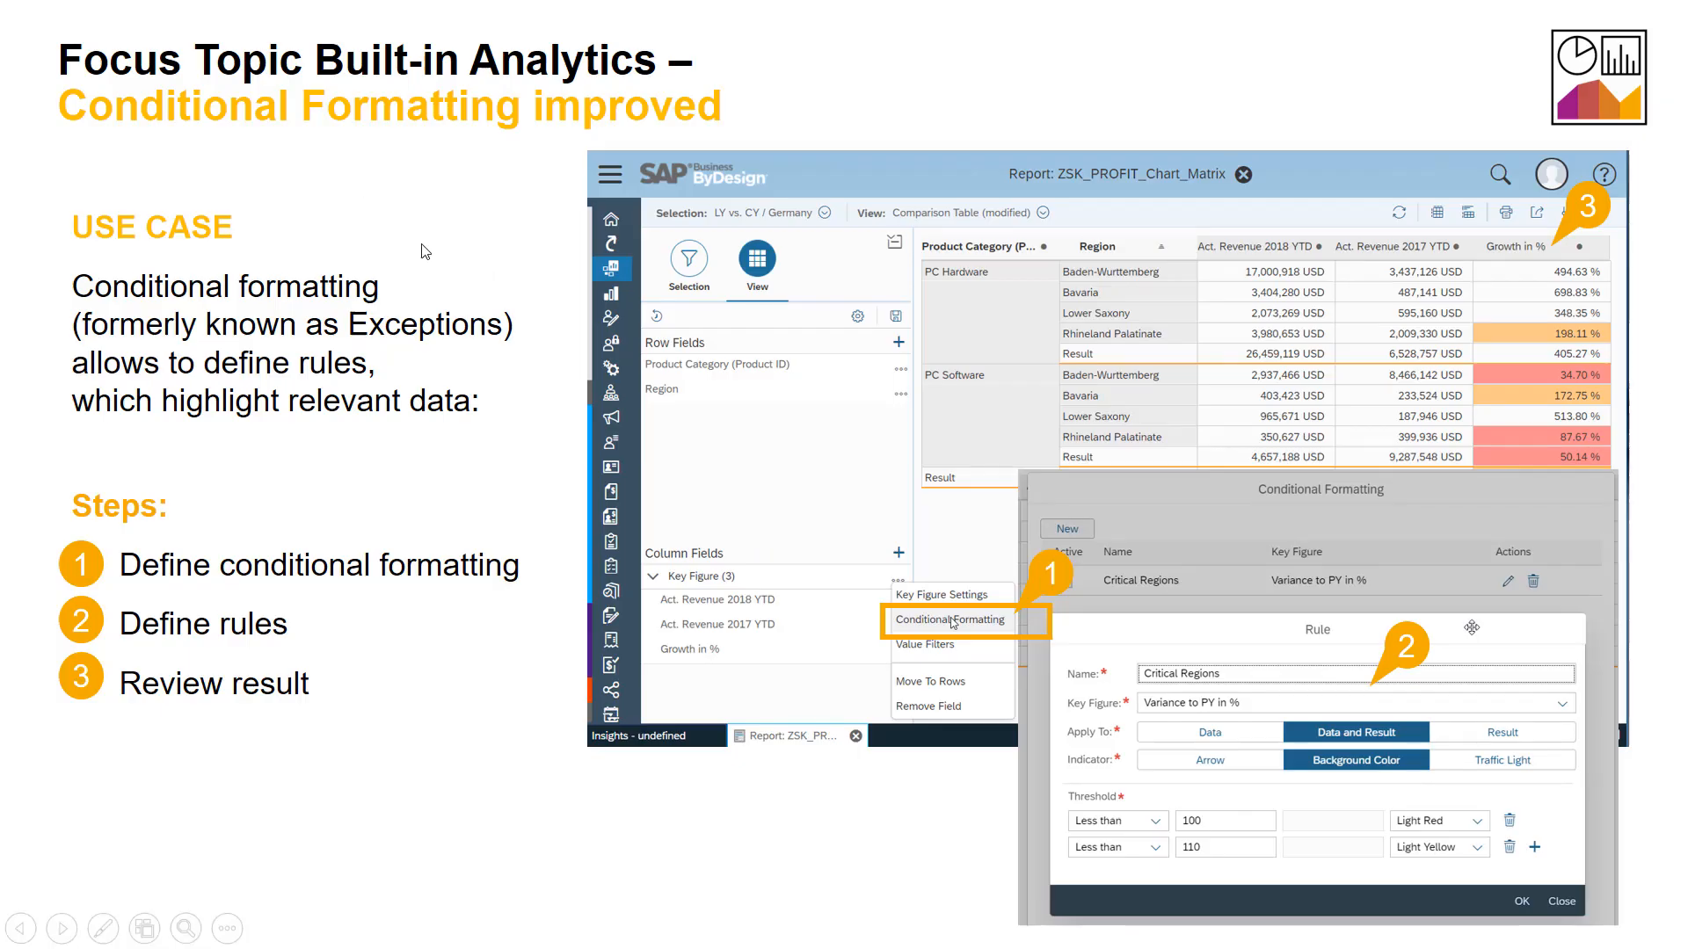
pyautogui.moveTo(461, 296)
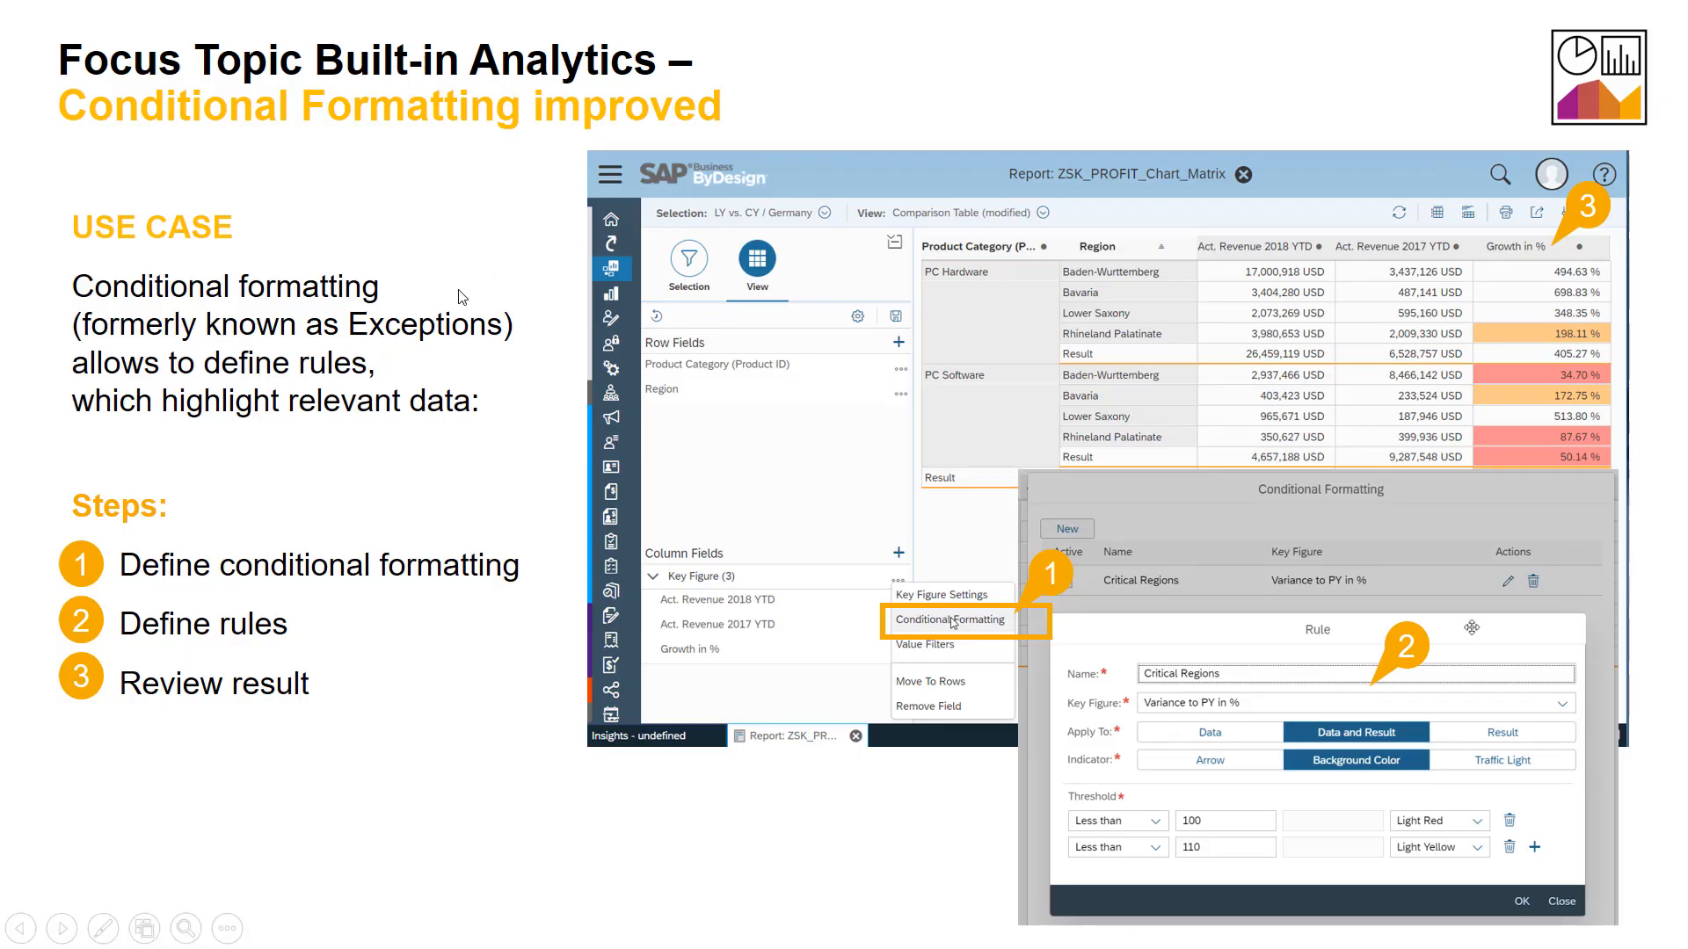
pyautogui.moveTo(1106, 486)
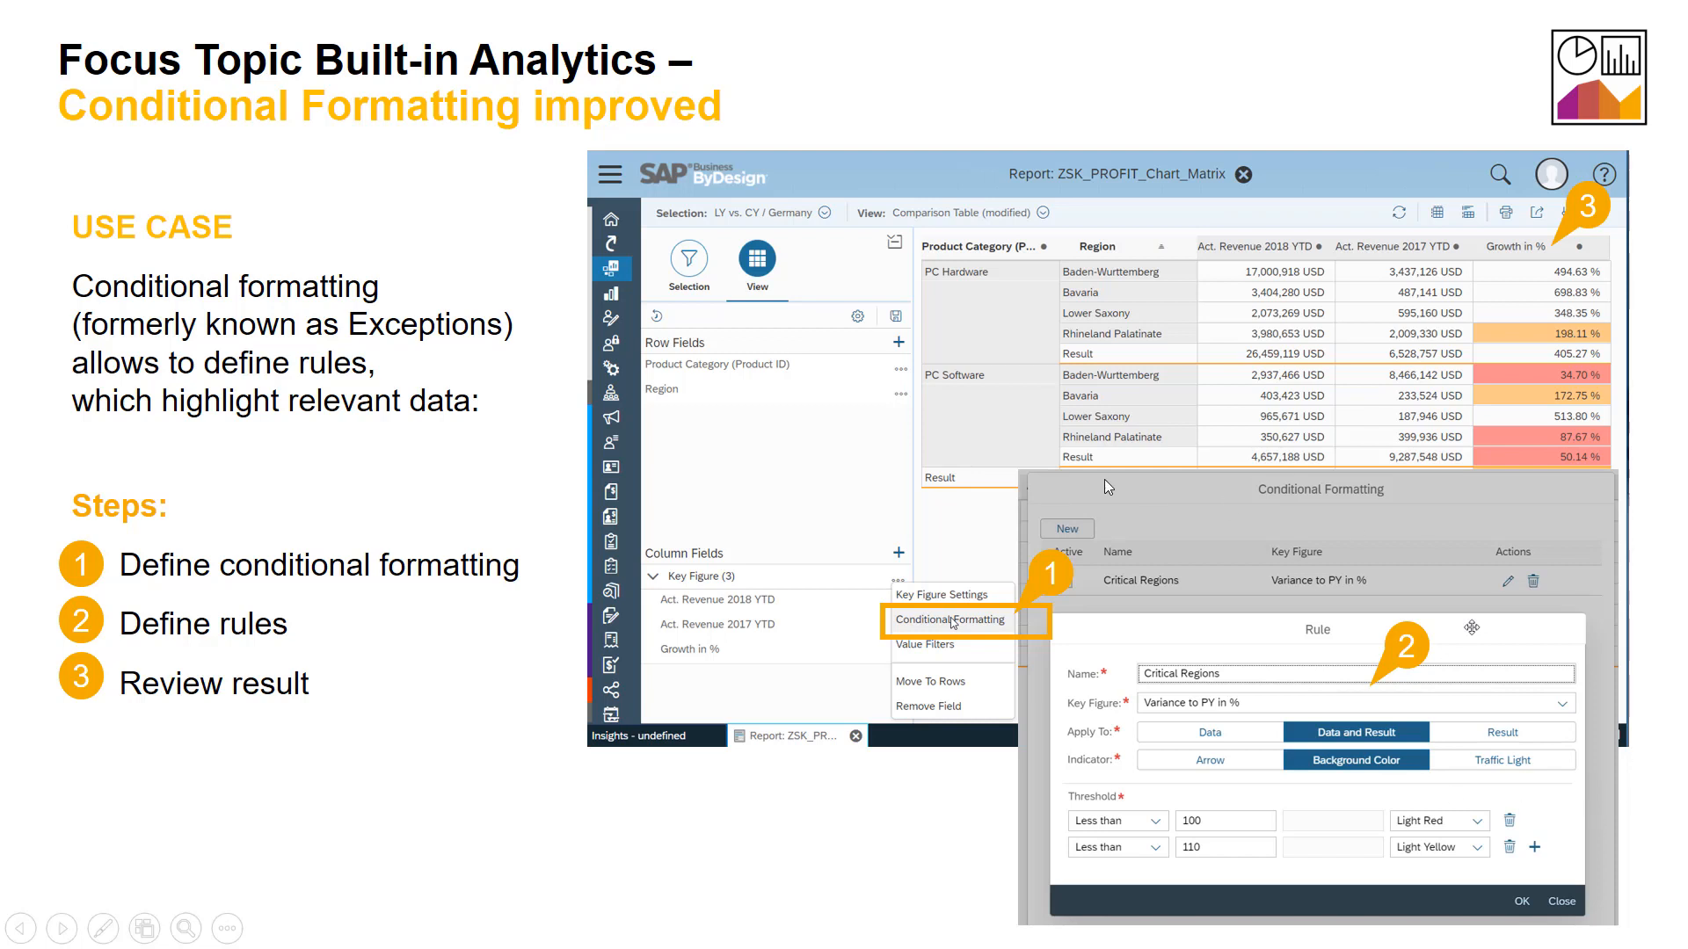
pyautogui.moveTo(1388, 602)
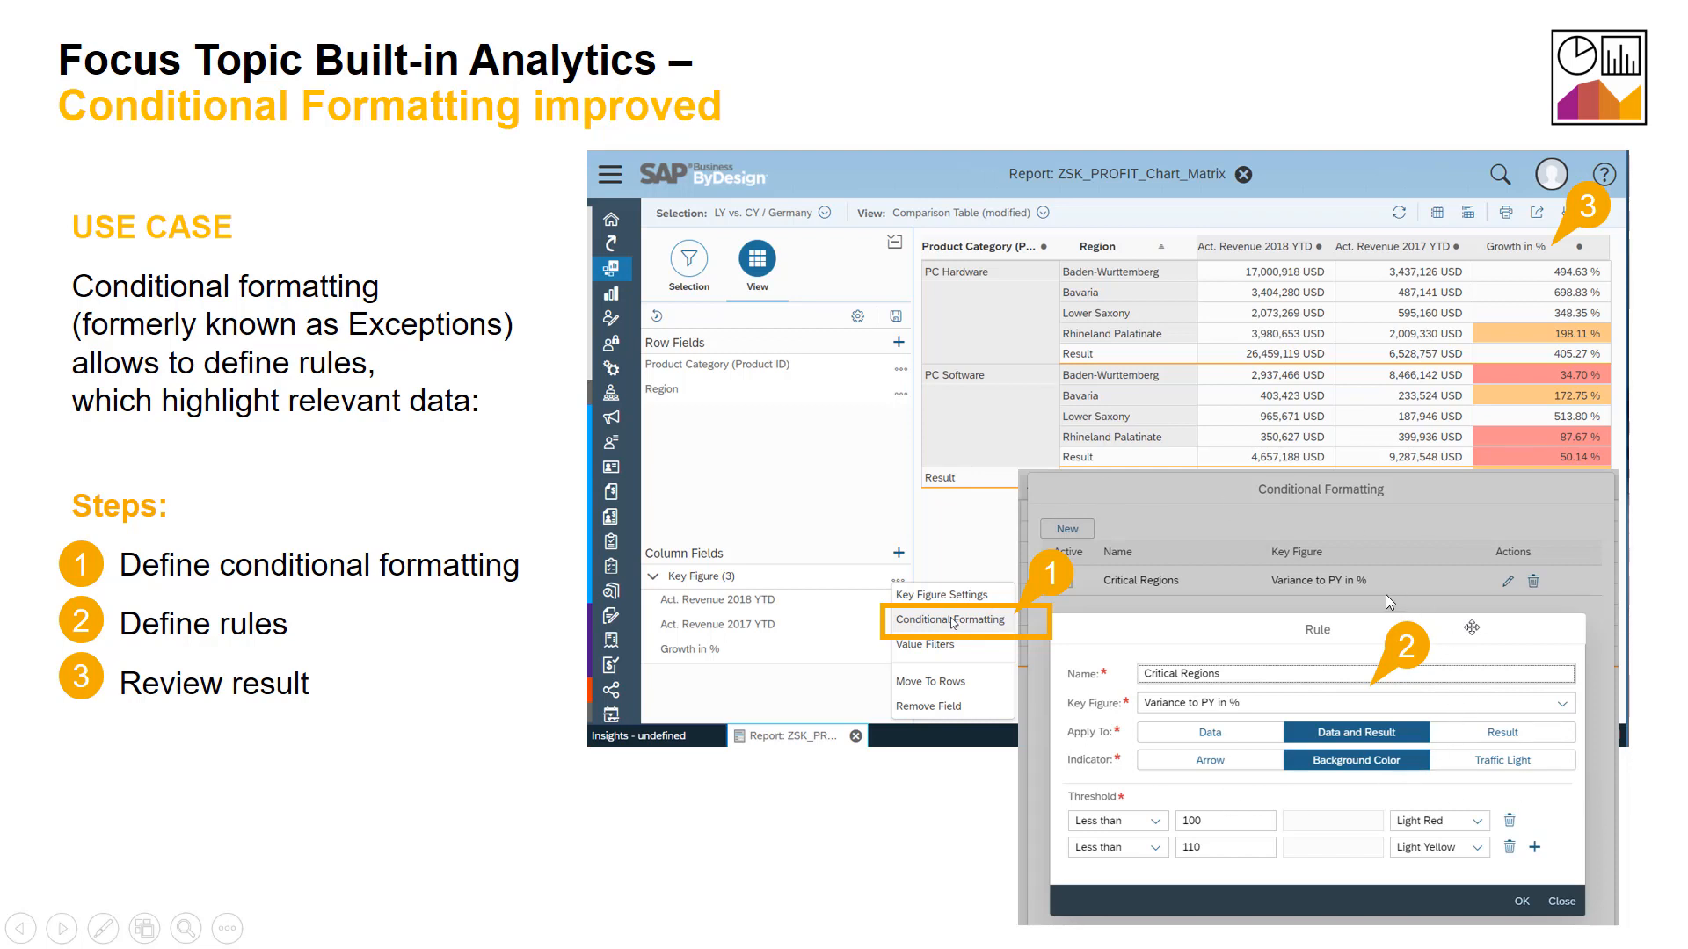
pyautogui.moveTo(1300, 586)
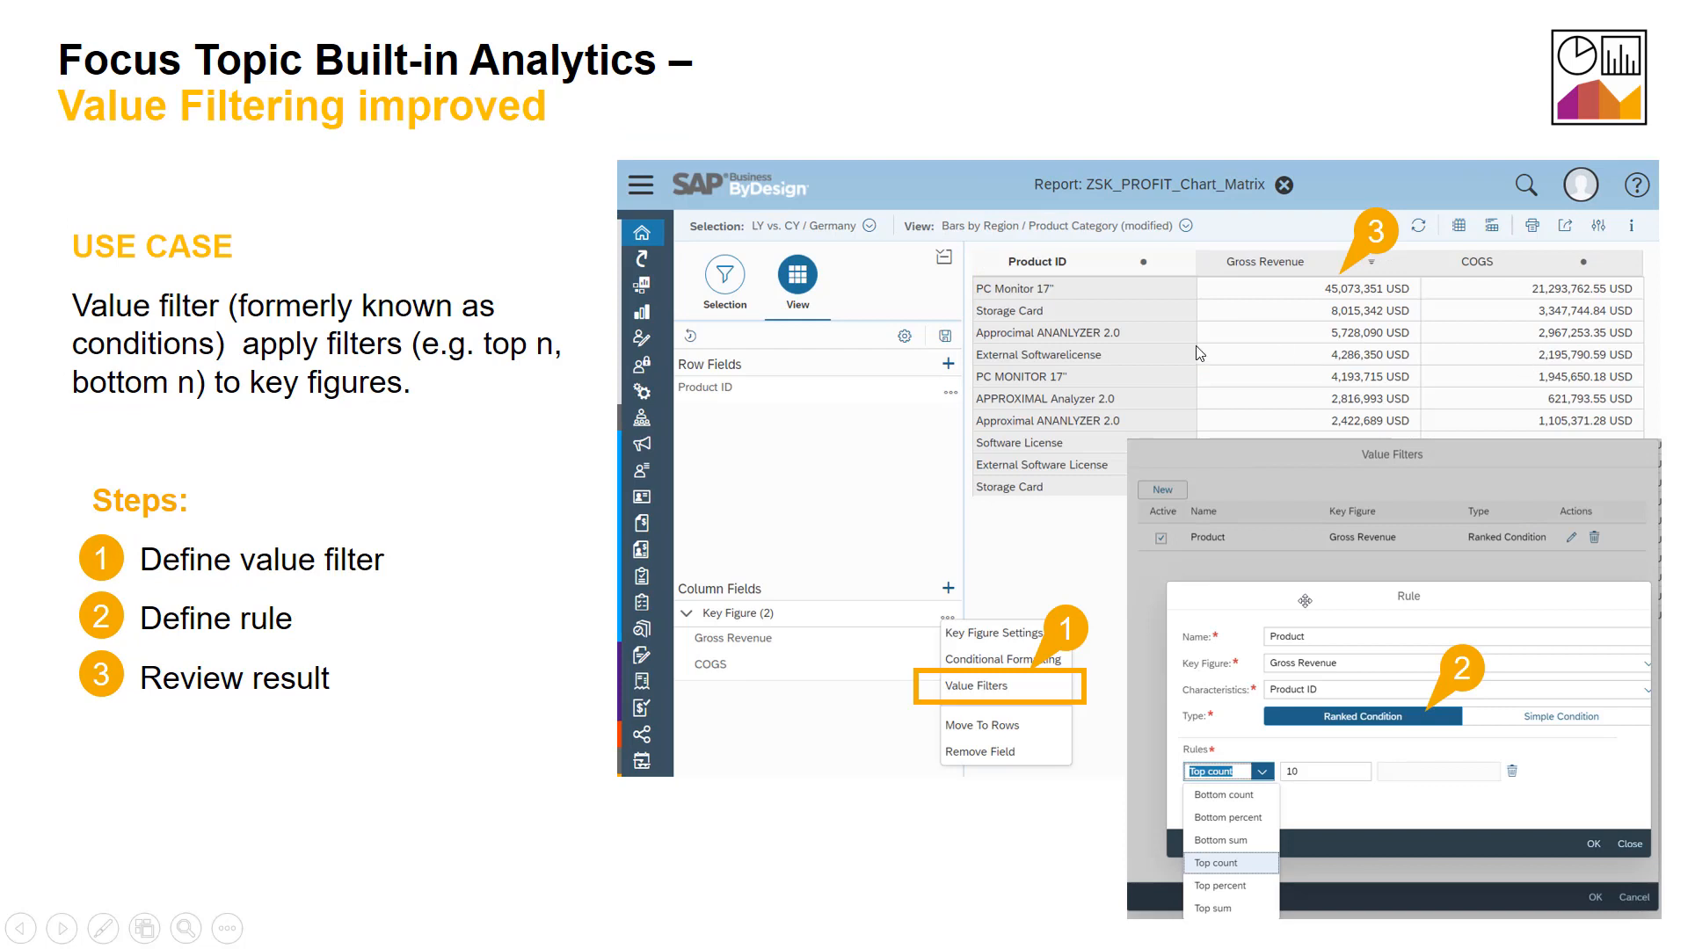
pyautogui.moveTo(560, 391)
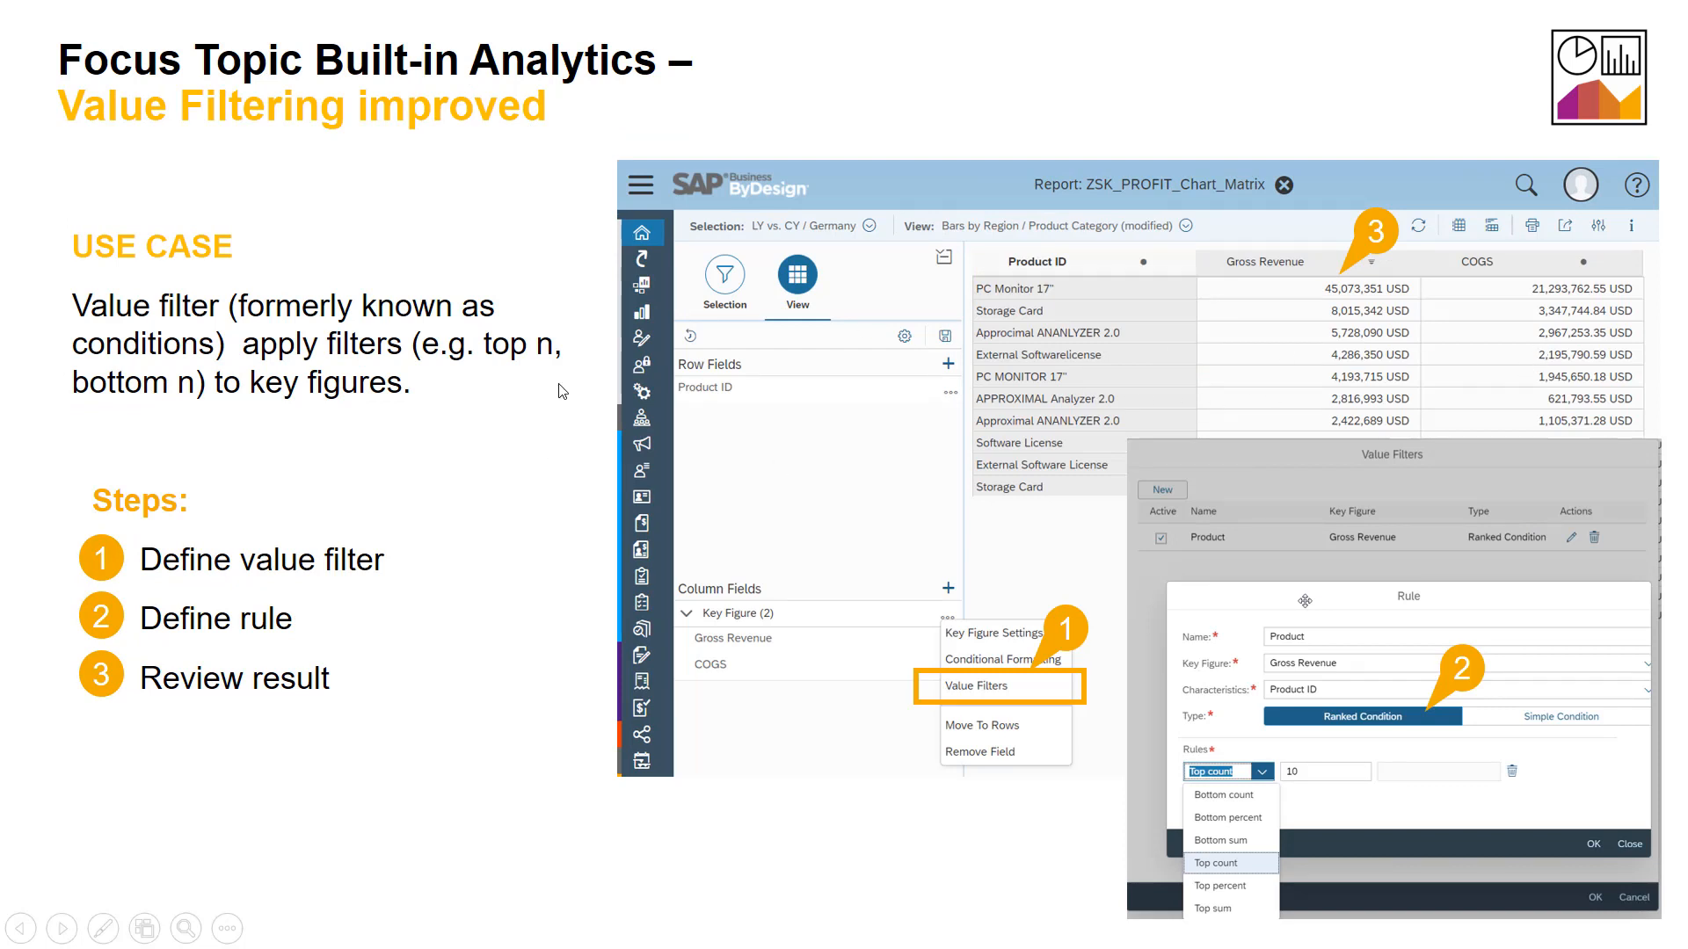
pyautogui.moveTo(724, 325)
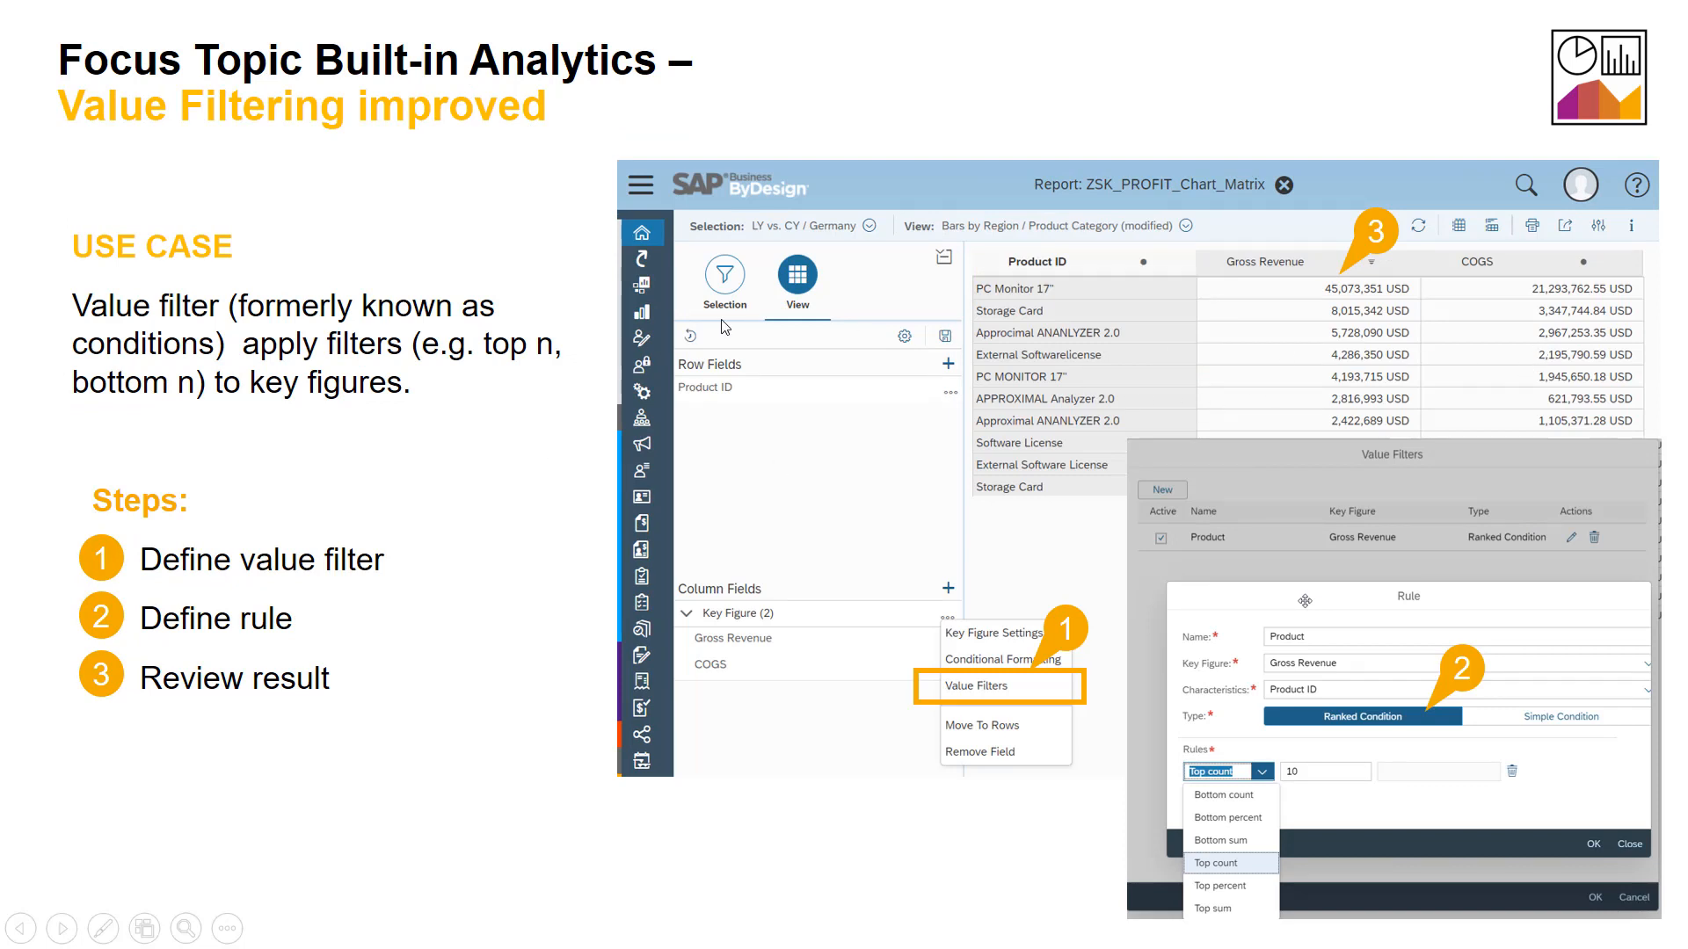
pyautogui.moveTo(758, 360)
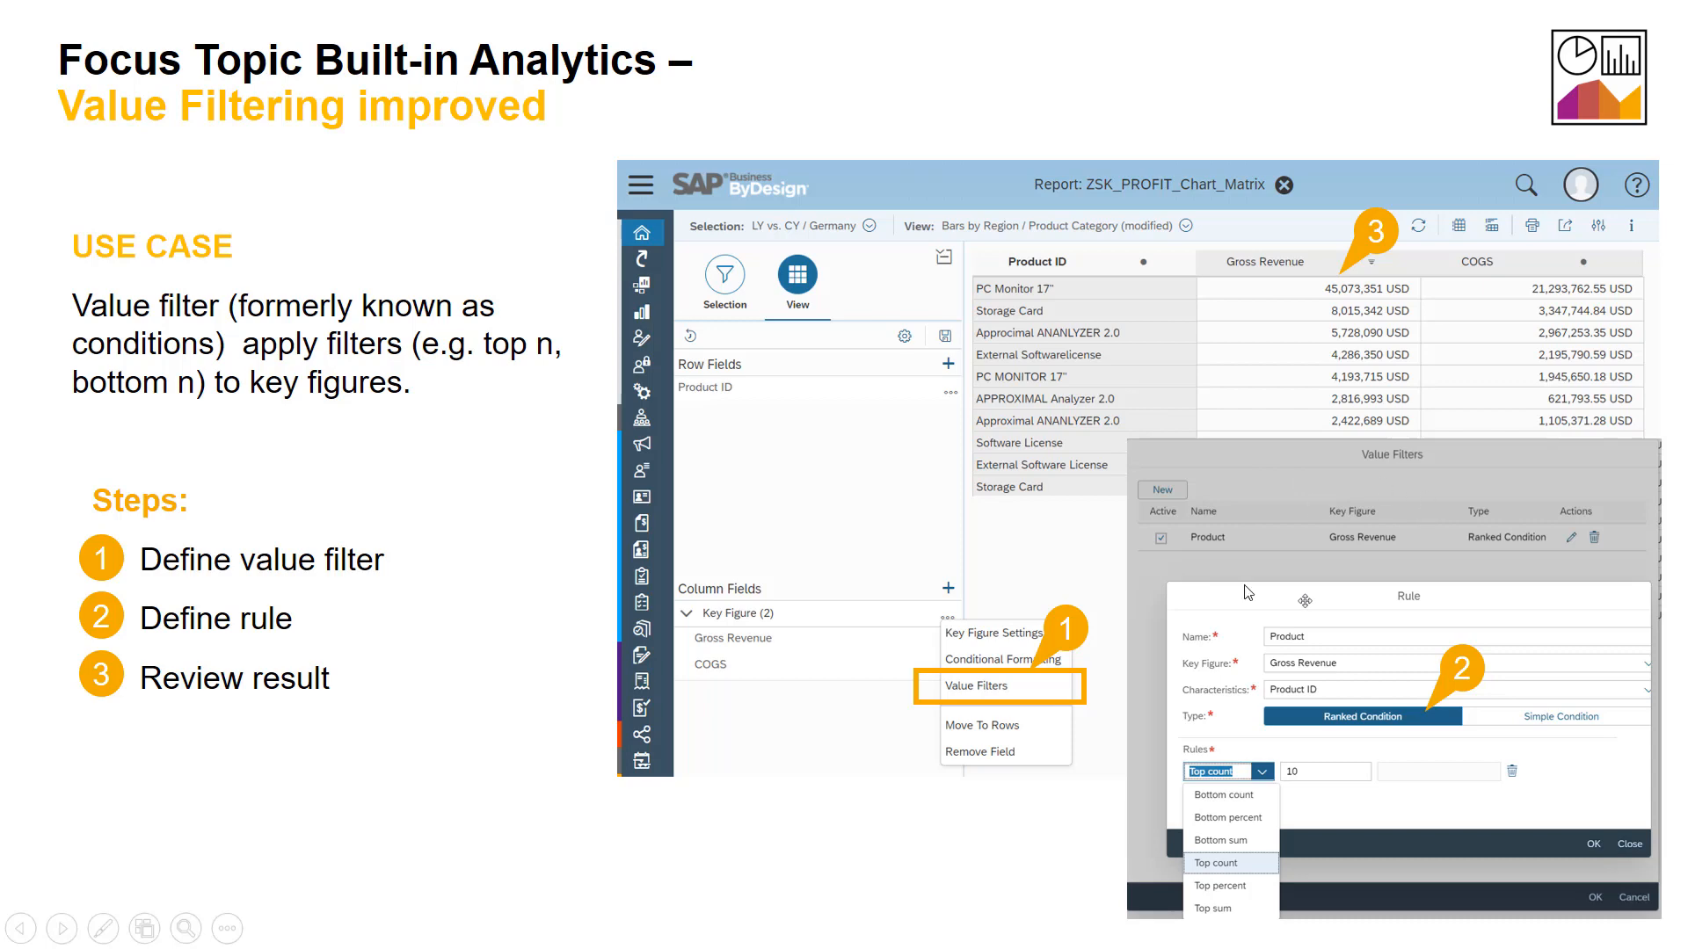
pyautogui.moveTo(1375, 723)
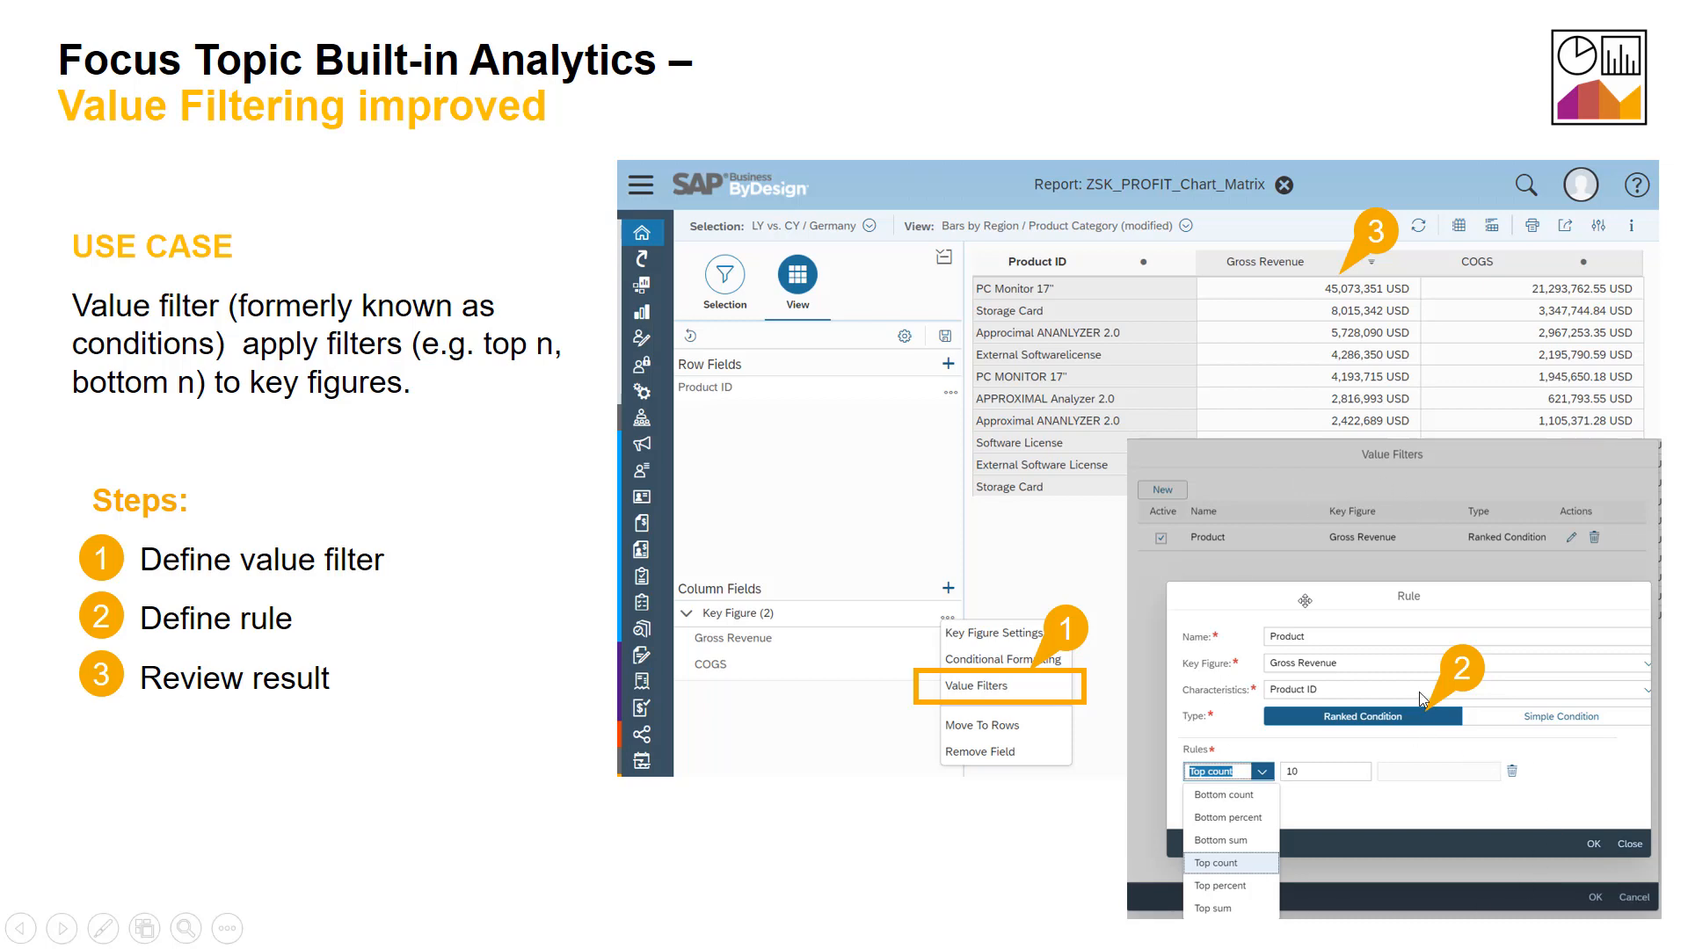
# Step: Advance the slideshow to the Table and Chart Settings slide
pyautogui.click(61, 928)
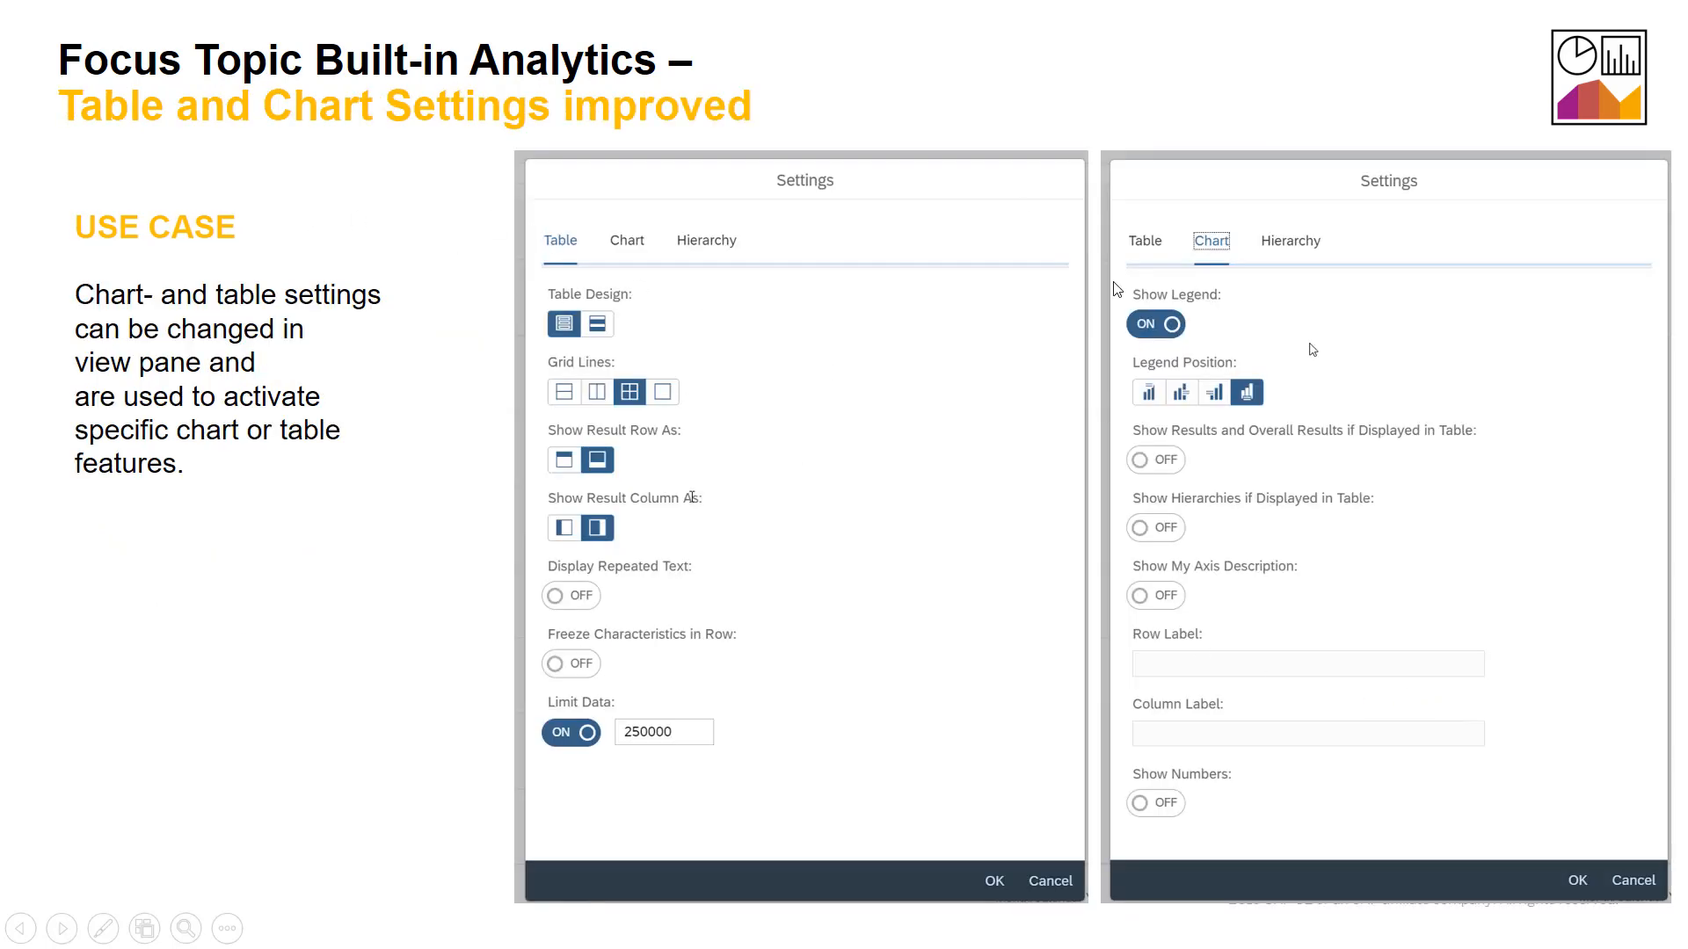
pyautogui.moveTo(1031, 613)
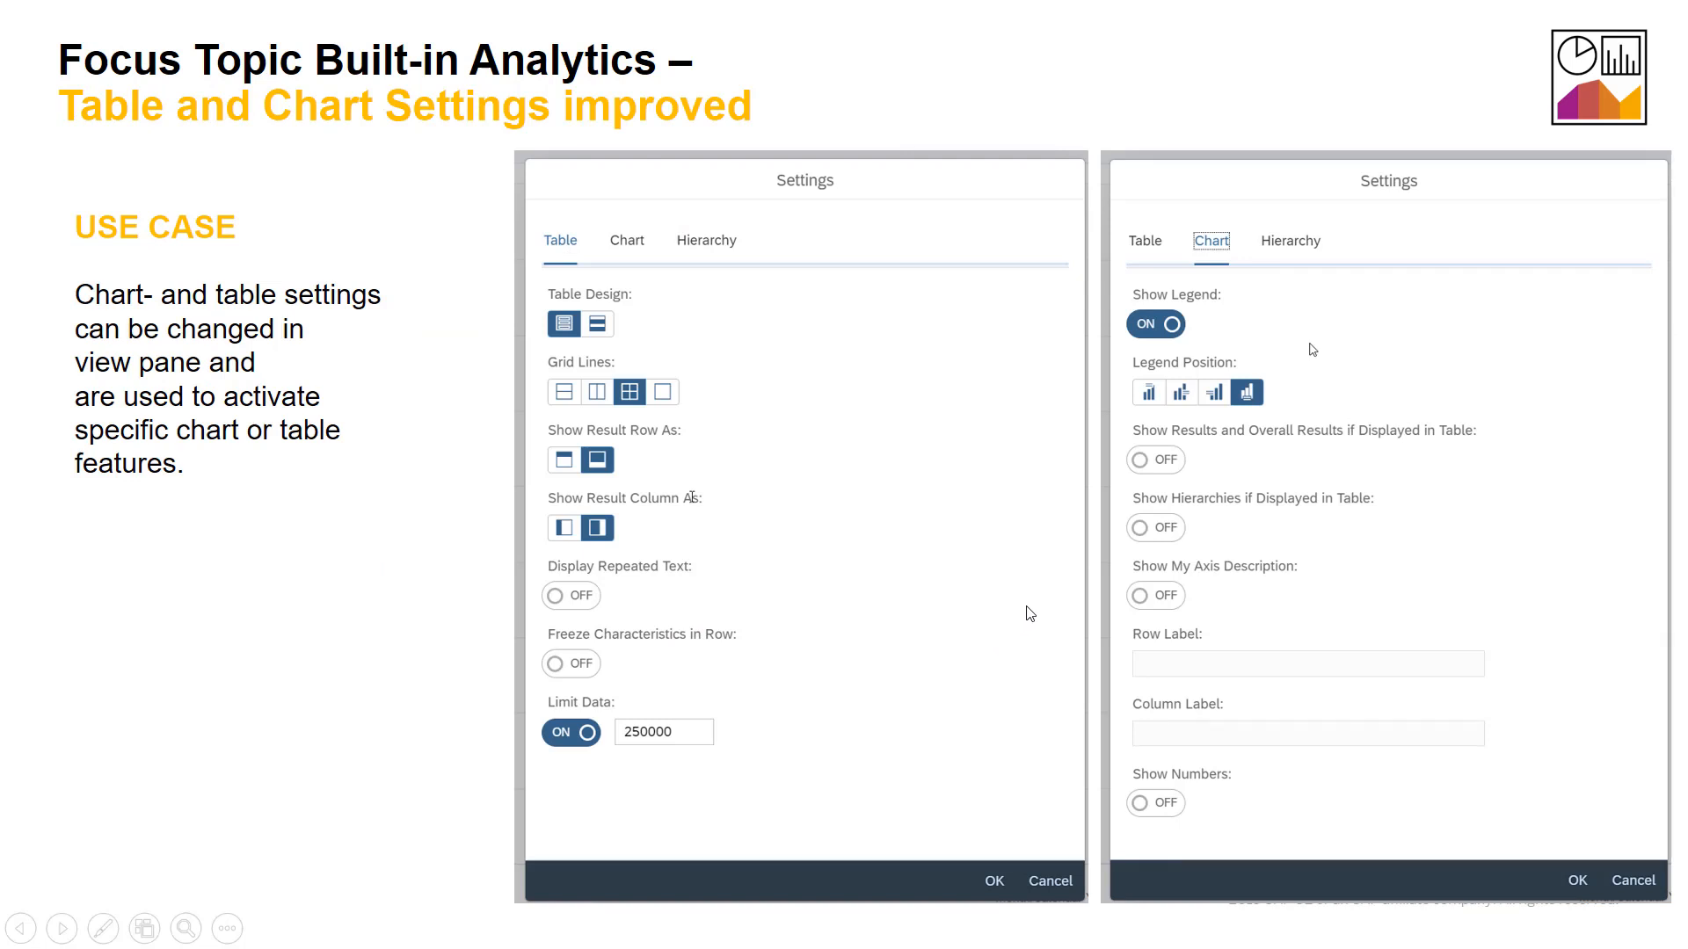
pyautogui.moveTo(1065, 532)
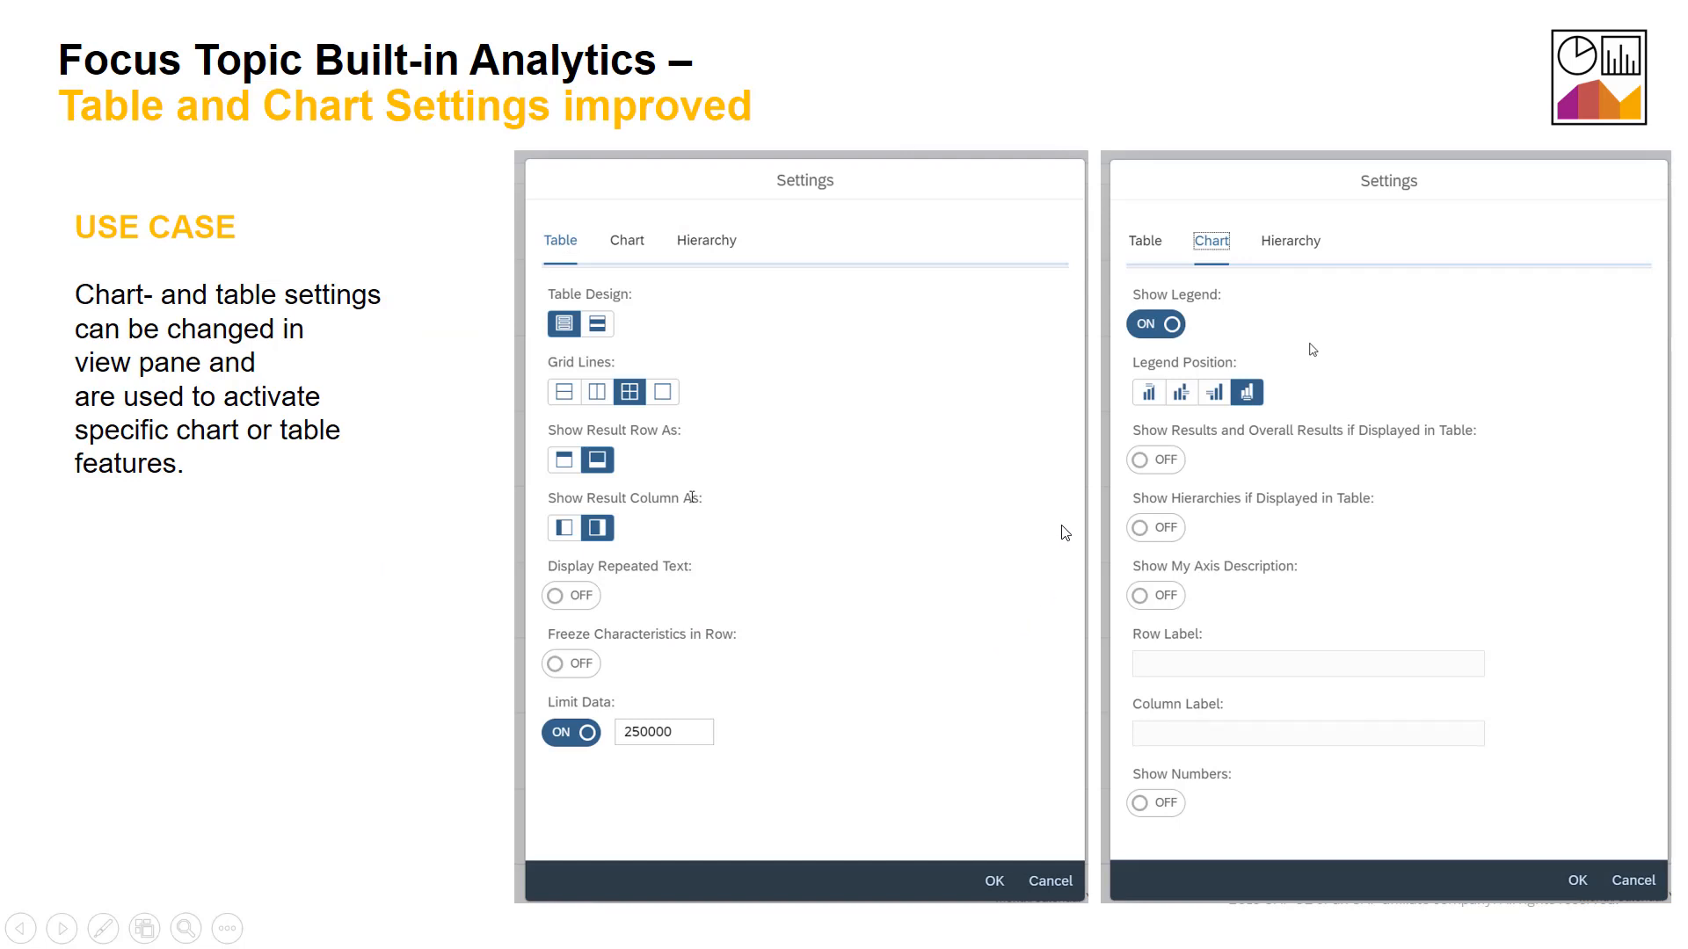